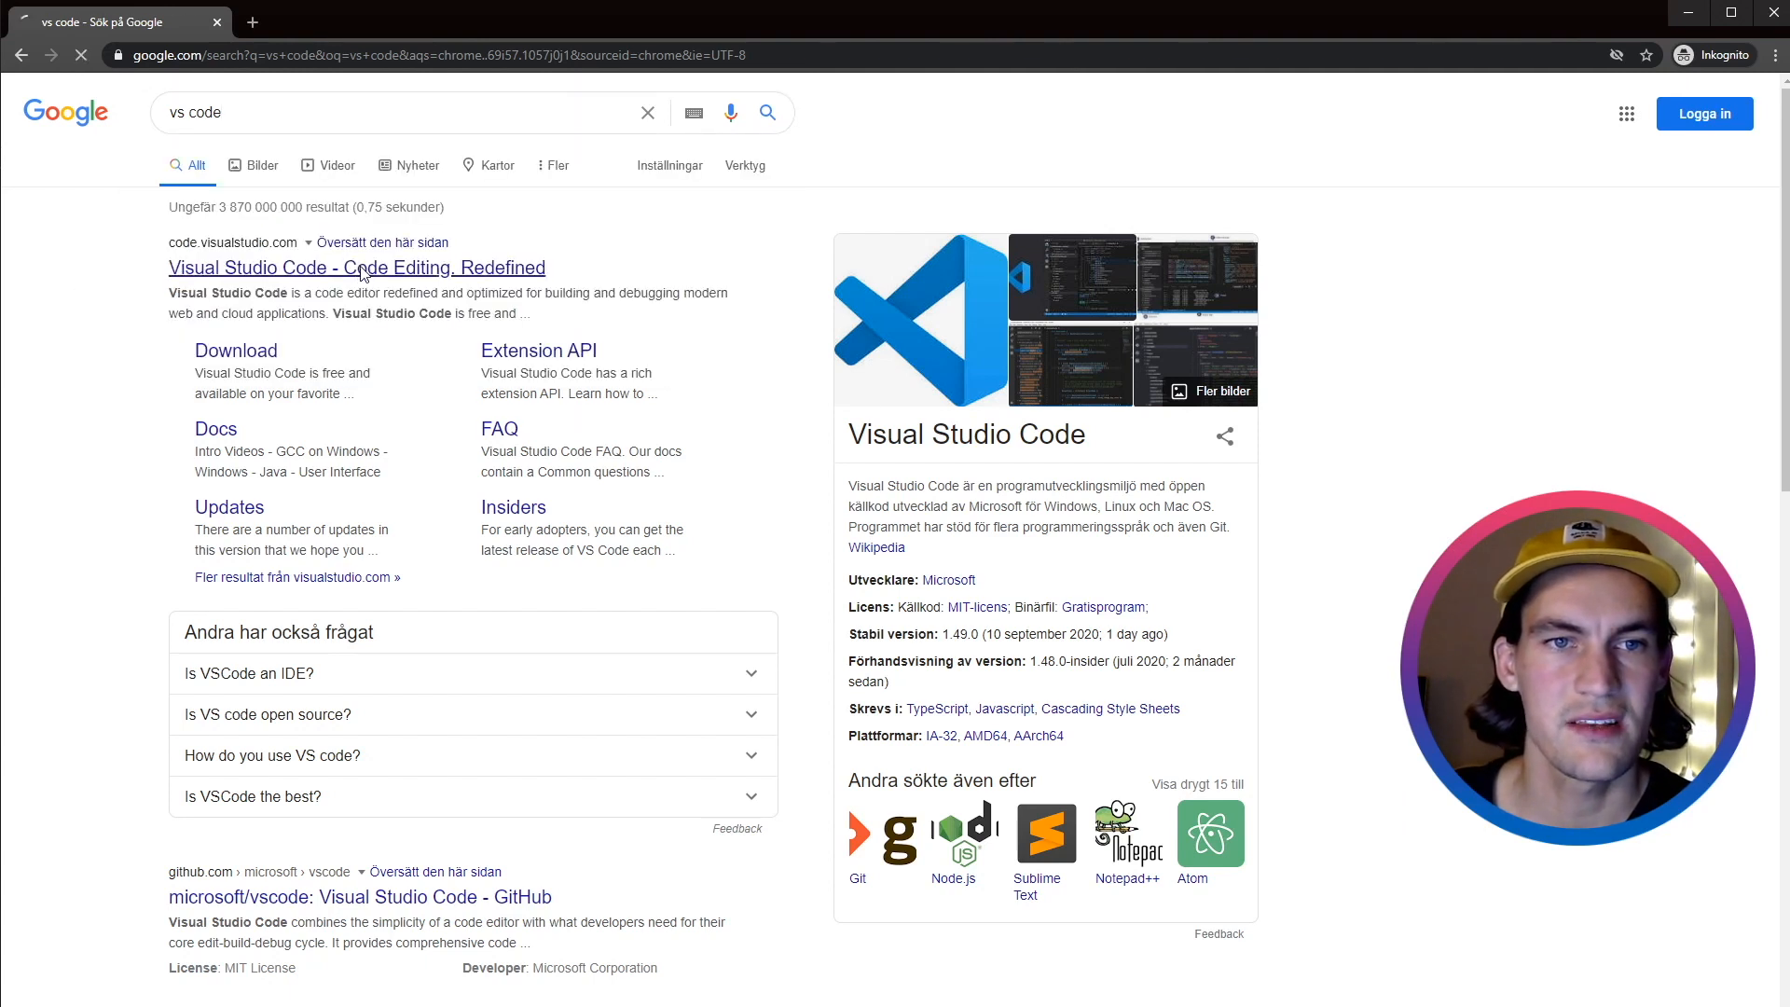
Download the Stable Windows build from code.visualstudio.com and launch the installer.
click(355, 267)
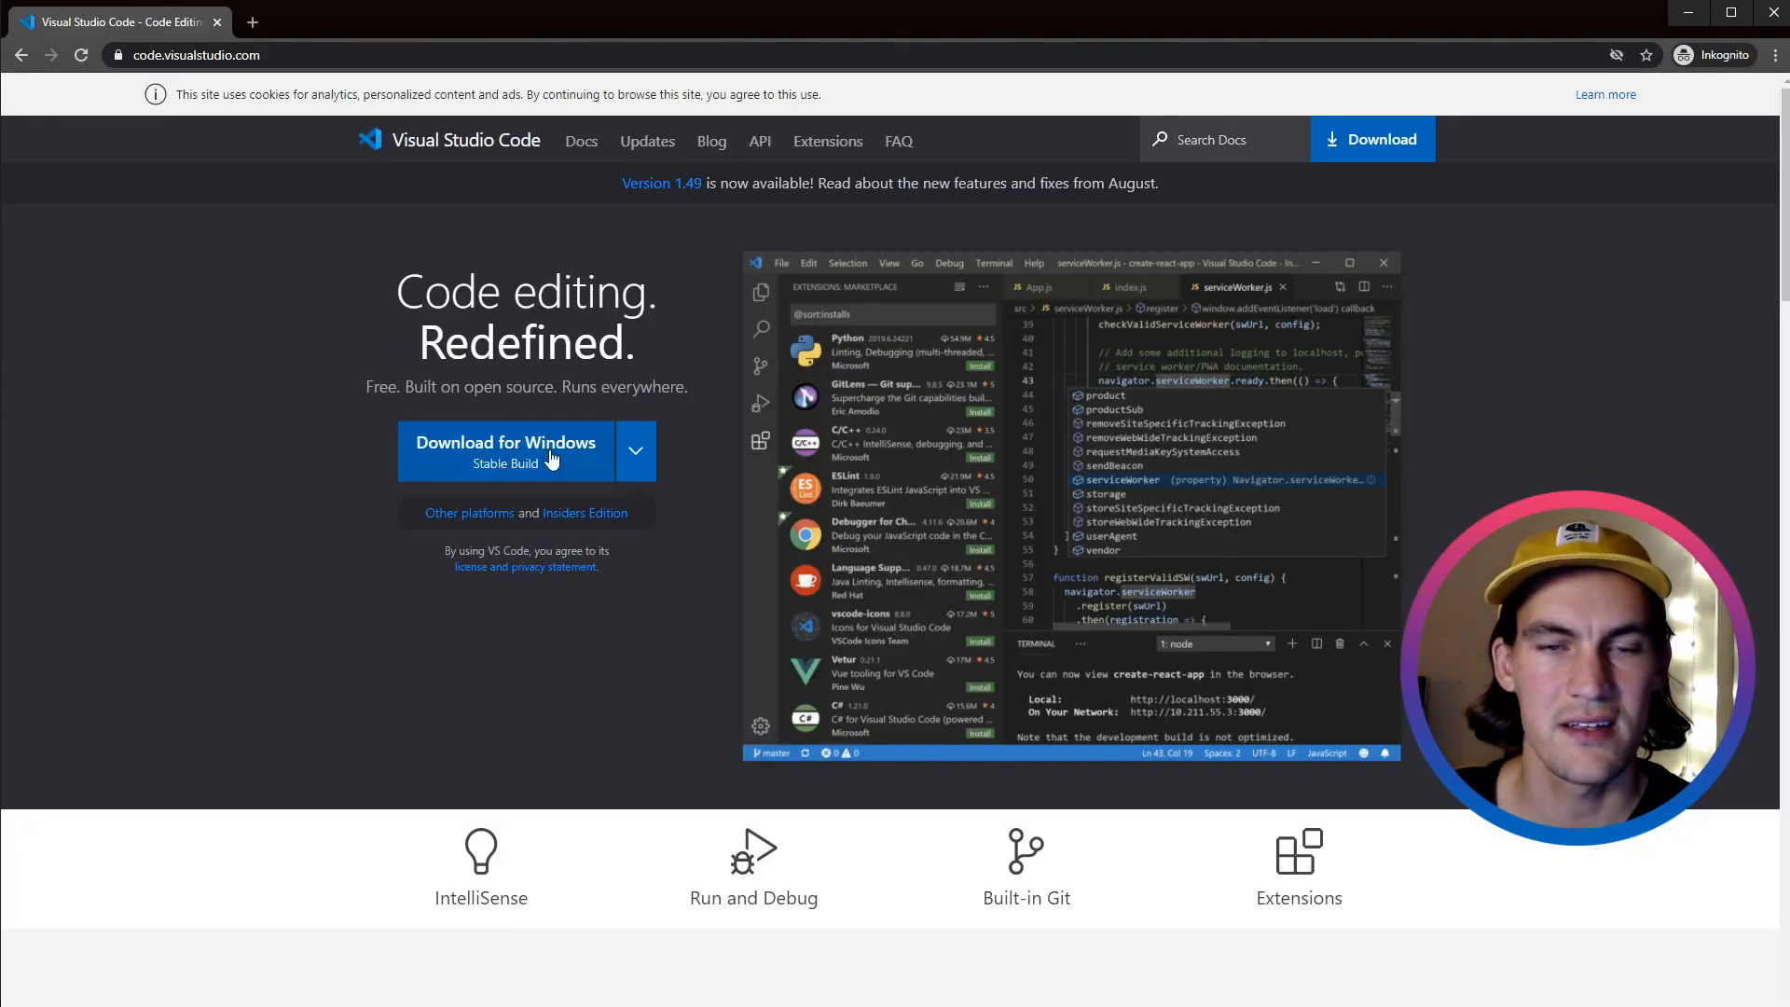
click(504, 445)
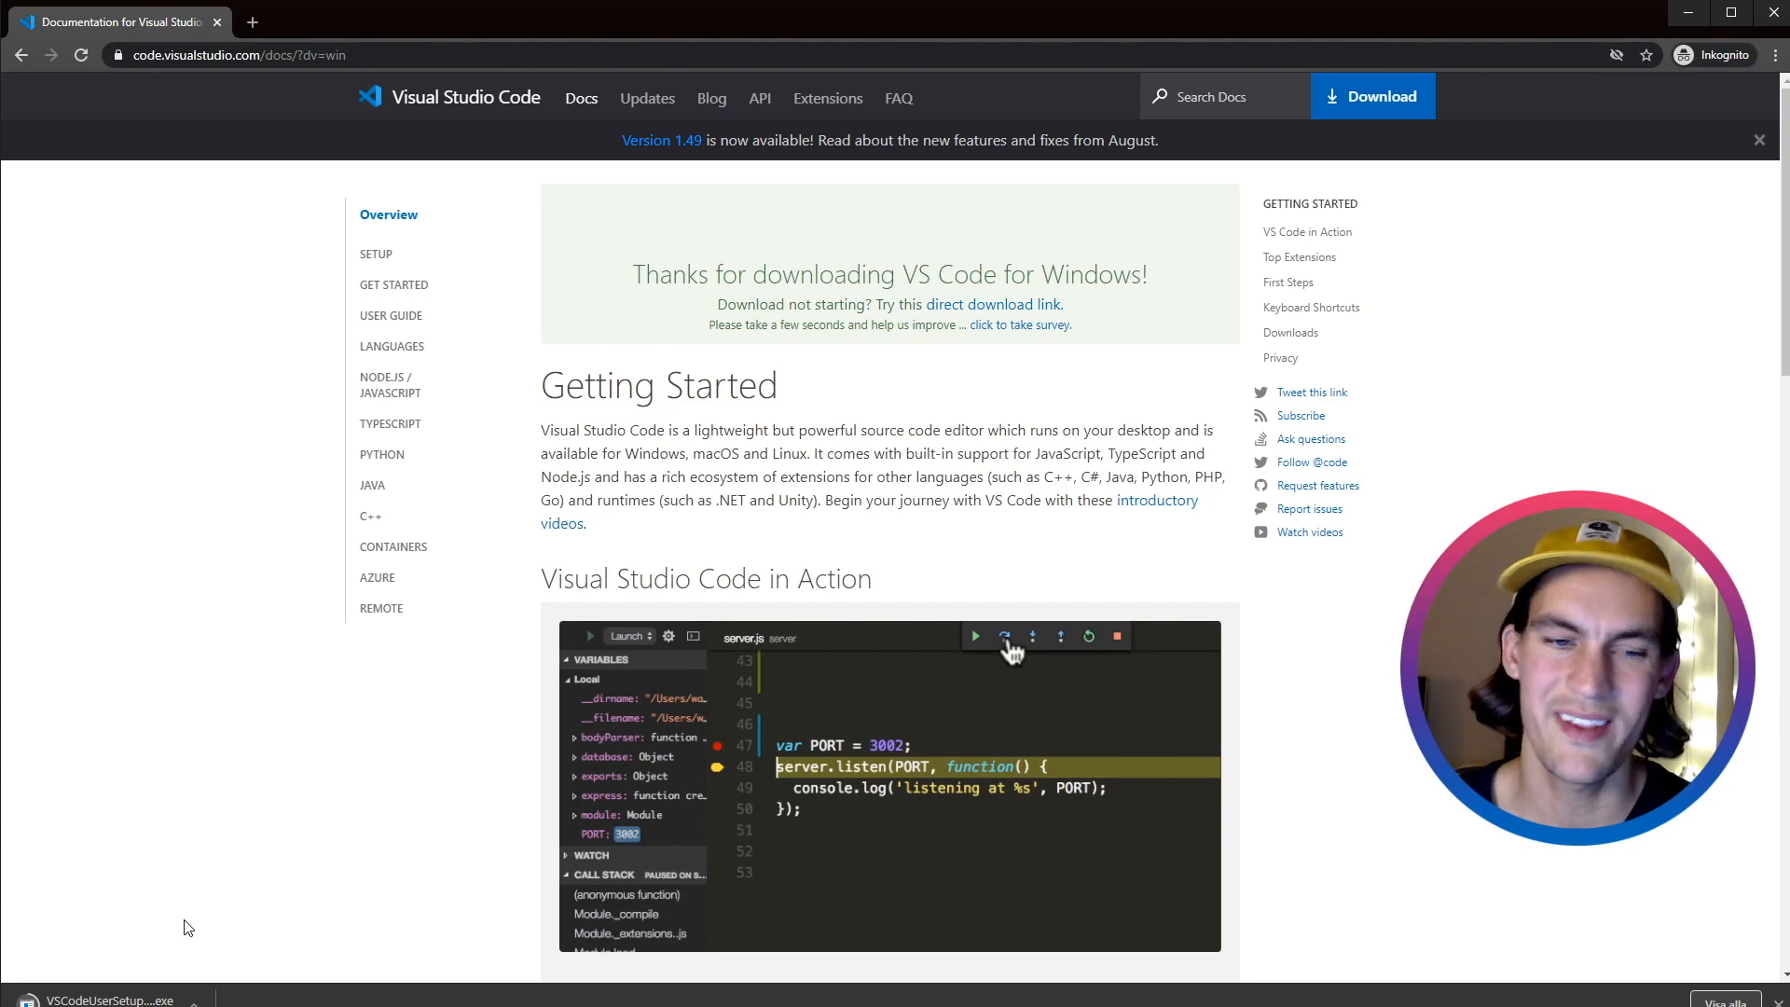
click(91, 1001)
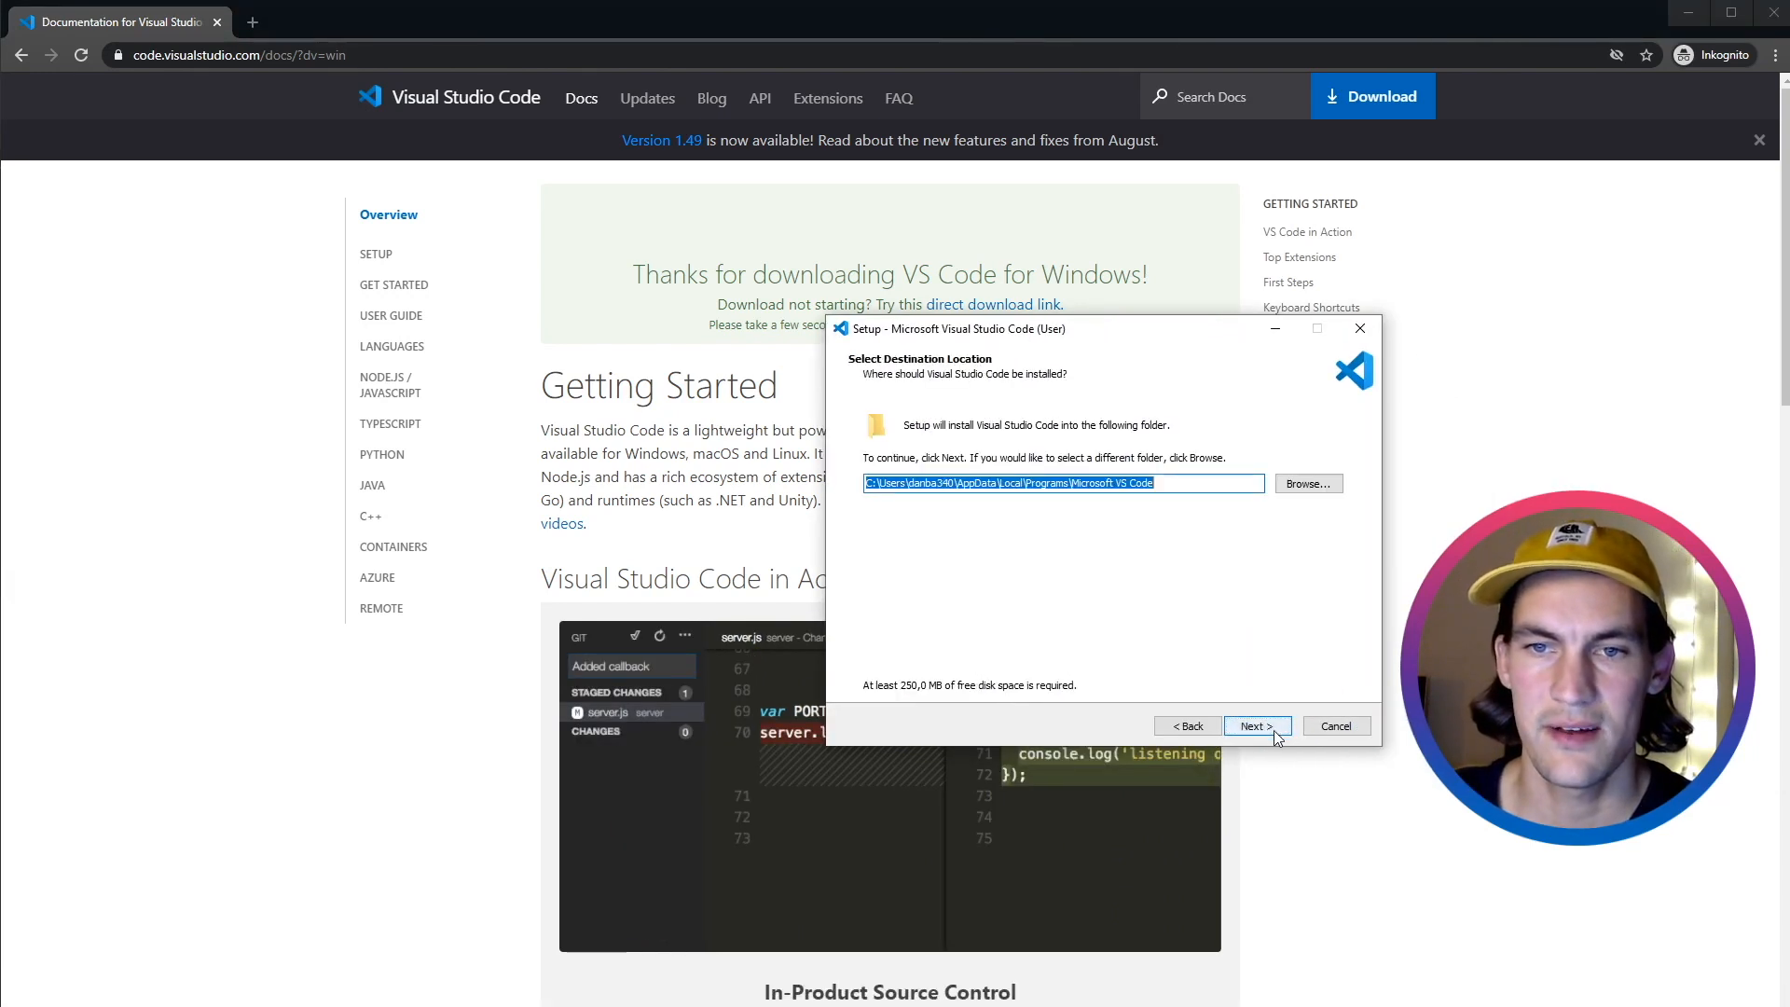
Install VS Code with default location and Start Menu folder, plus a desktop icon.
click(1255, 727)
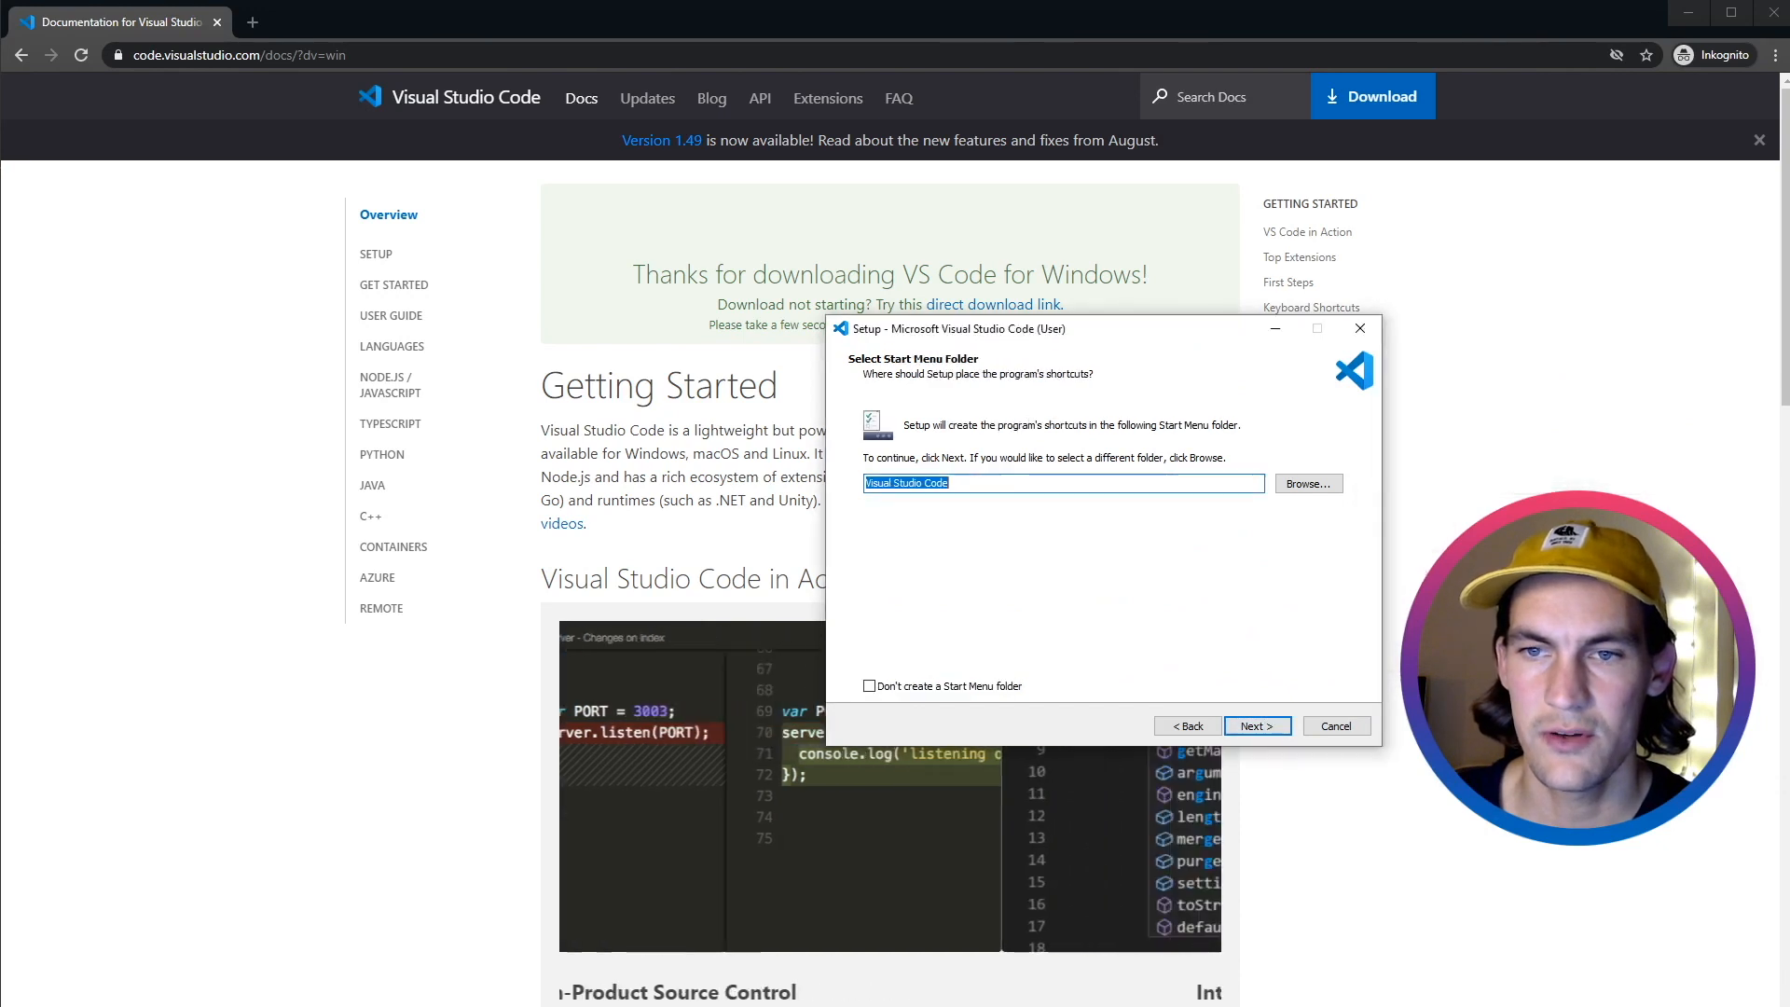
click(1256, 727)
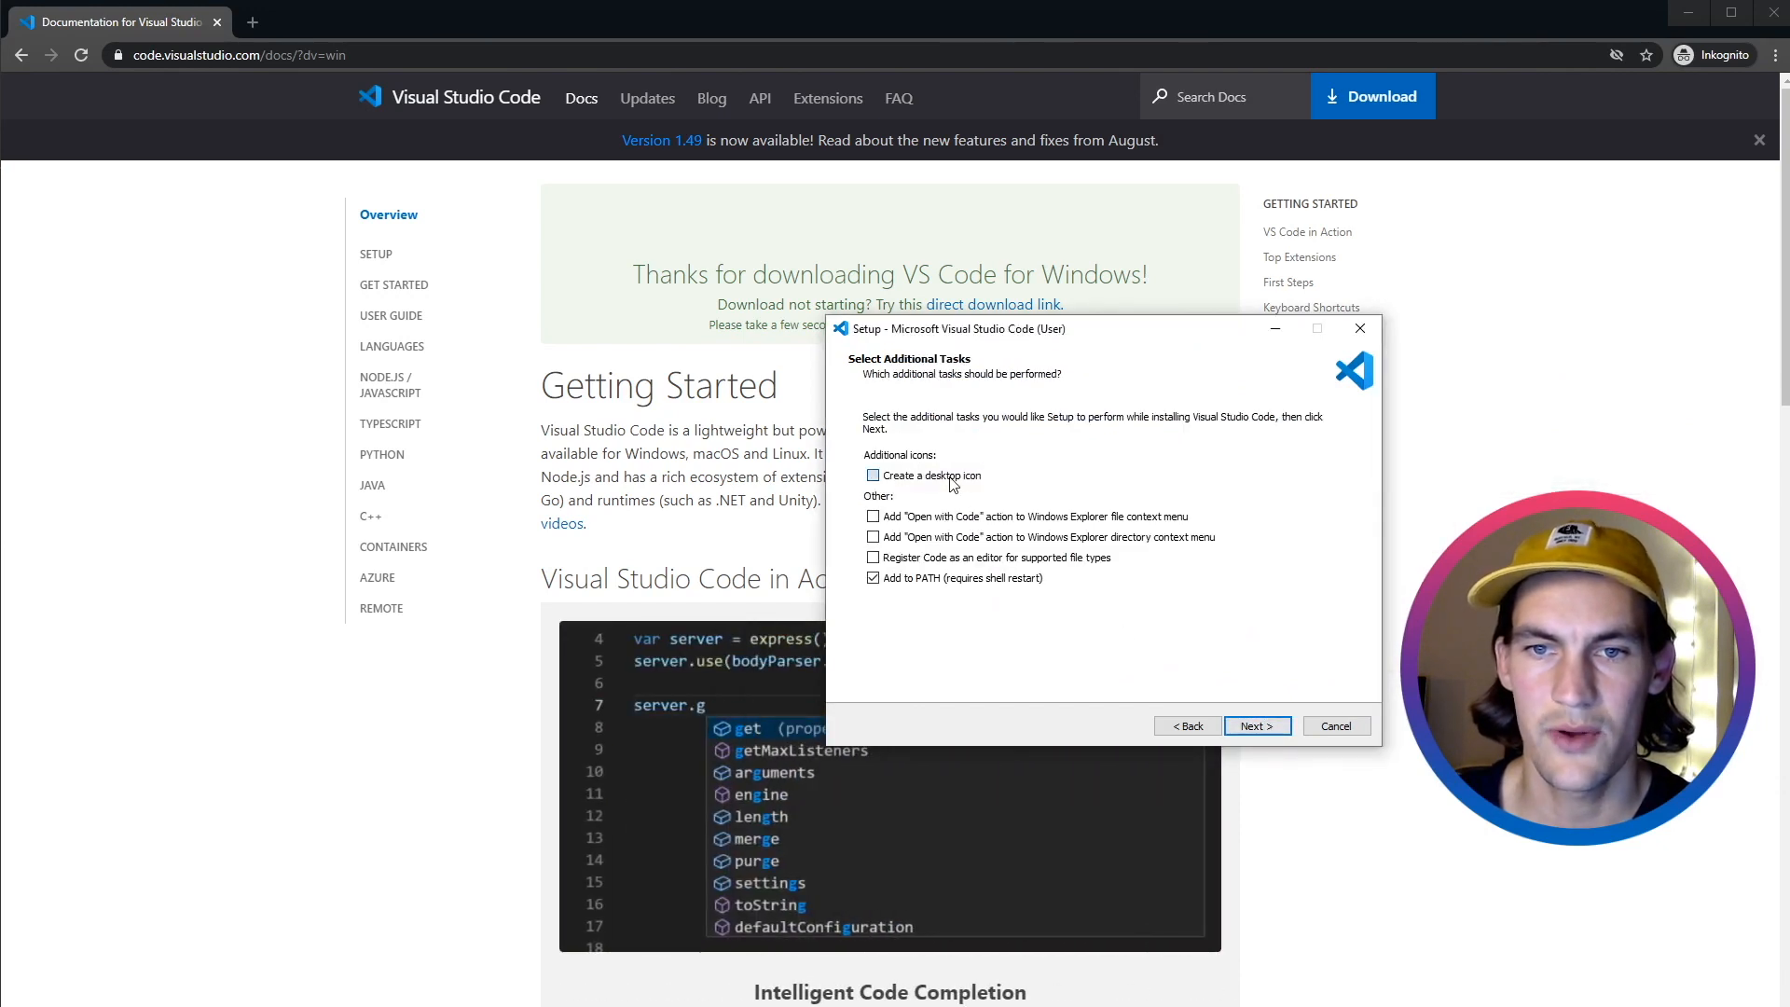
click(872, 474)
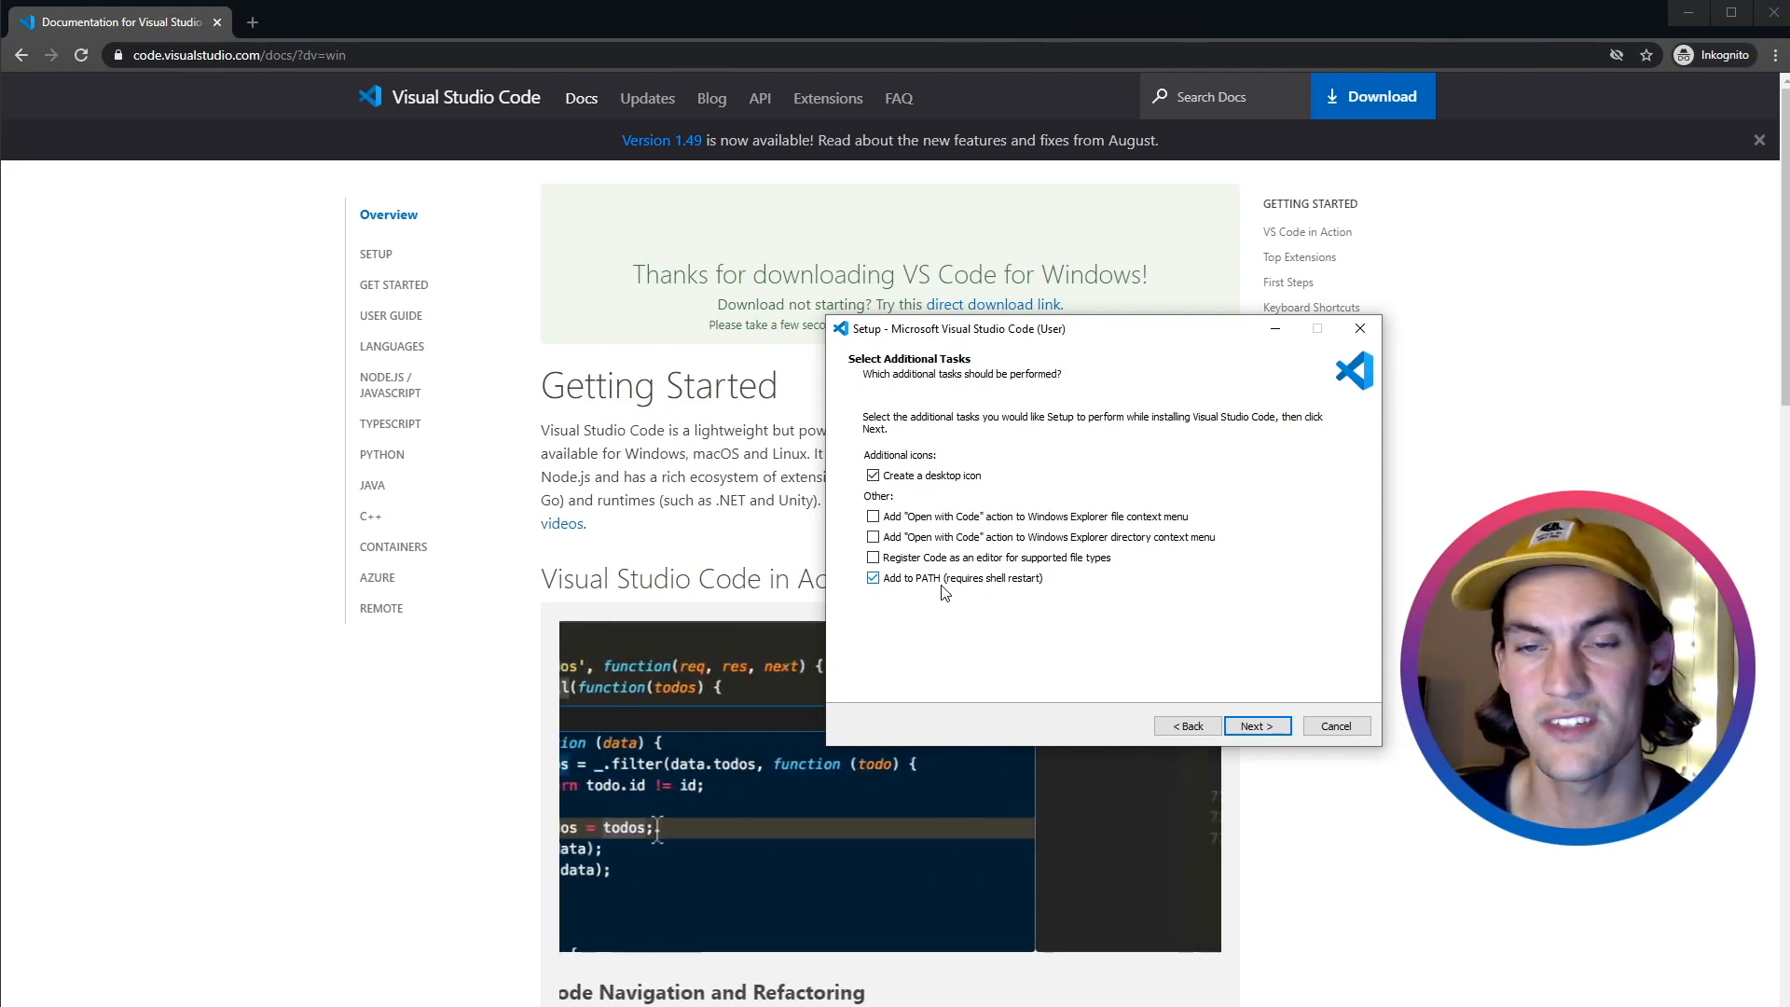
click(1256, 726)
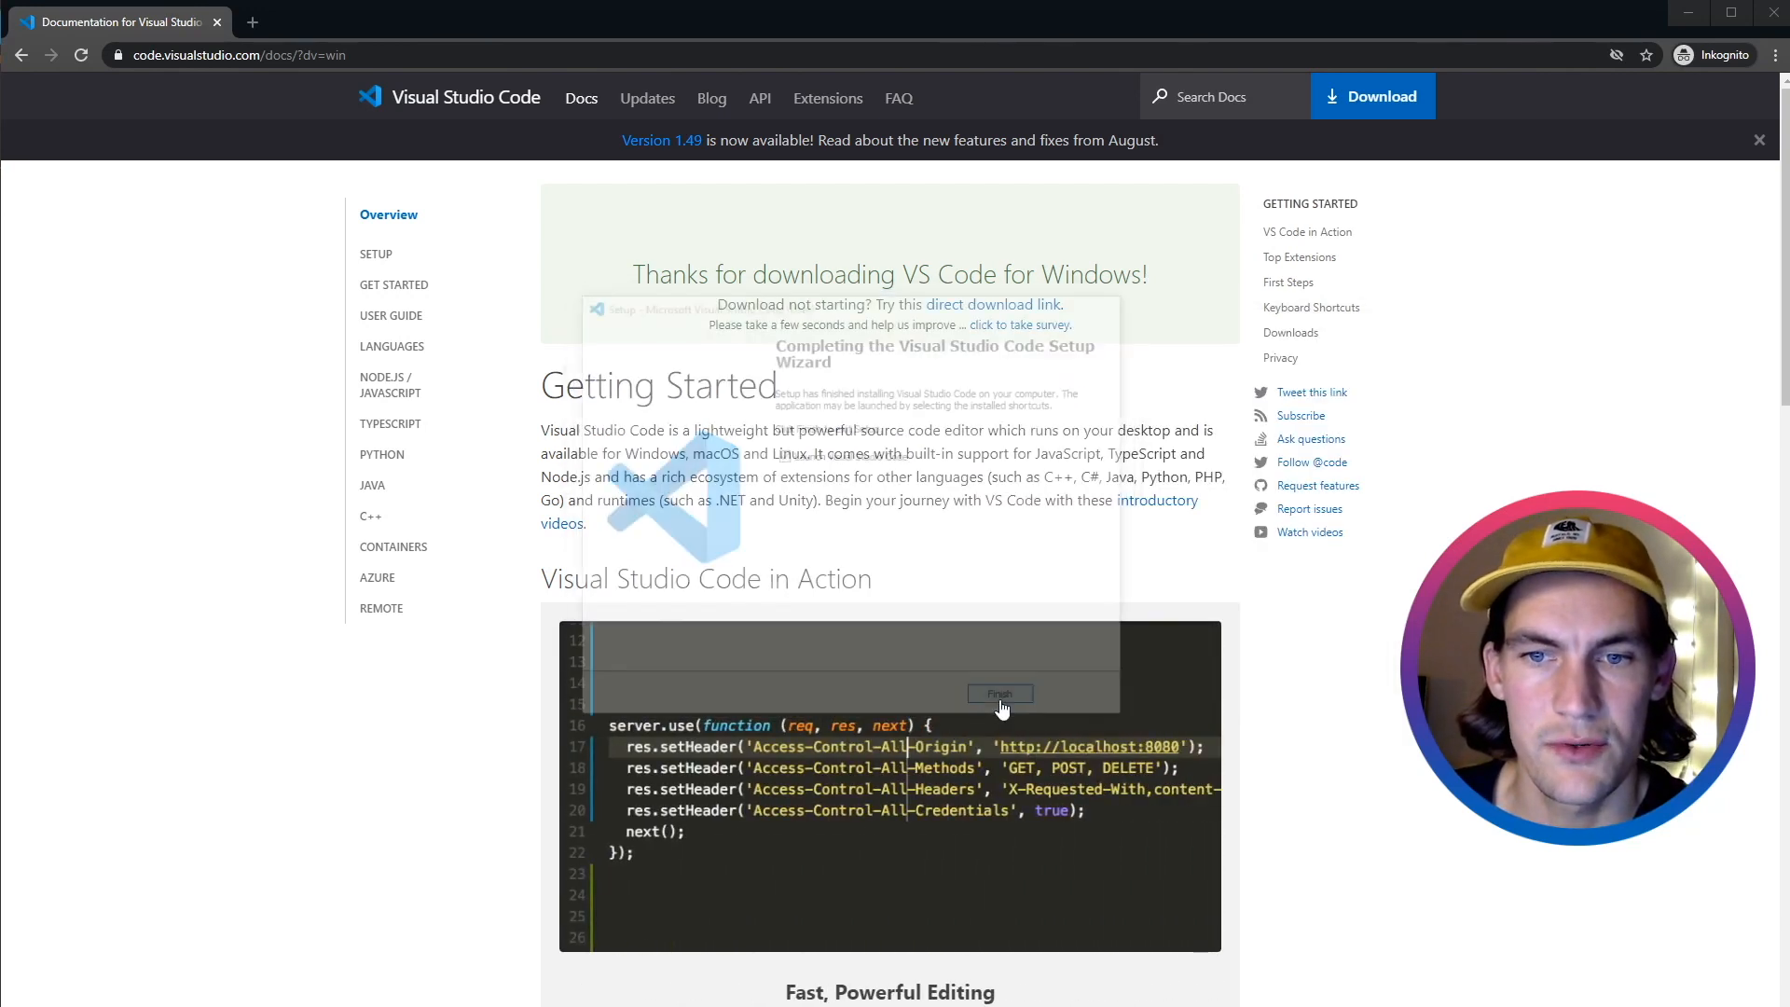
click(1000, 694)
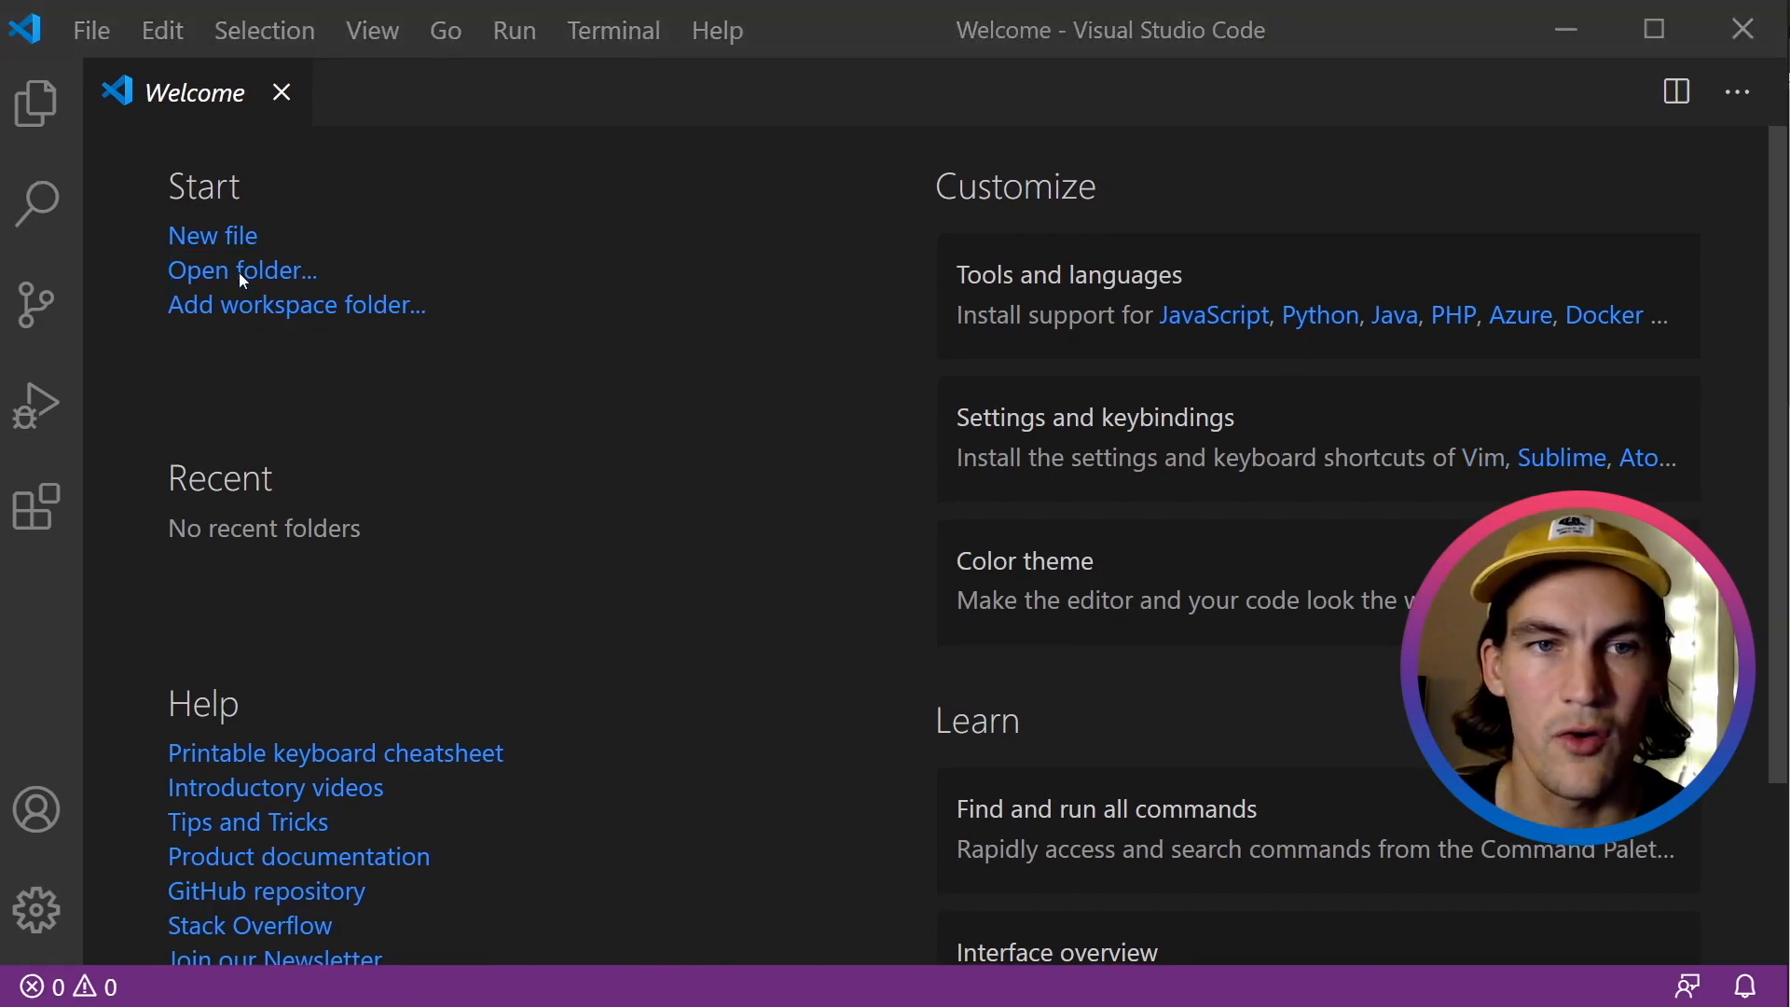
Open the Desktop's Website folder as the VS Code workspace.
click(242, 270)
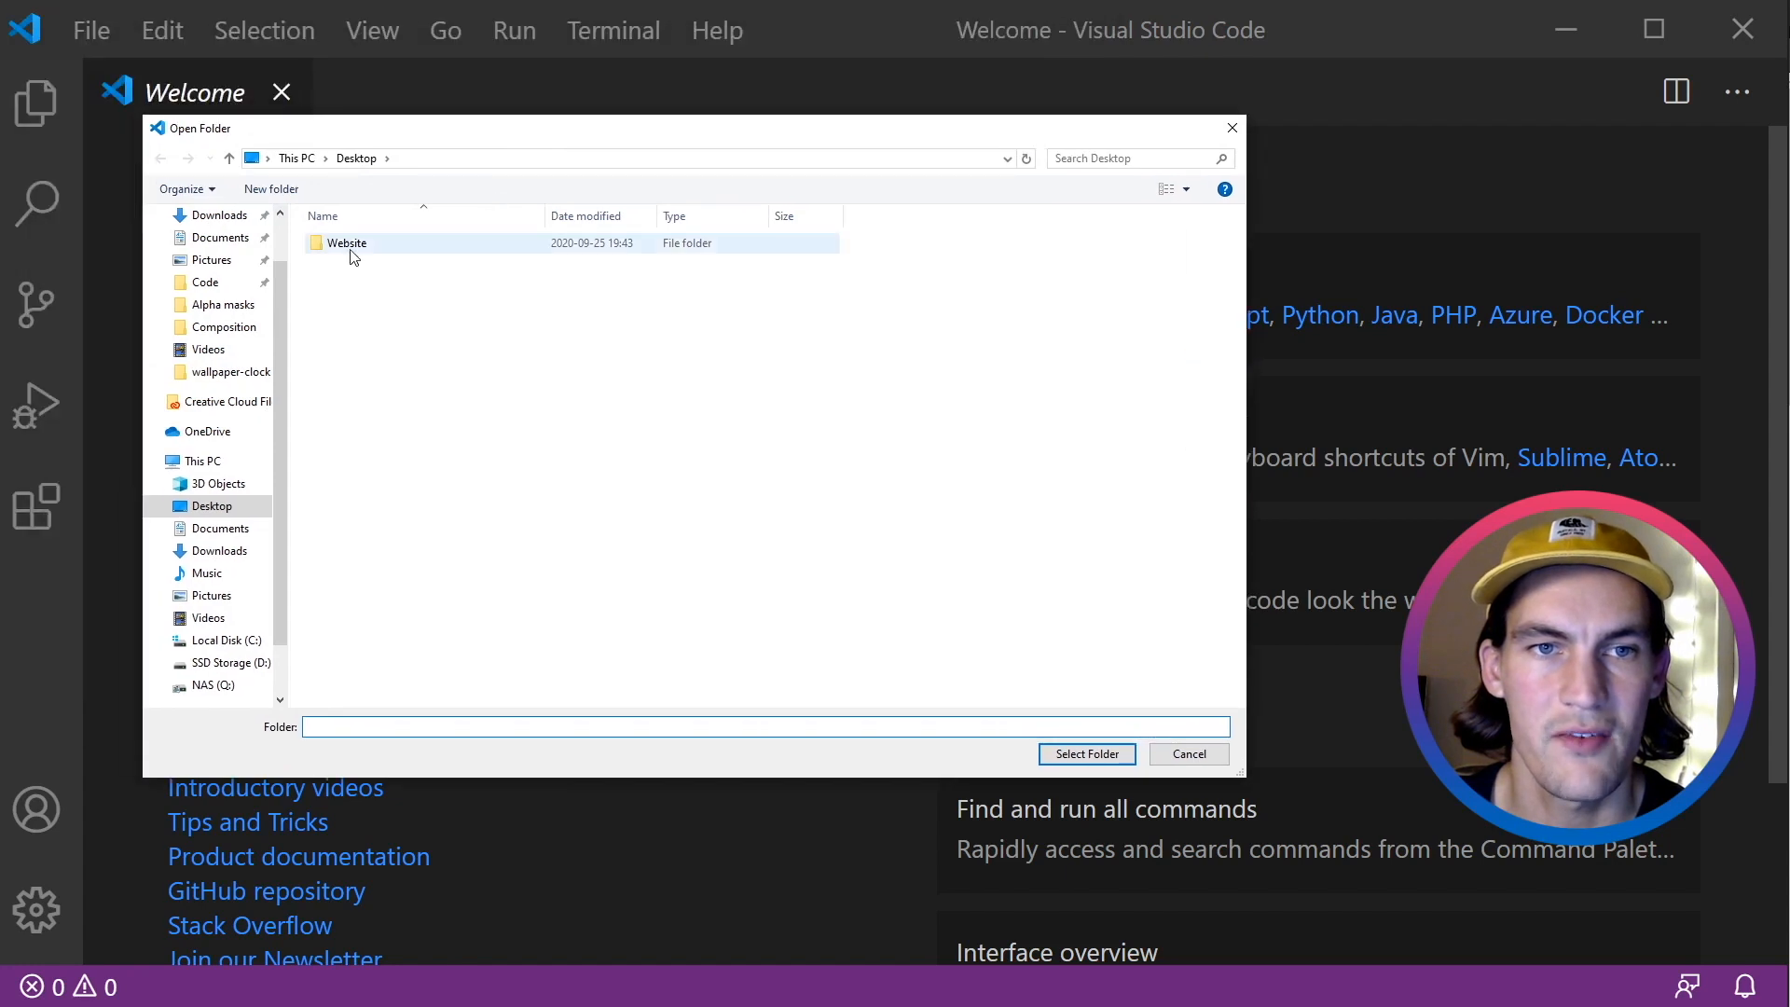
double_click(347, 242)
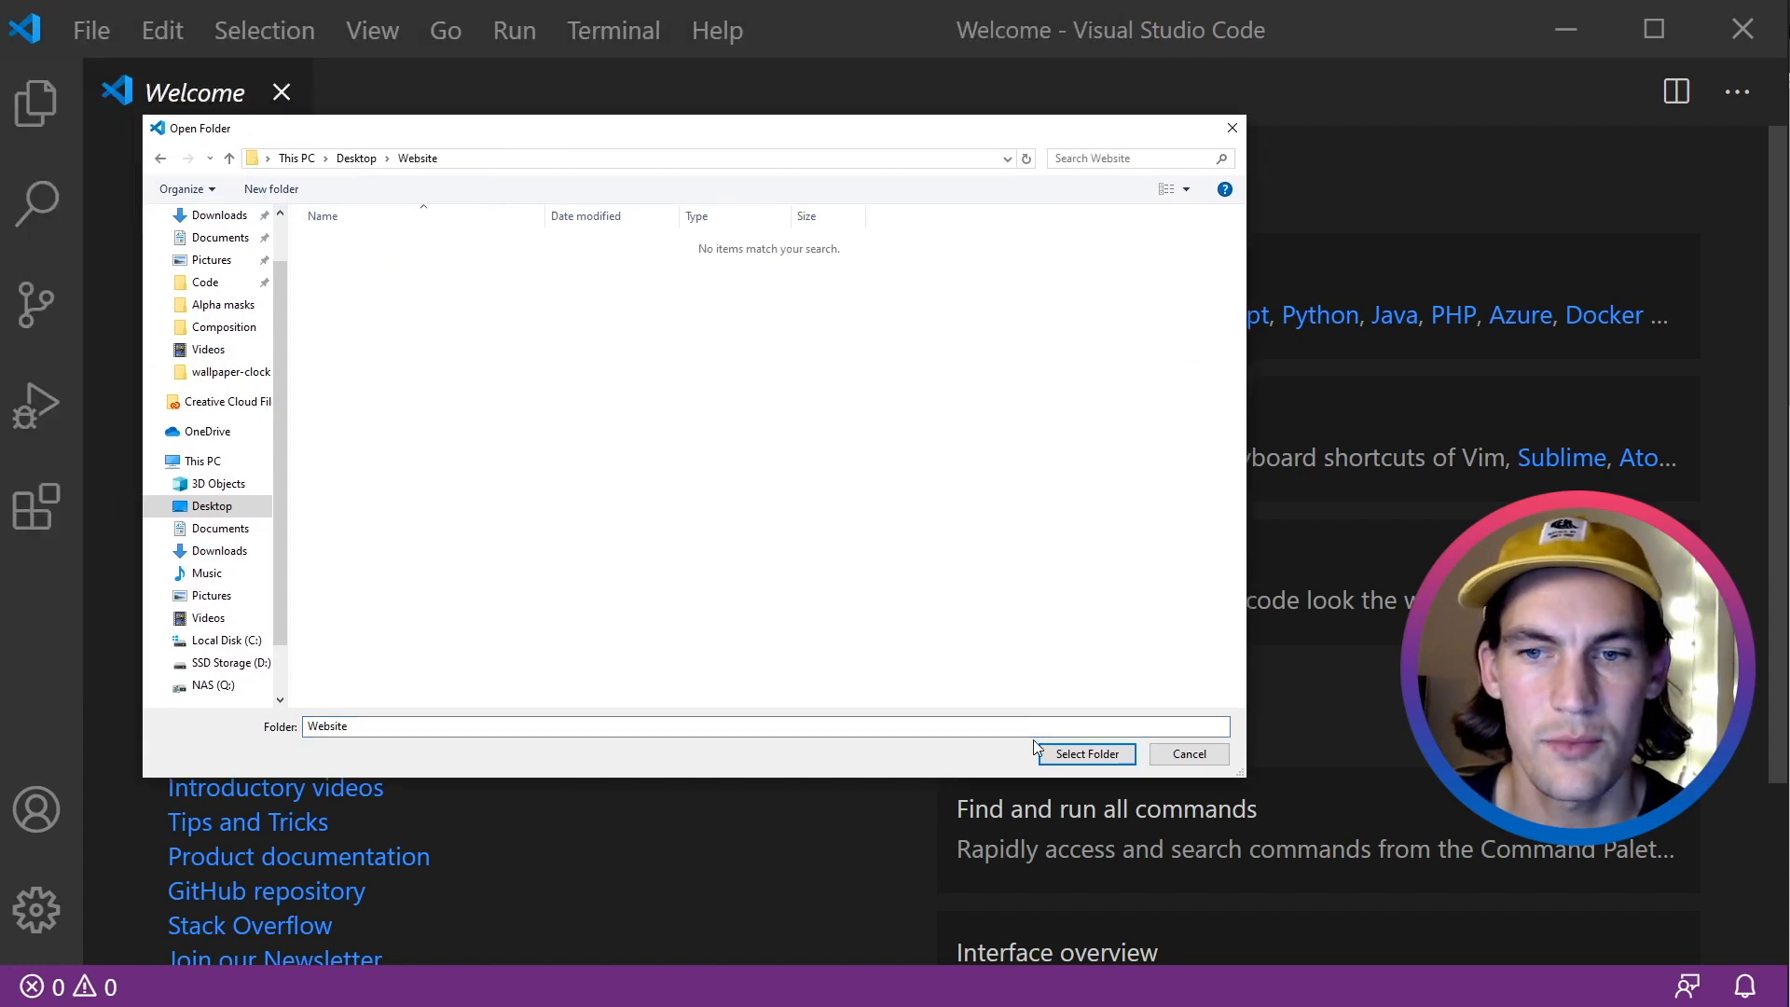
click(1084, 753)
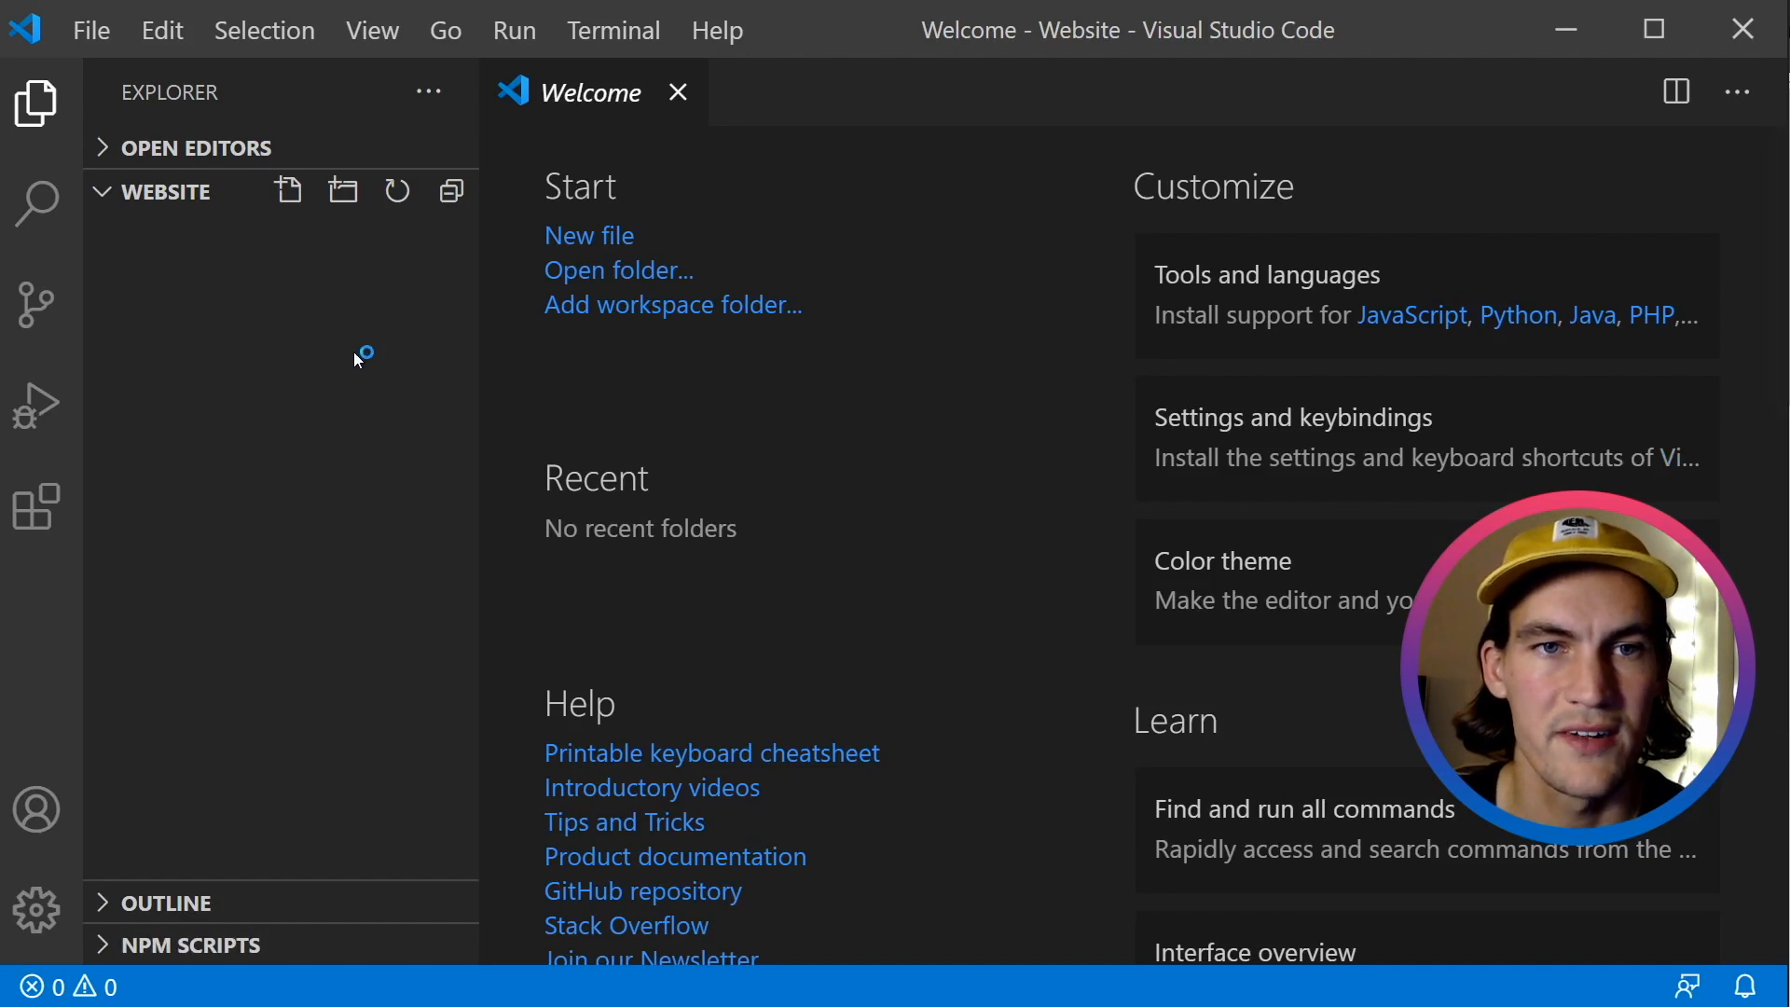
Create index.html, style.css and main.js in Website, then open index.html.
click(288, 190)
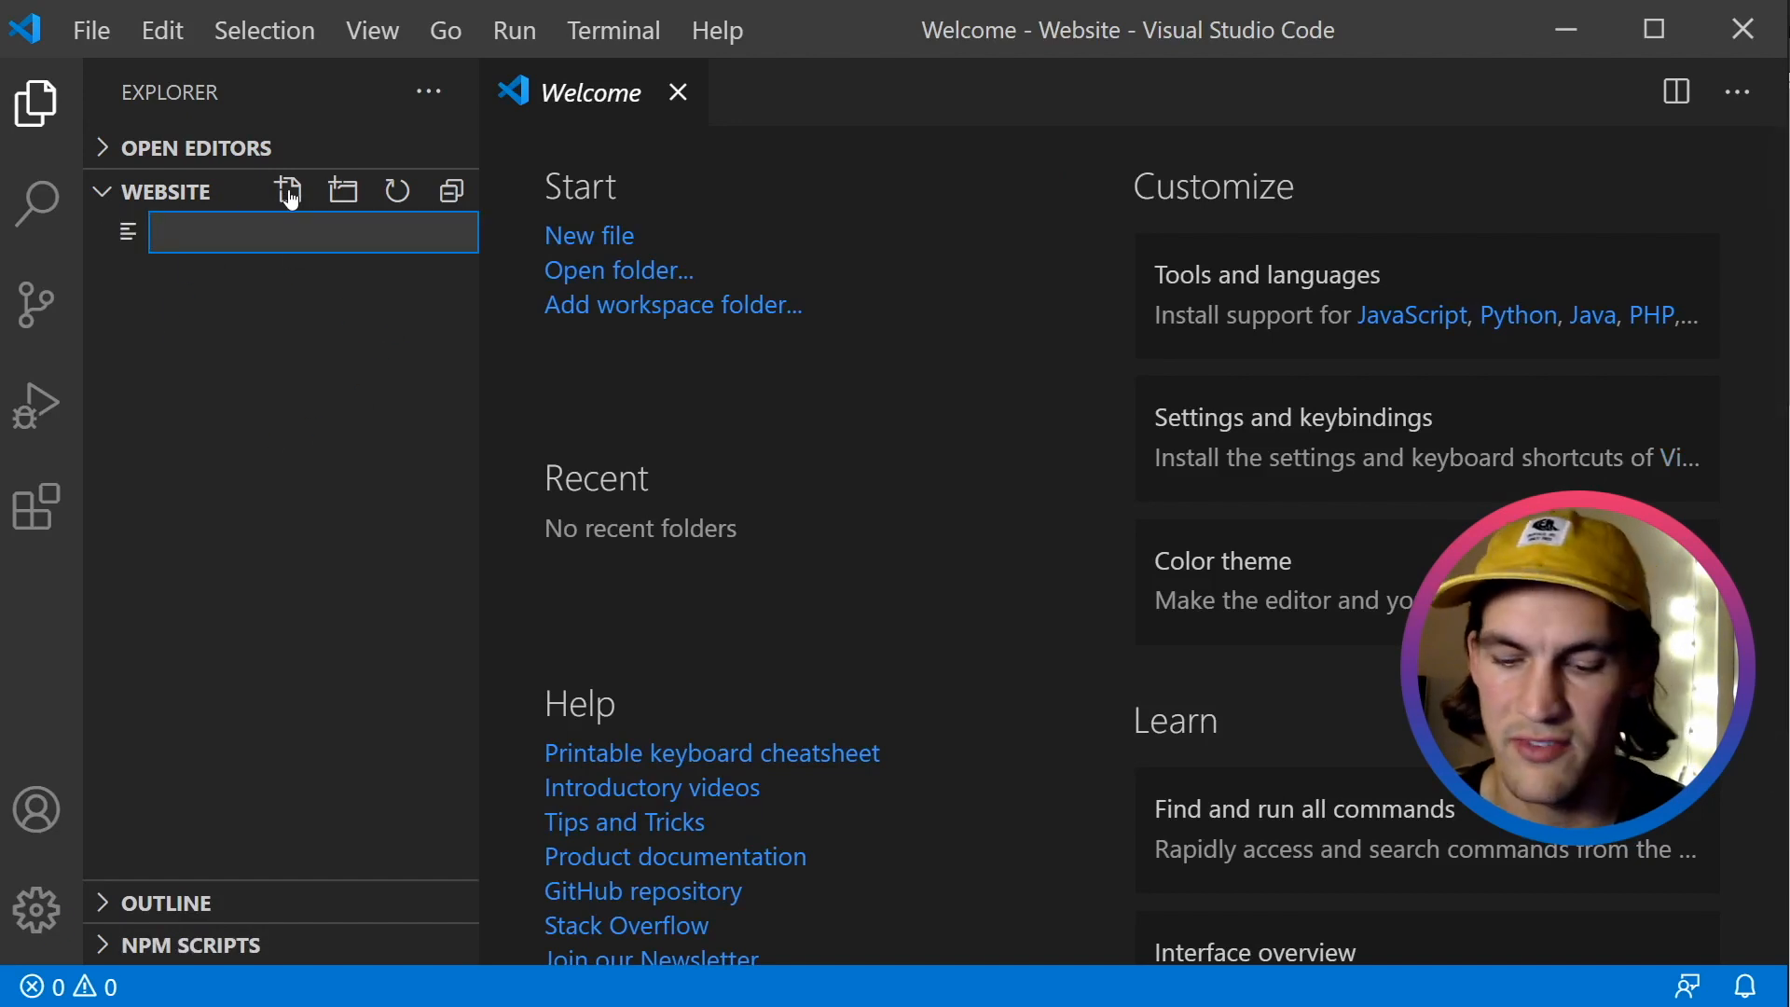
text(index.)
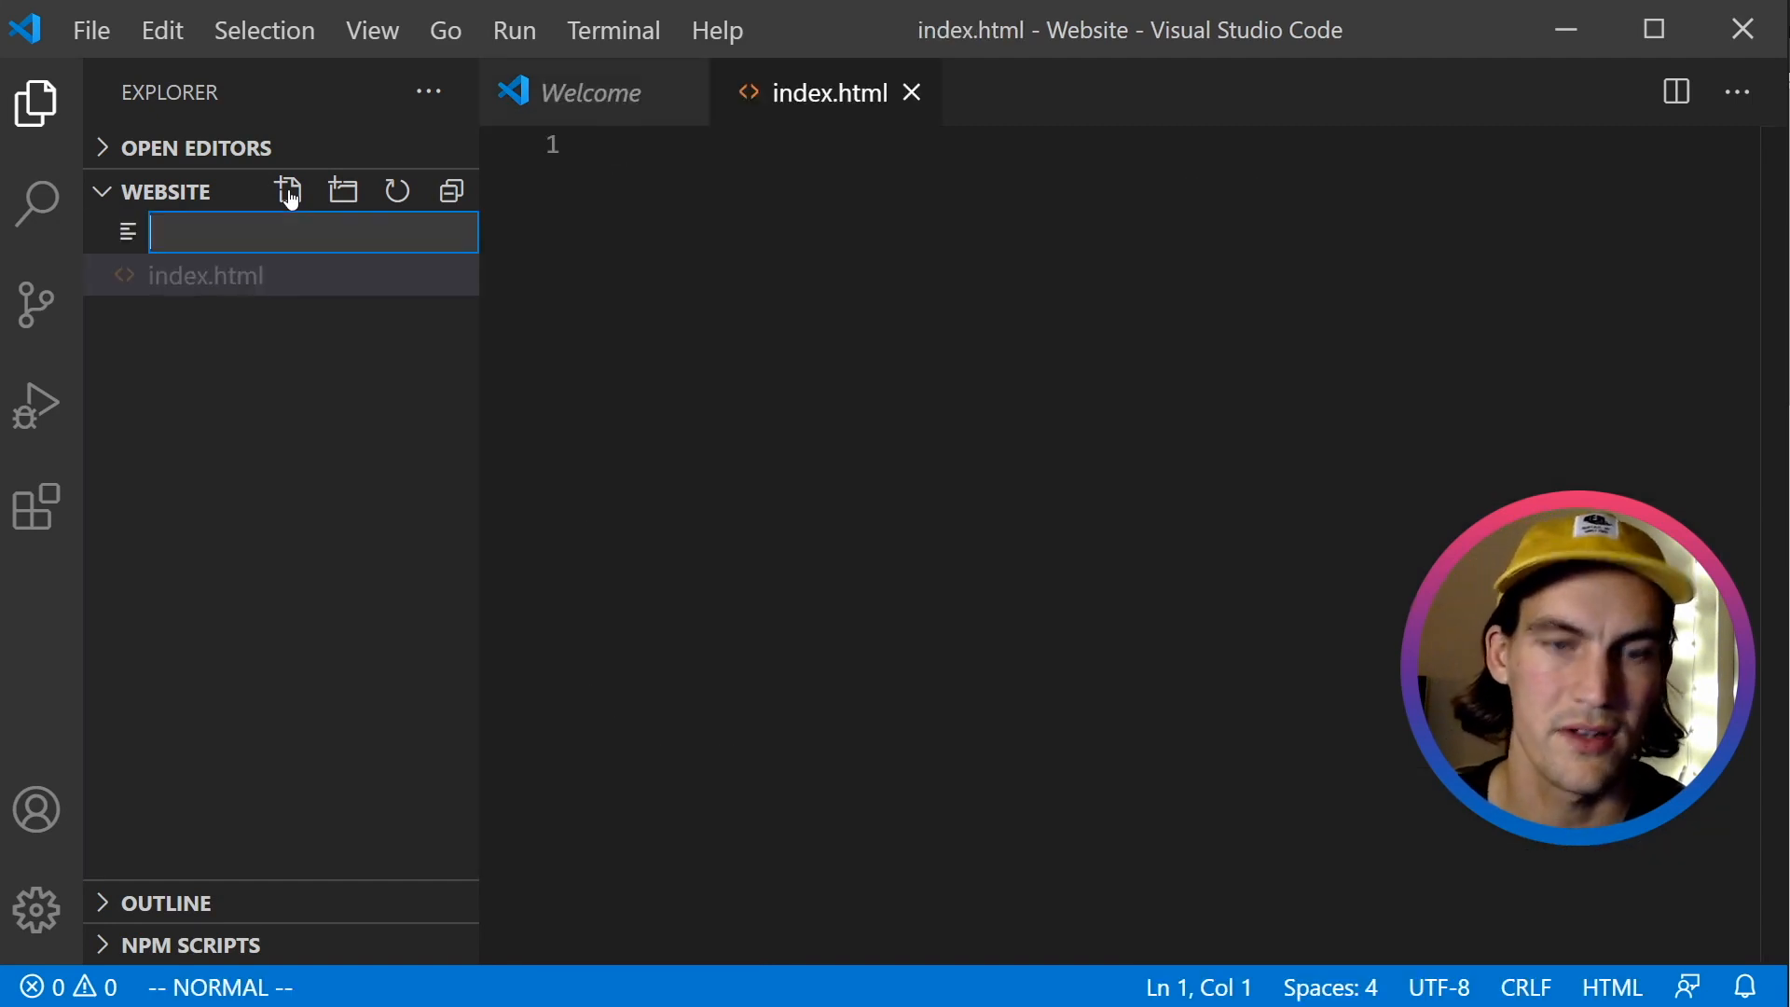
text(style.css)
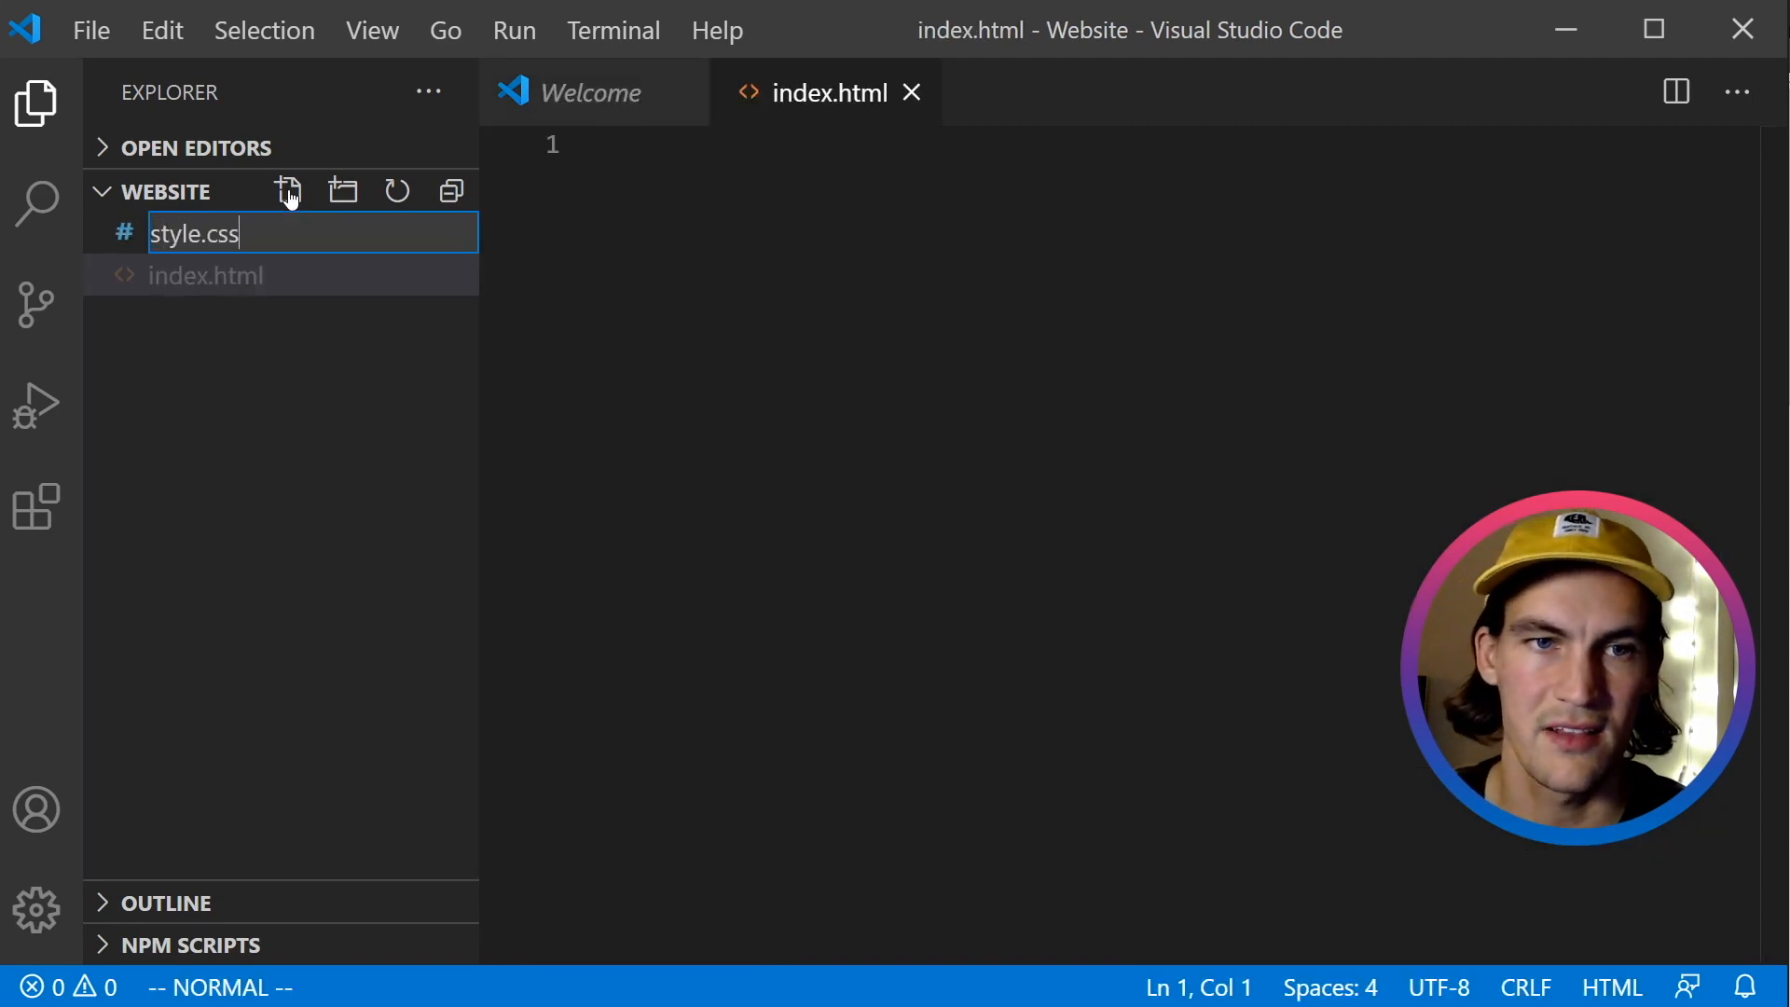
key(Enter)
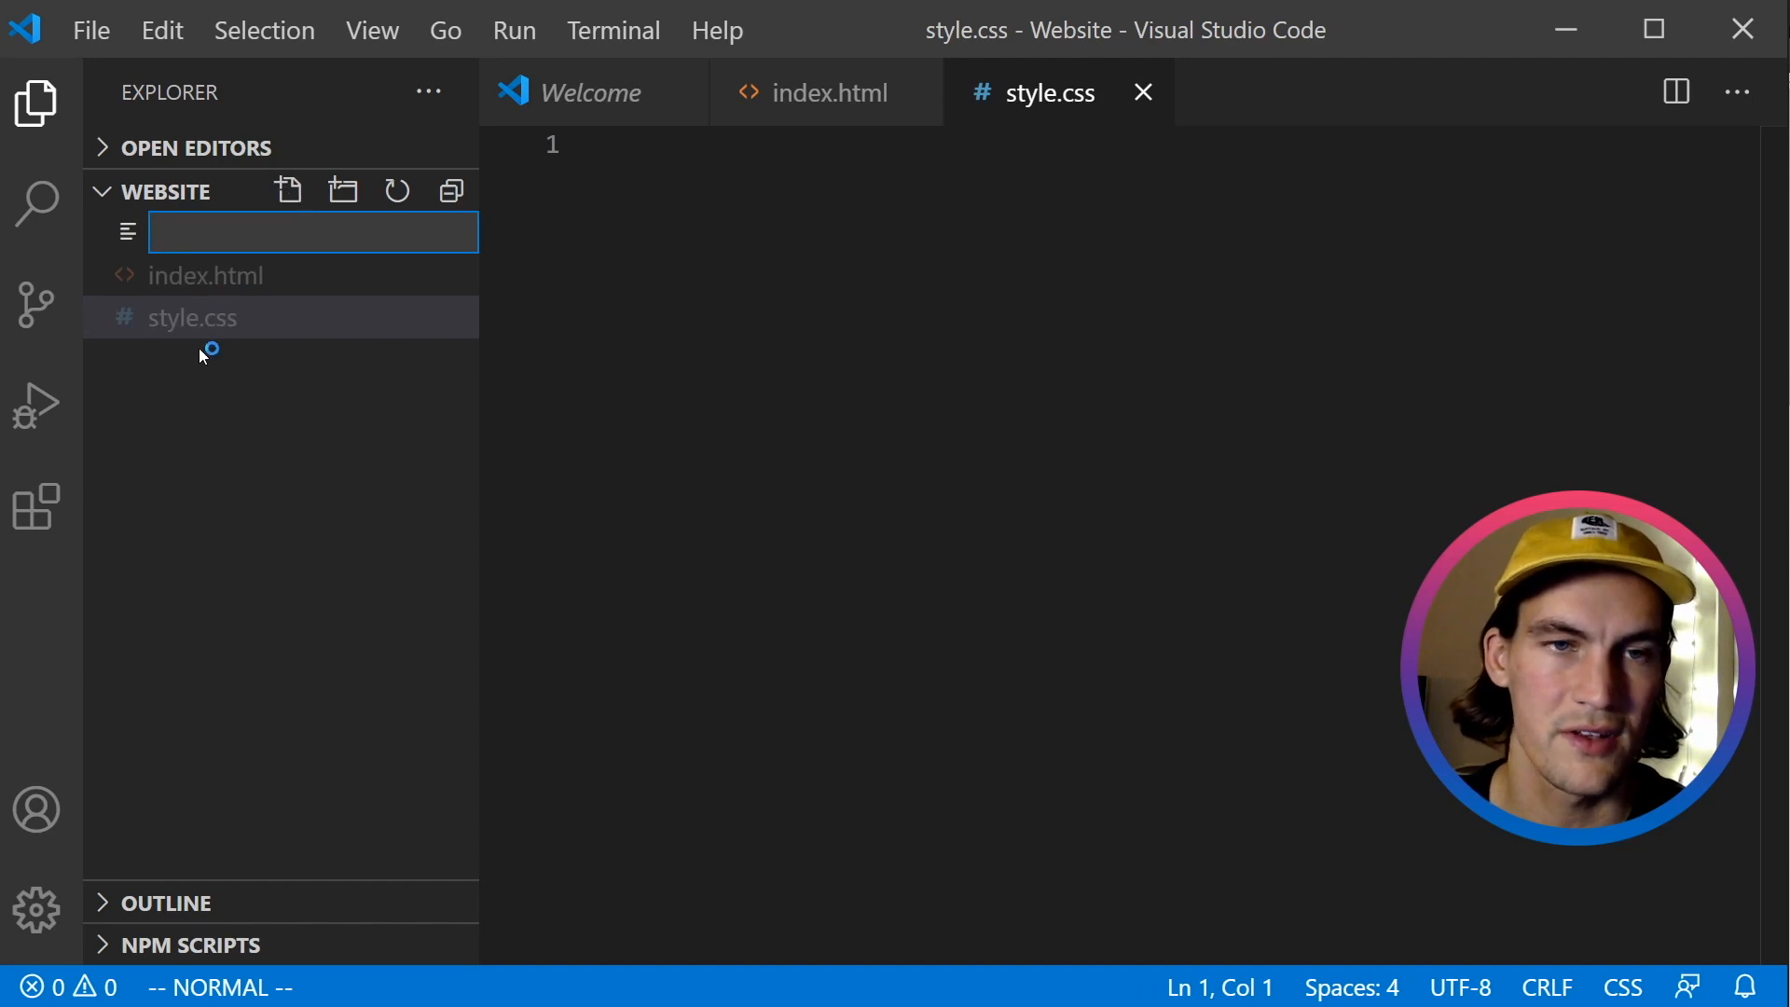
mouse_move(212, 320)
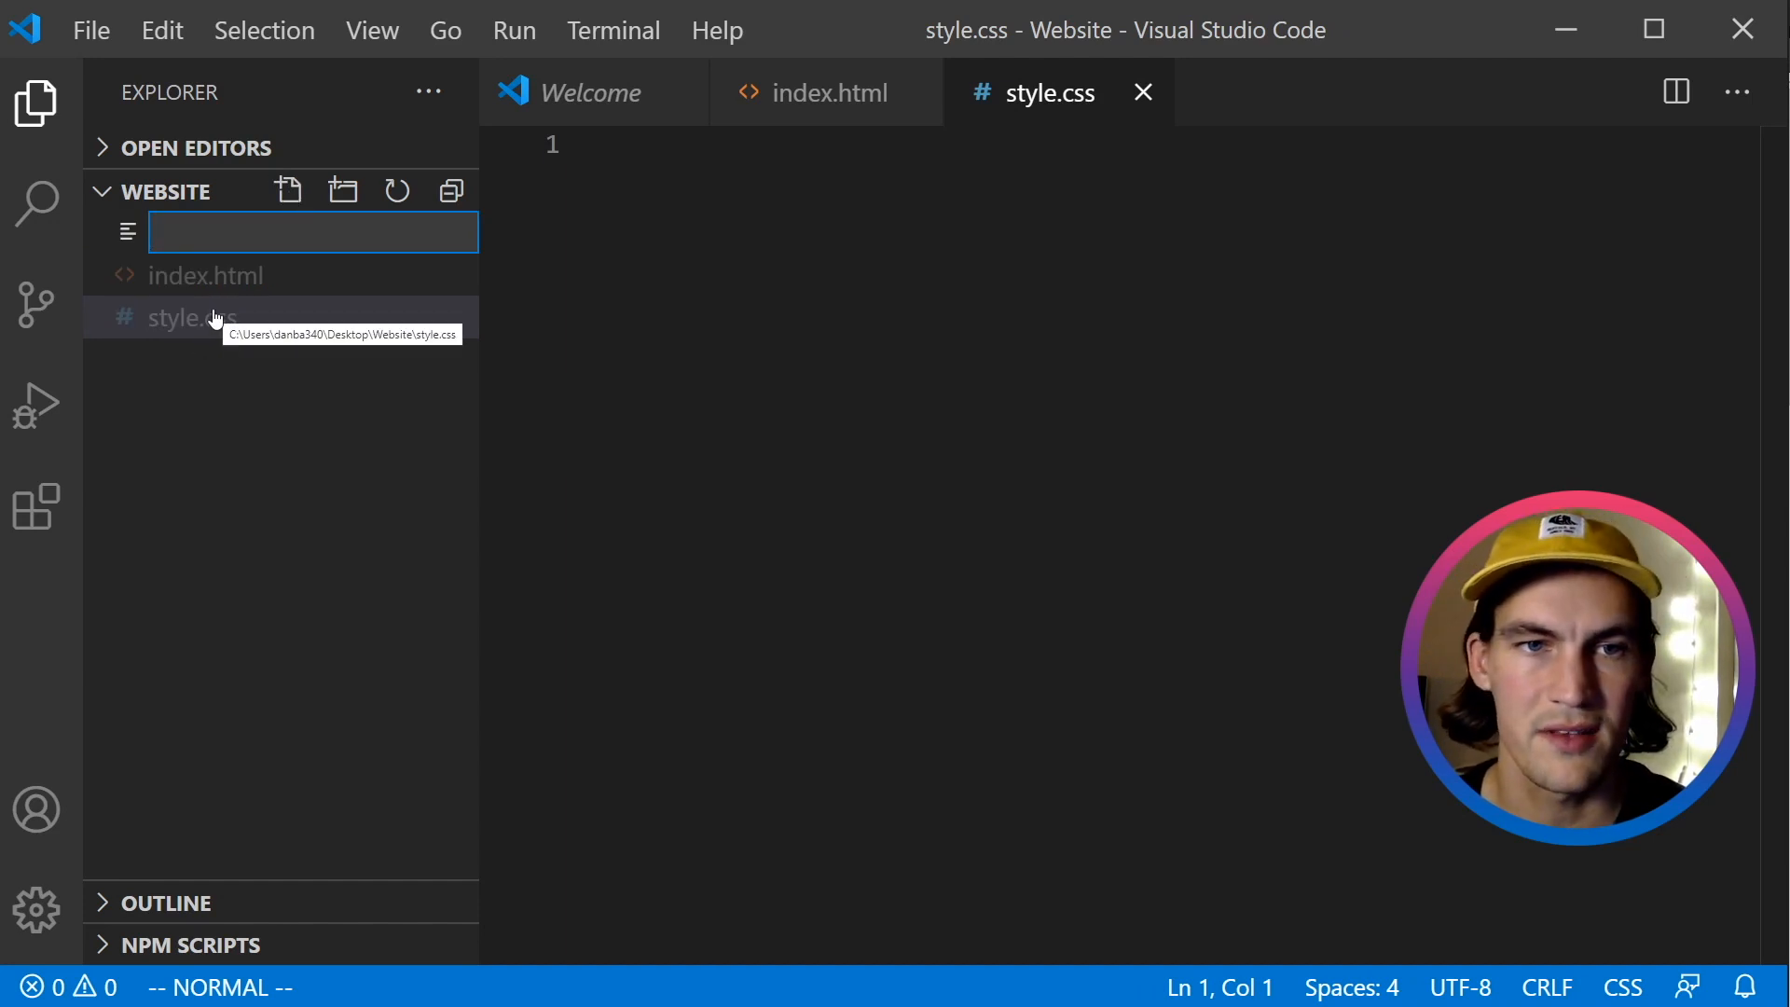
text(mai)
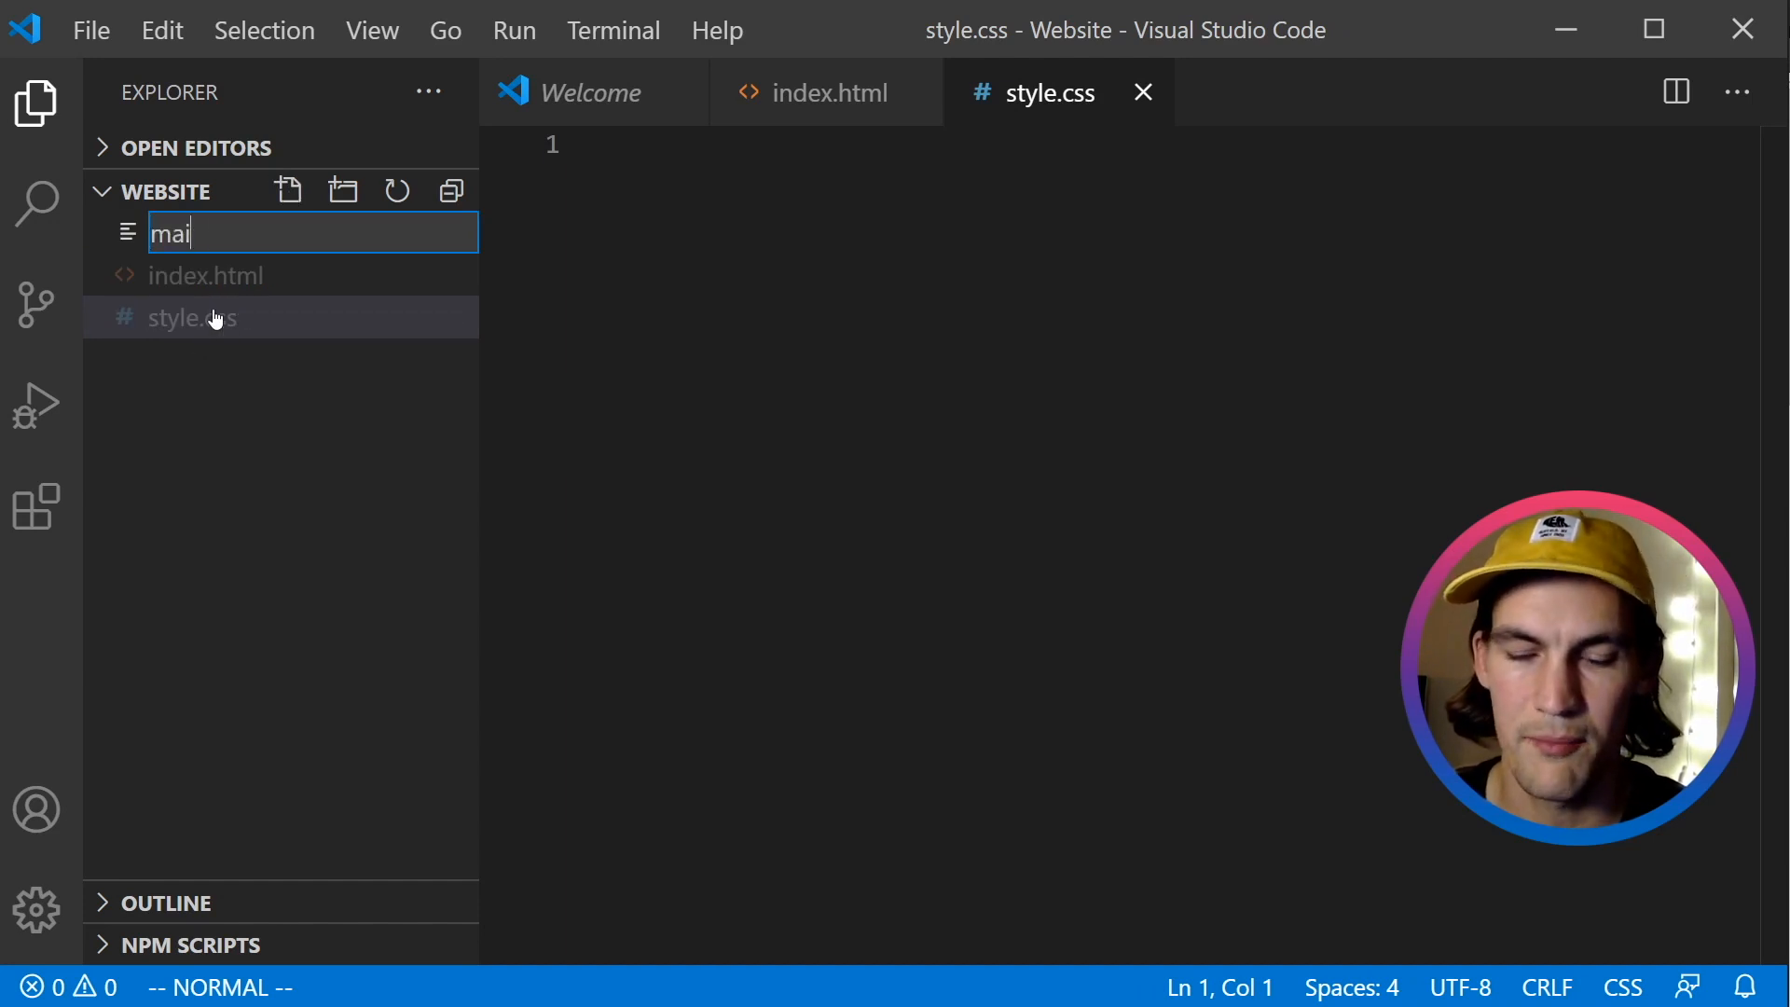
text(n.js)
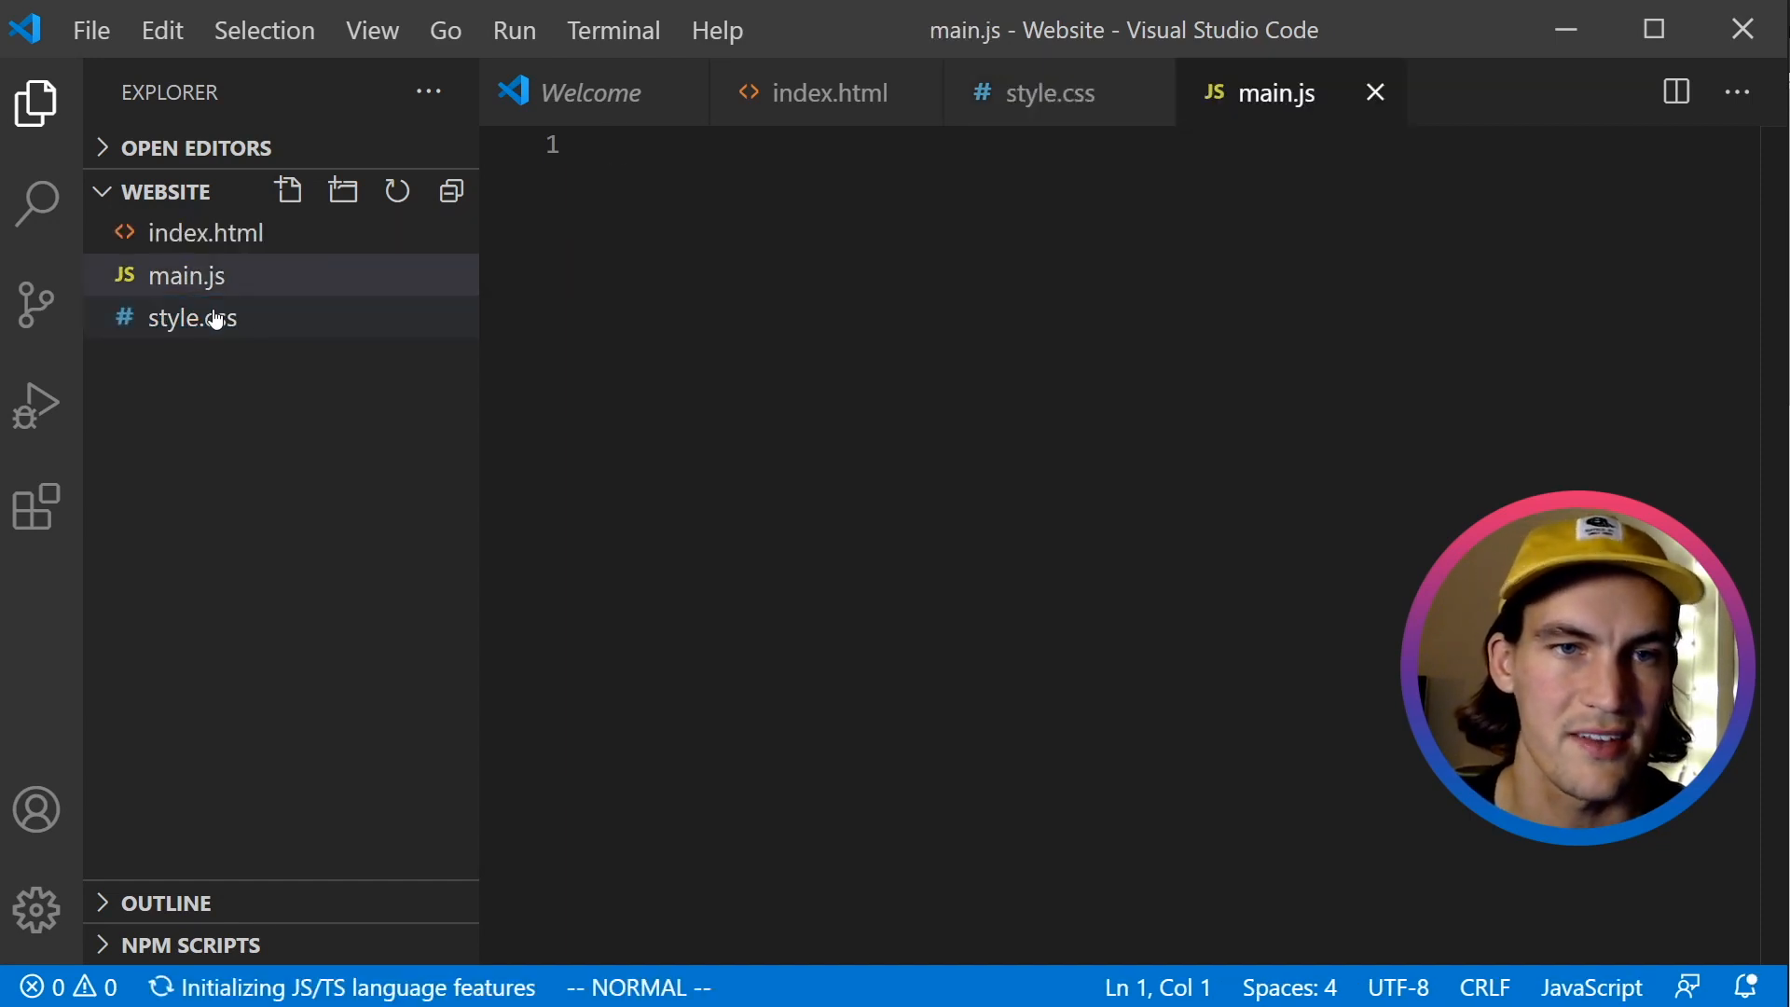
click(207, 234)
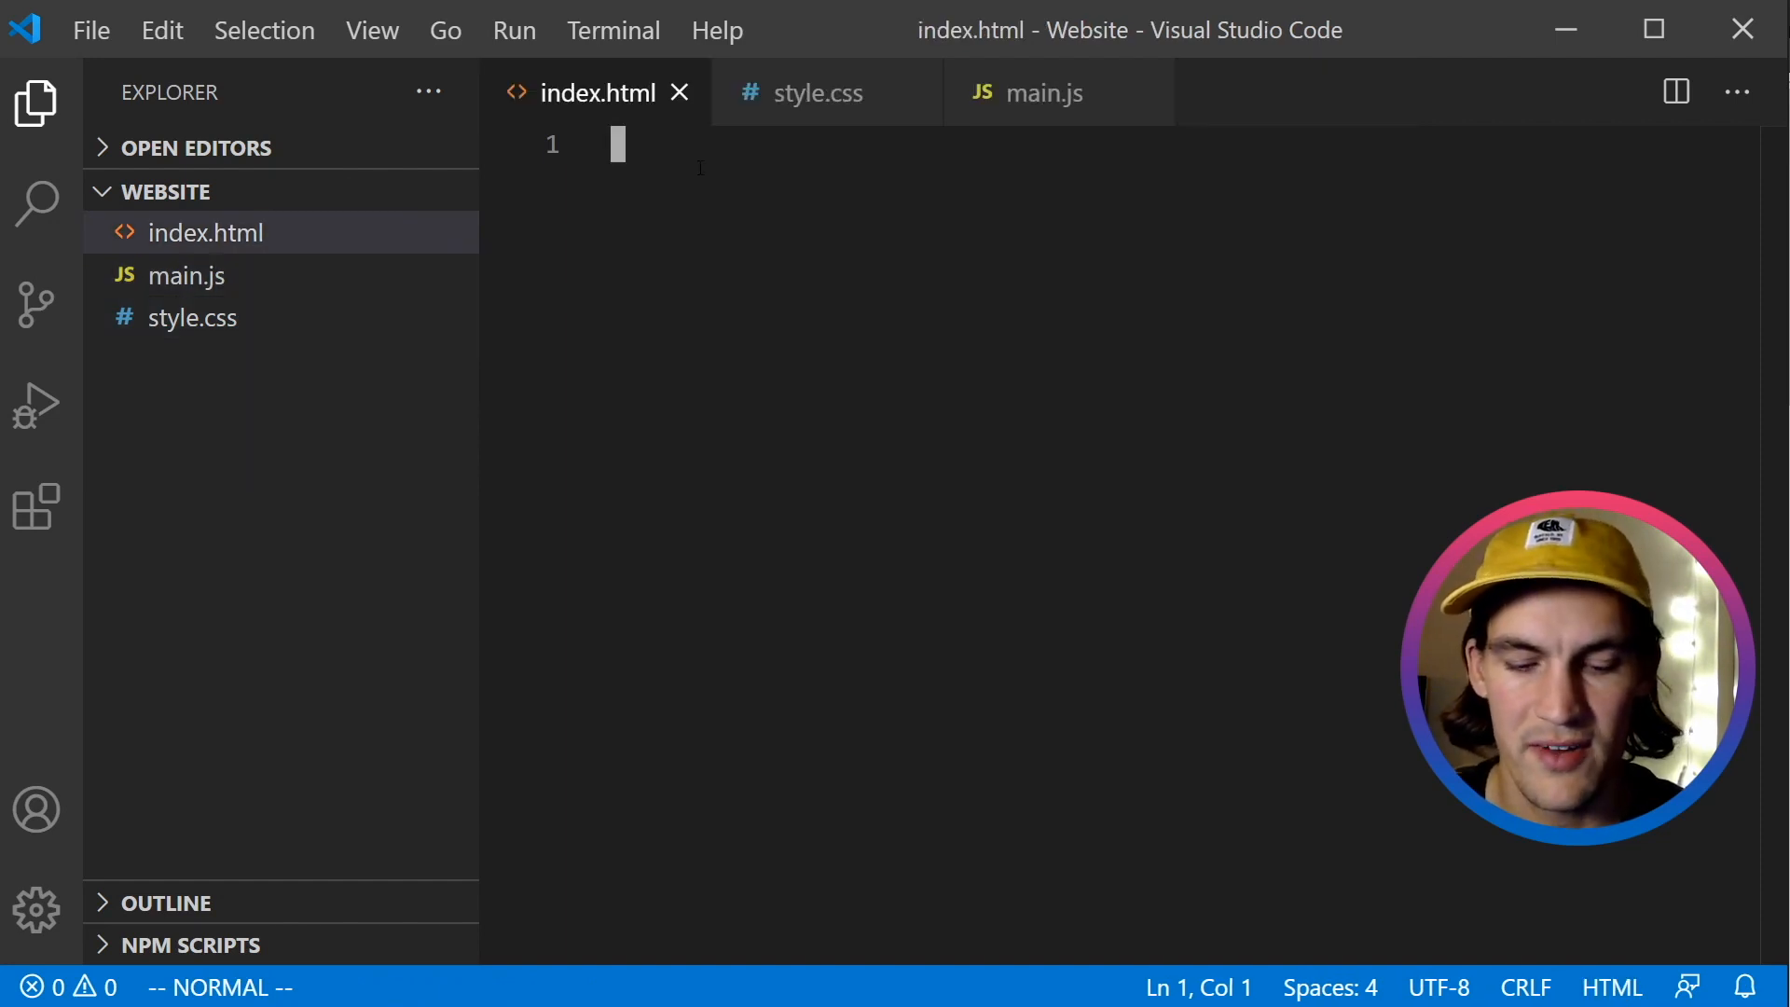
Expand the '!' Emmet shortcut into the full HTML boilerplate in index.html.
text(!)
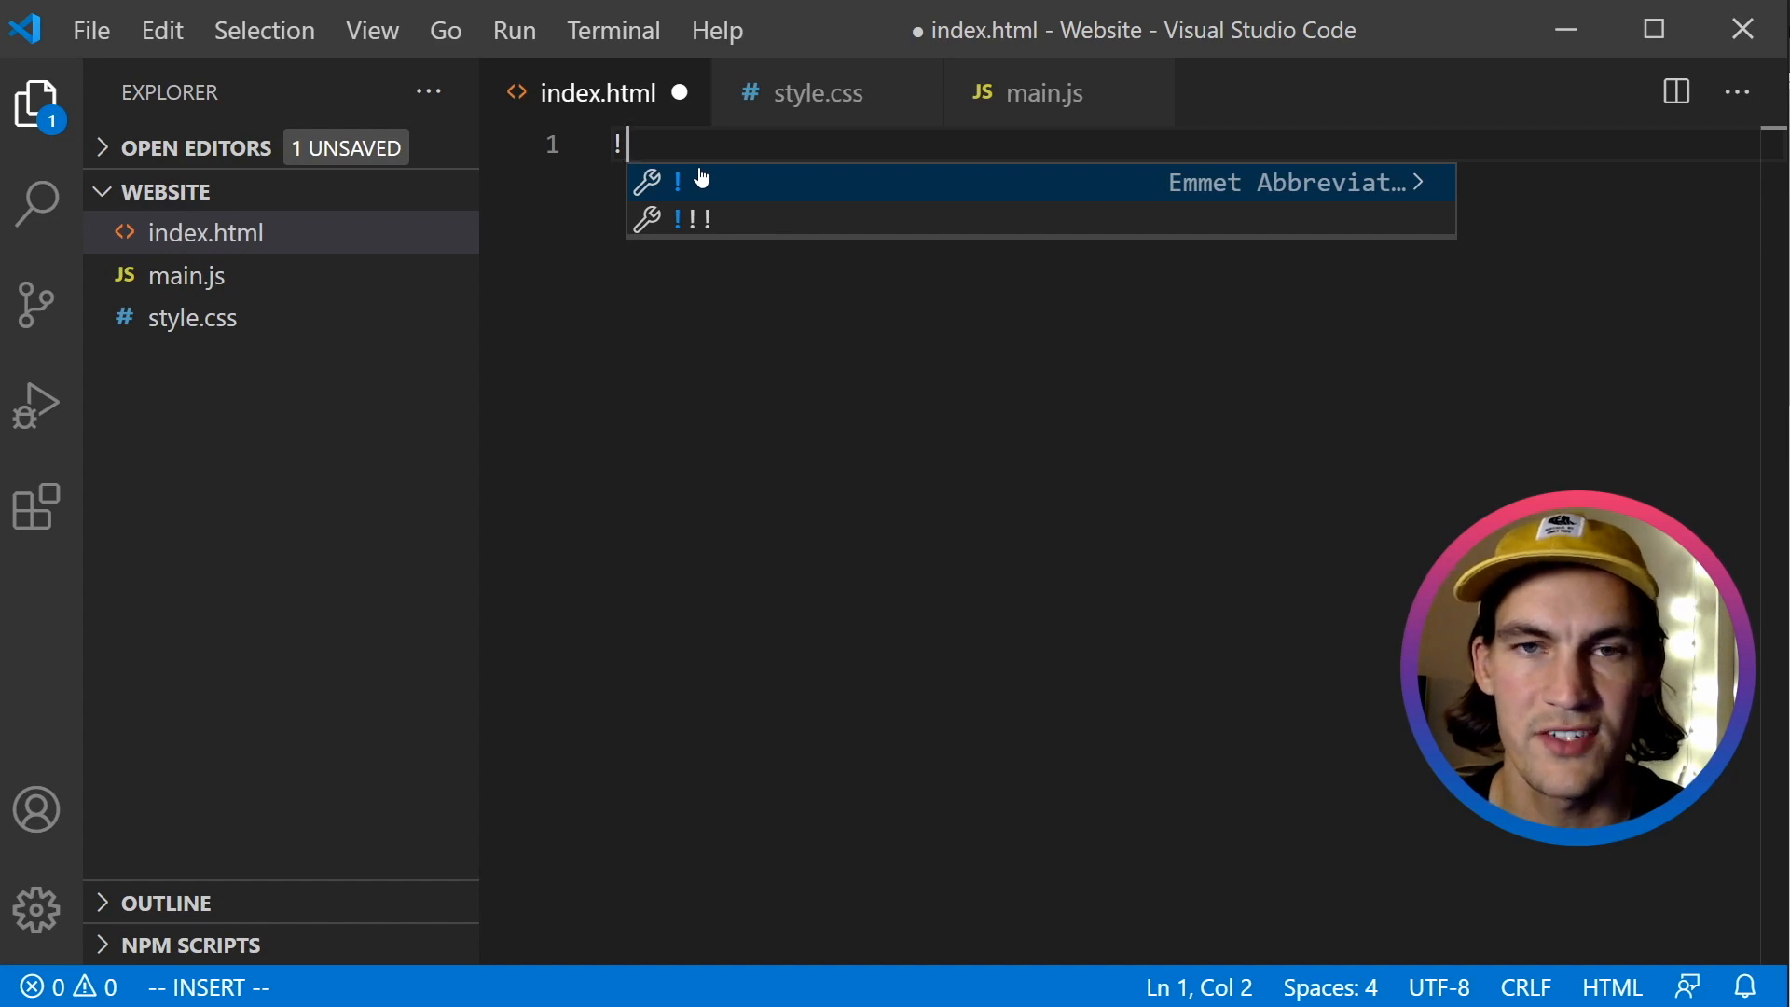
key(Tab)
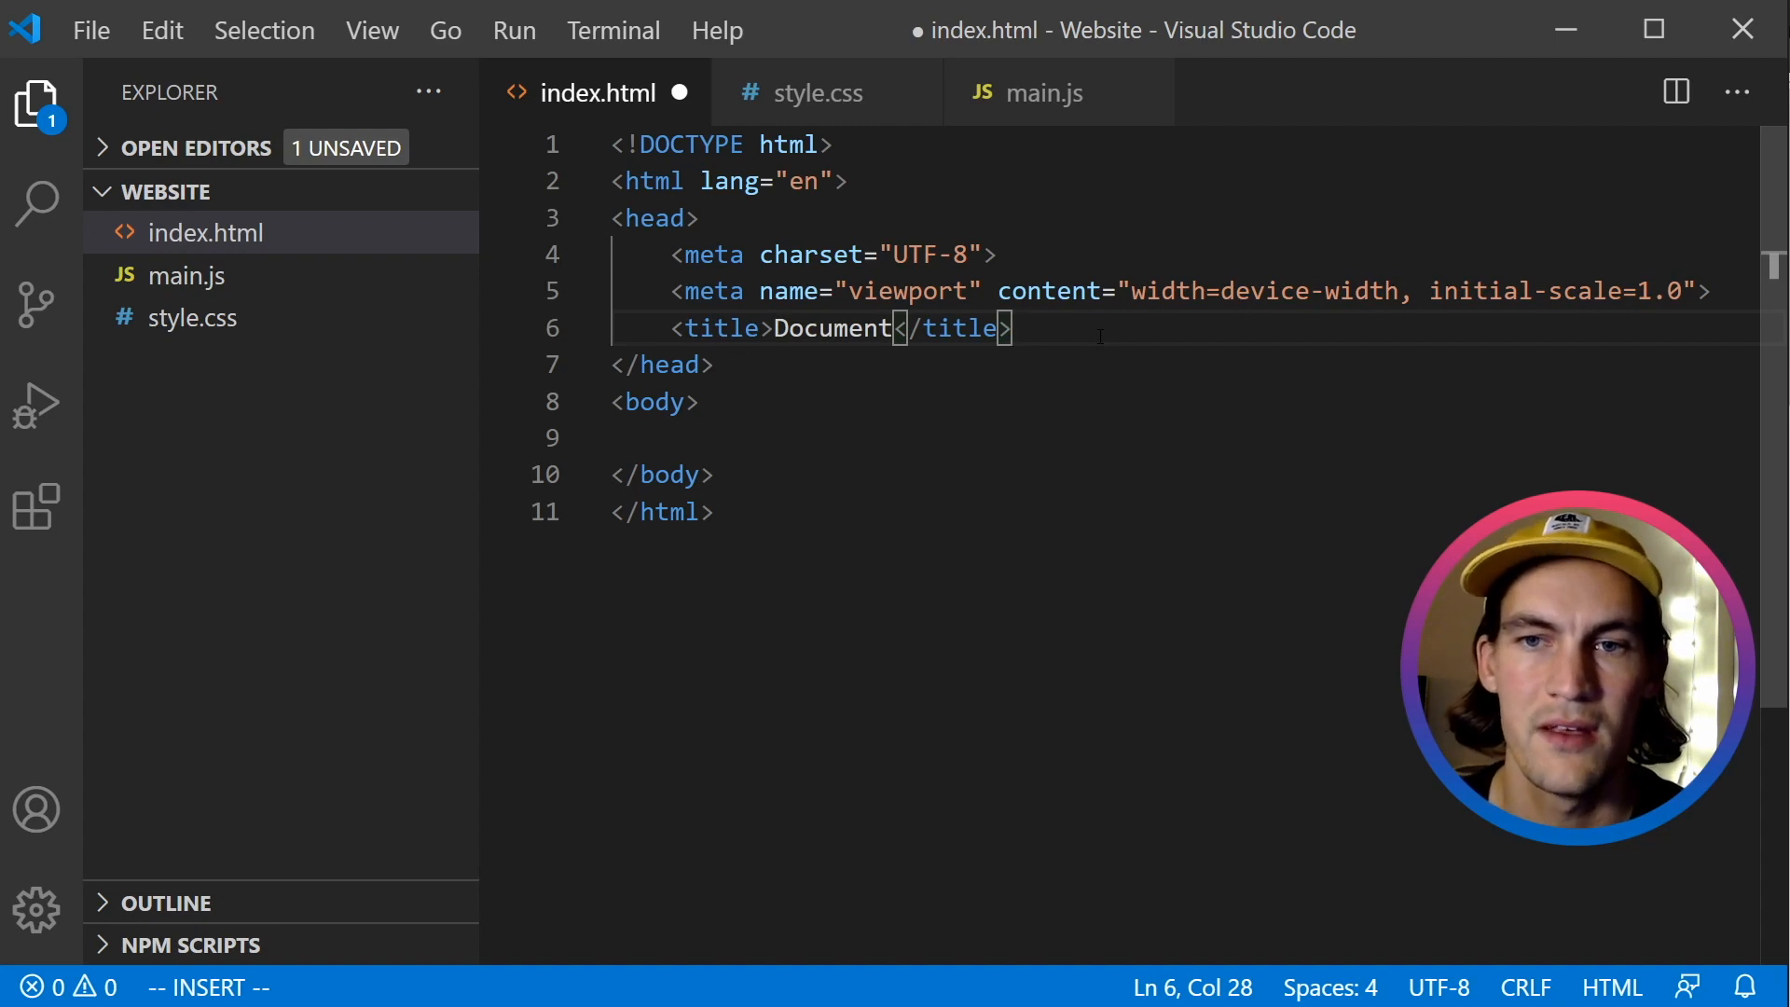
key(Enter)
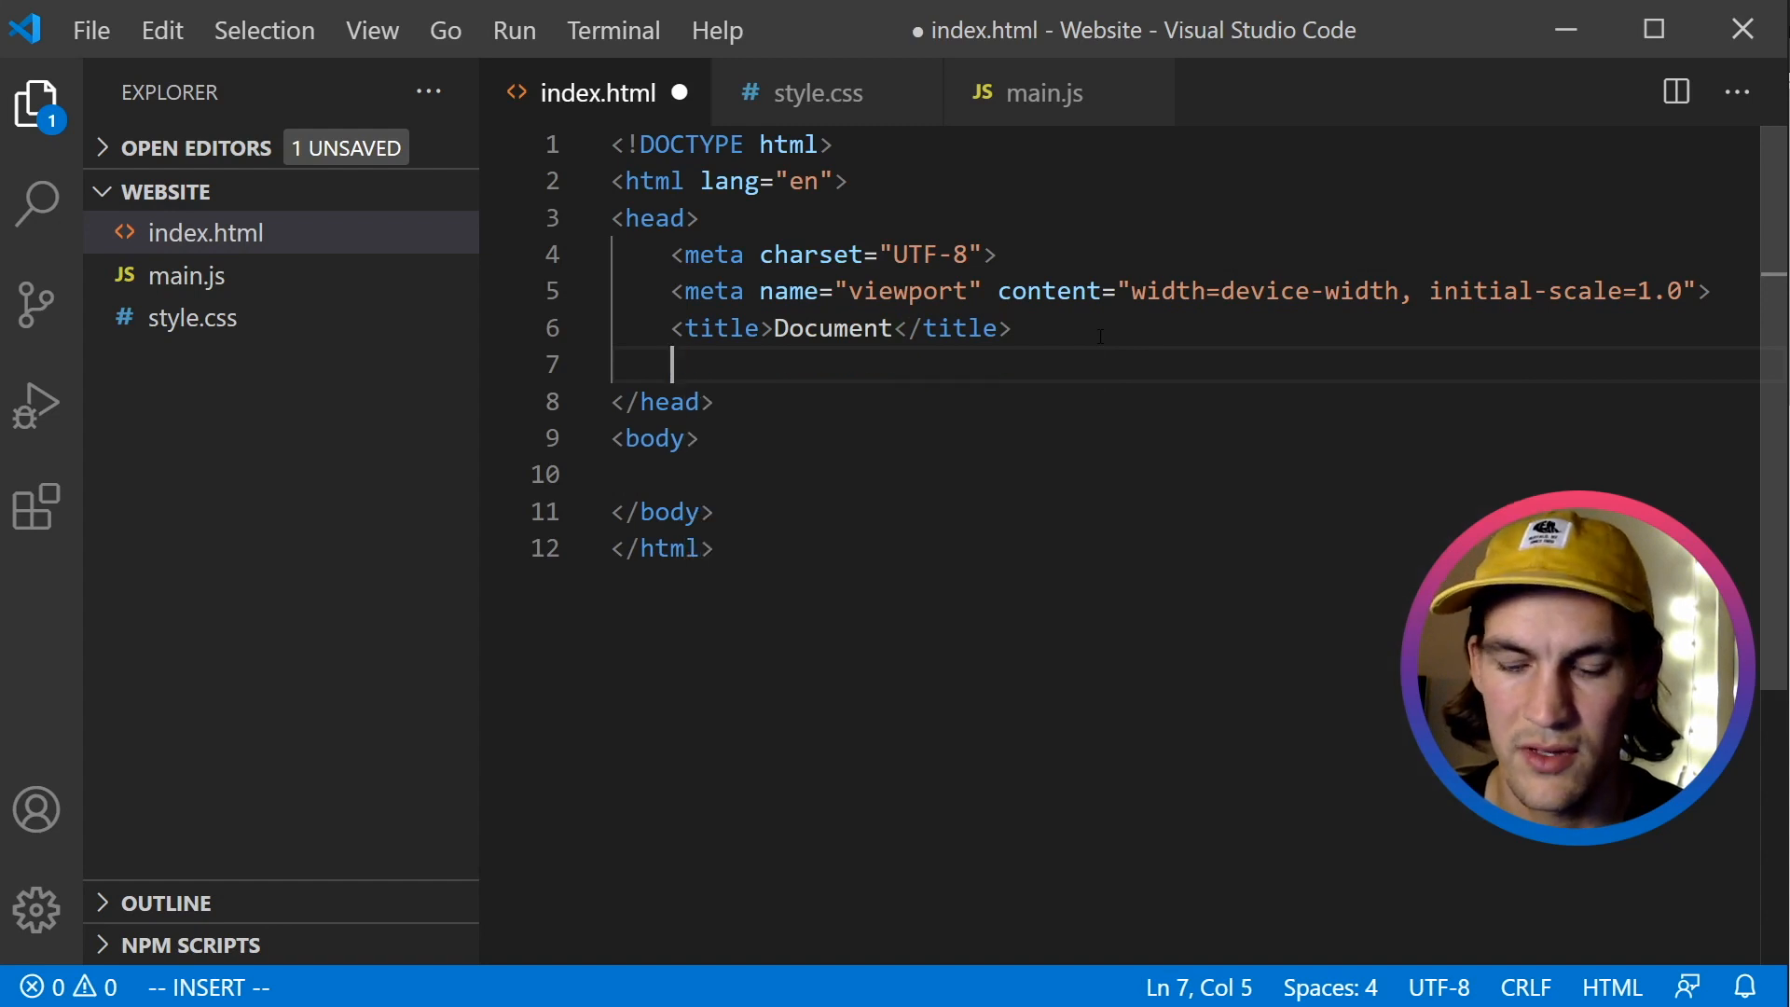
Add a style.css stylesheet link and a script tag loading main.js.
text(<)
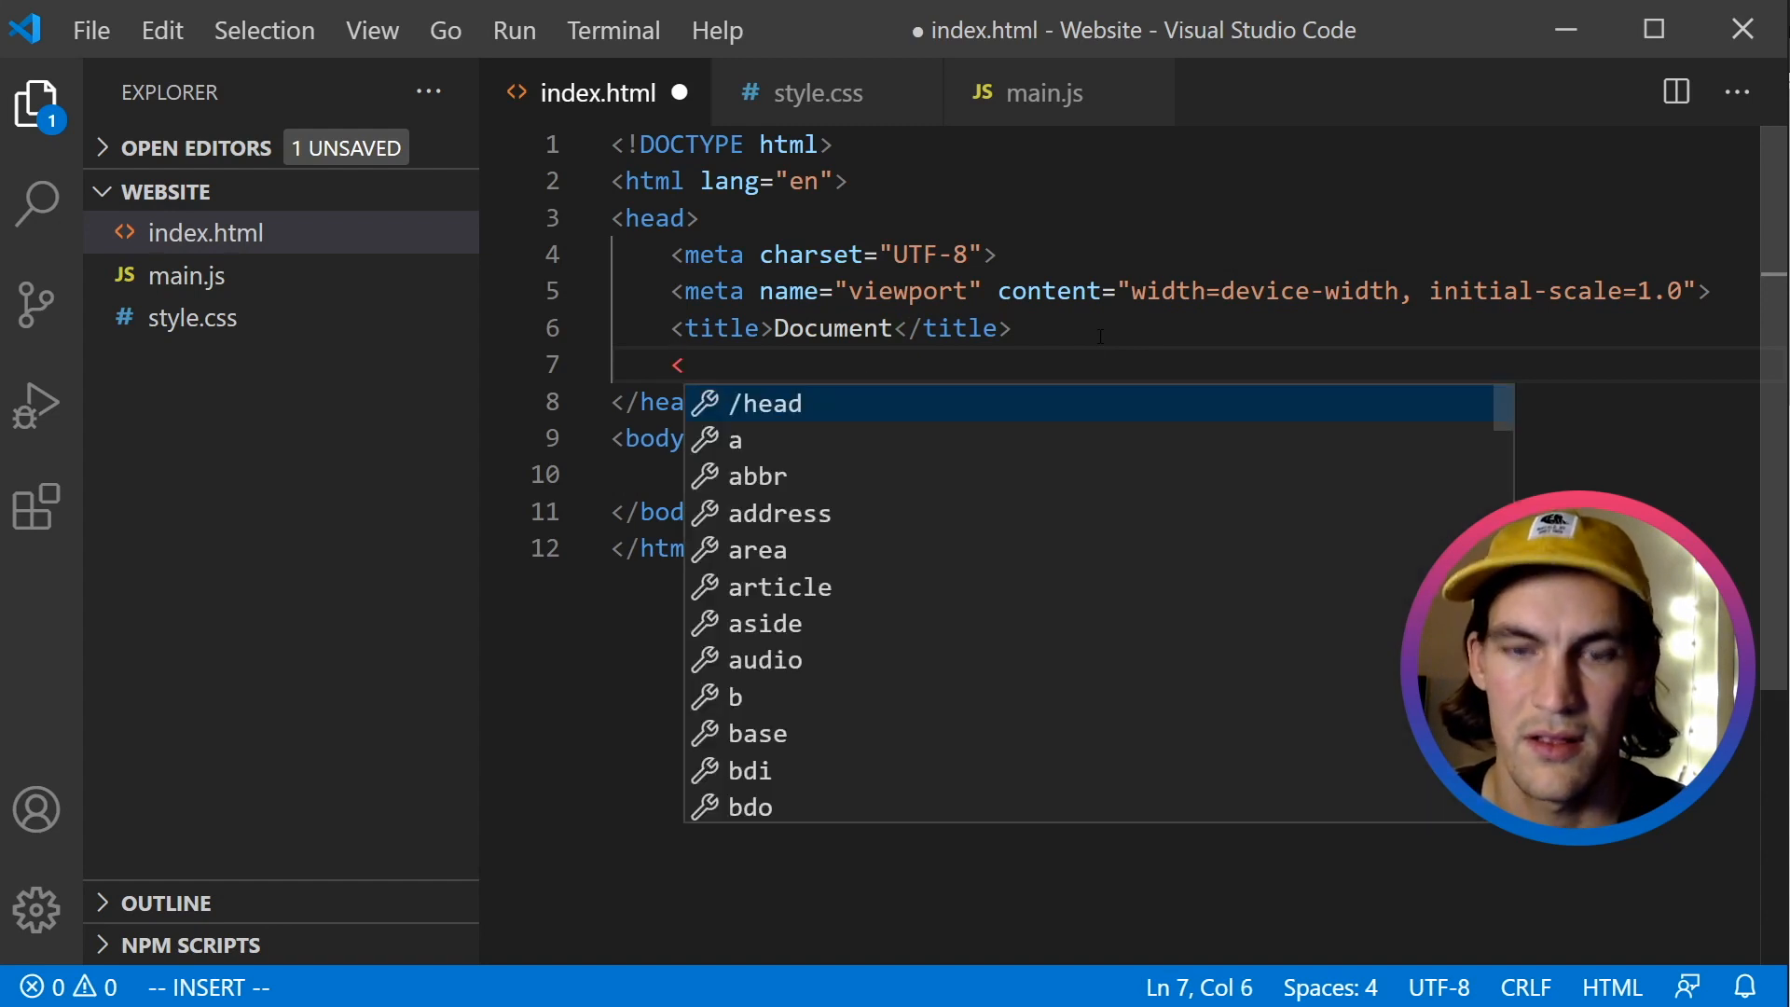
text(l)
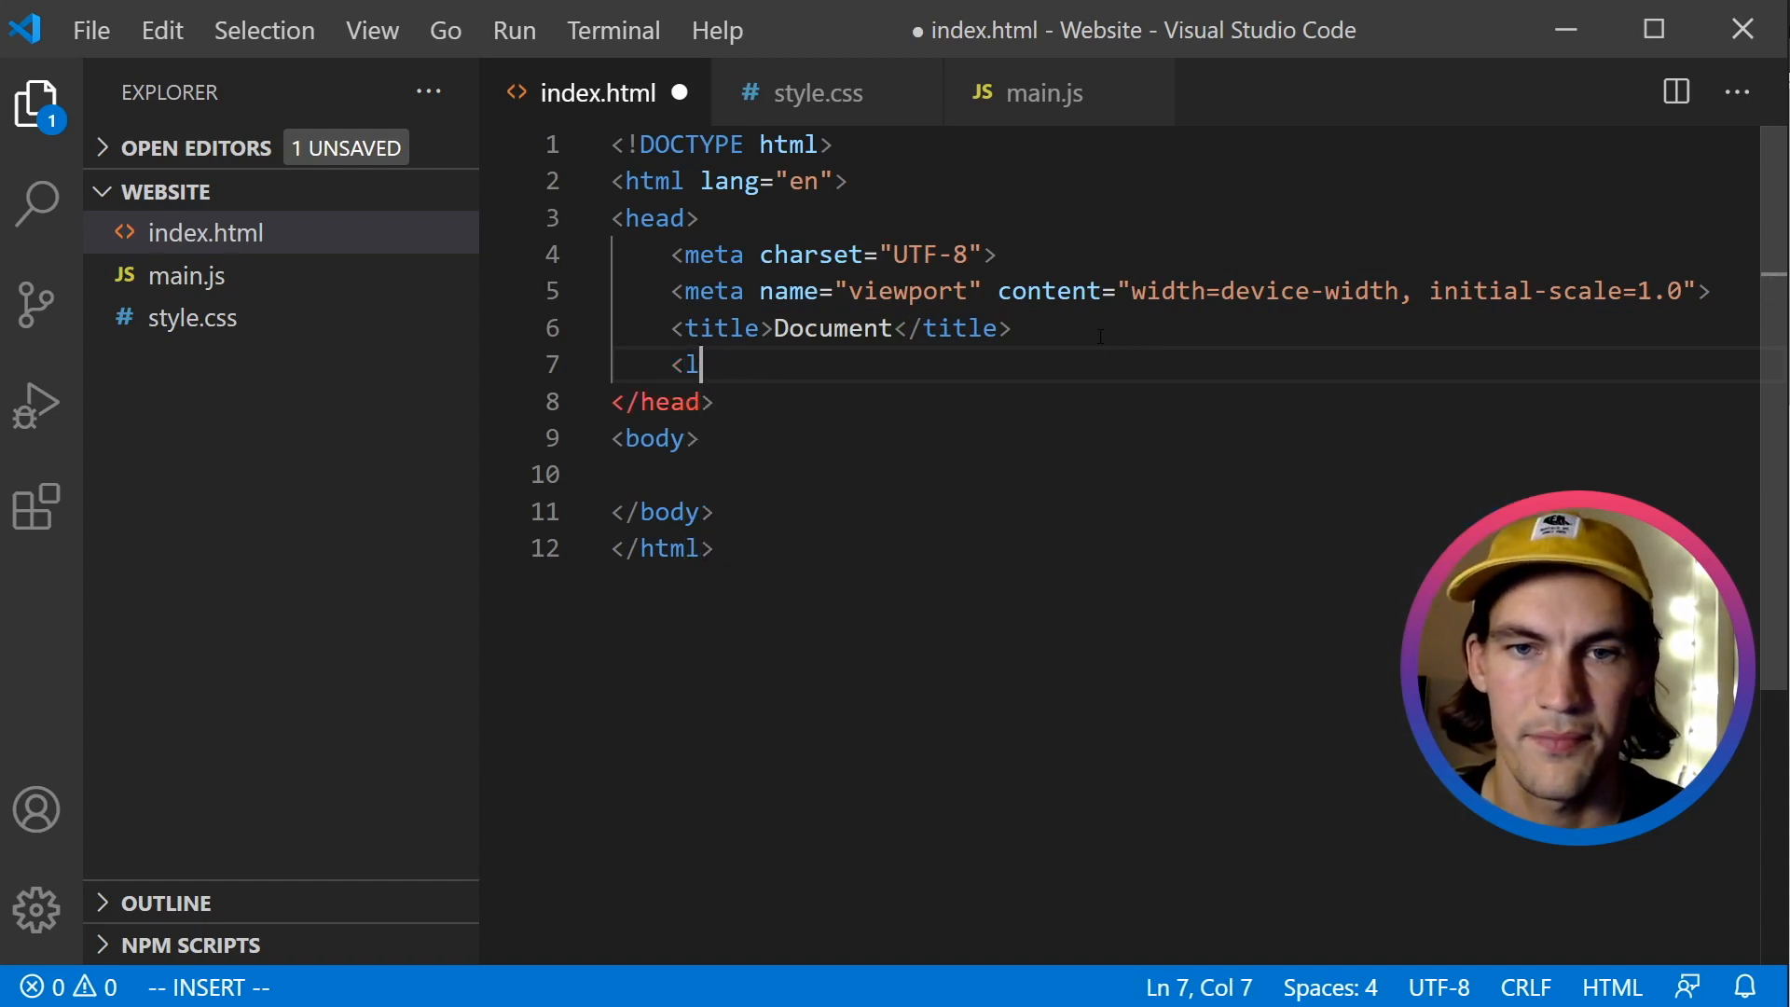
text(ink)
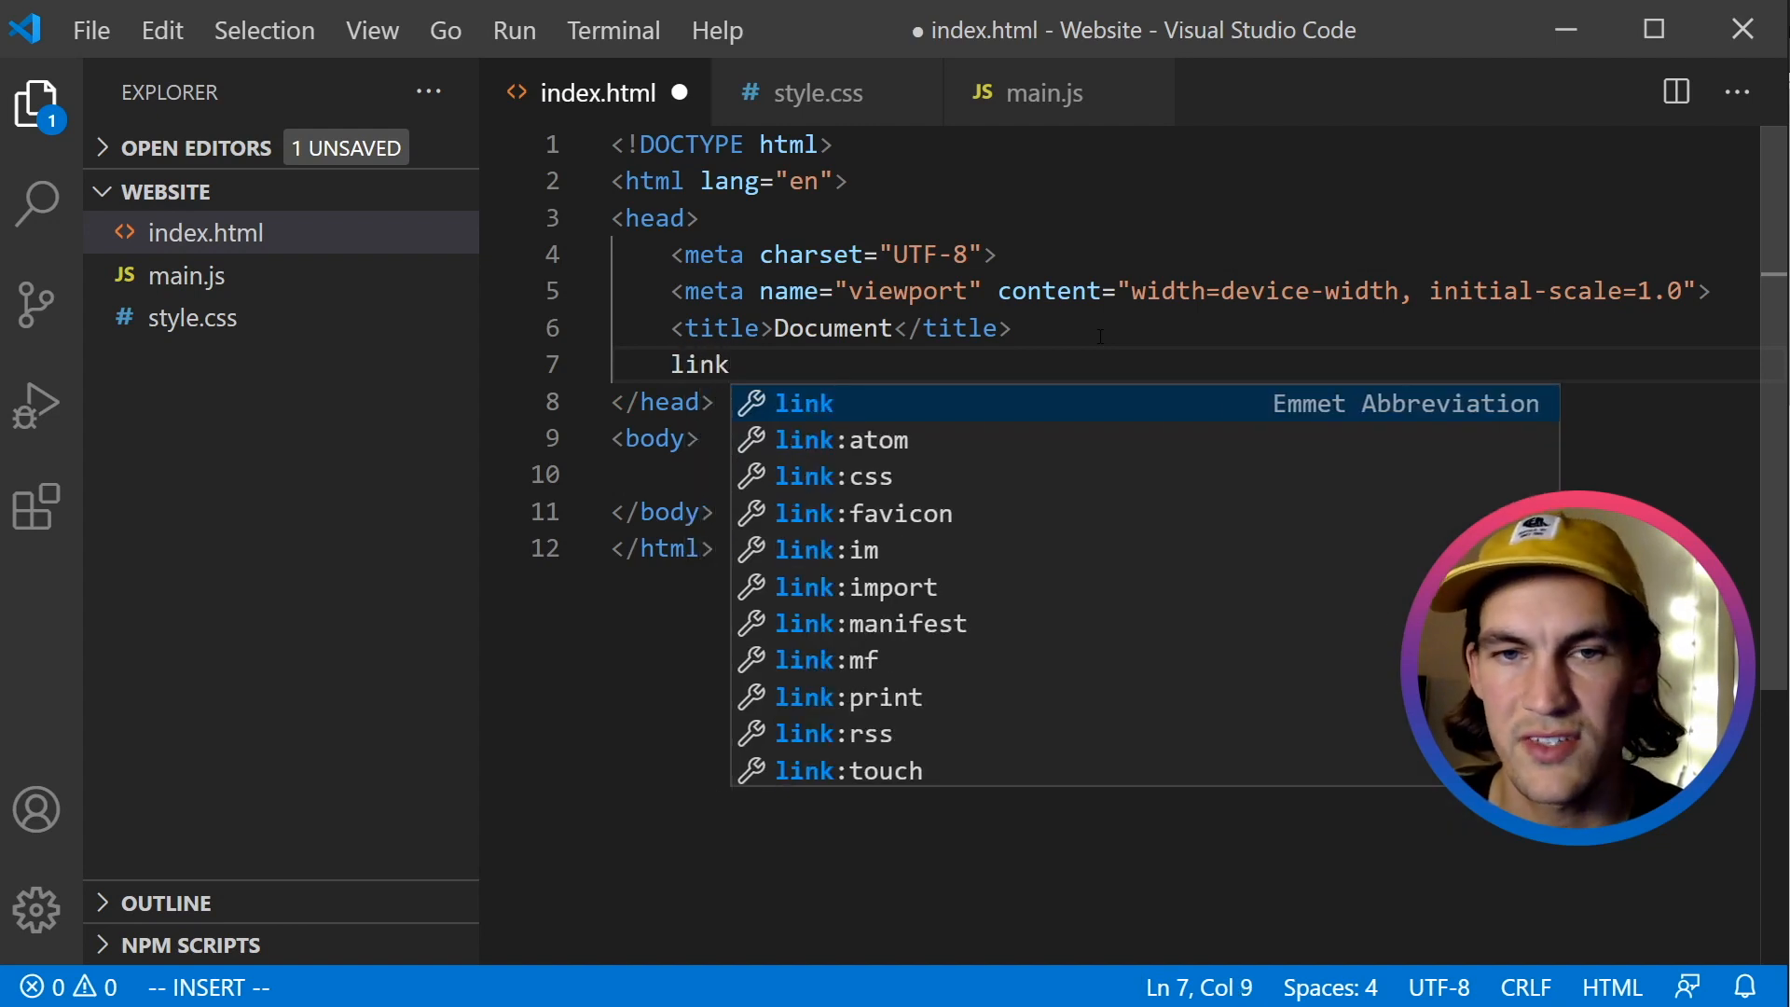
key(Tab)
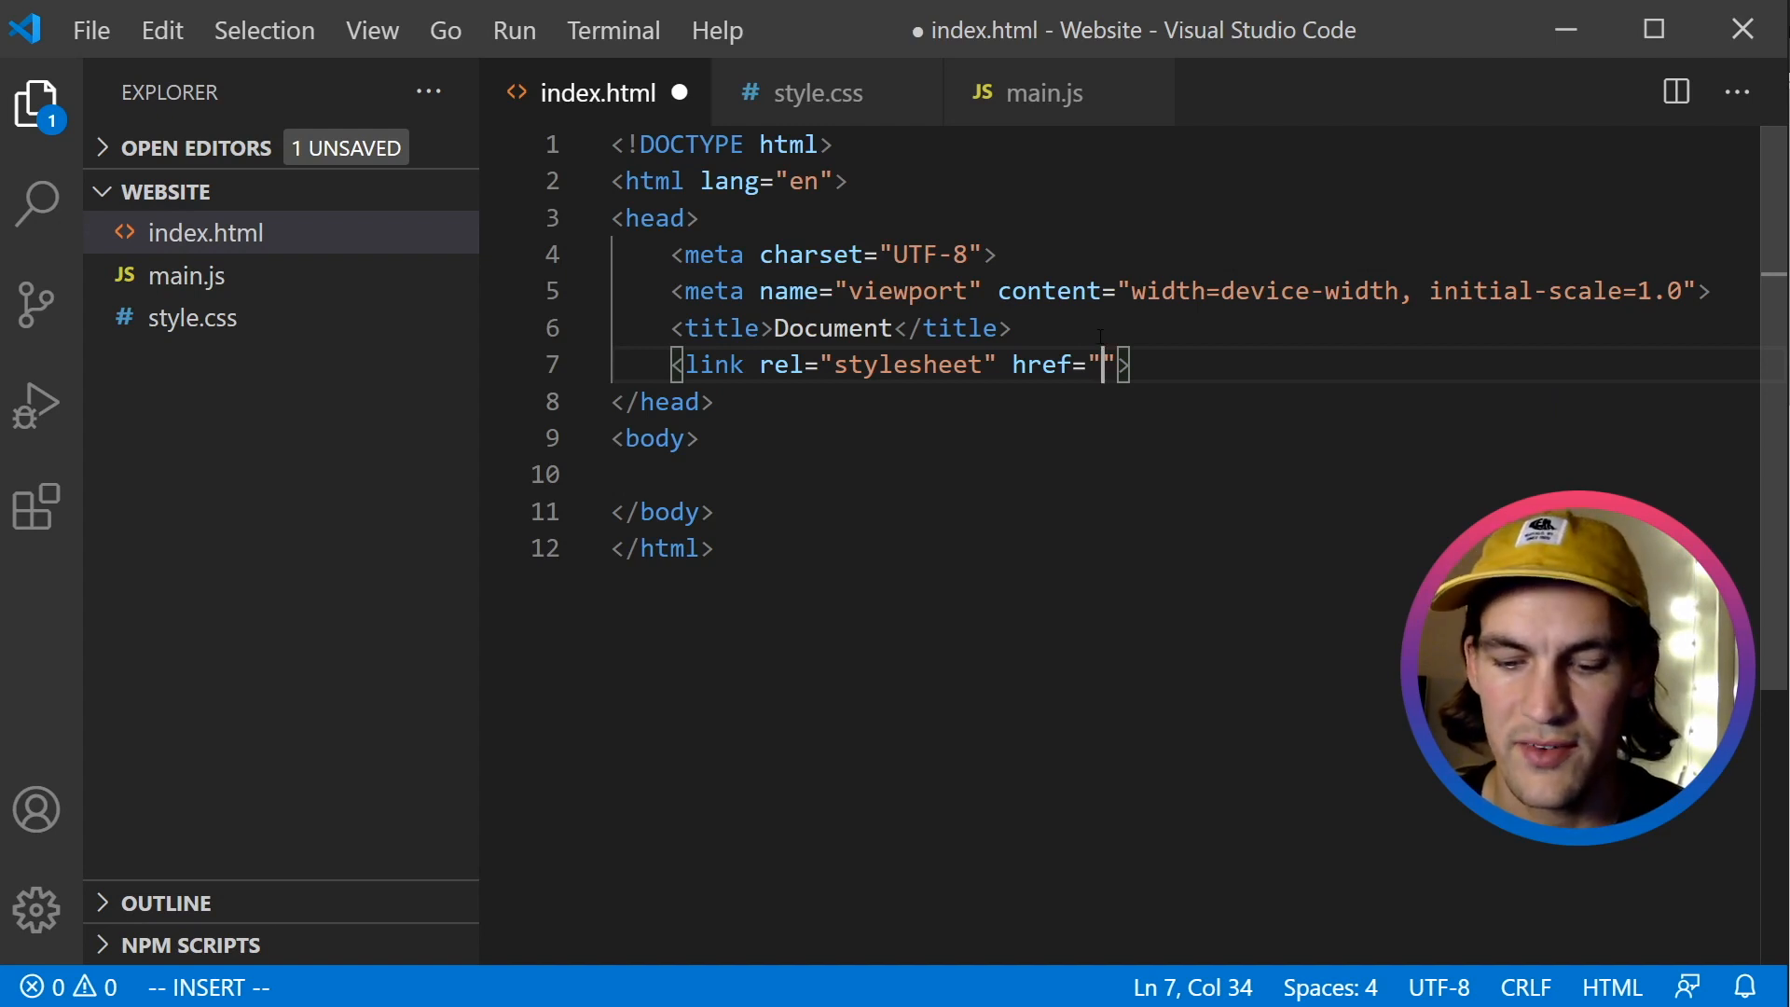
text(style.css)
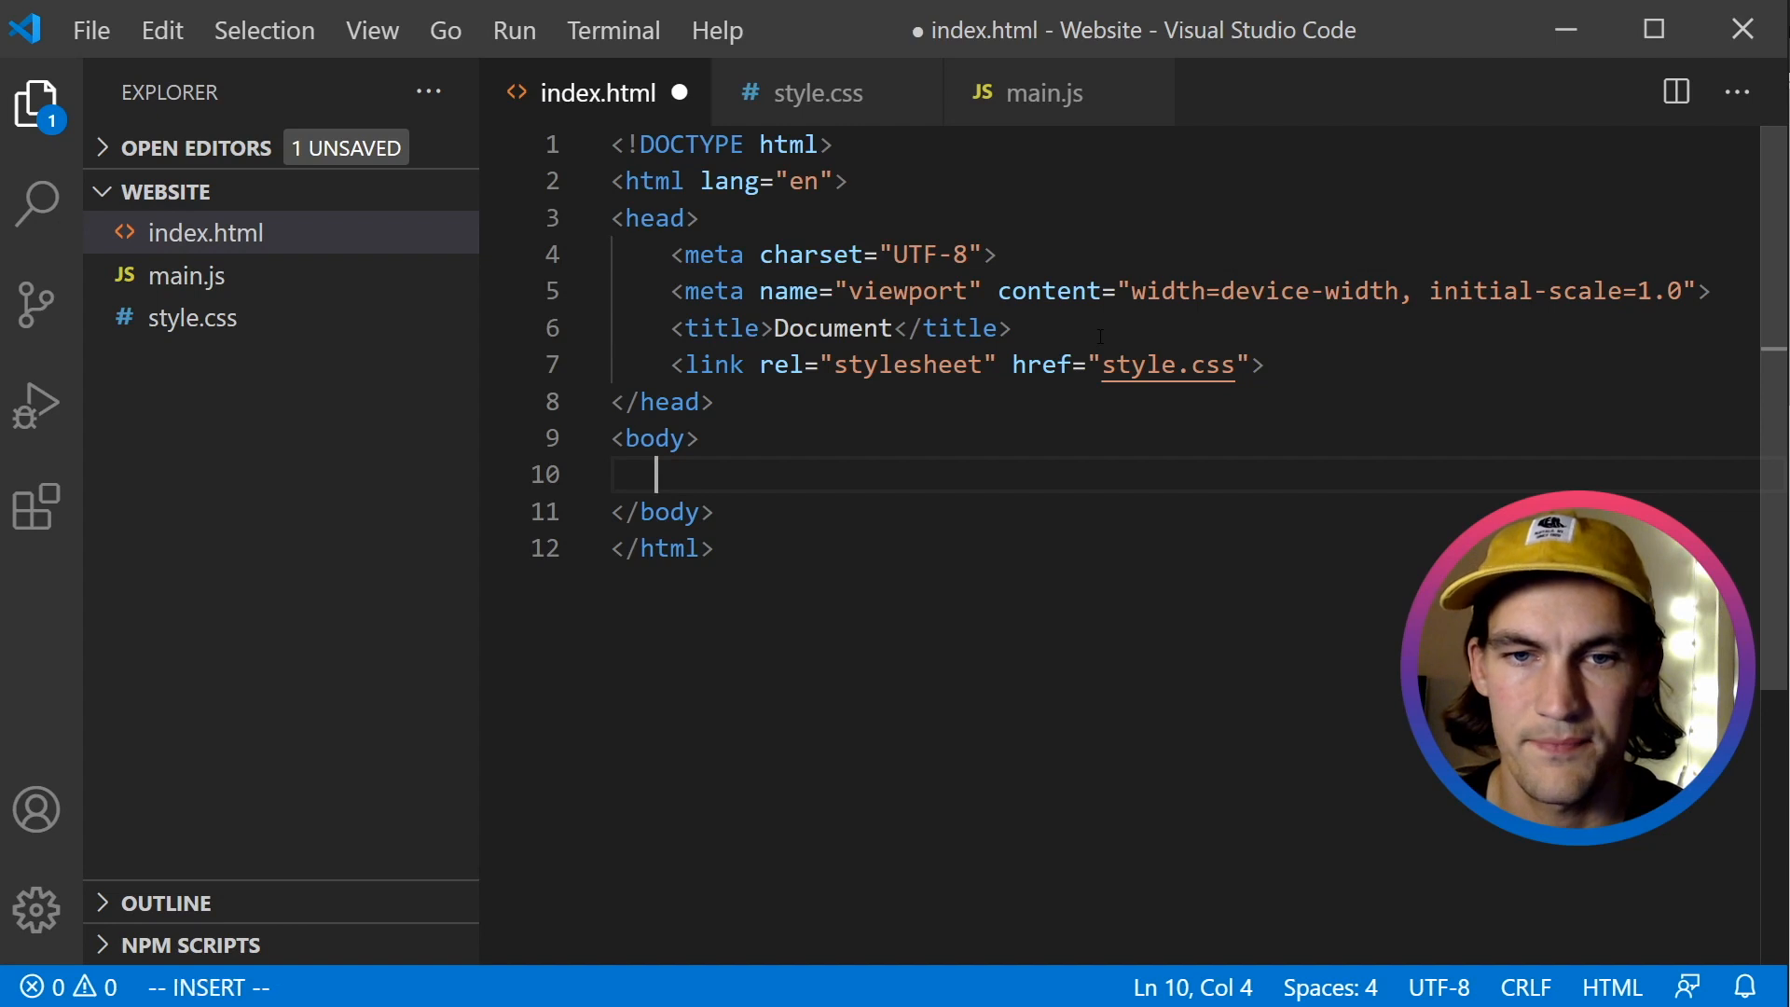
key(Escape)
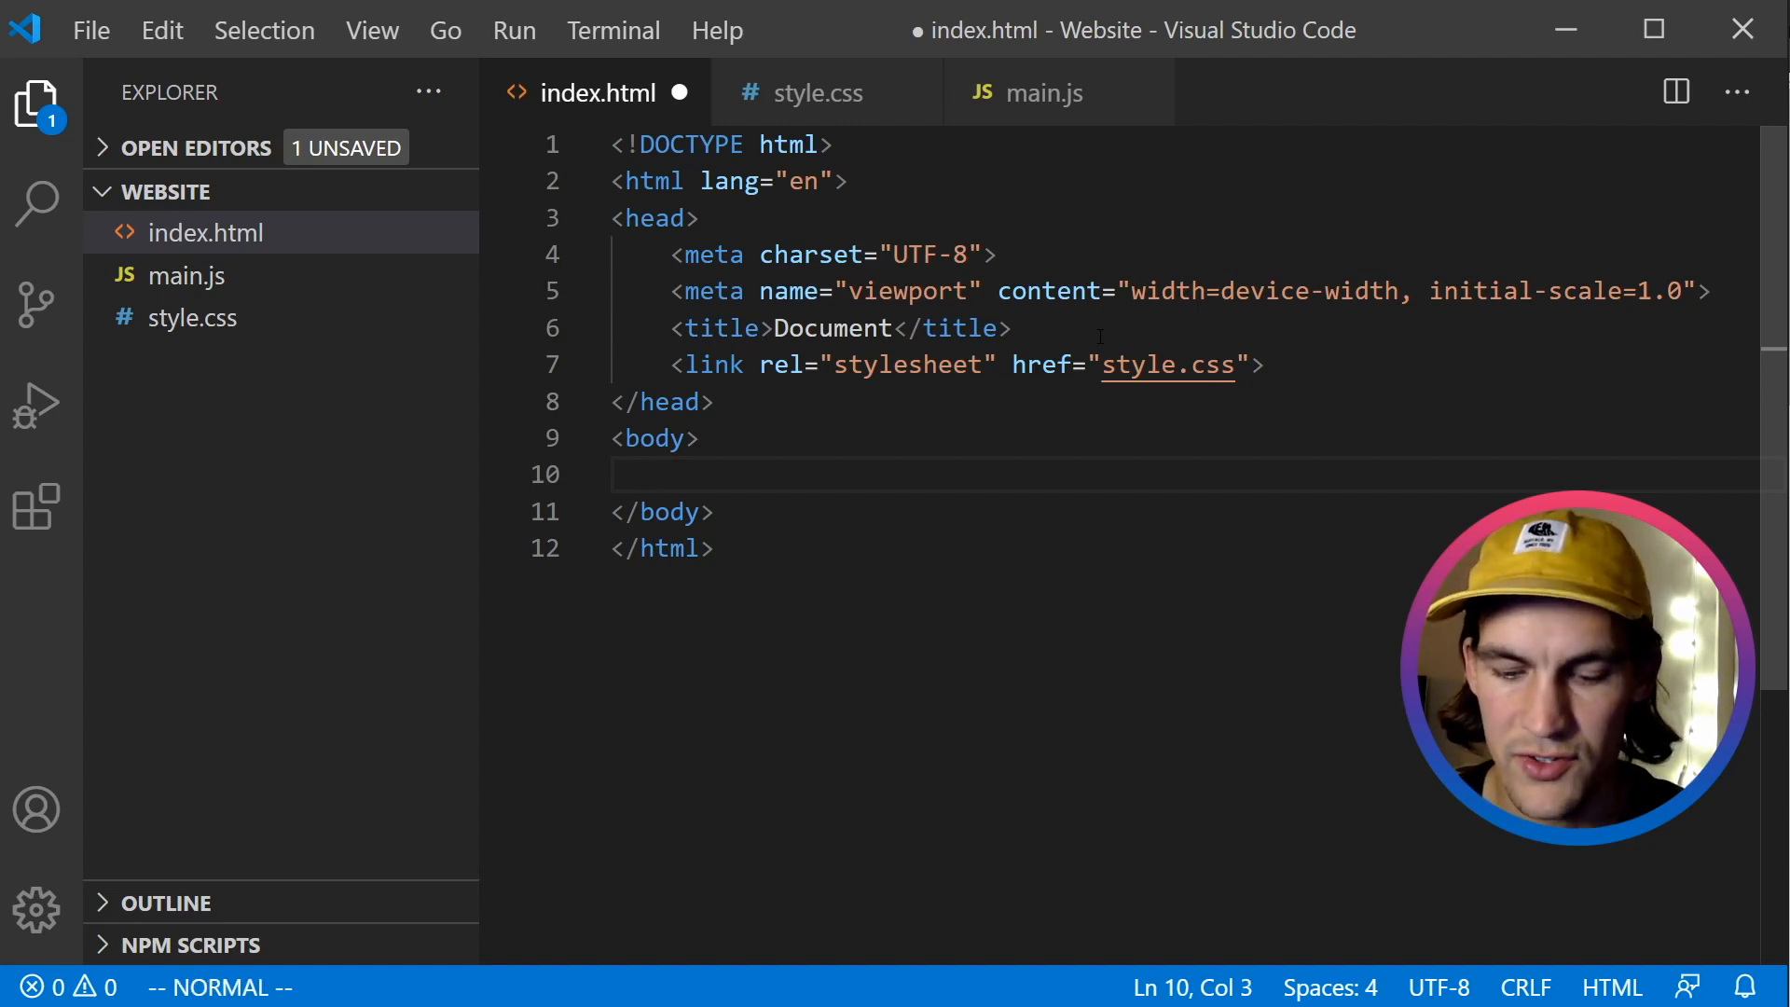
text(scri)
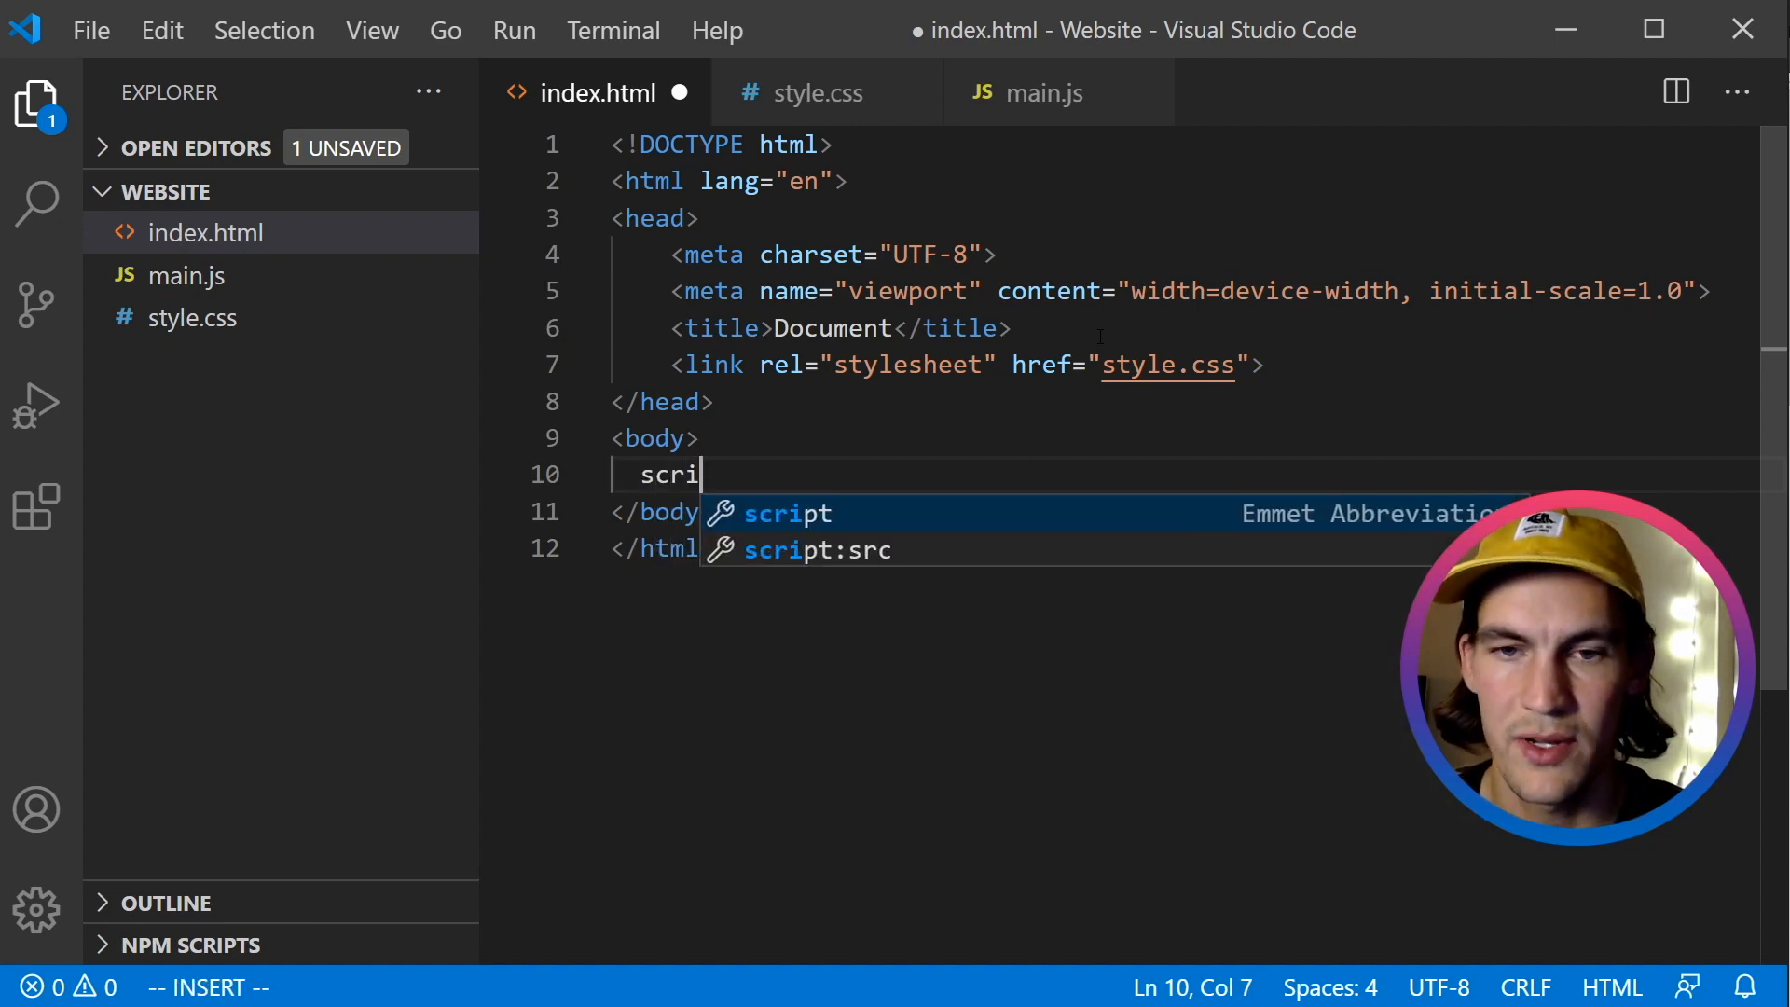
text(pt)
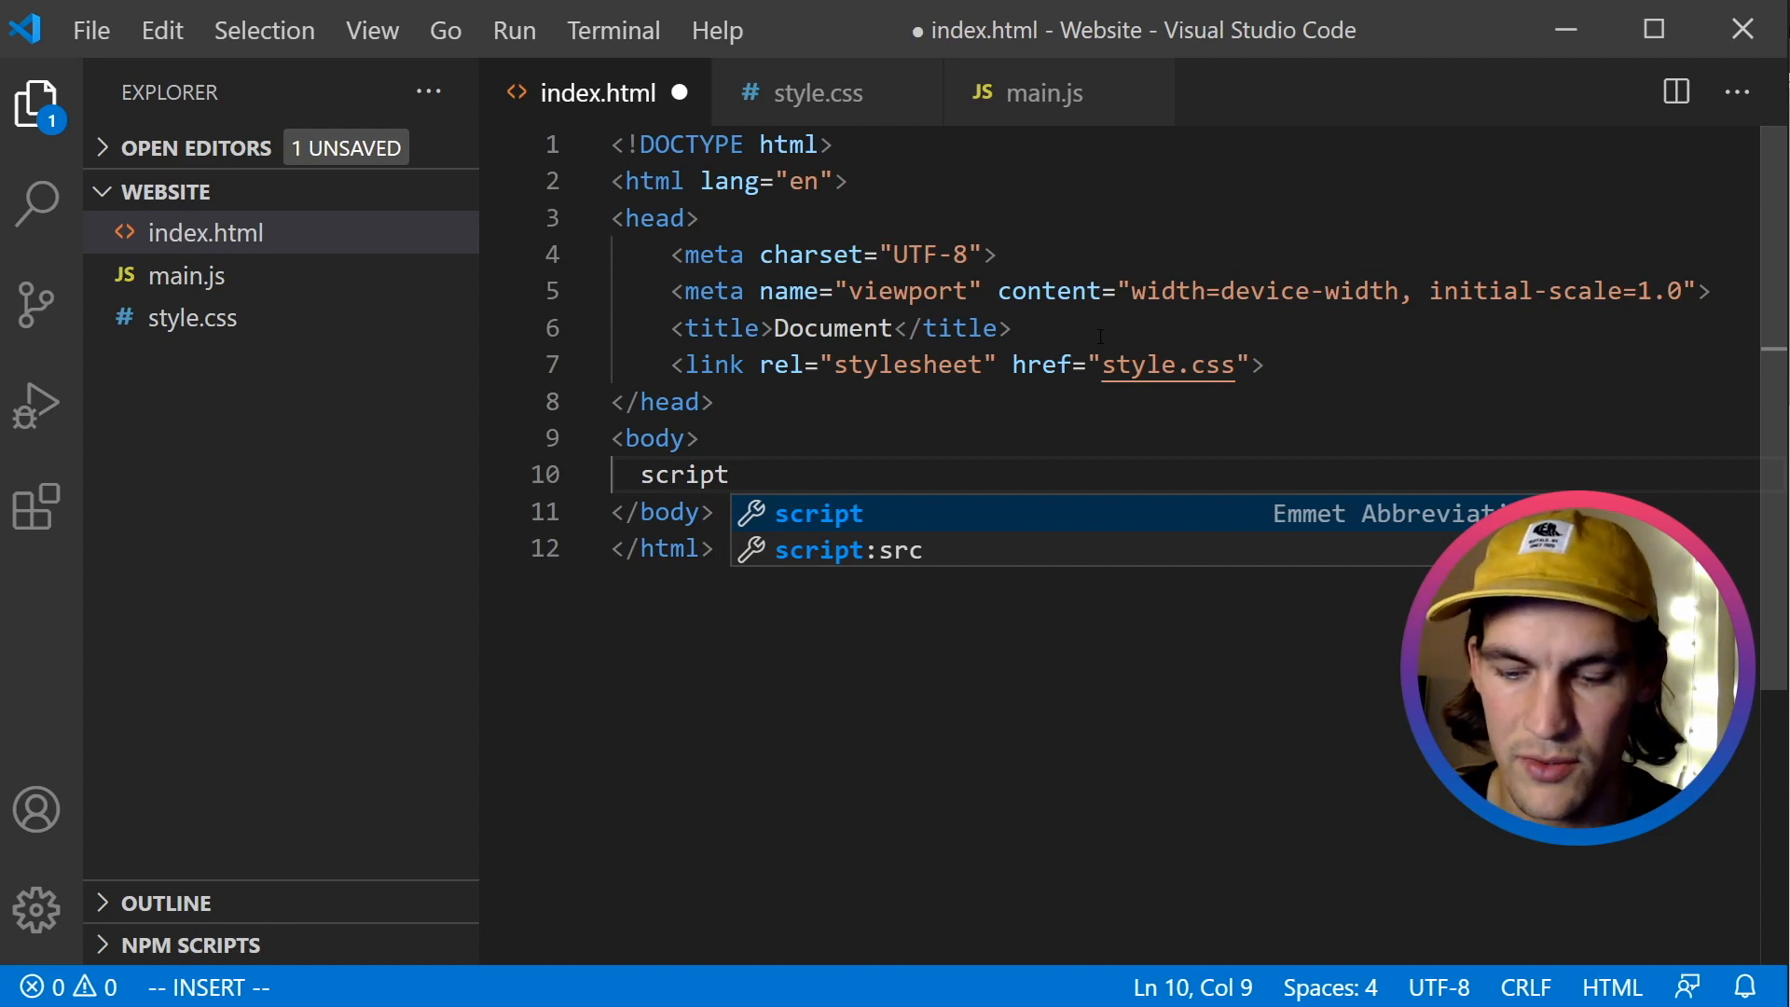
mouse_move(805, 551)
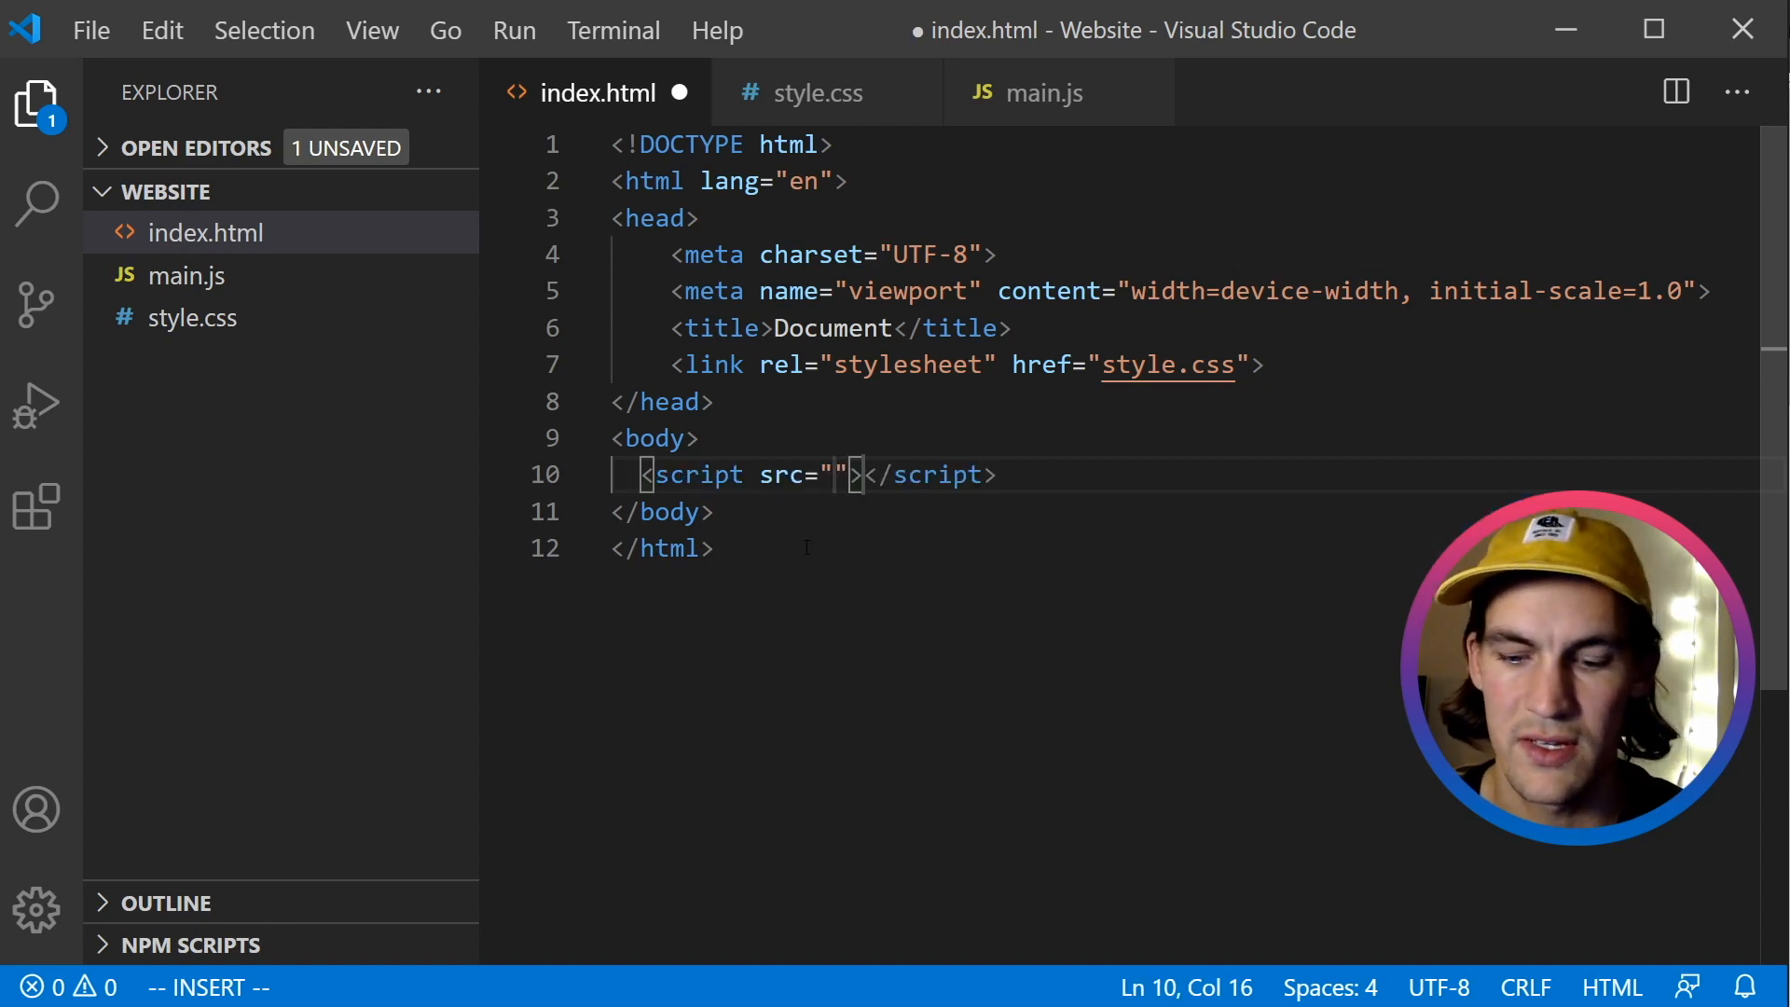
text(main.js)
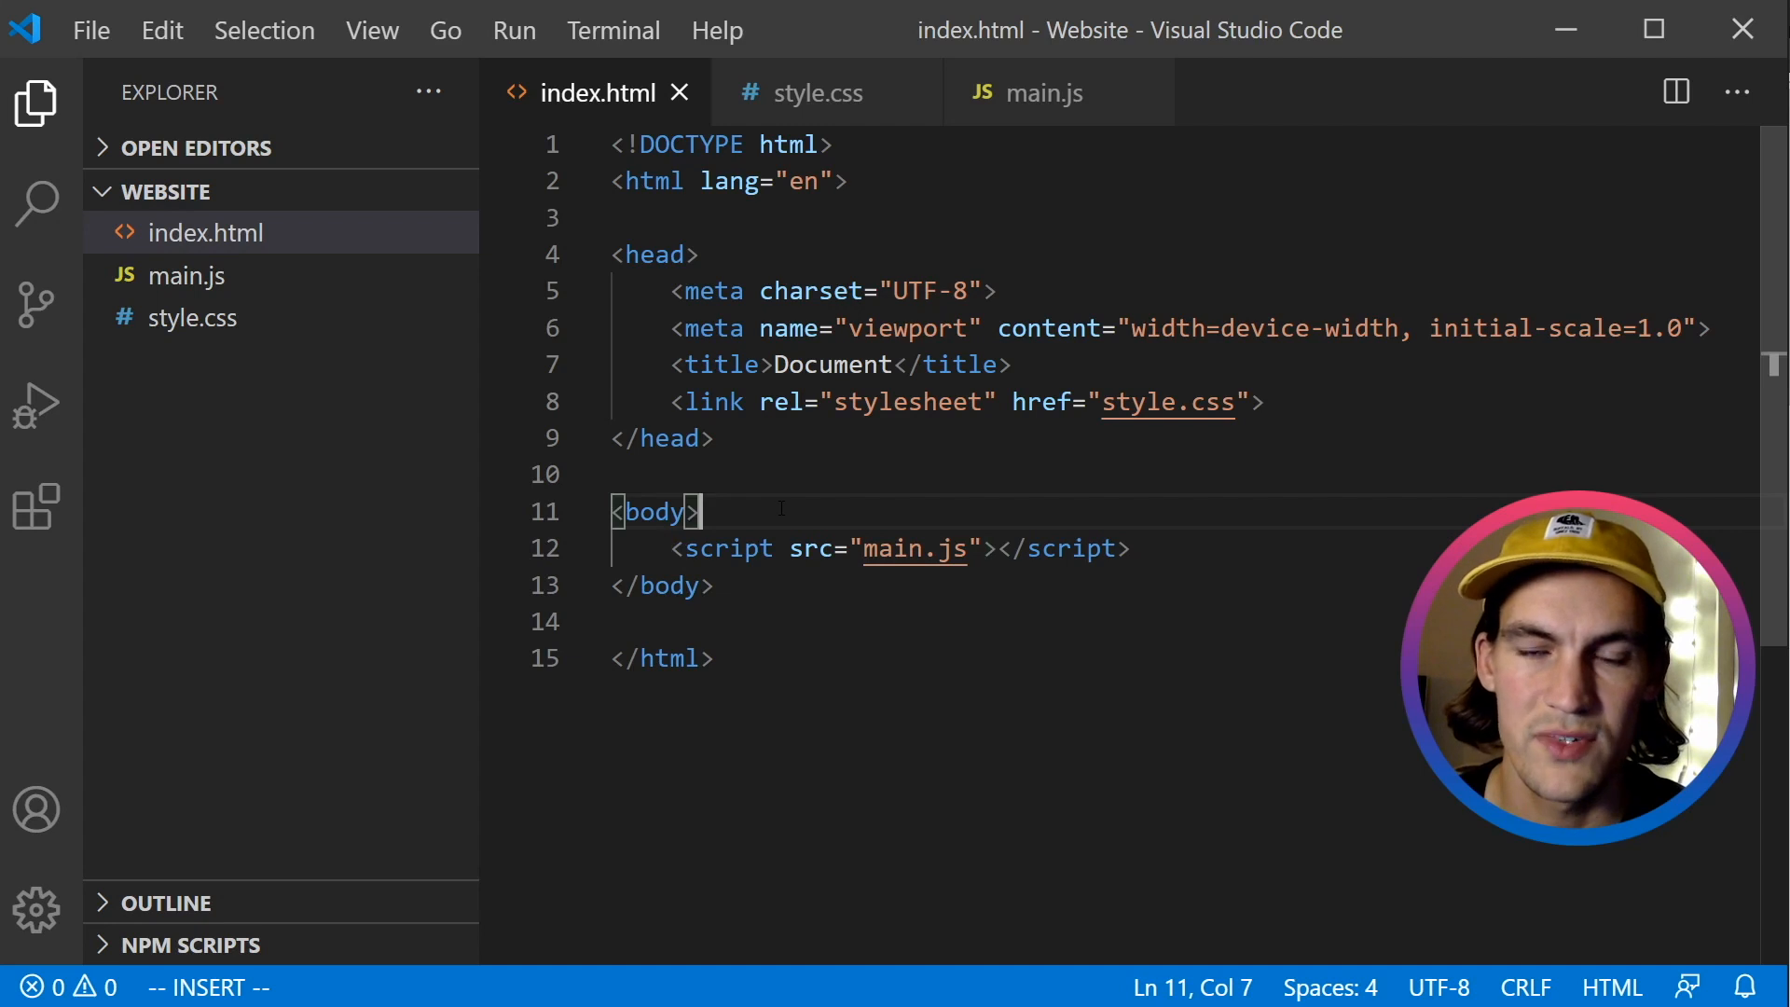
Add a button labelled 'Increment' to the body of index.html.
key(Enter)
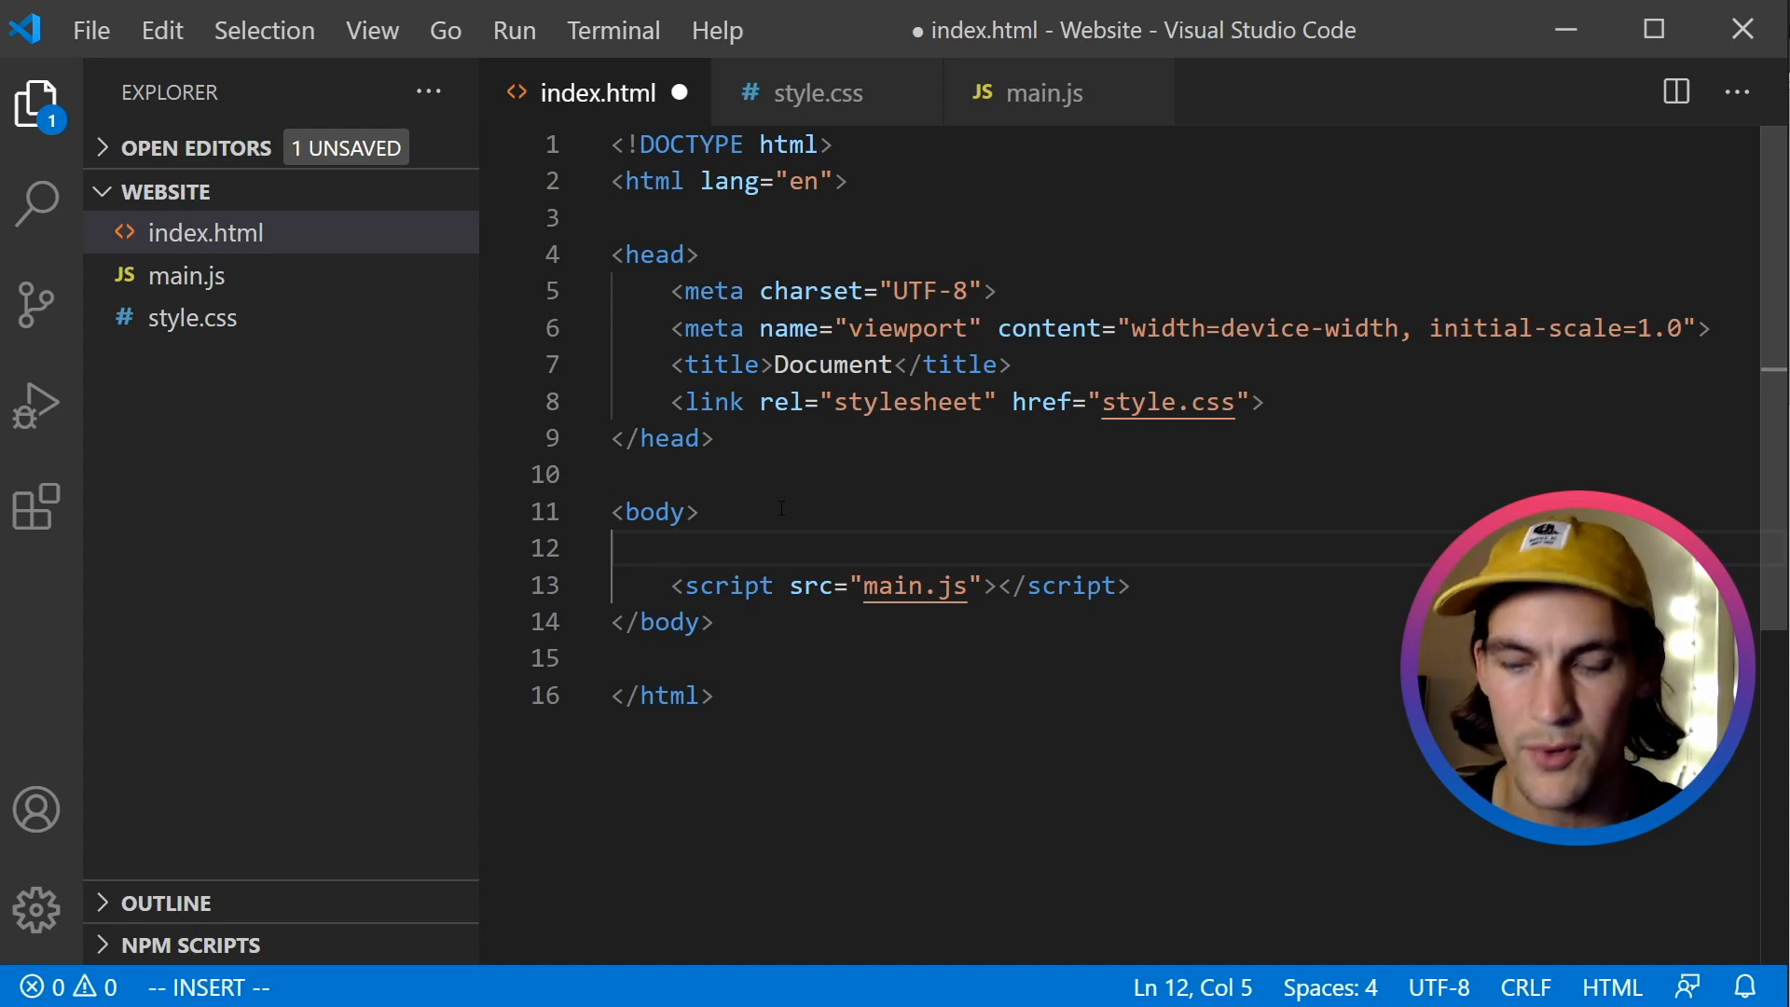
text(<)
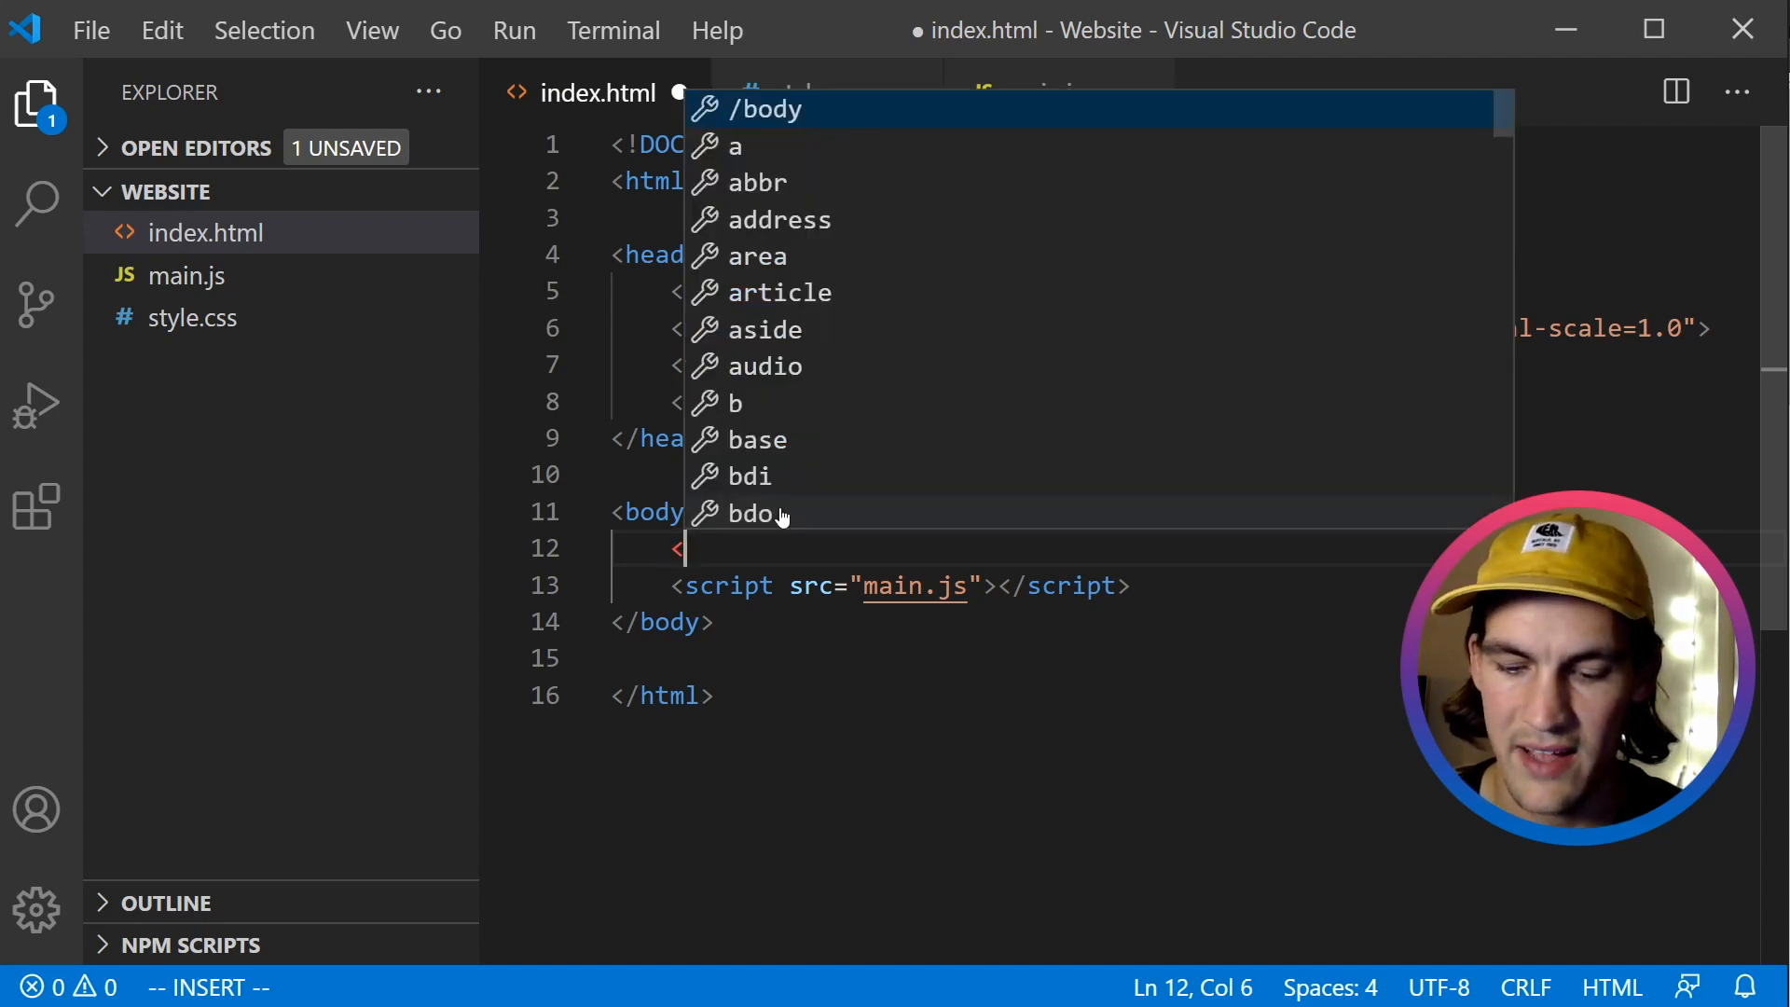
key(Escape)
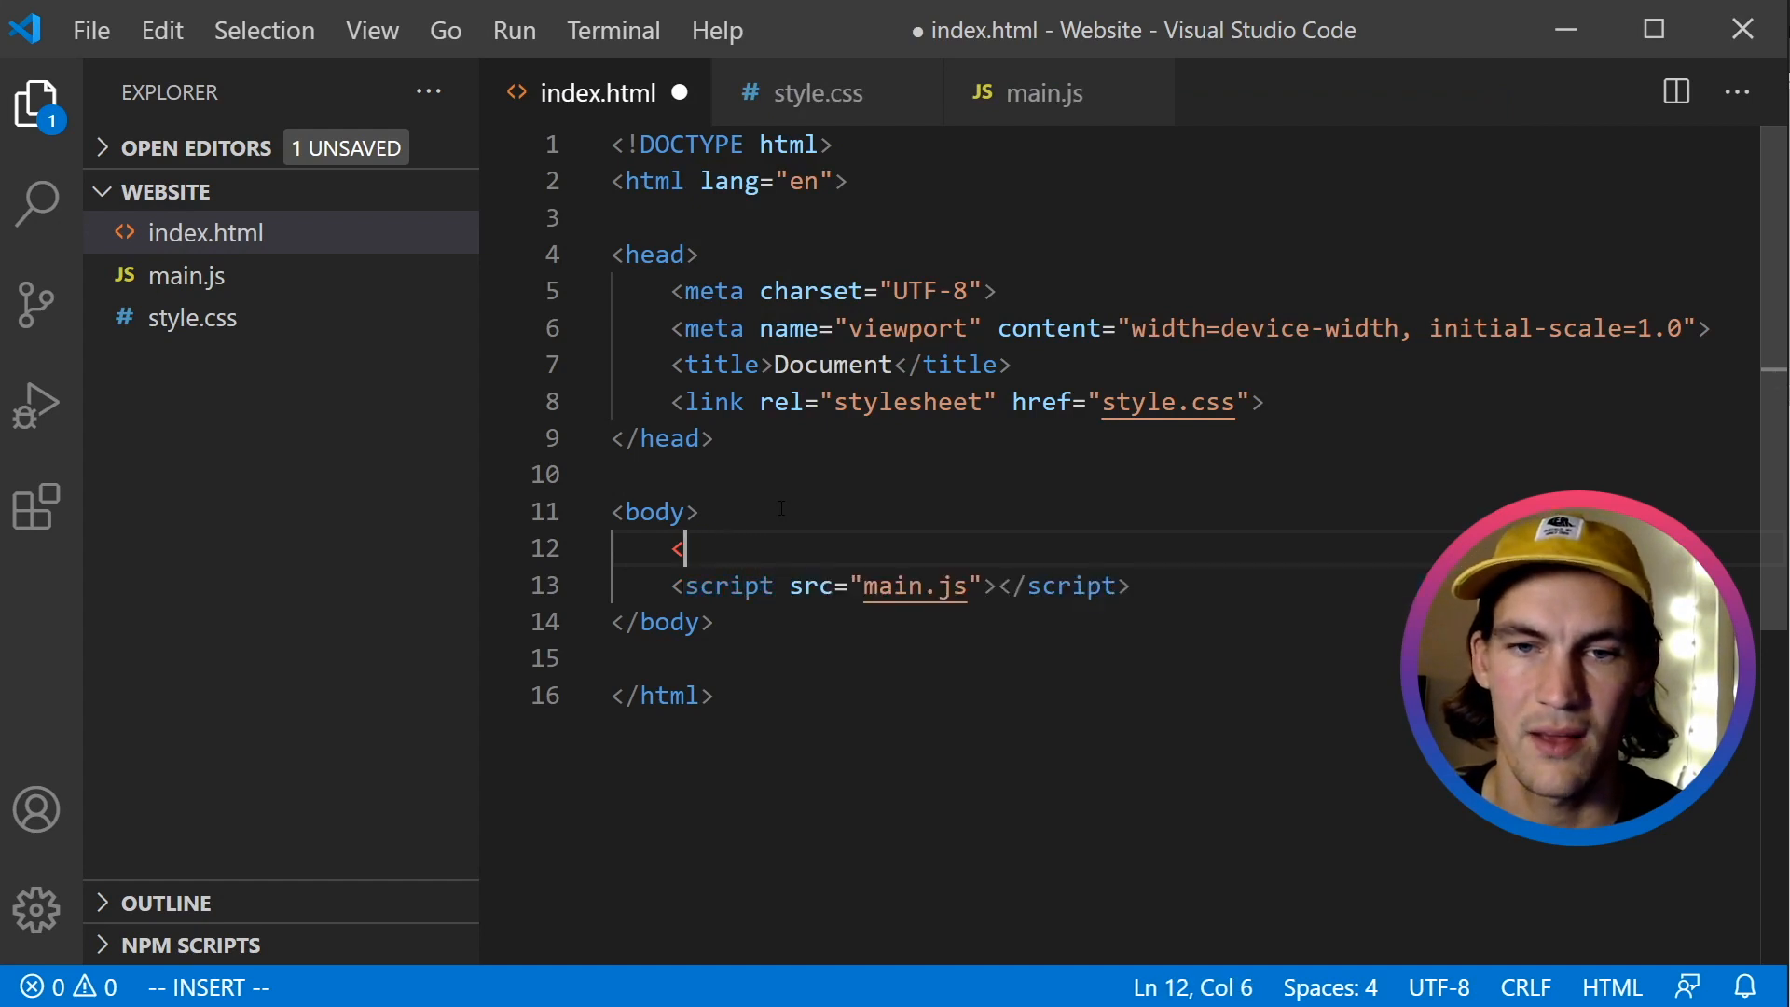
text(button></button>)
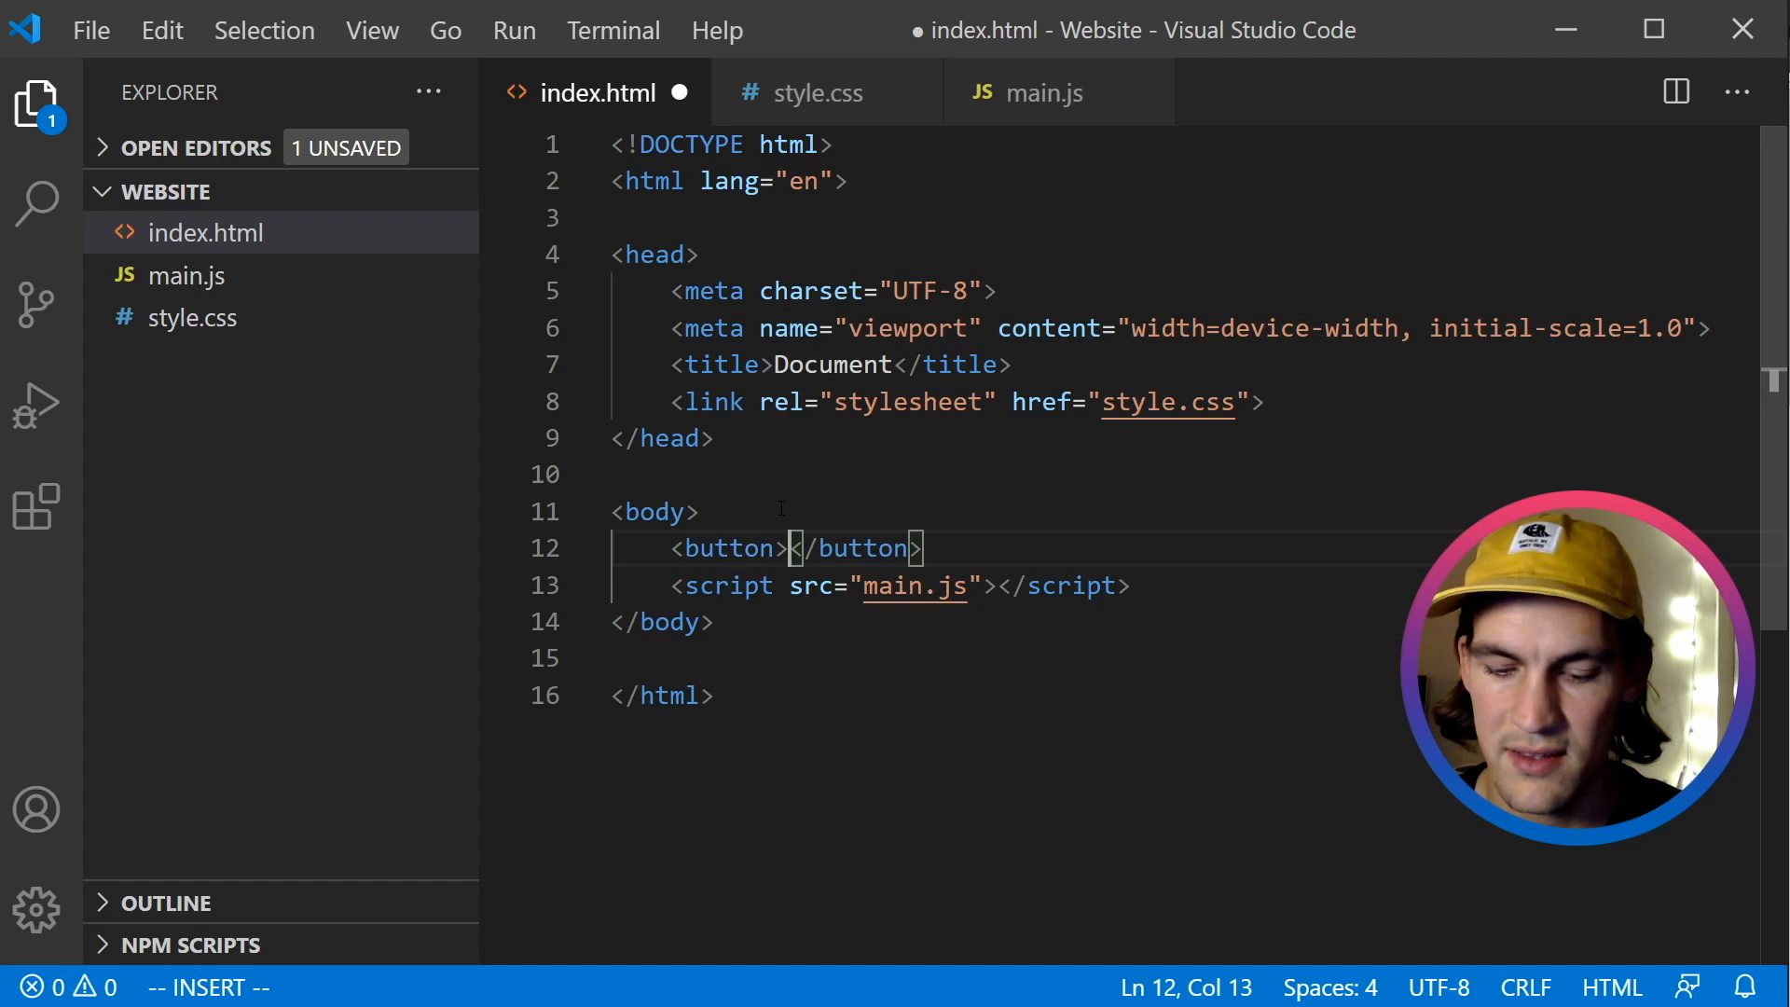
text(Increment)
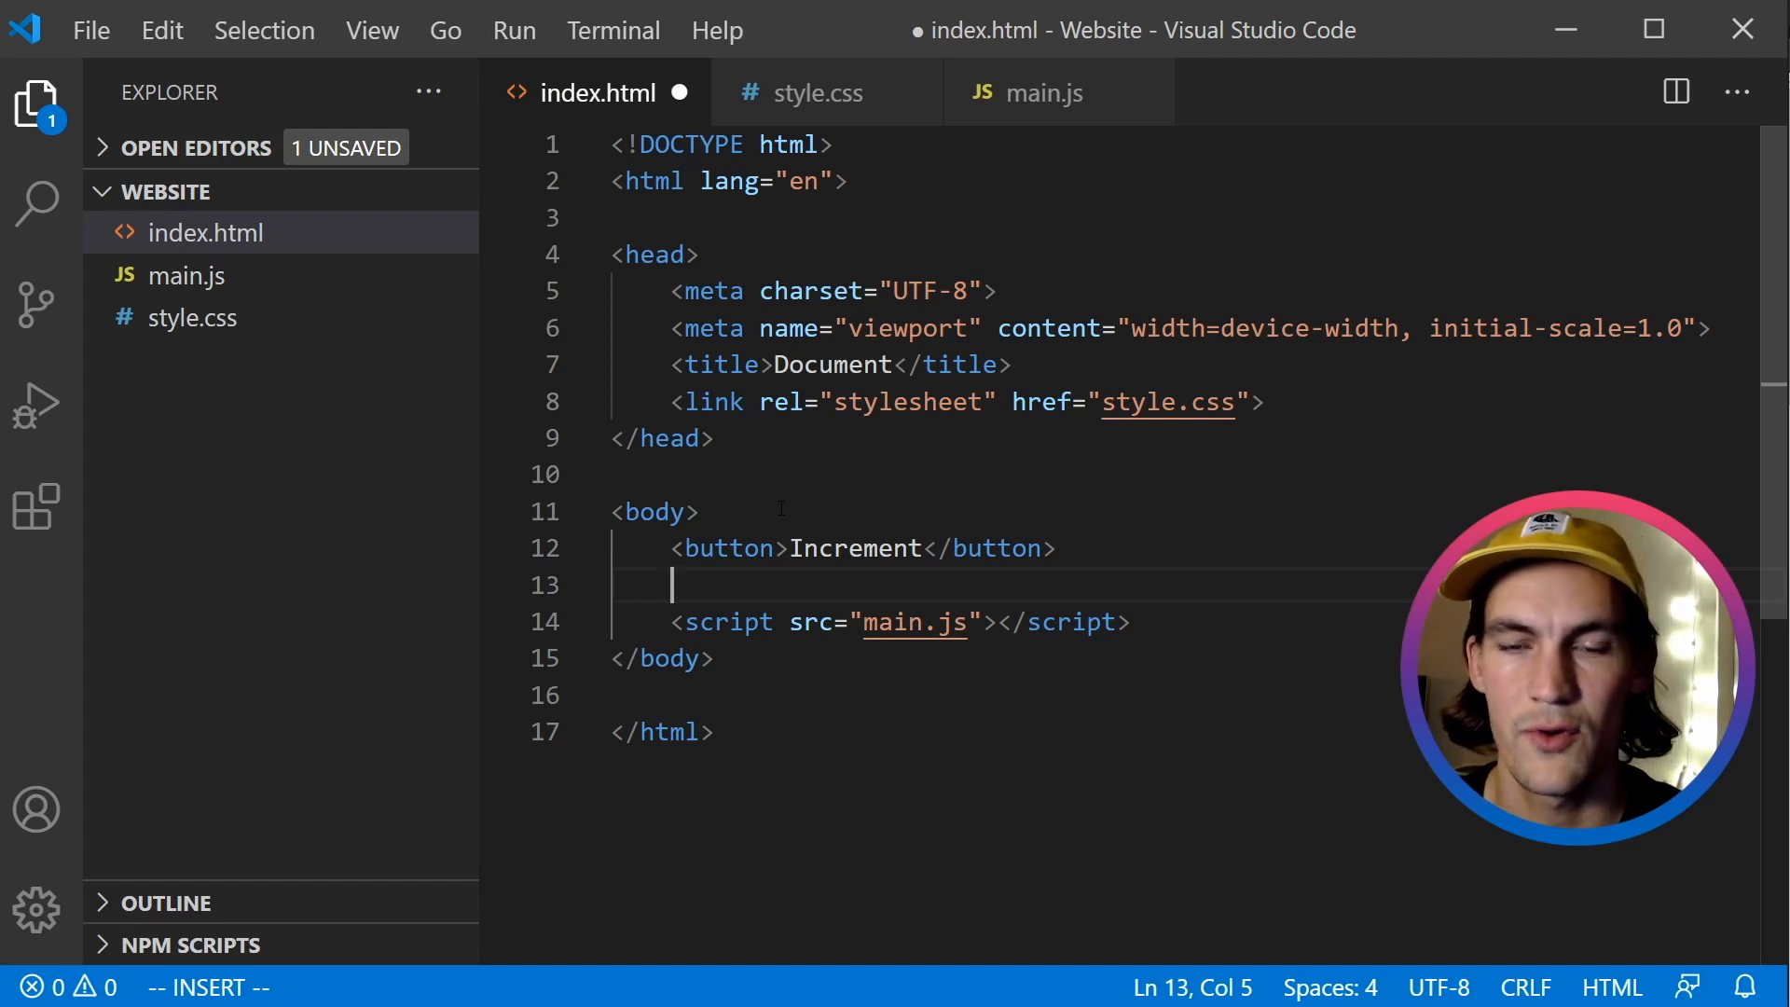
Add a div with id 'countDisplay' containing 0.
text(<div></div>)
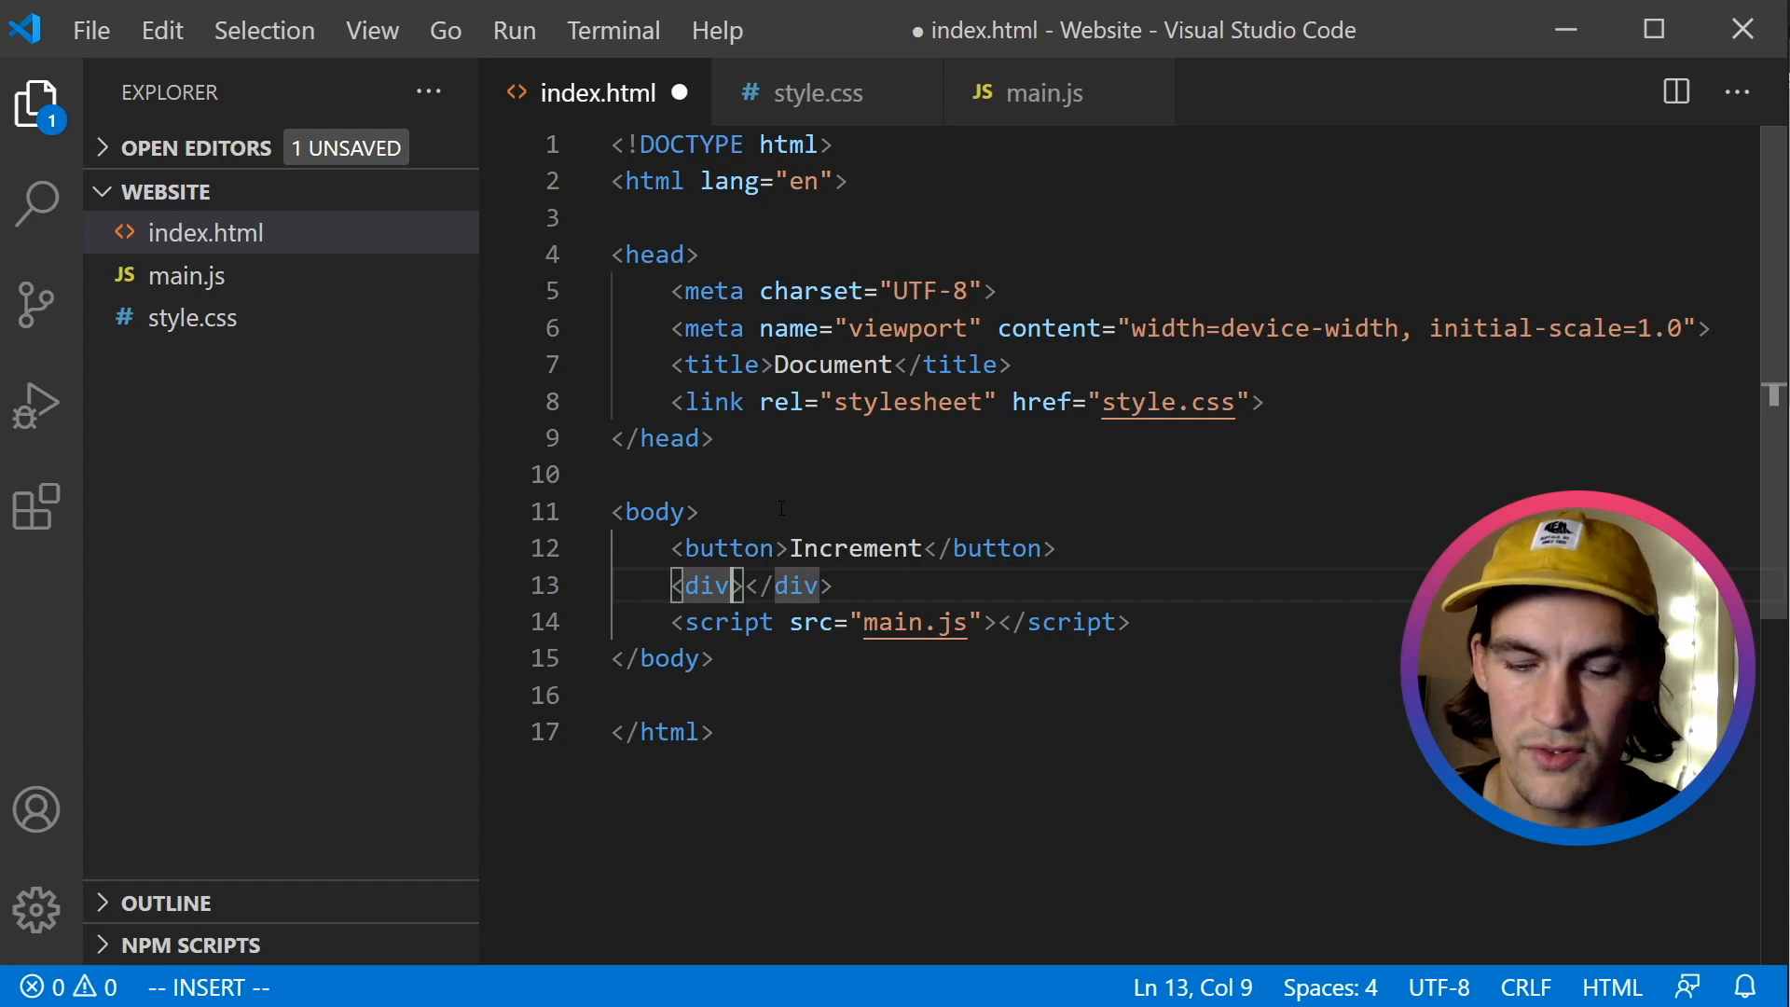
text(id=)
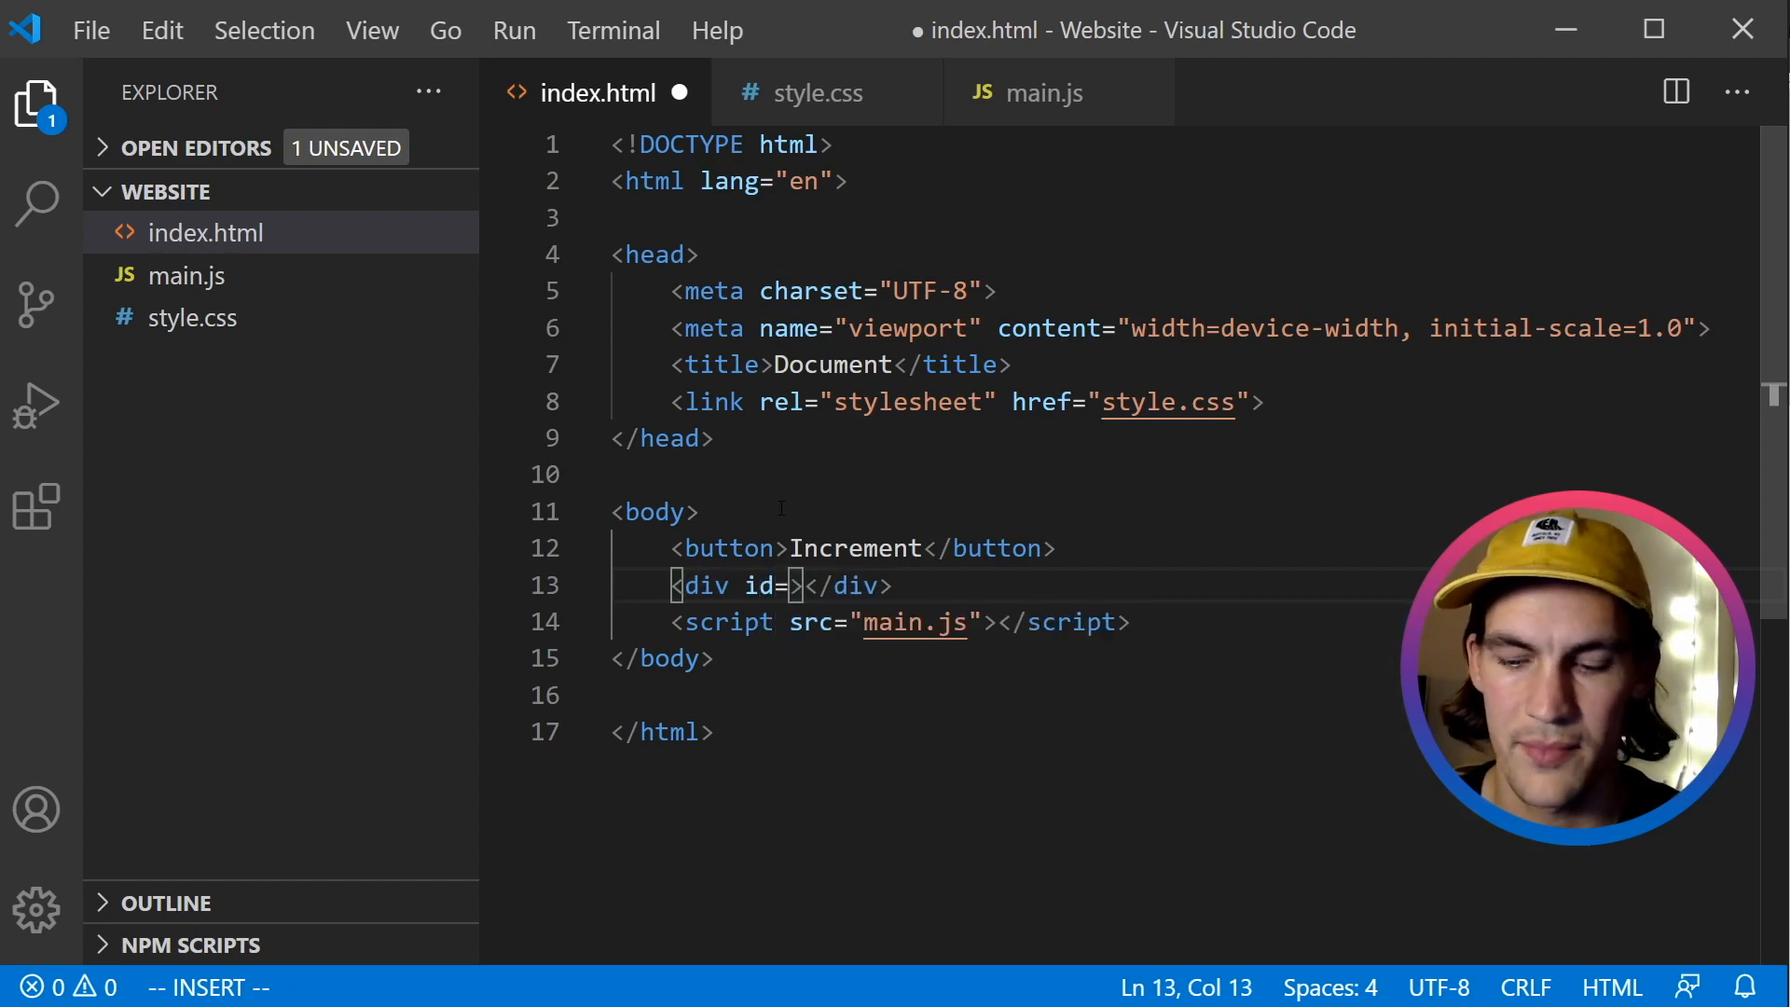
text(:")
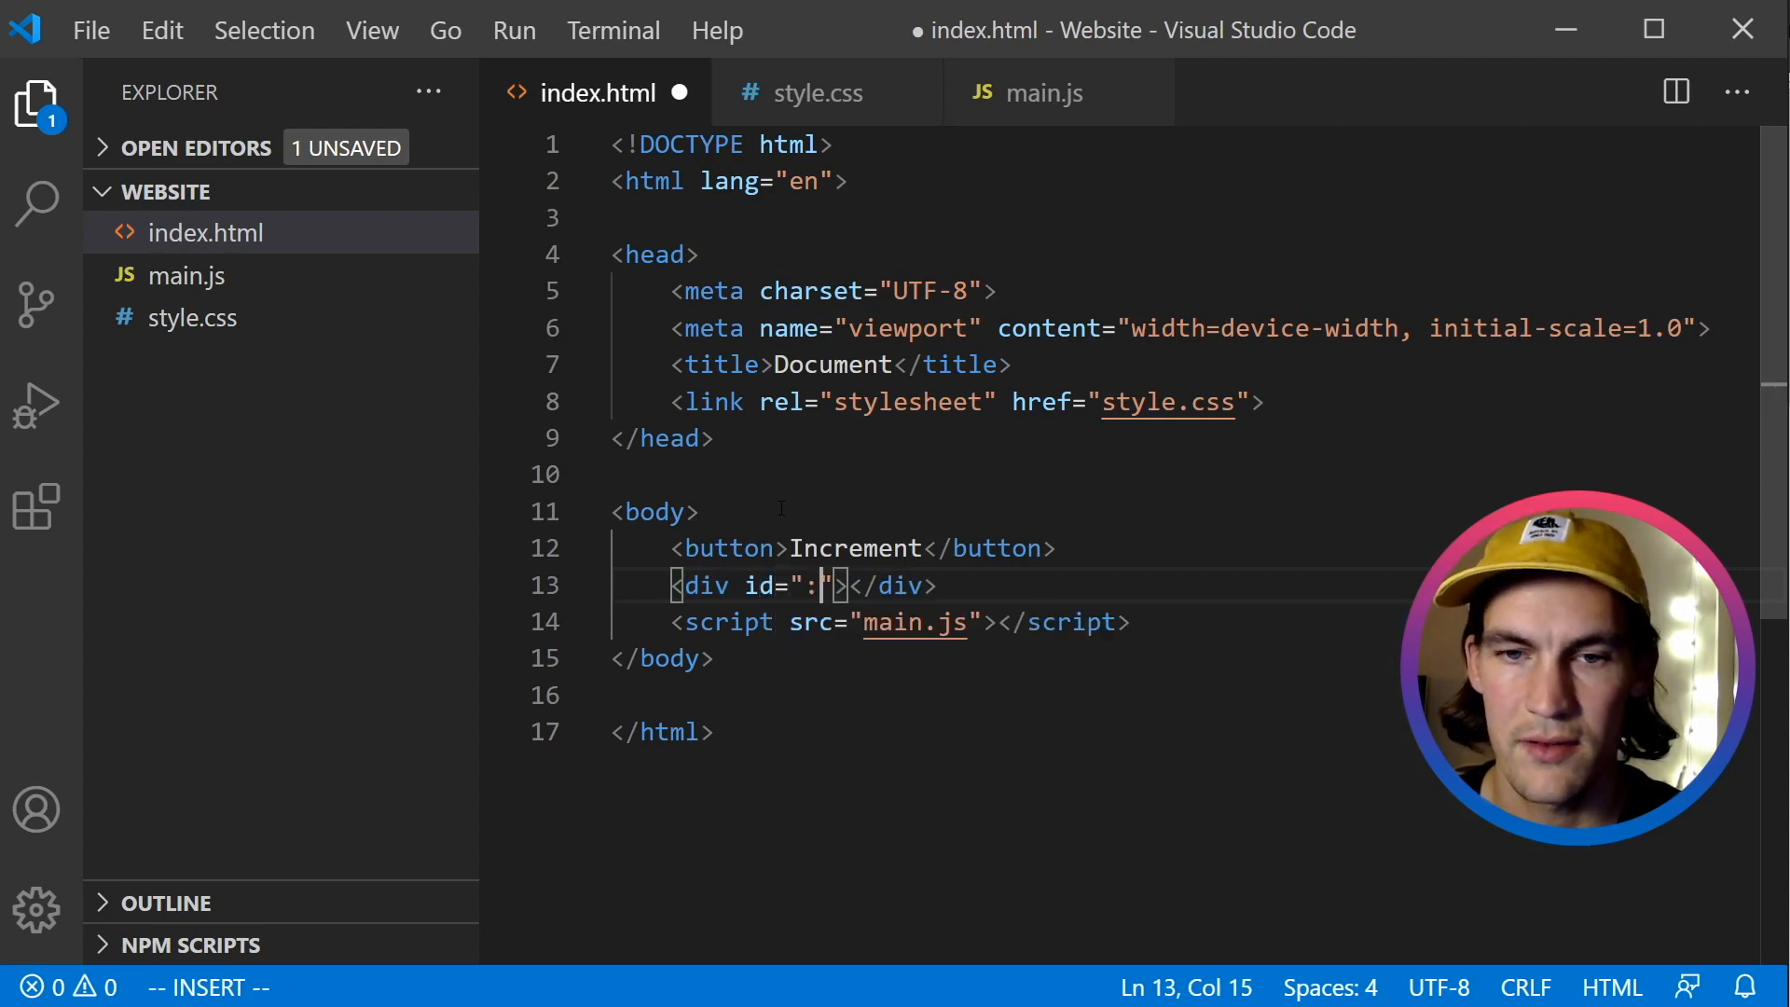
key(Backspace)
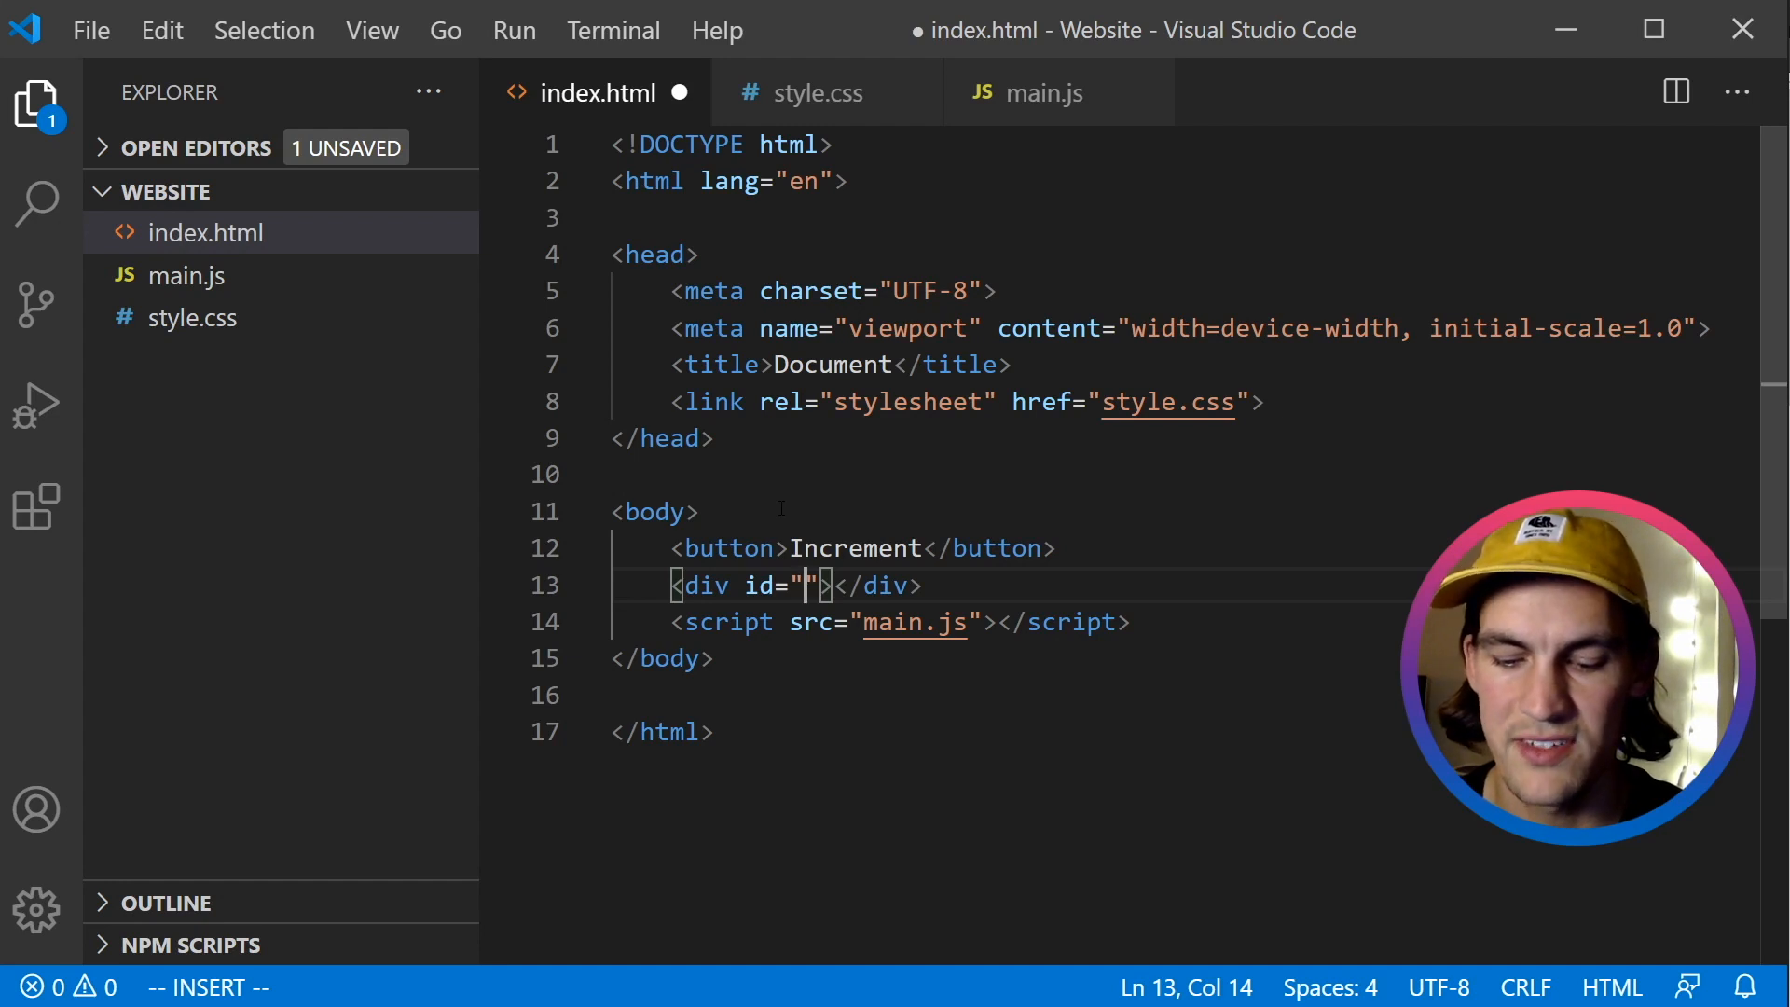
text(countD)
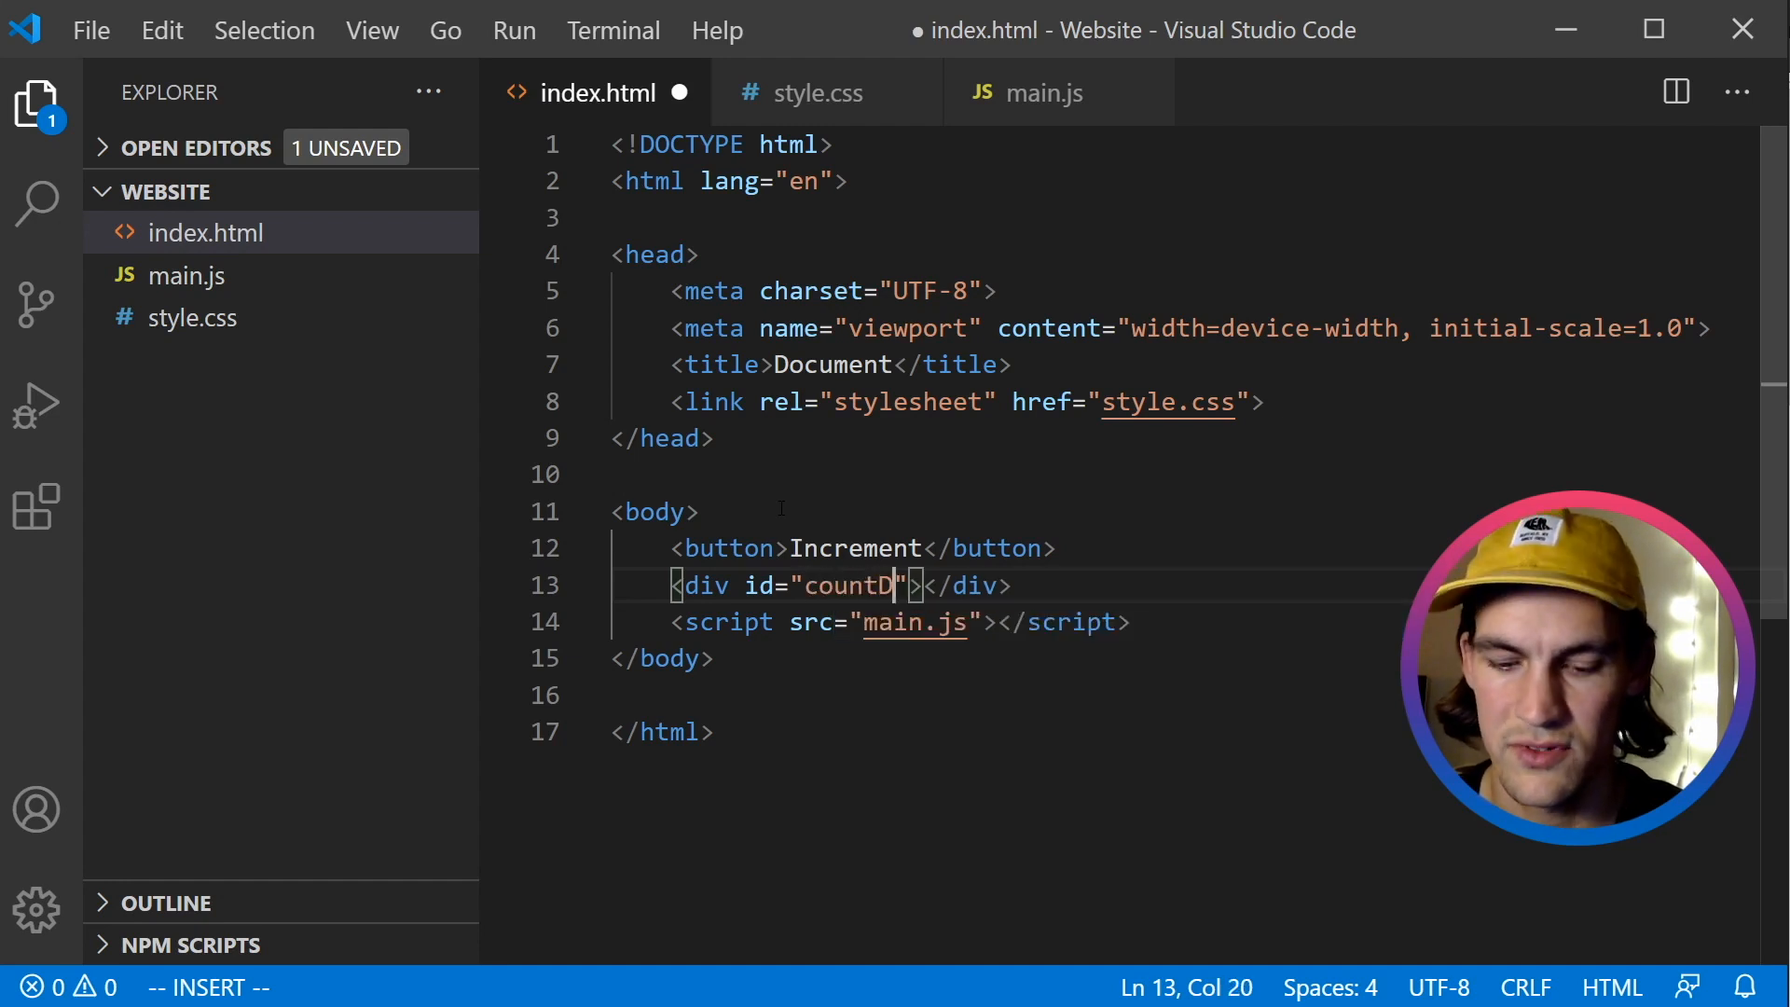
text(isplay)
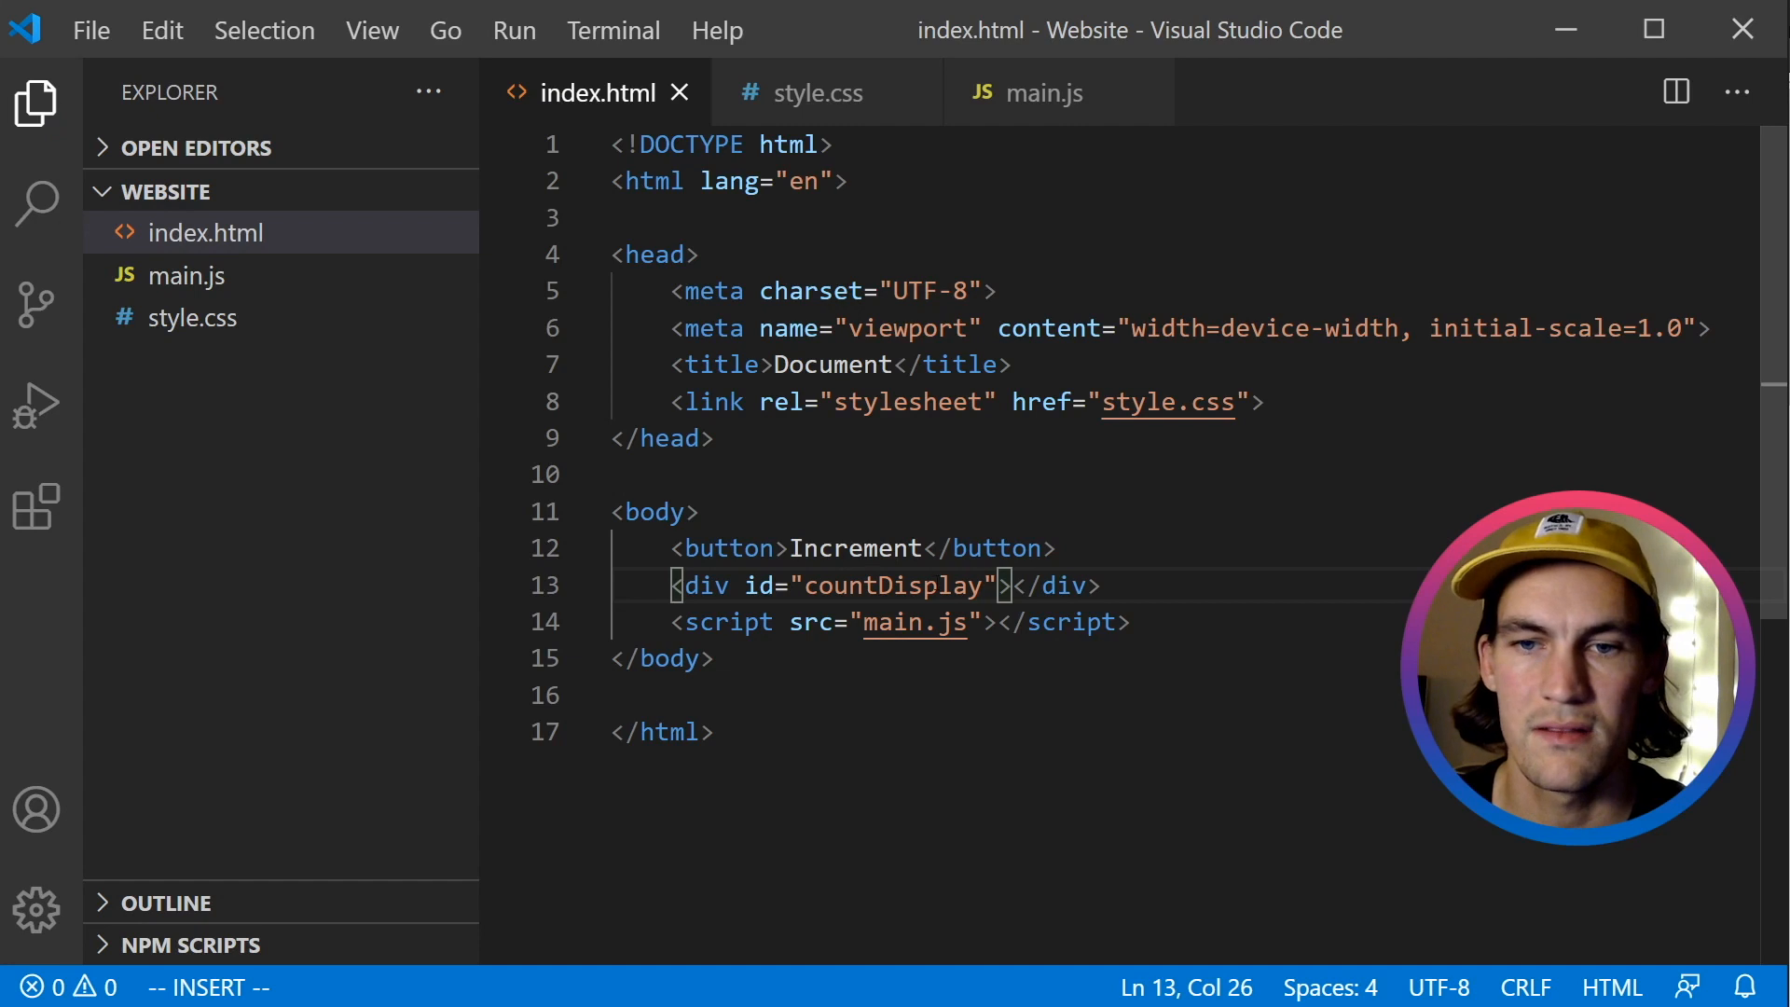
double_click(893, 586)
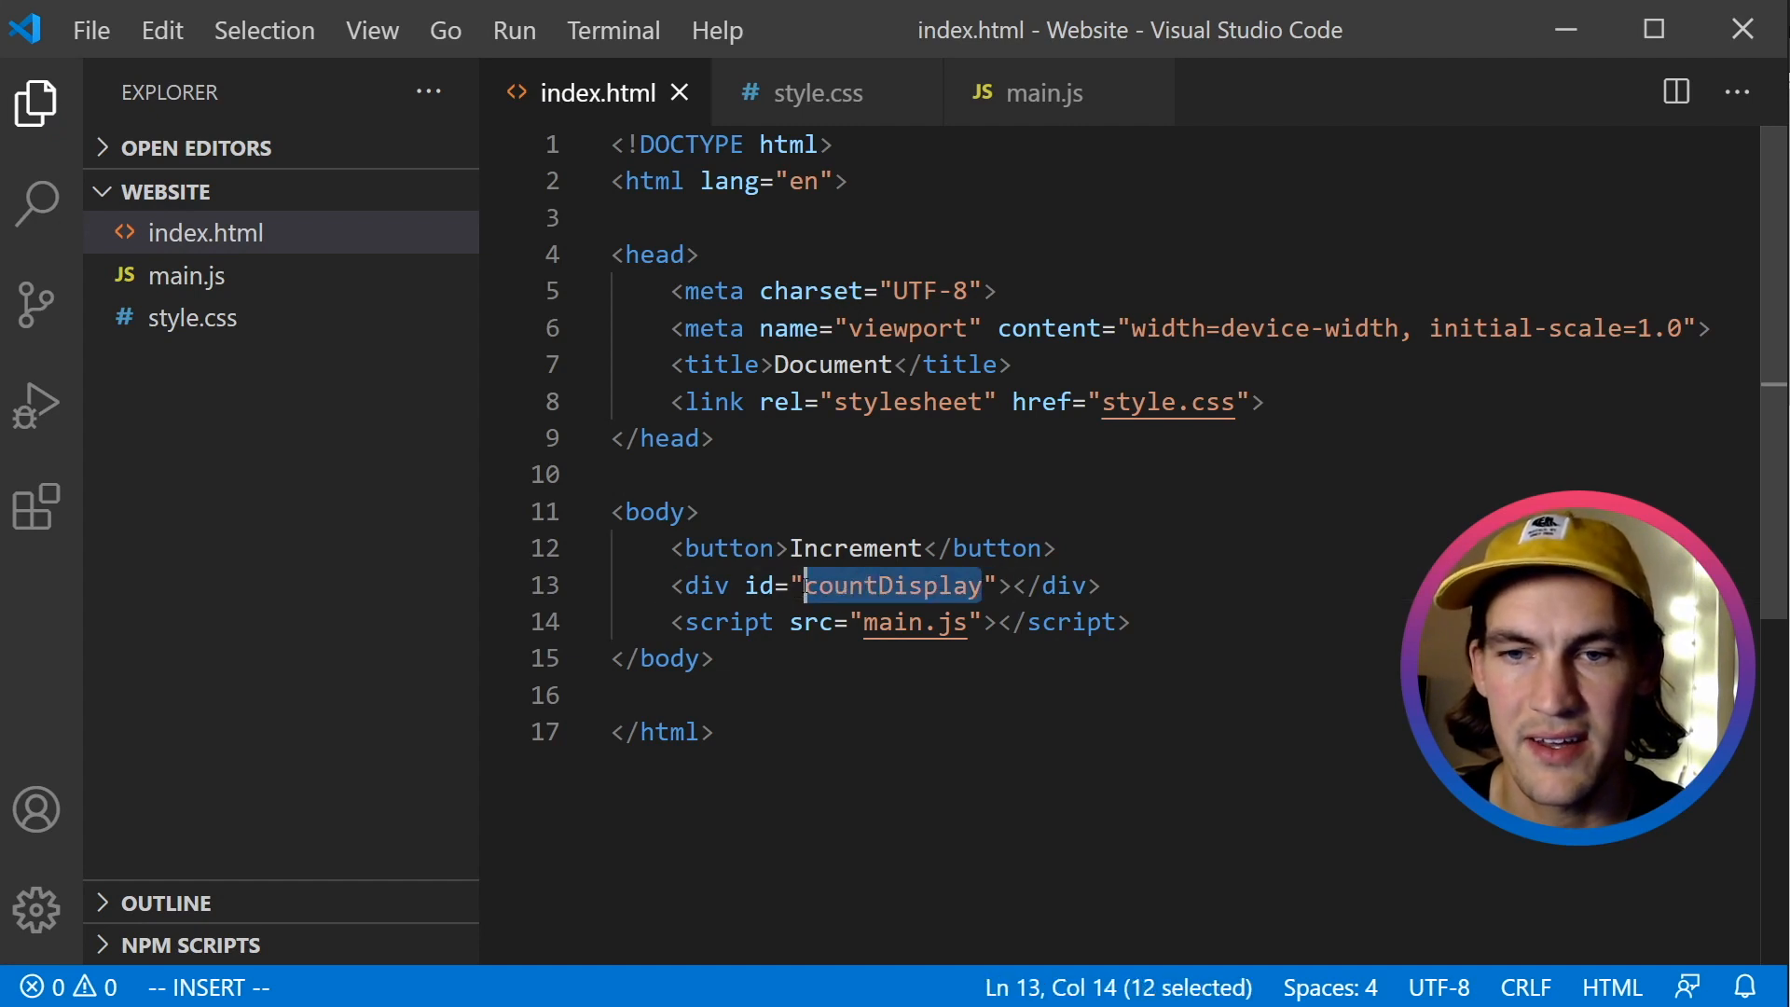
text(0)
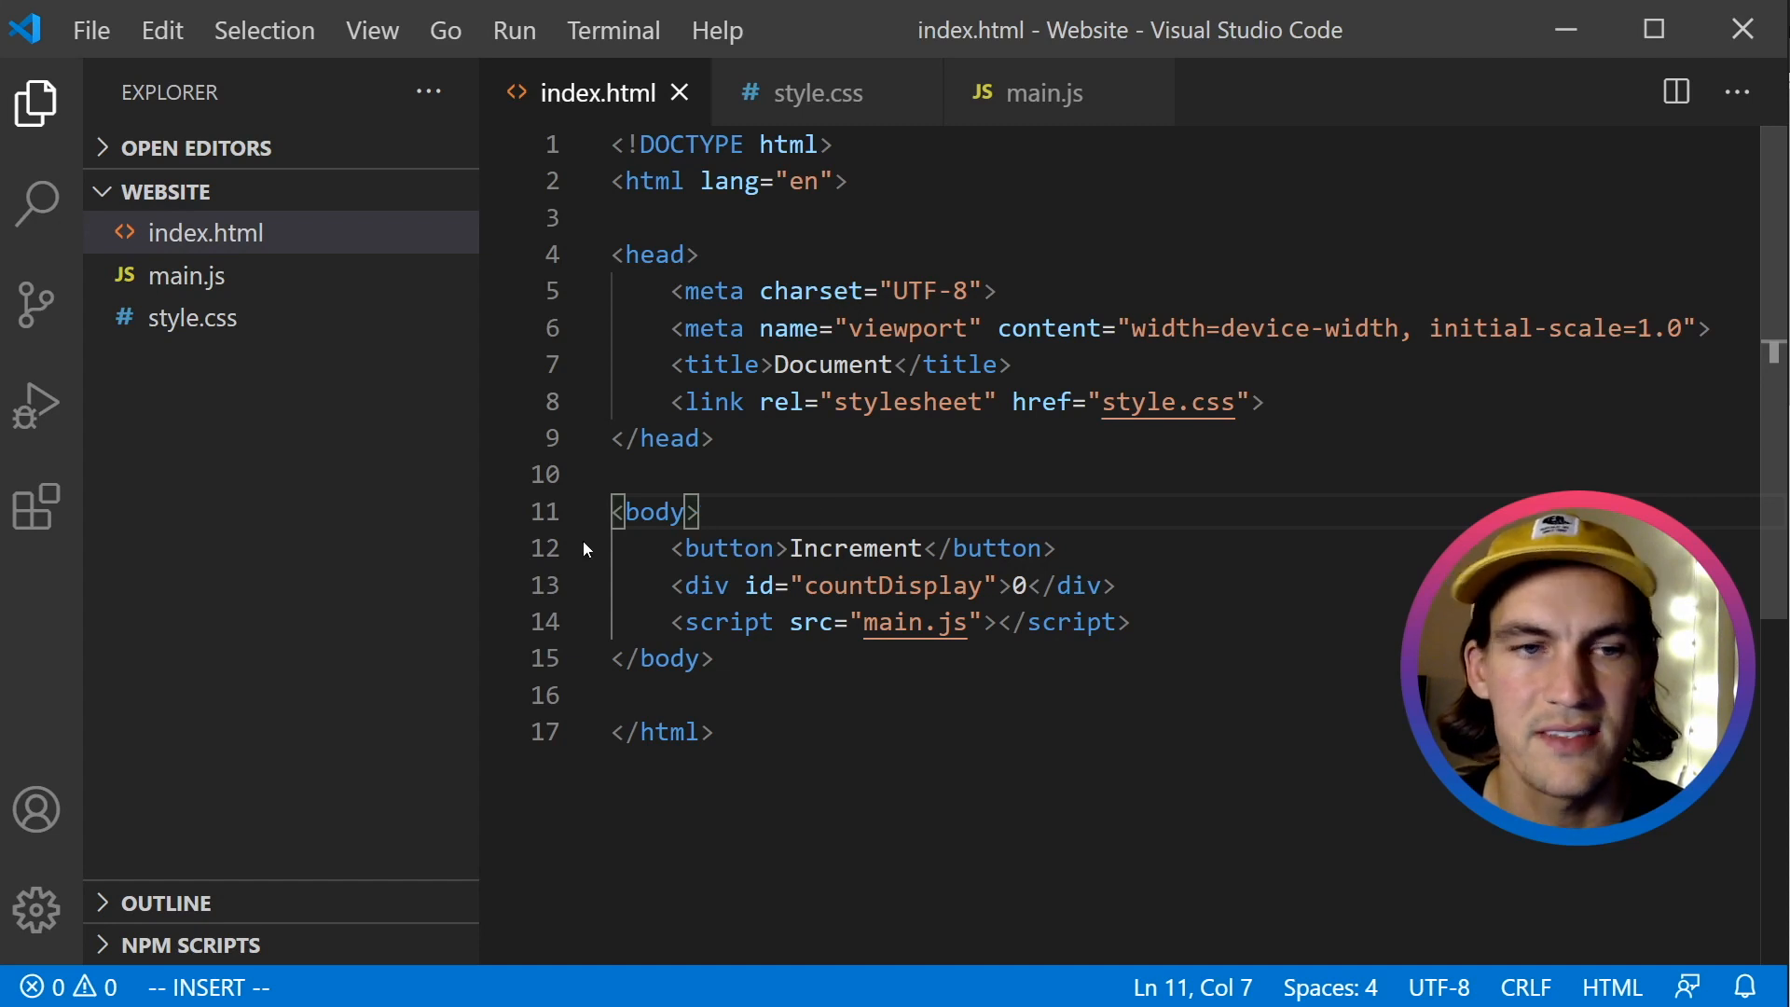
Search 'live', install the Live Server extension, and return to index.html.
click(37, 505)
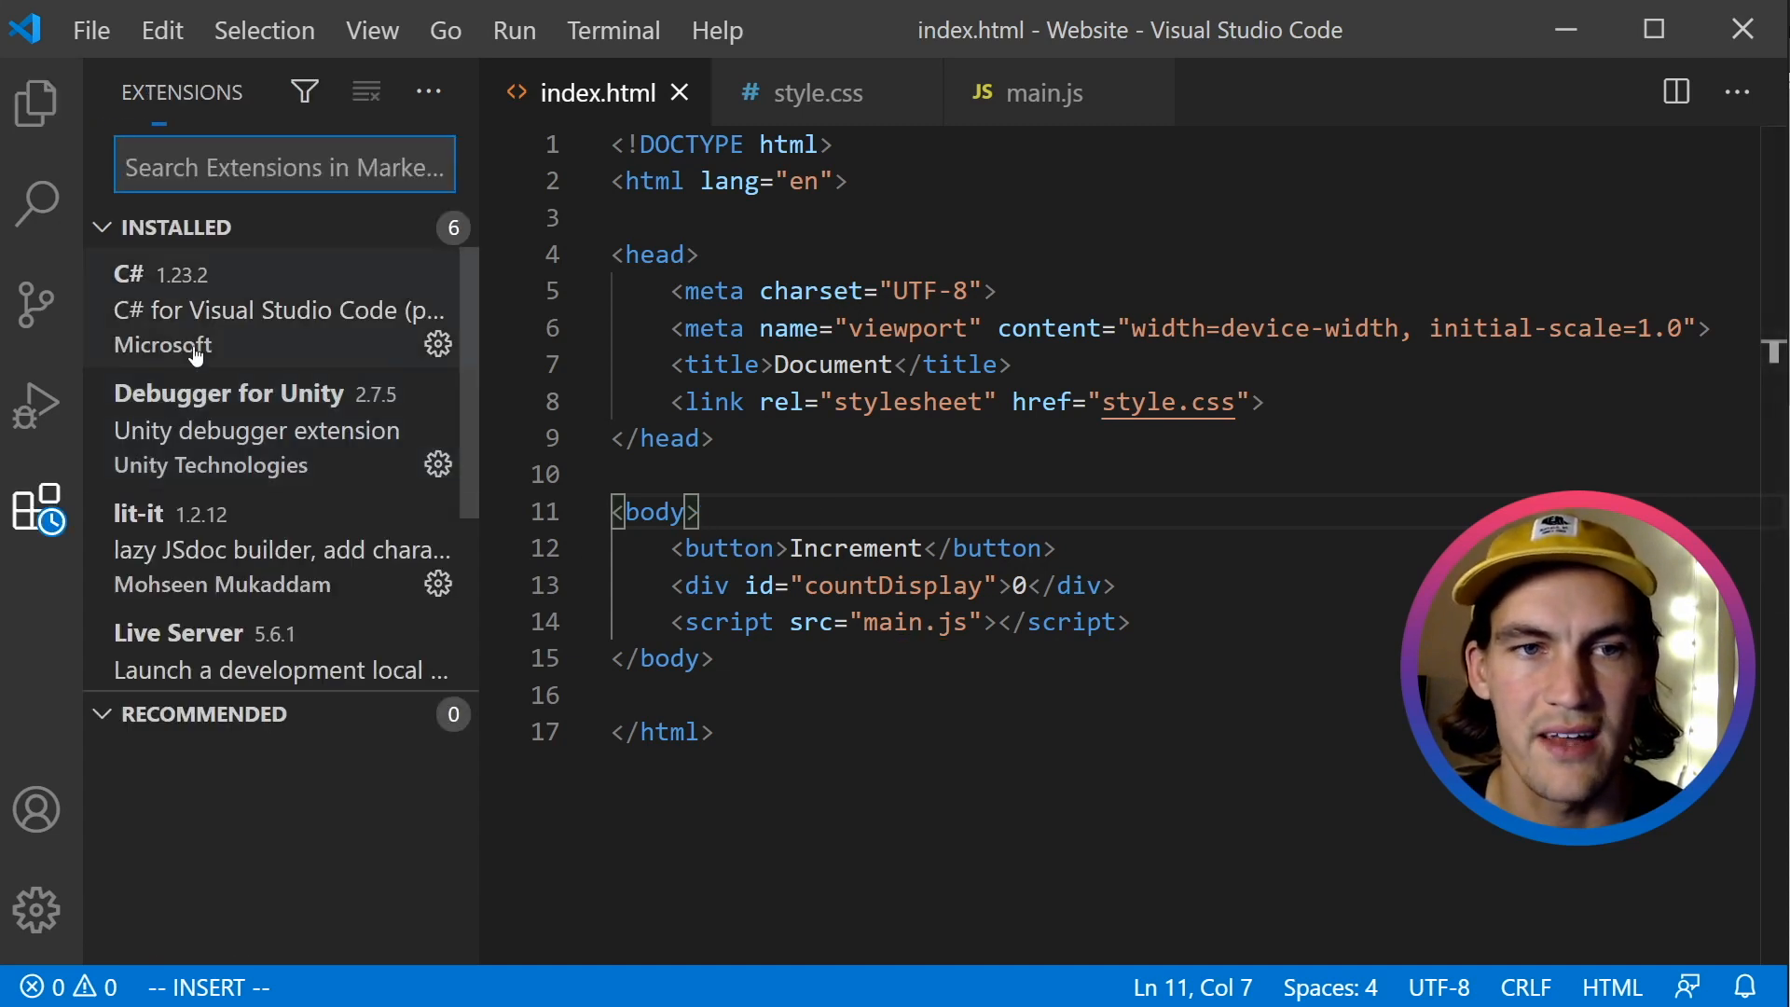
text(live server)
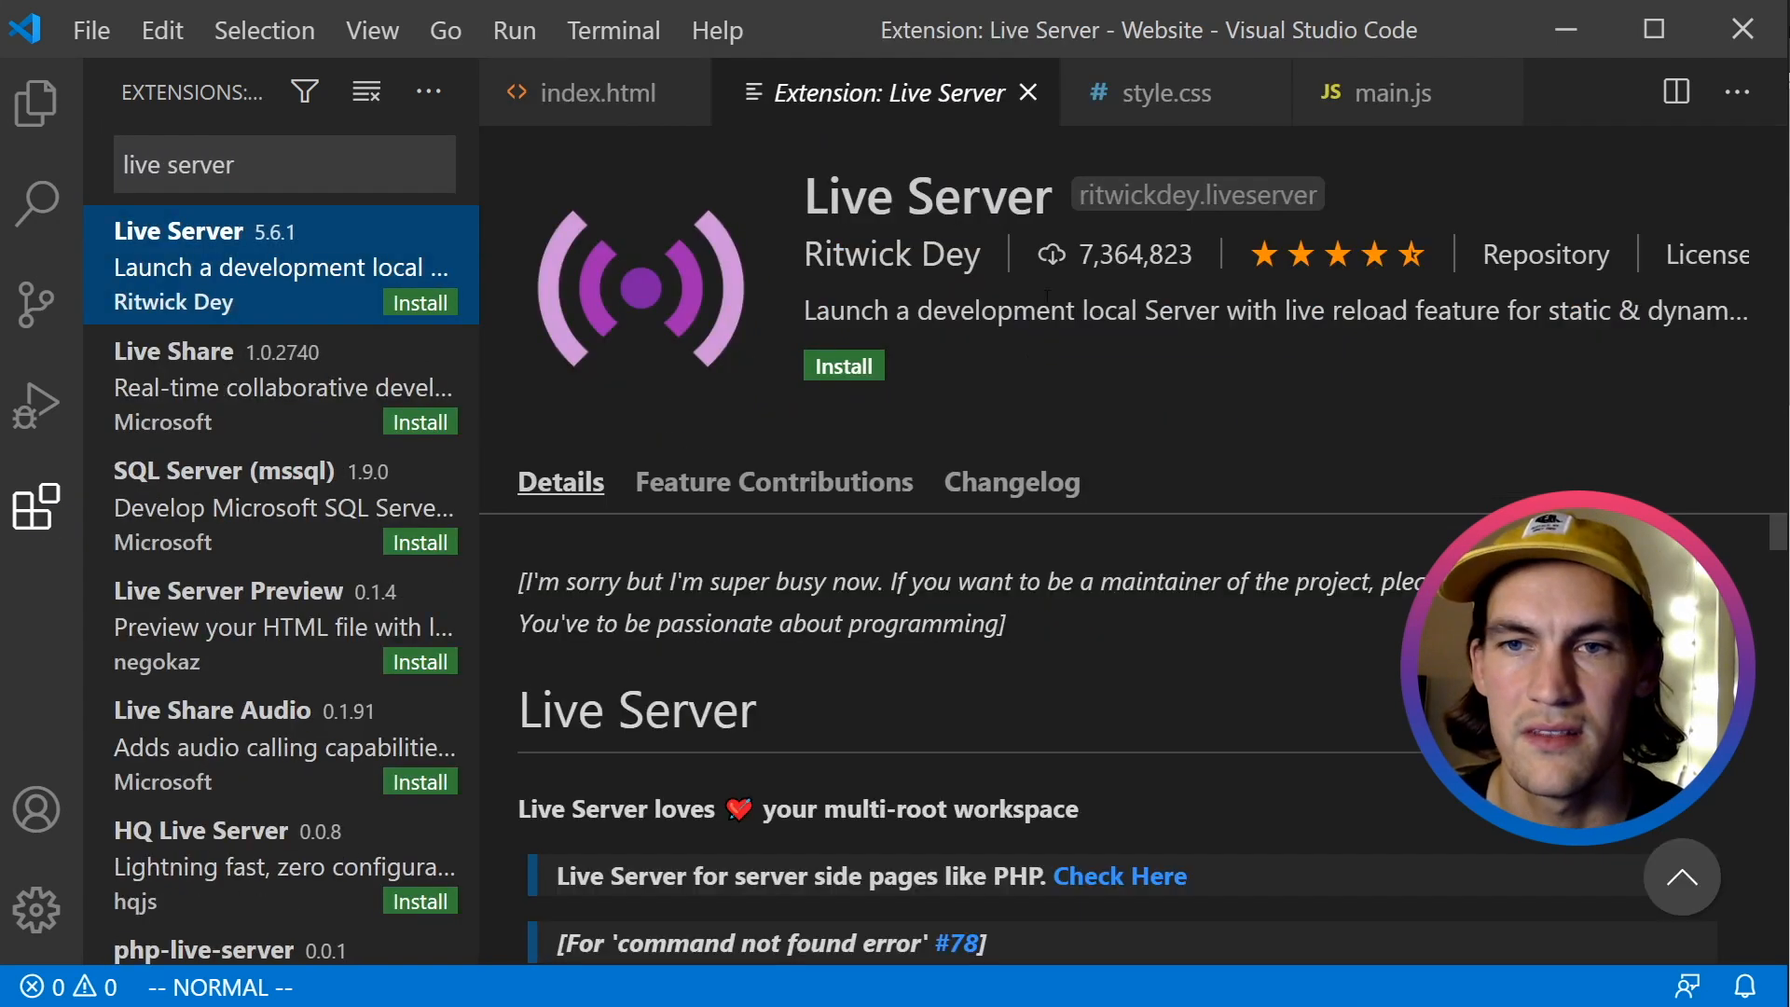
mouse_move(1336, 253)
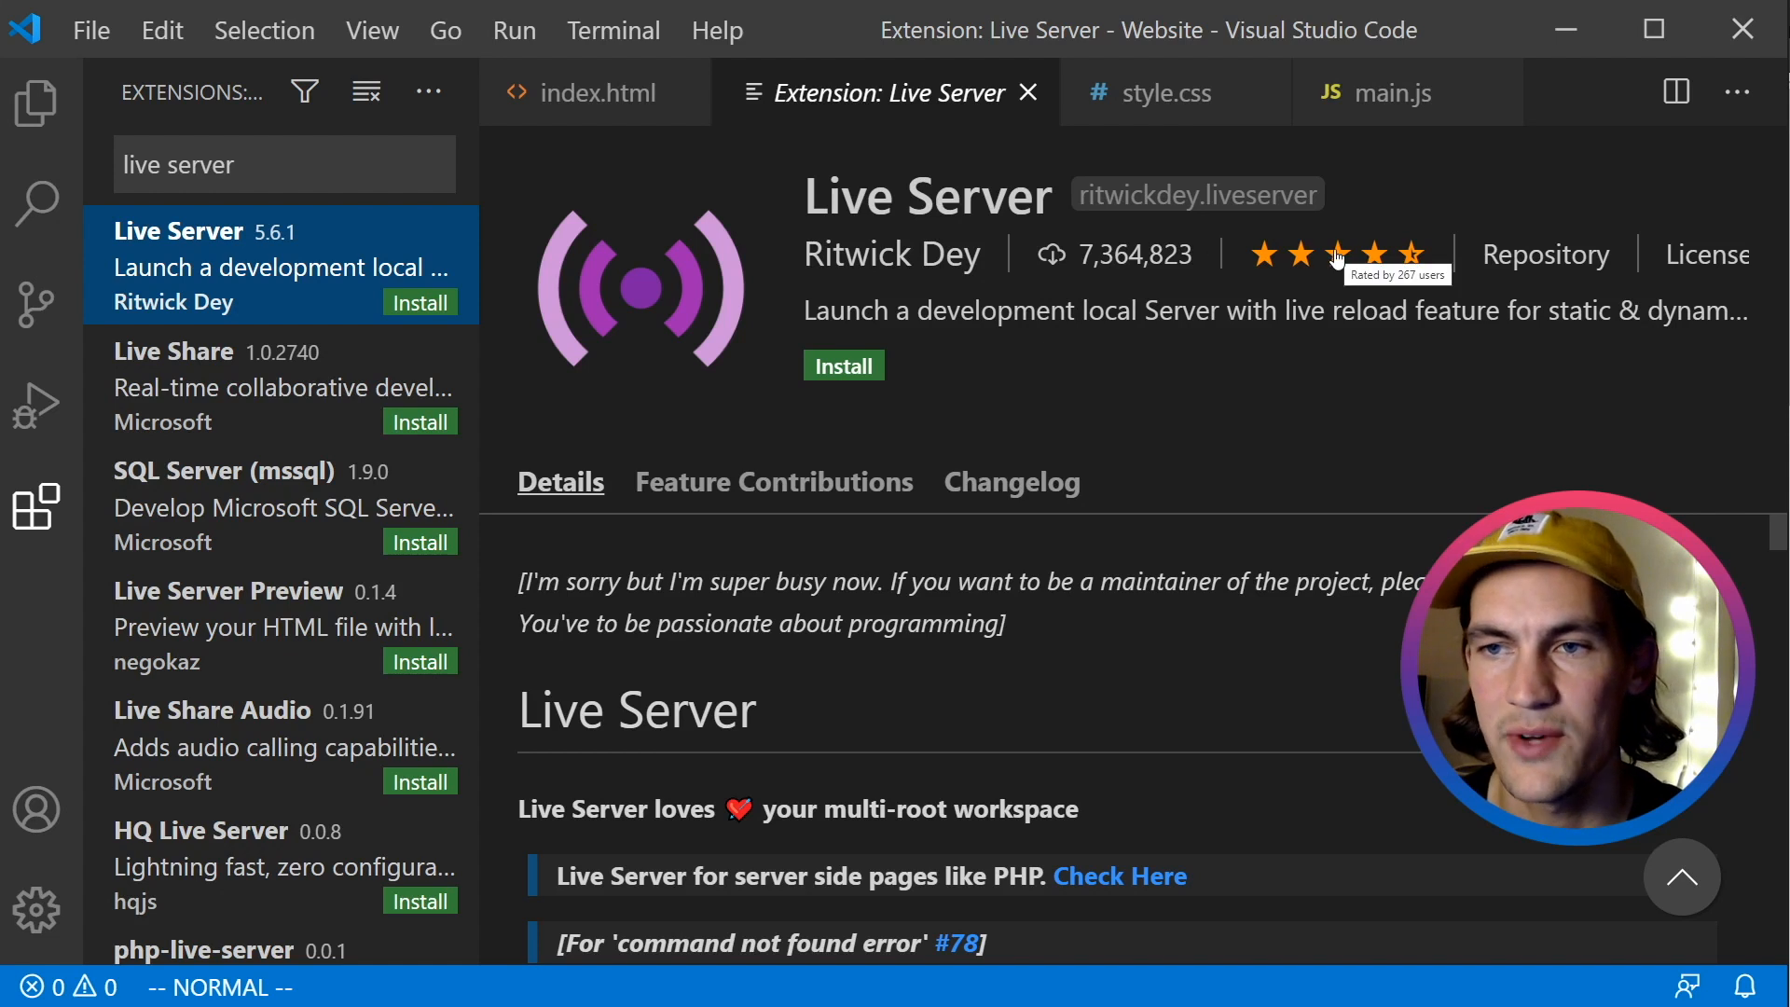
click(843, 365)
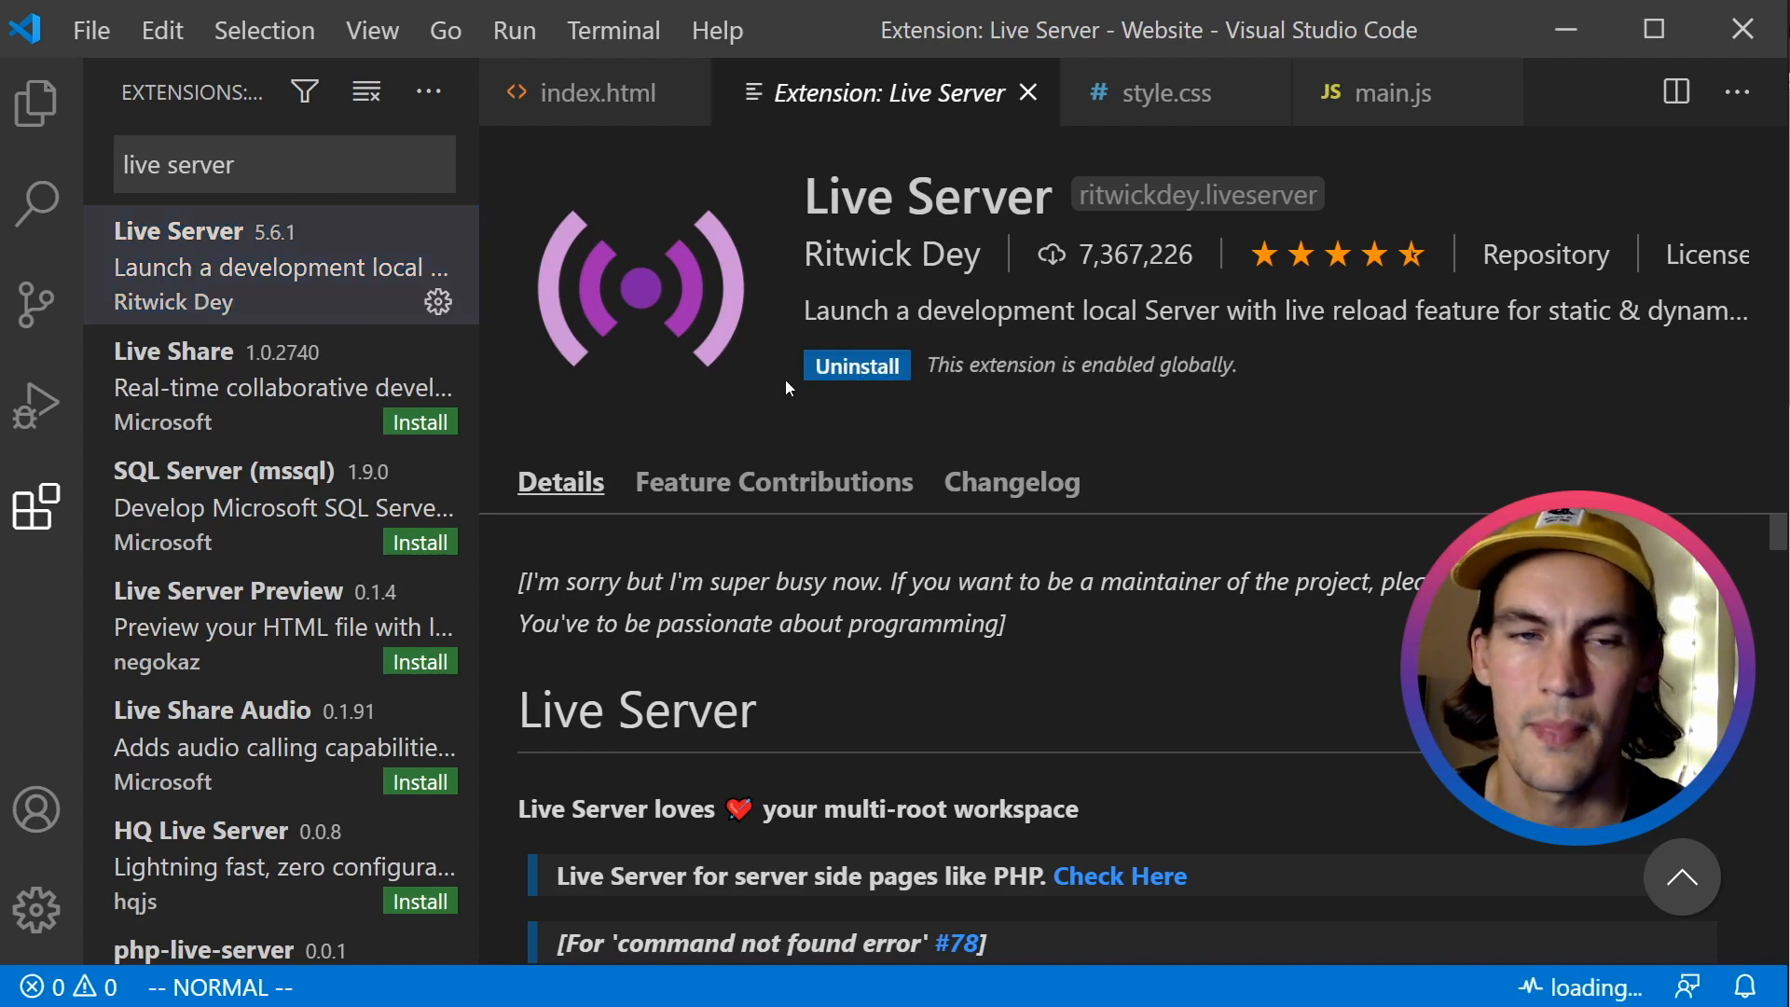
click(594, 92)
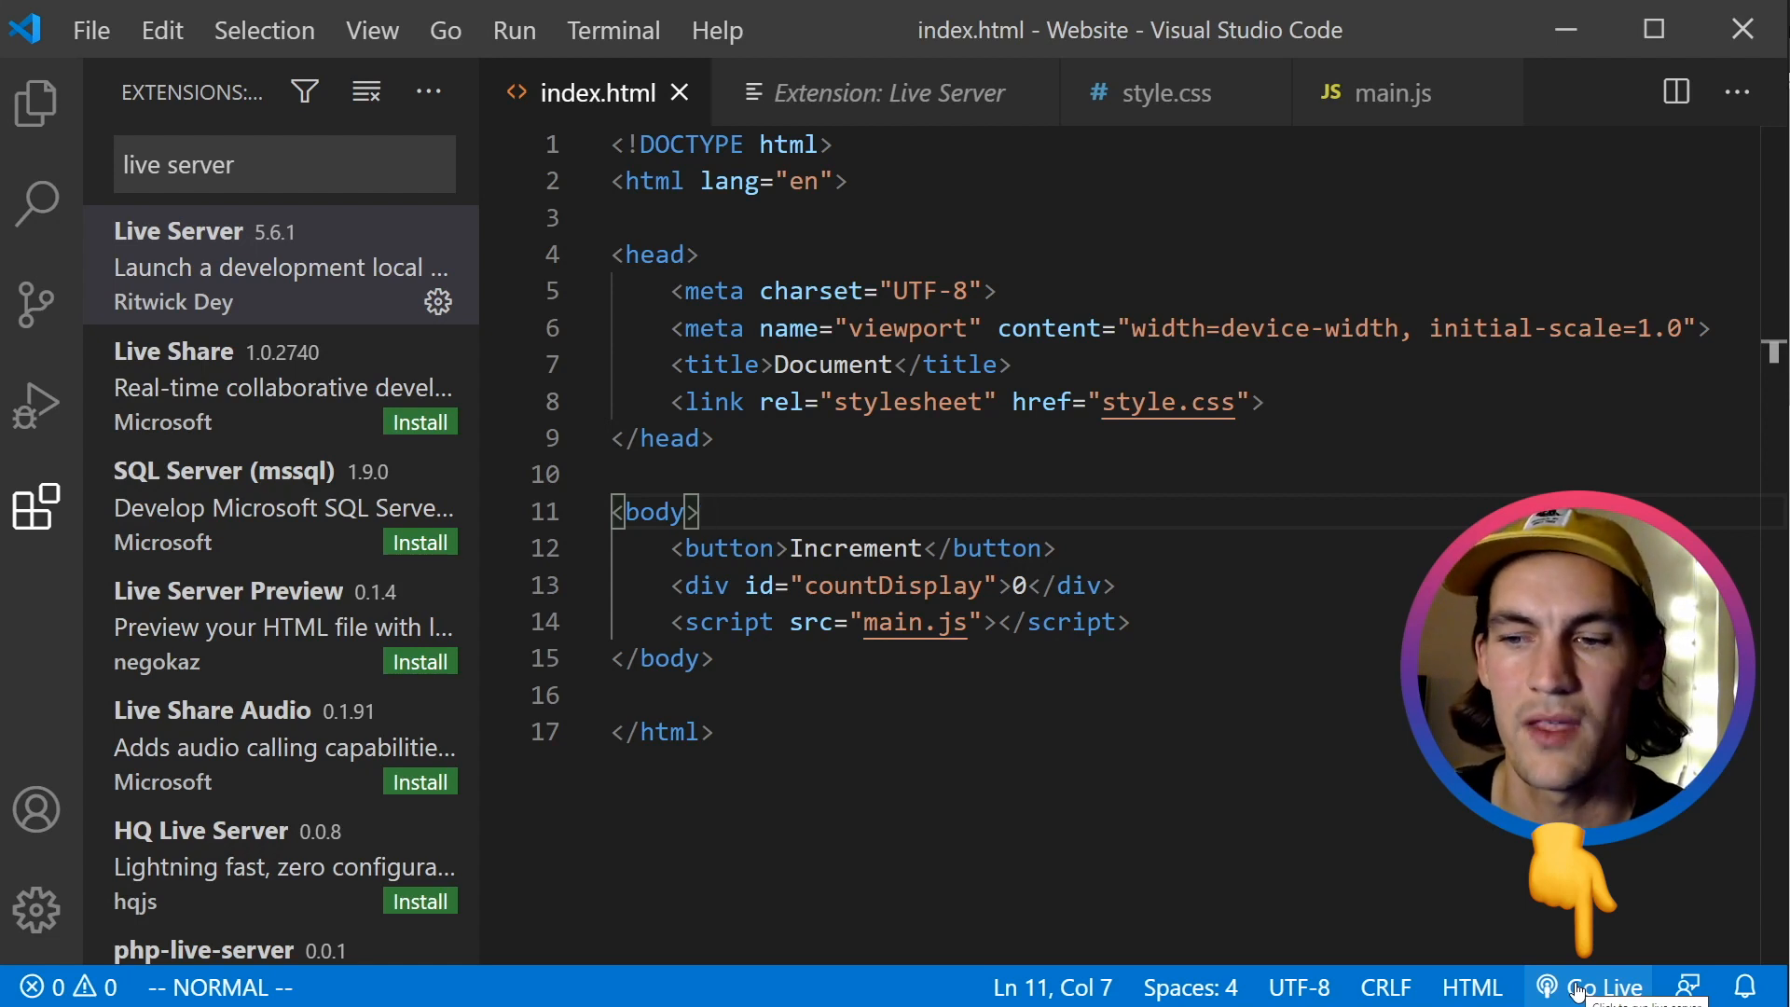
Start Live Server with Go Live and open the page in Google Chrome.
click(1612, 987)
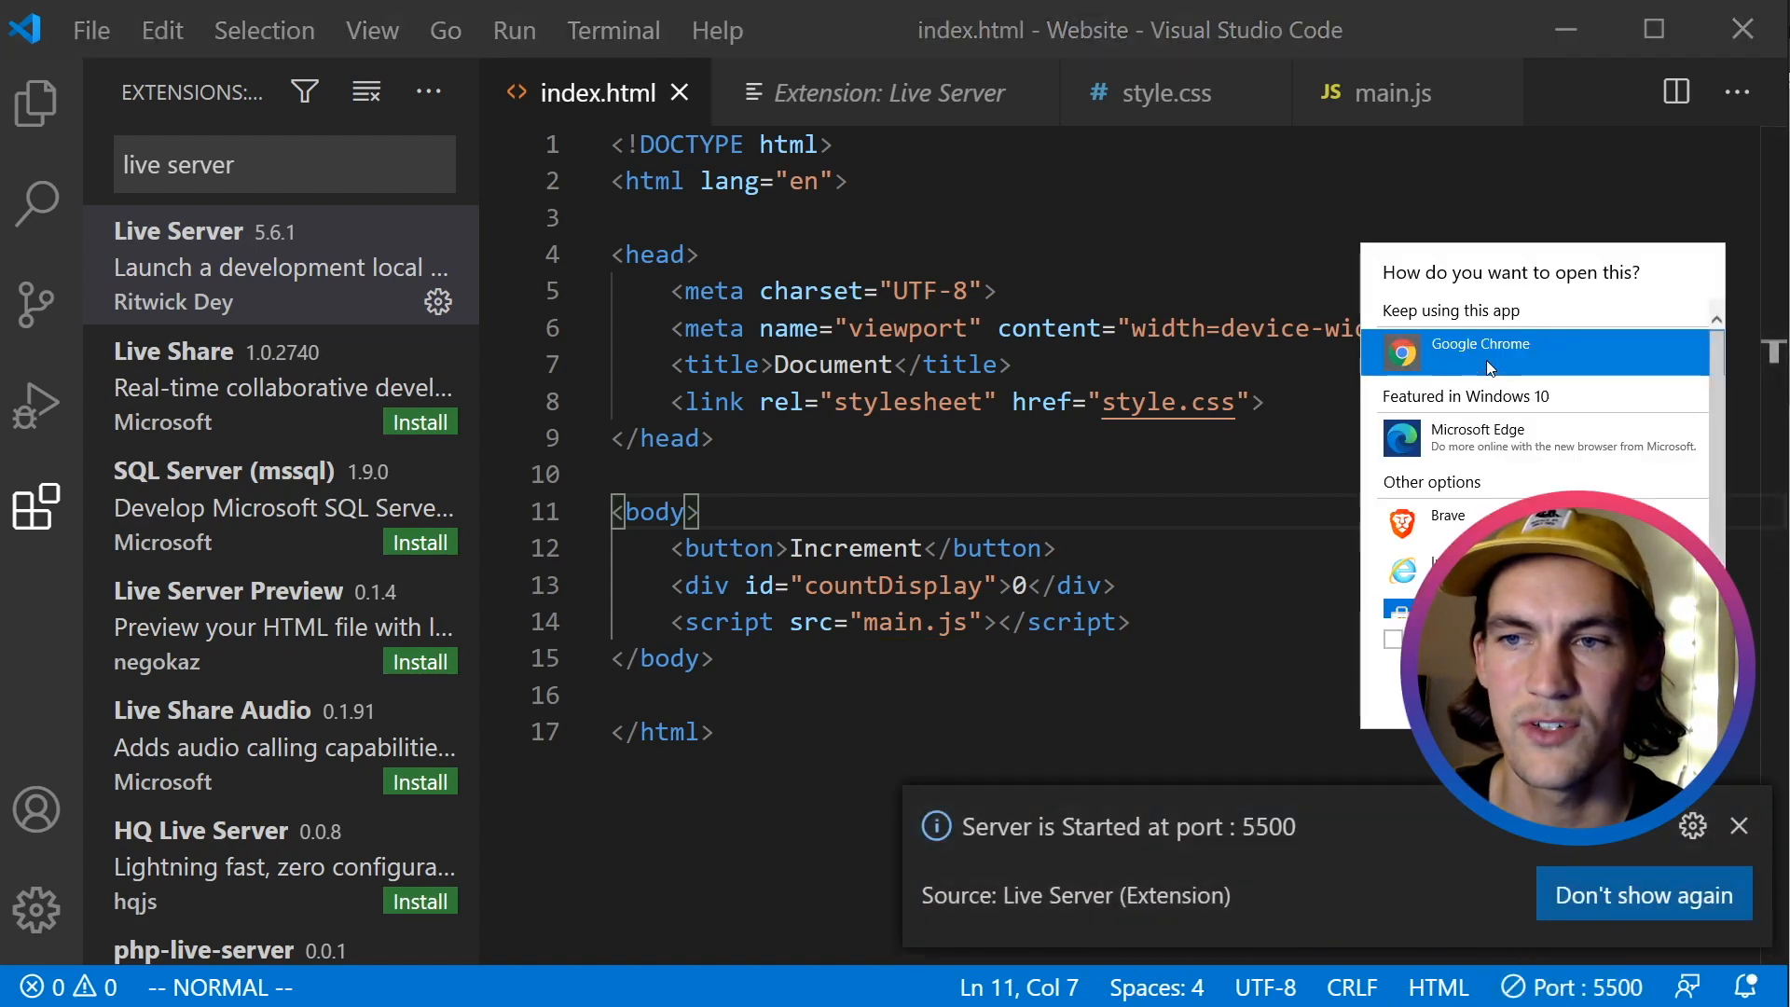
click(1480, 352)
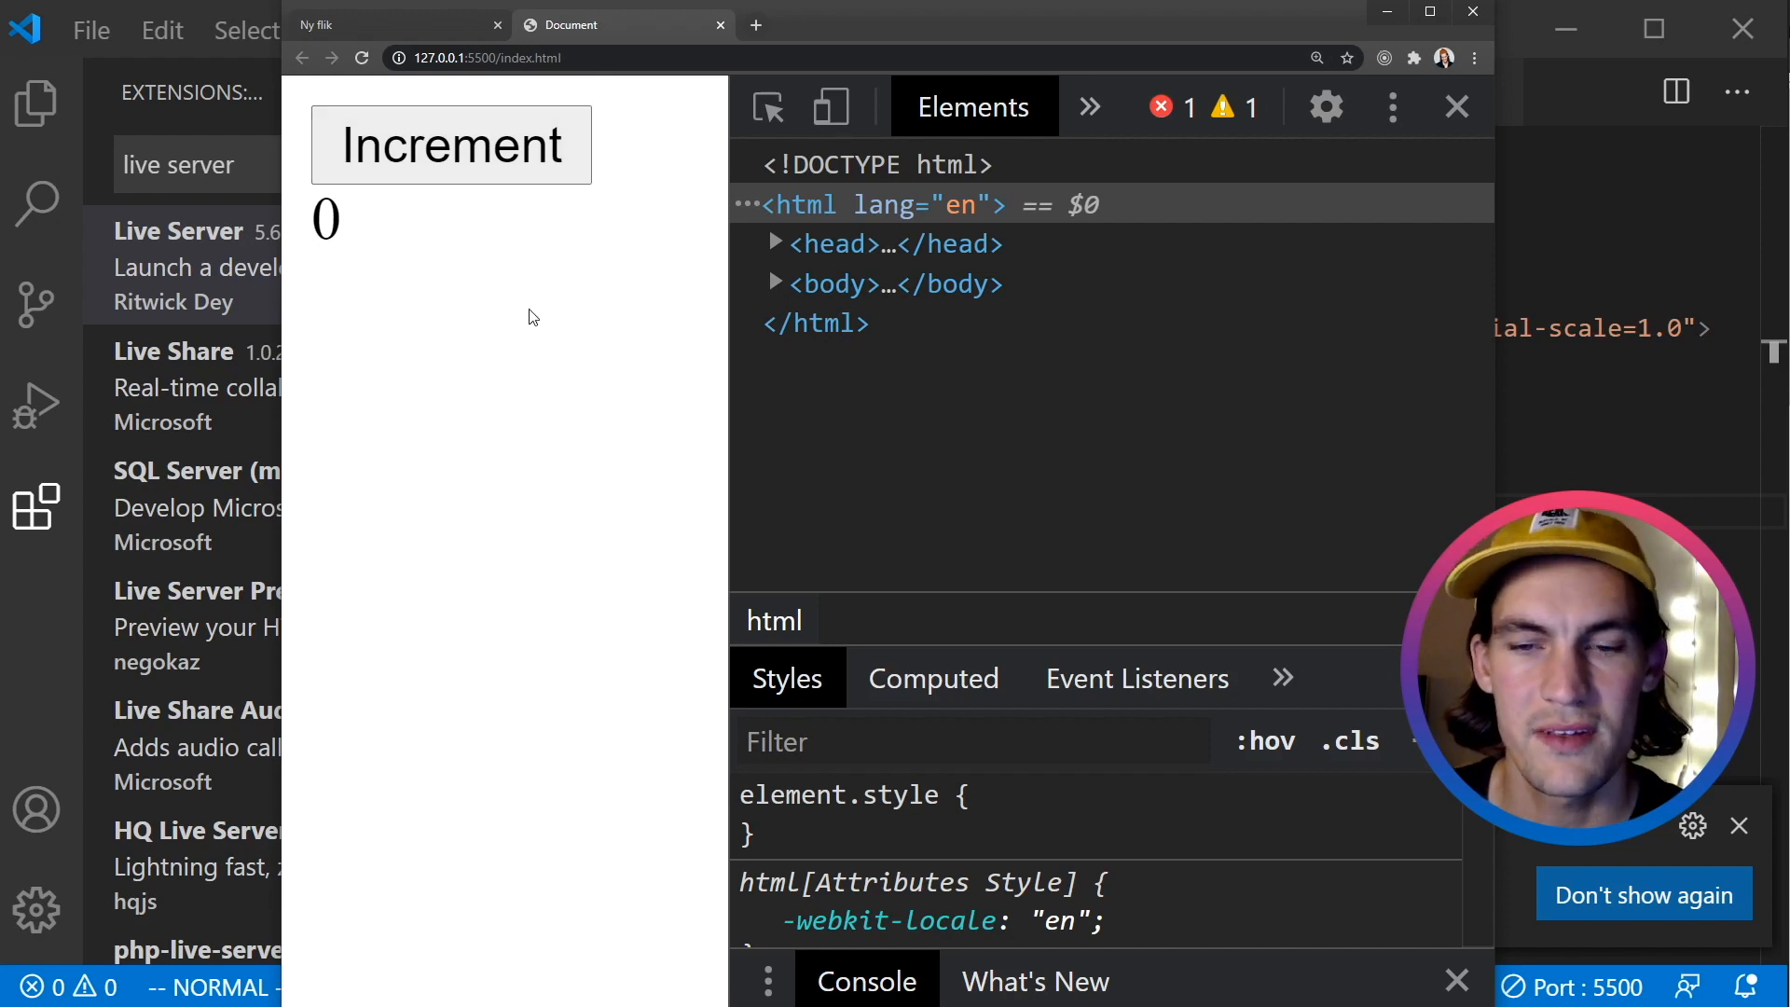
mouse_move(575, 310)
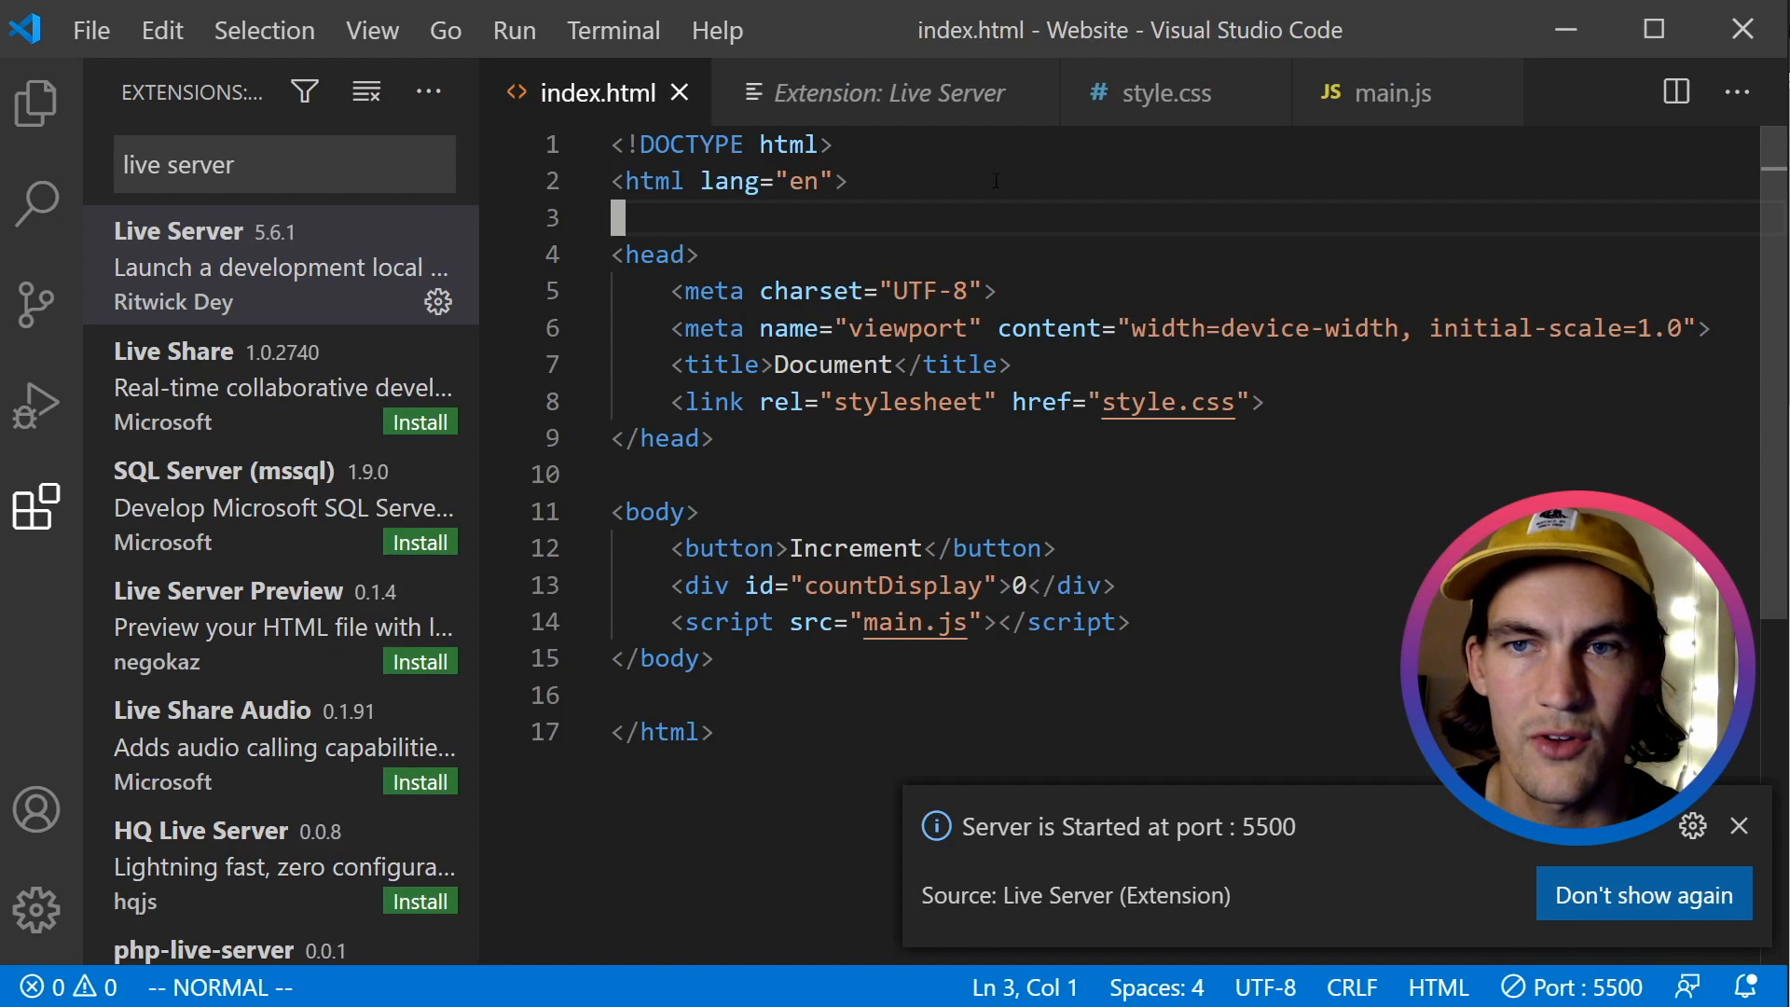
Write a body rule in style.css with background: black and color: white.
click(1160, 92)
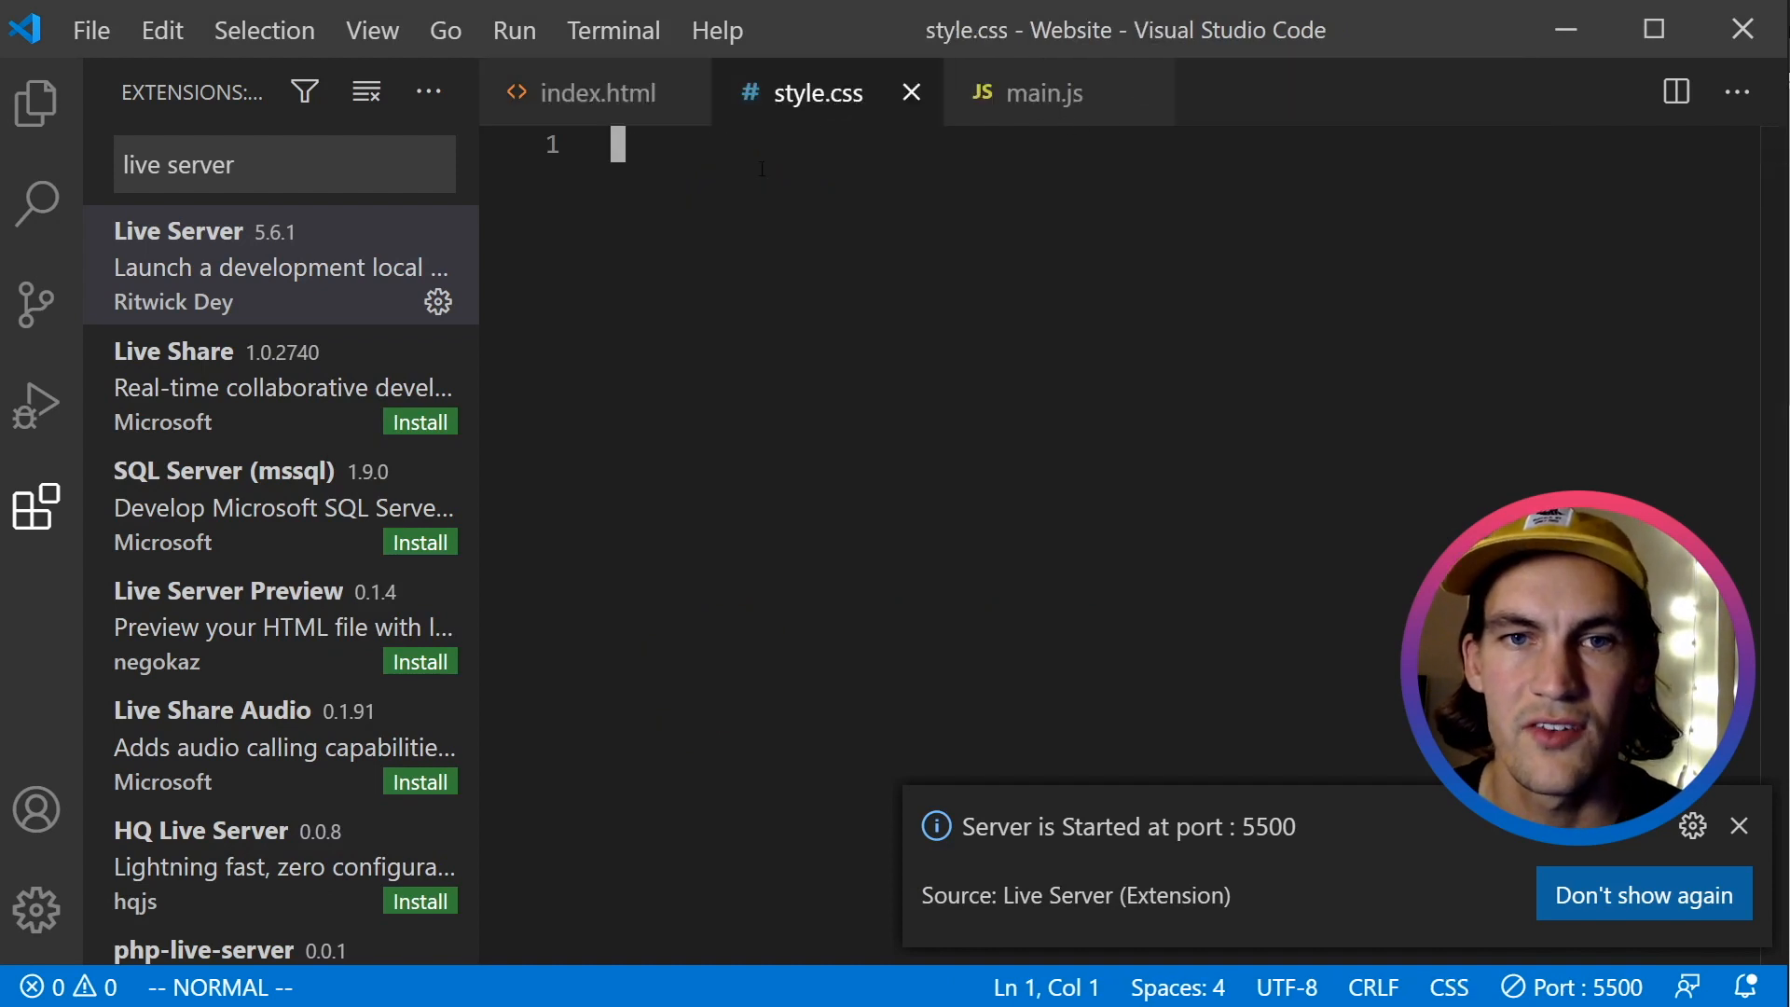
text(b)
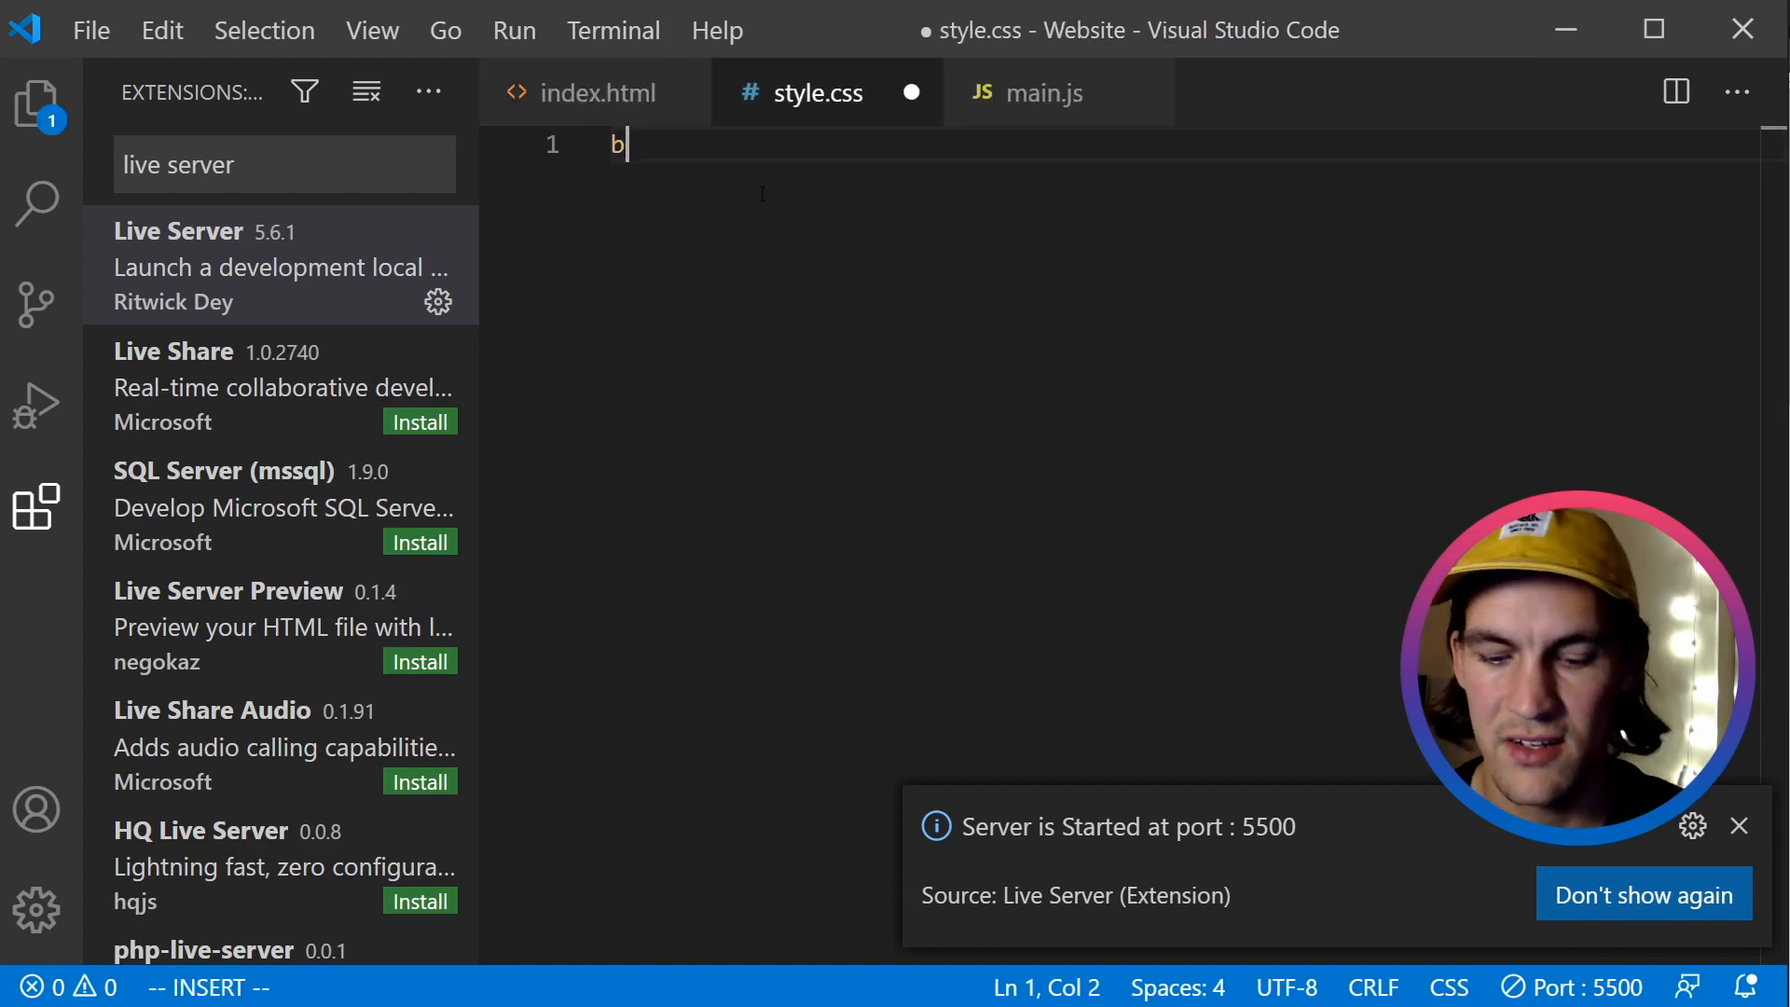
text(ody {)
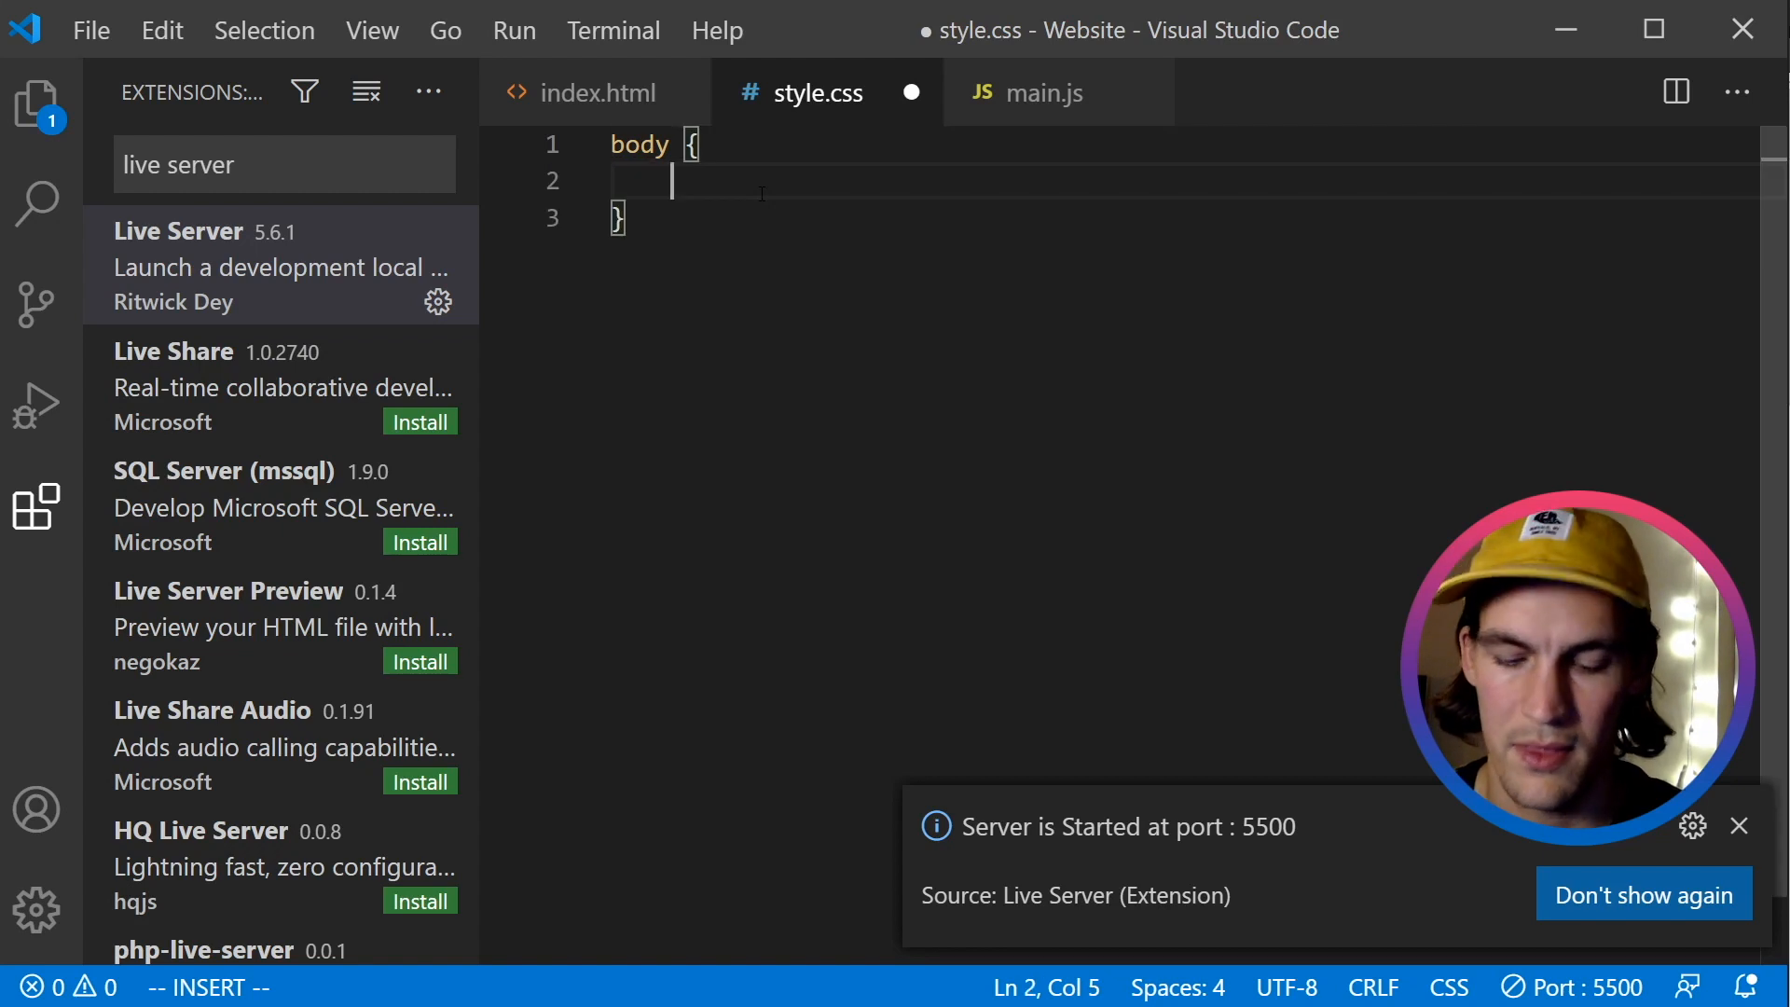
text(background)
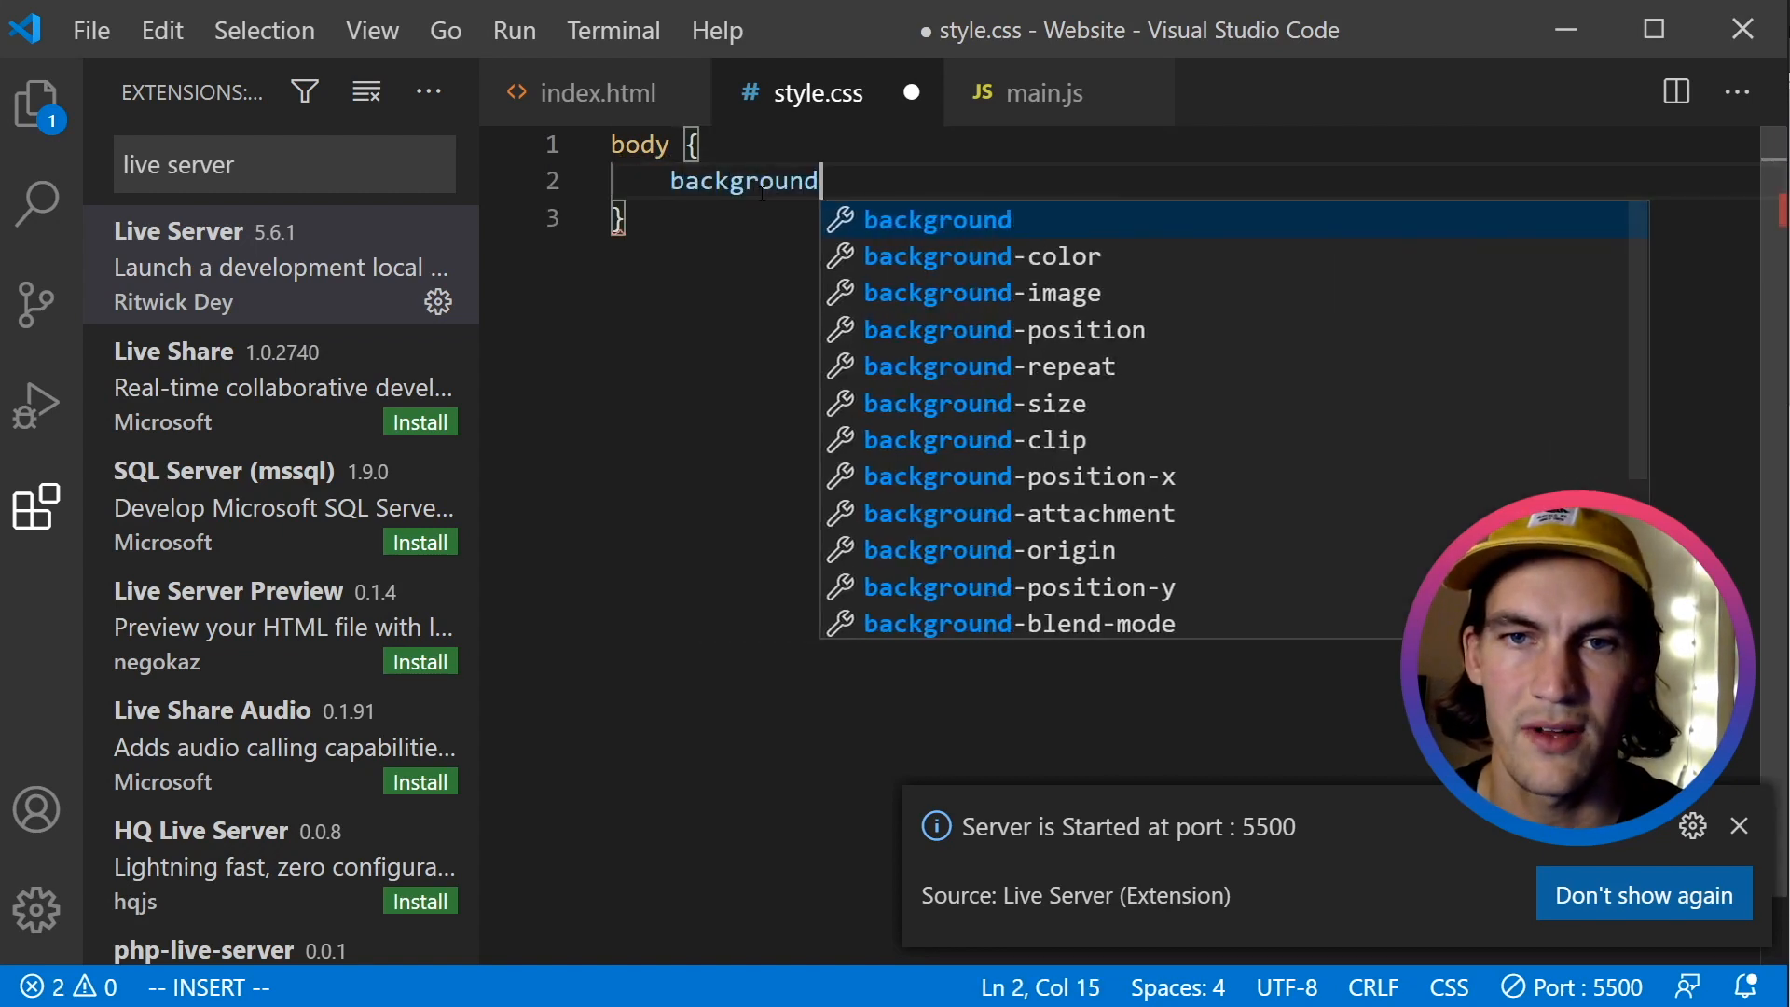
text(: black;)
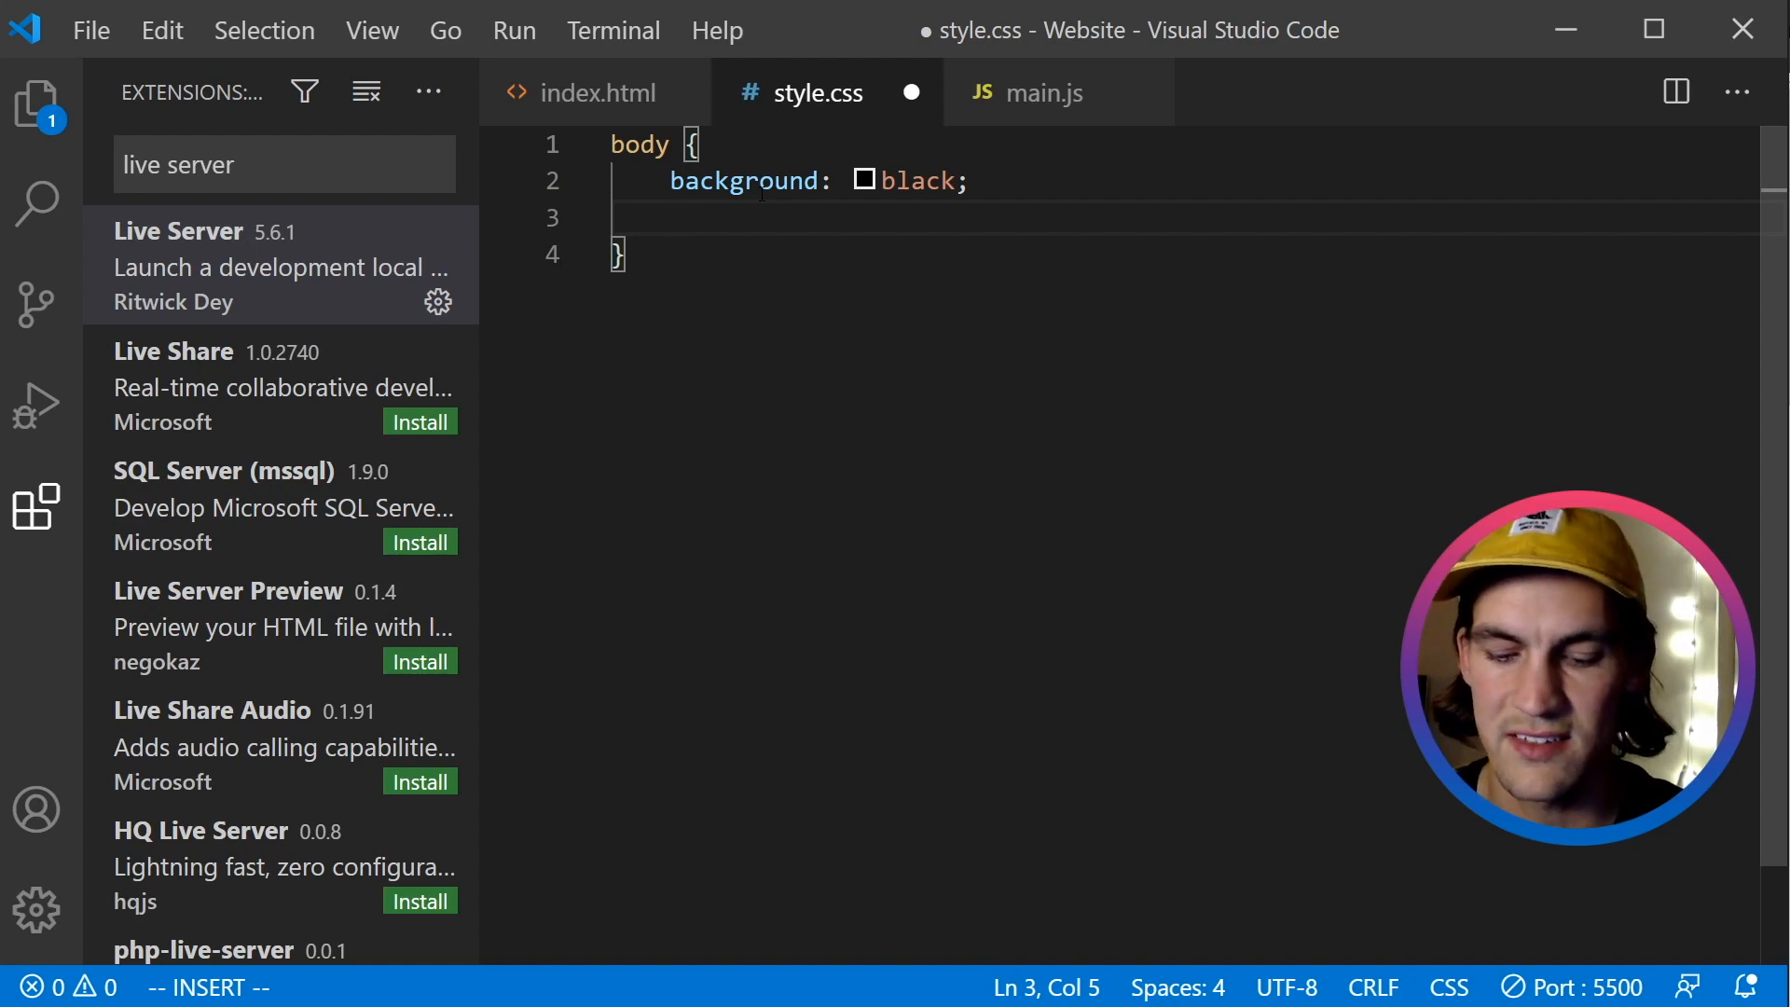
text(color:)
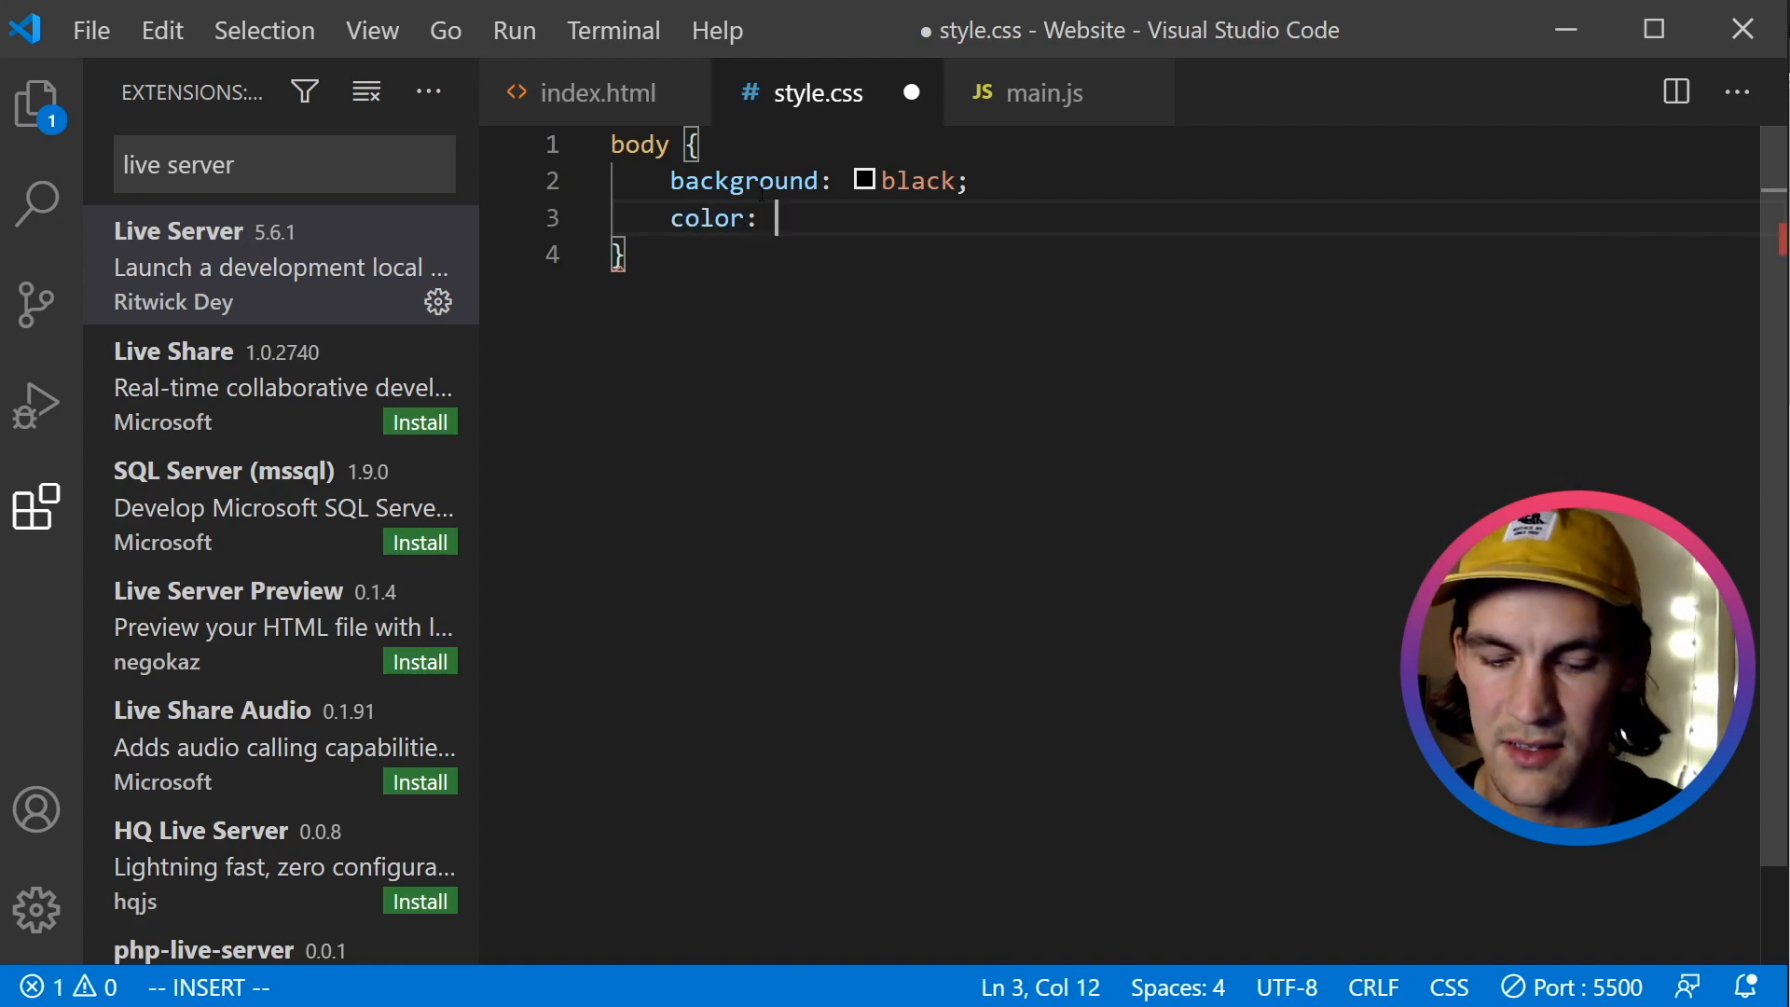
text(white;)
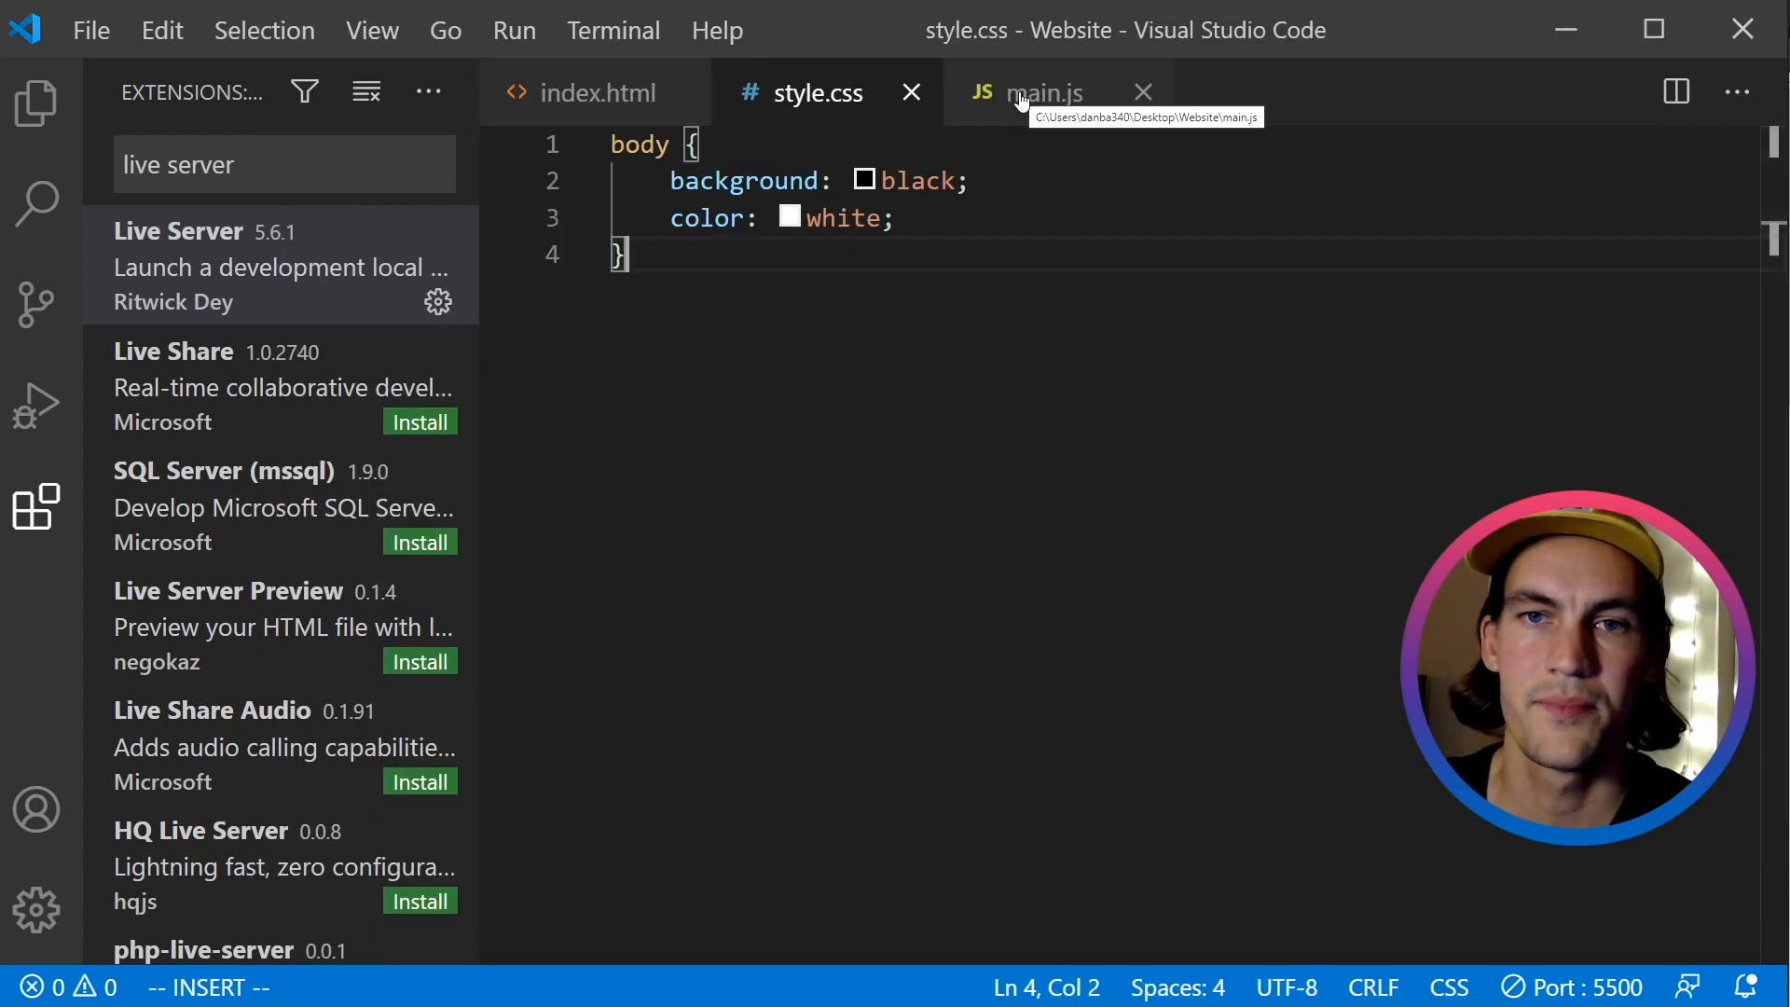
Add console.log("hello from main.js") on line 1 of main.js.
click(1044, 92)
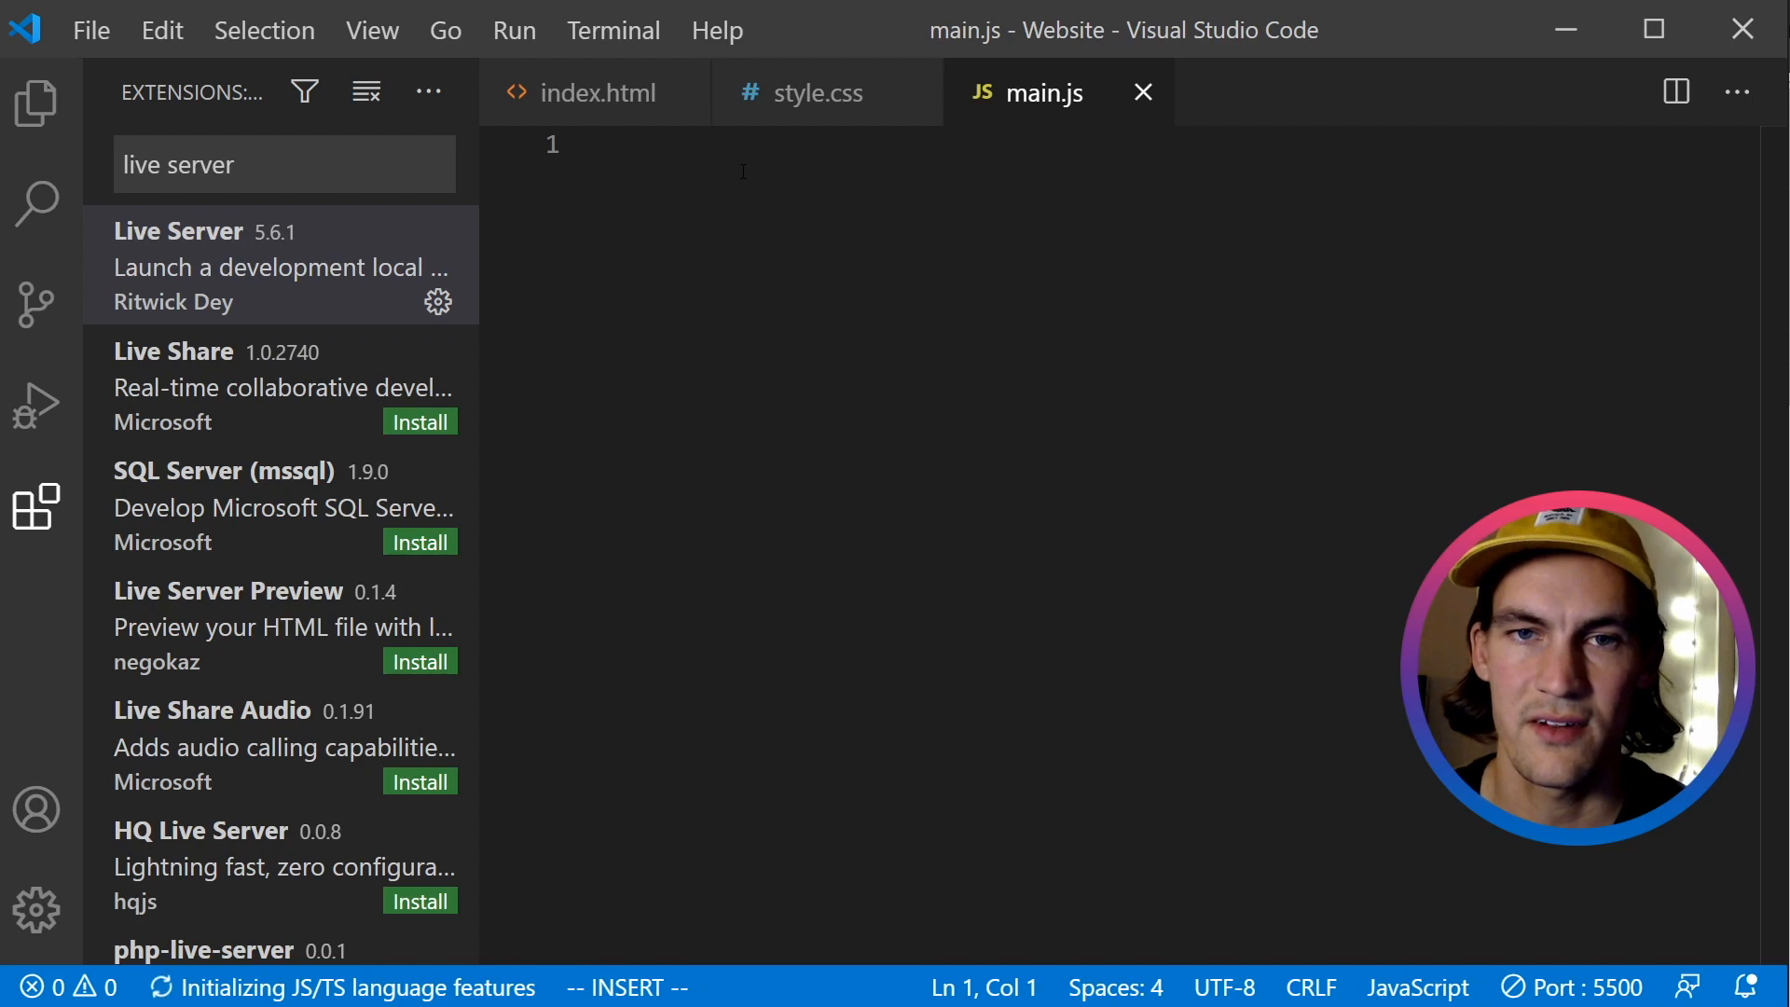
text(consol)
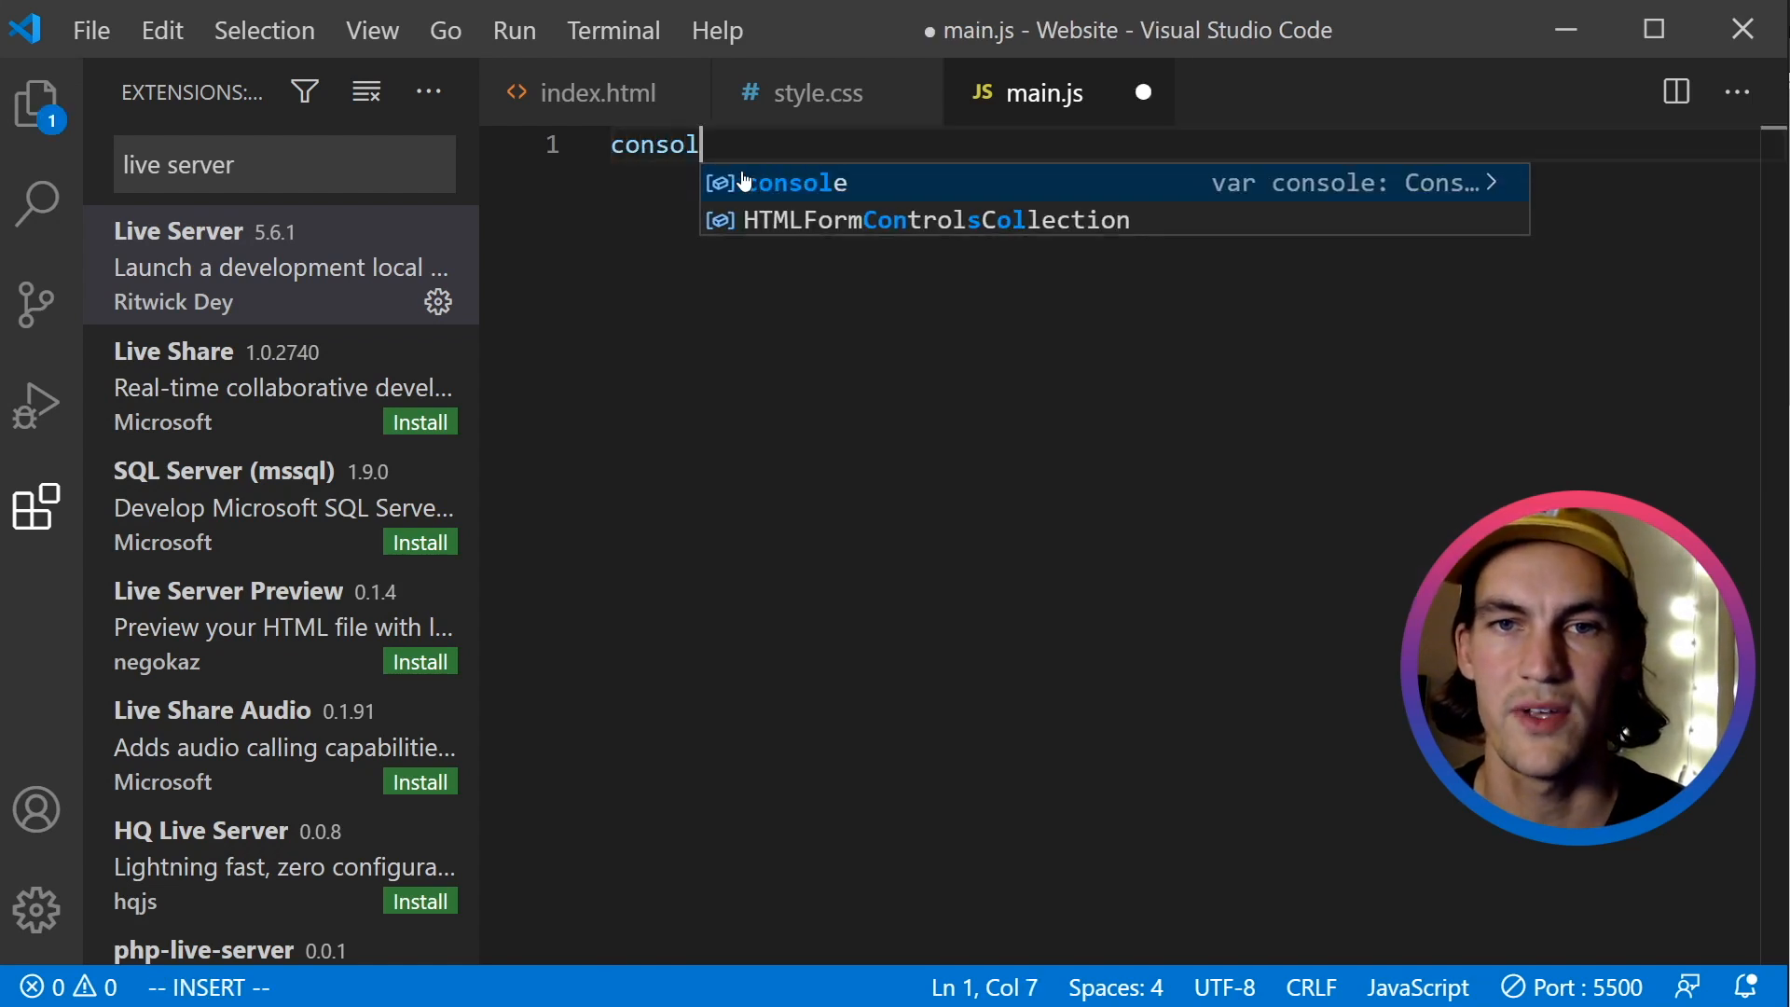
text(e.log())
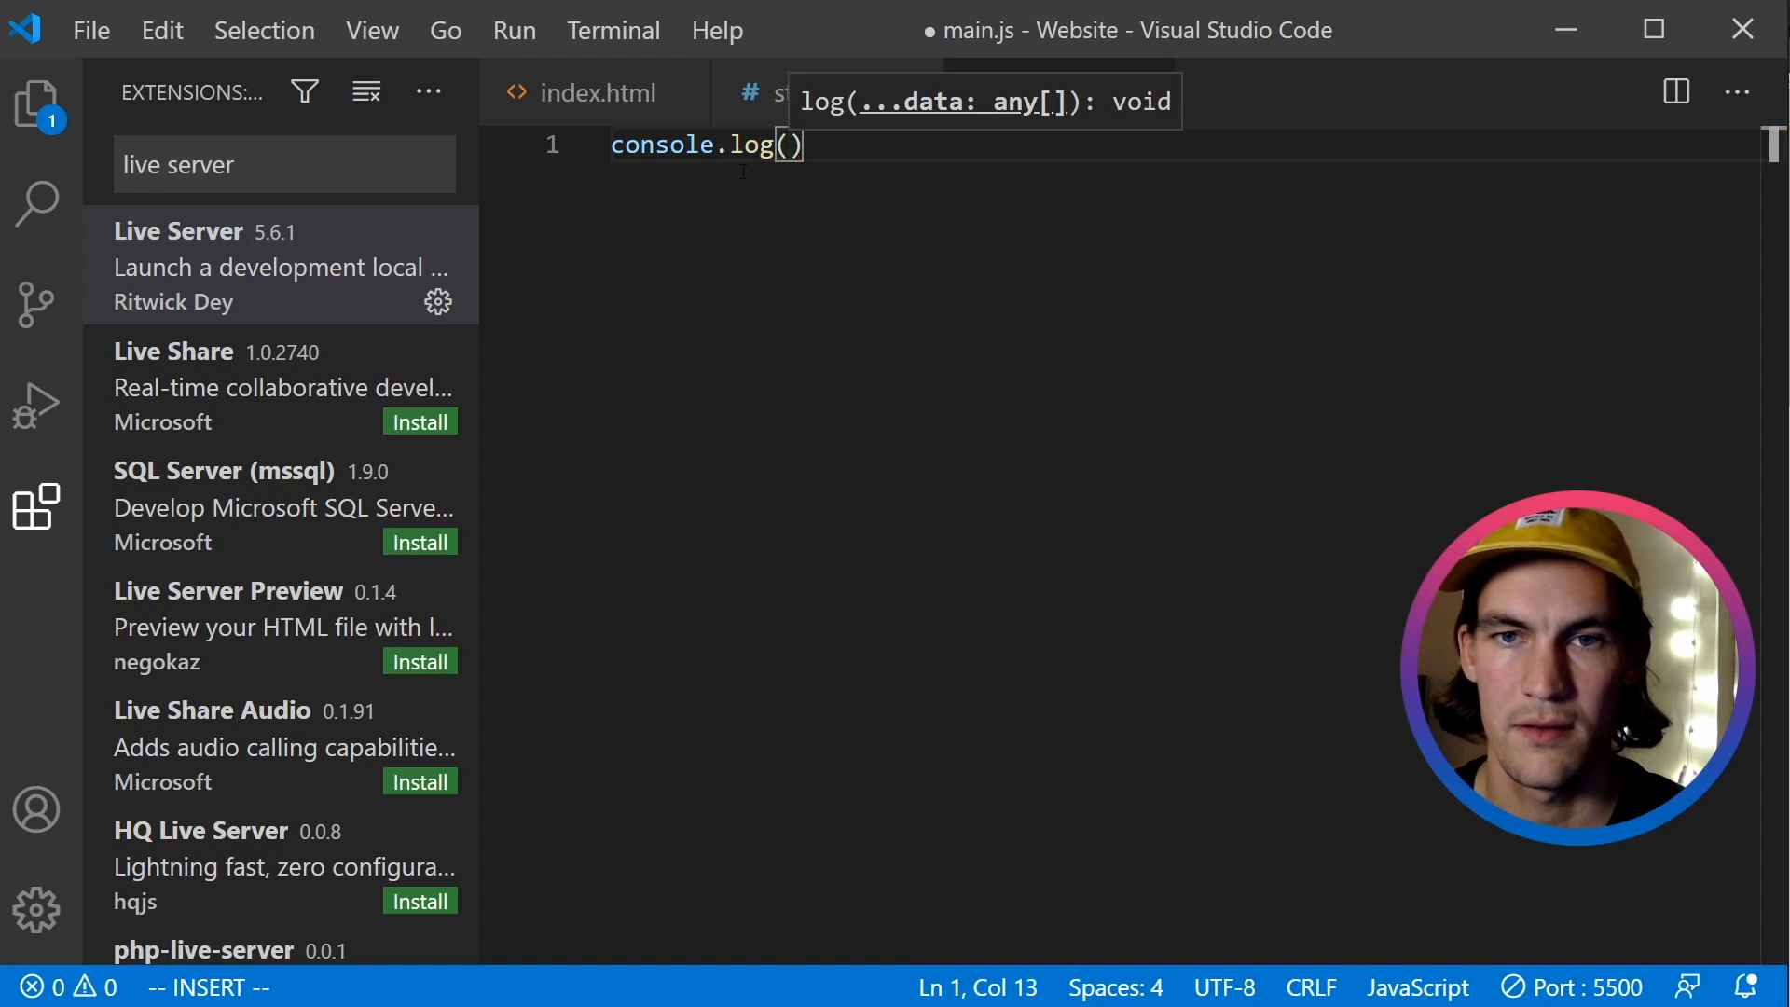
text("hello from m)
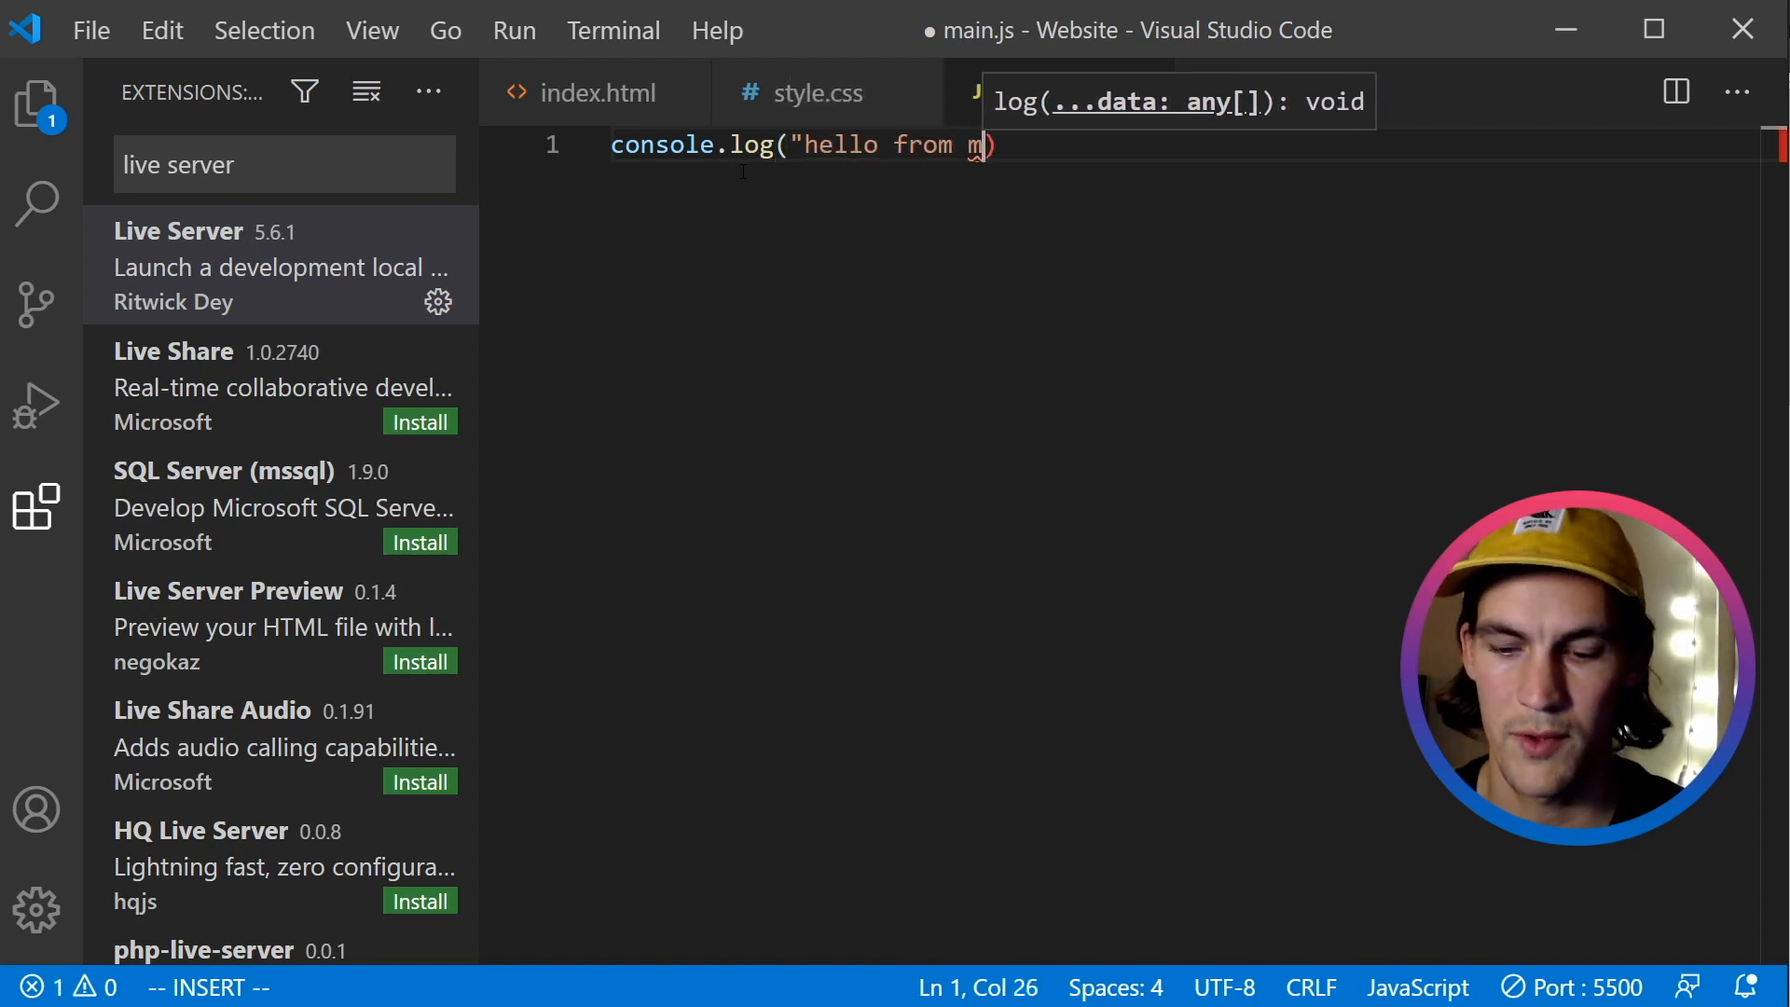
text(ain.js)
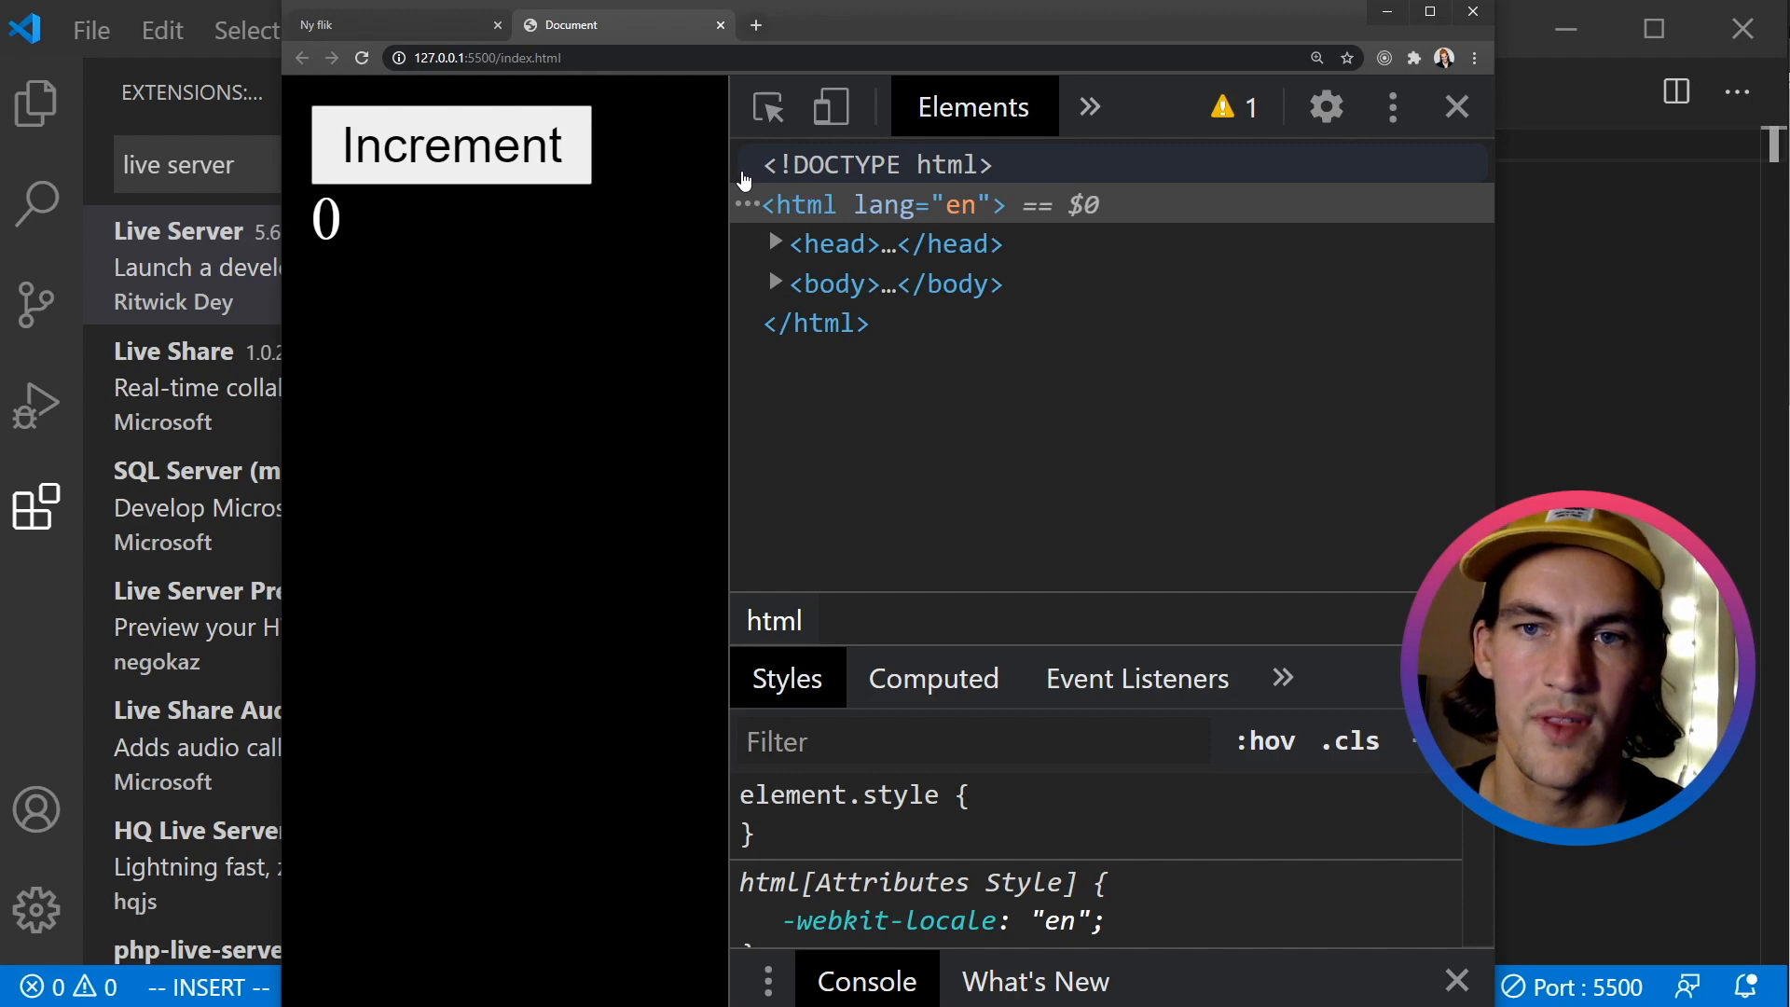
Switch Chrome DevTools to the Console panel to see 'hello from main.js'.
click(1088, 106)
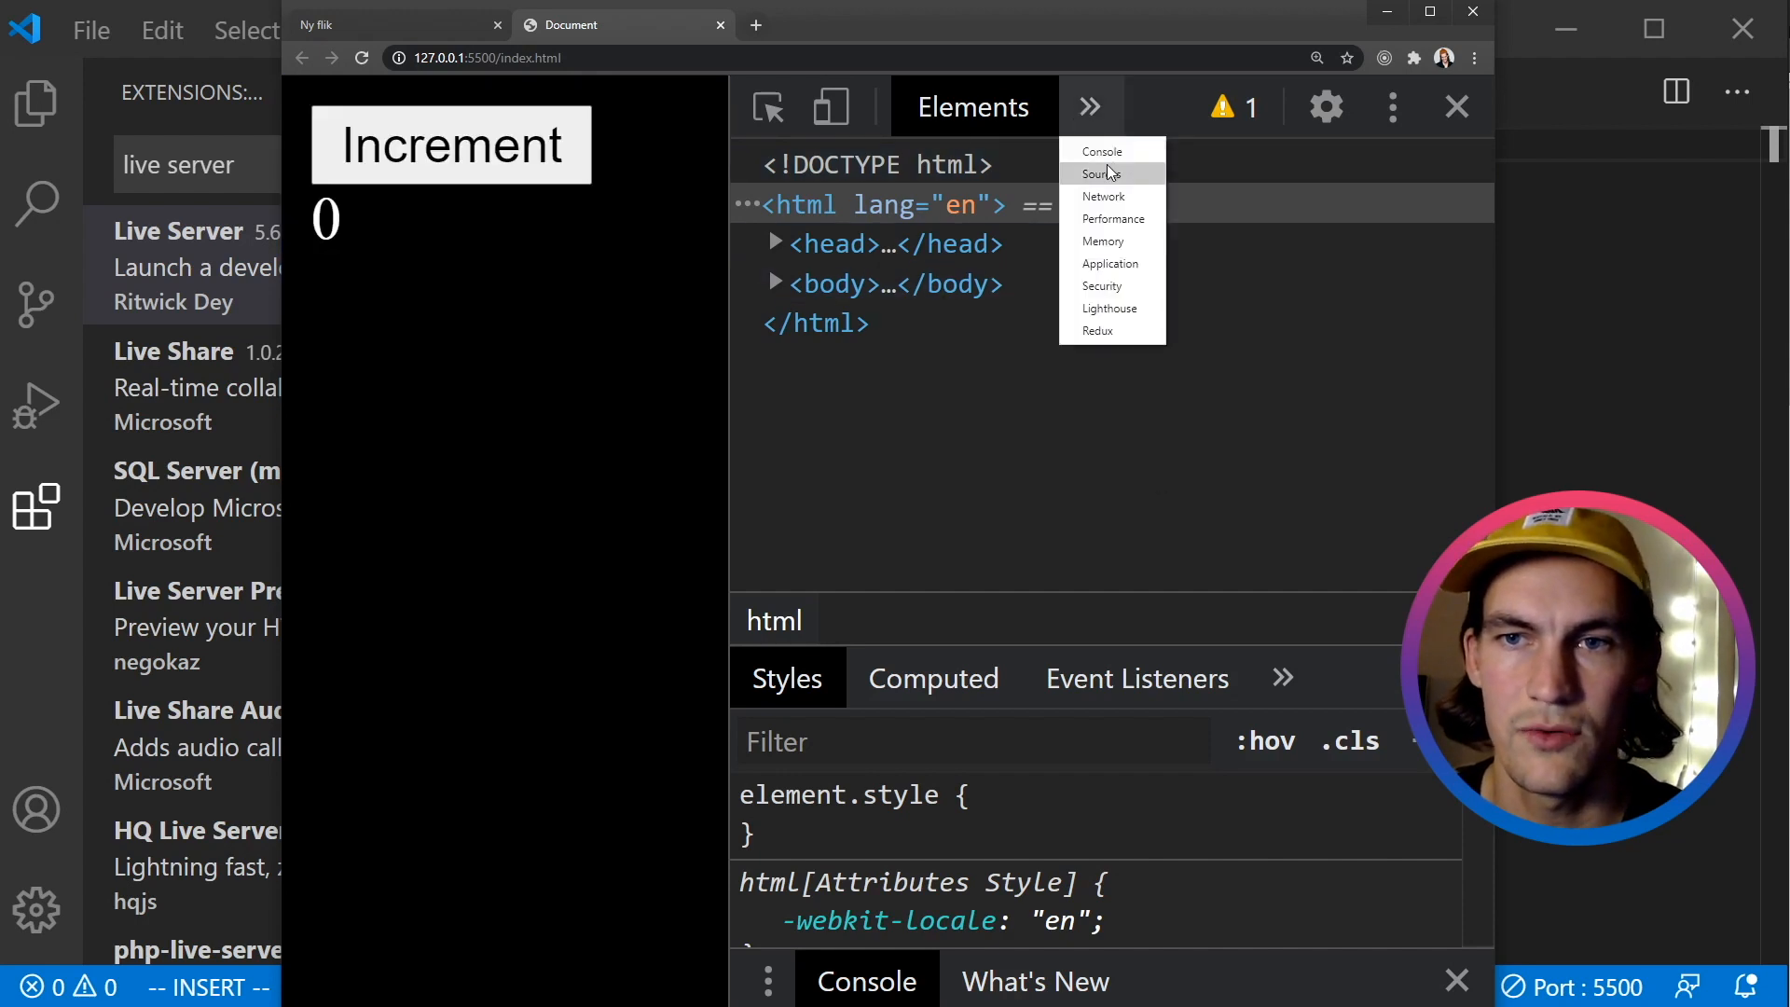
click(1099, 151)
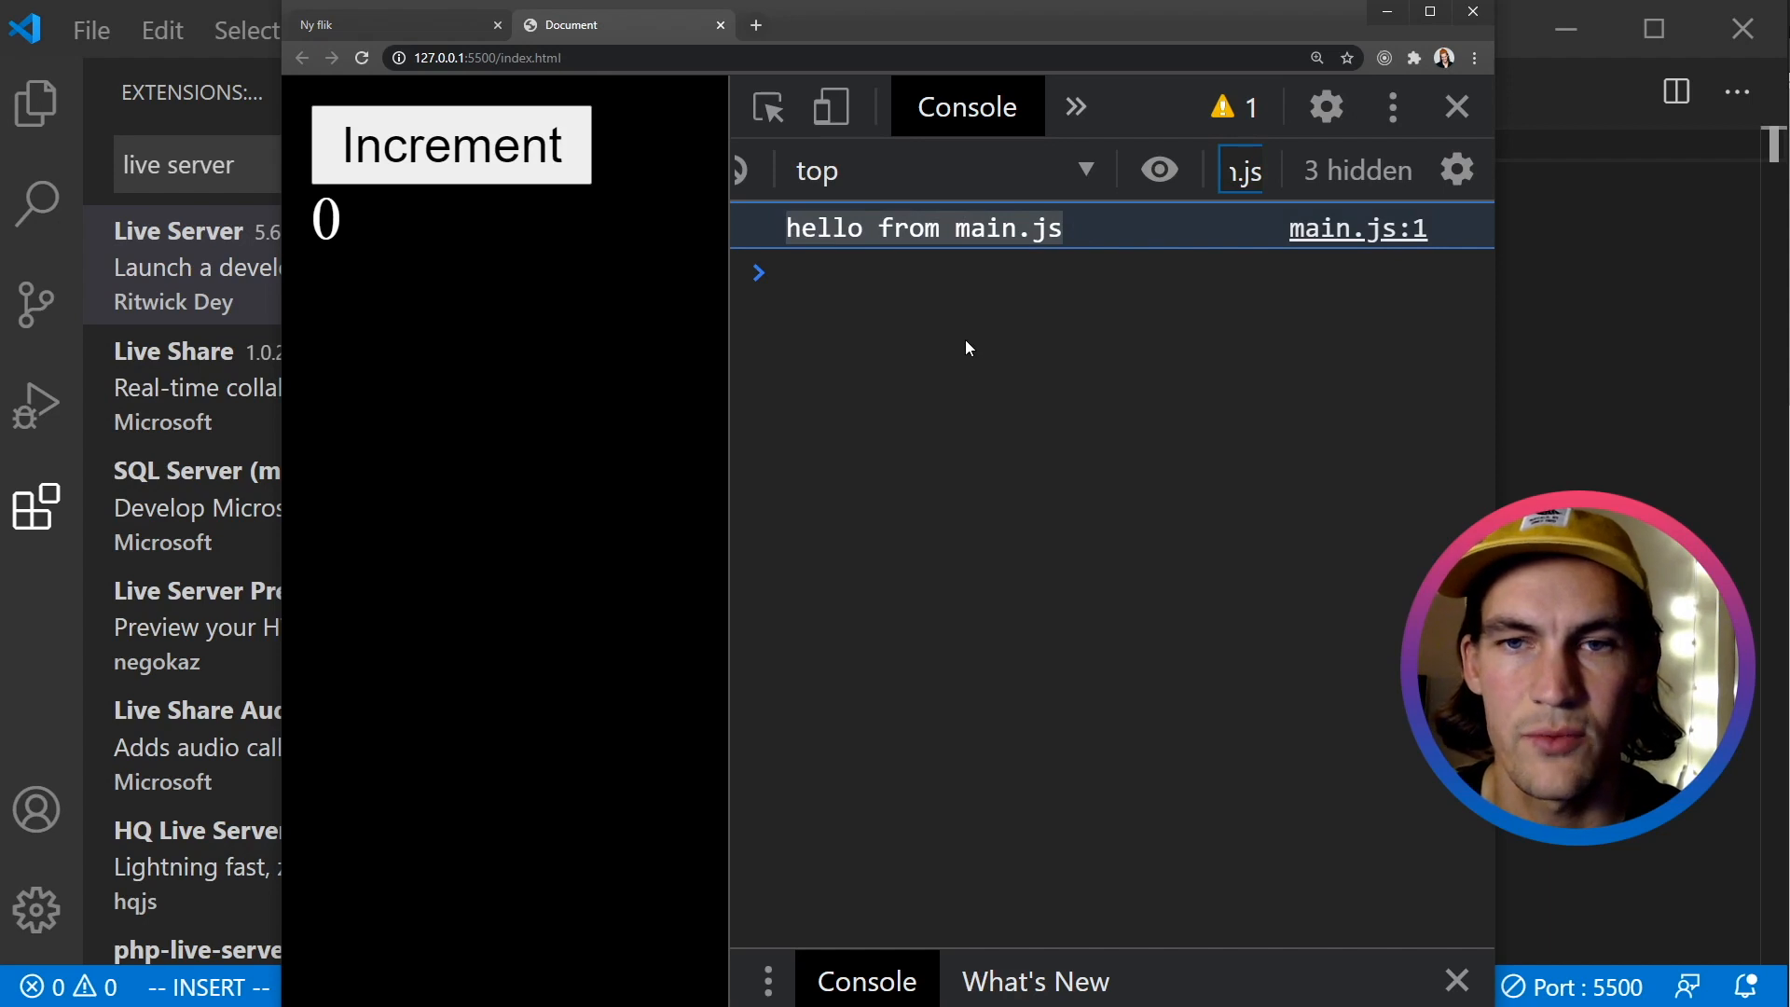
mouse_move(1011, 430)
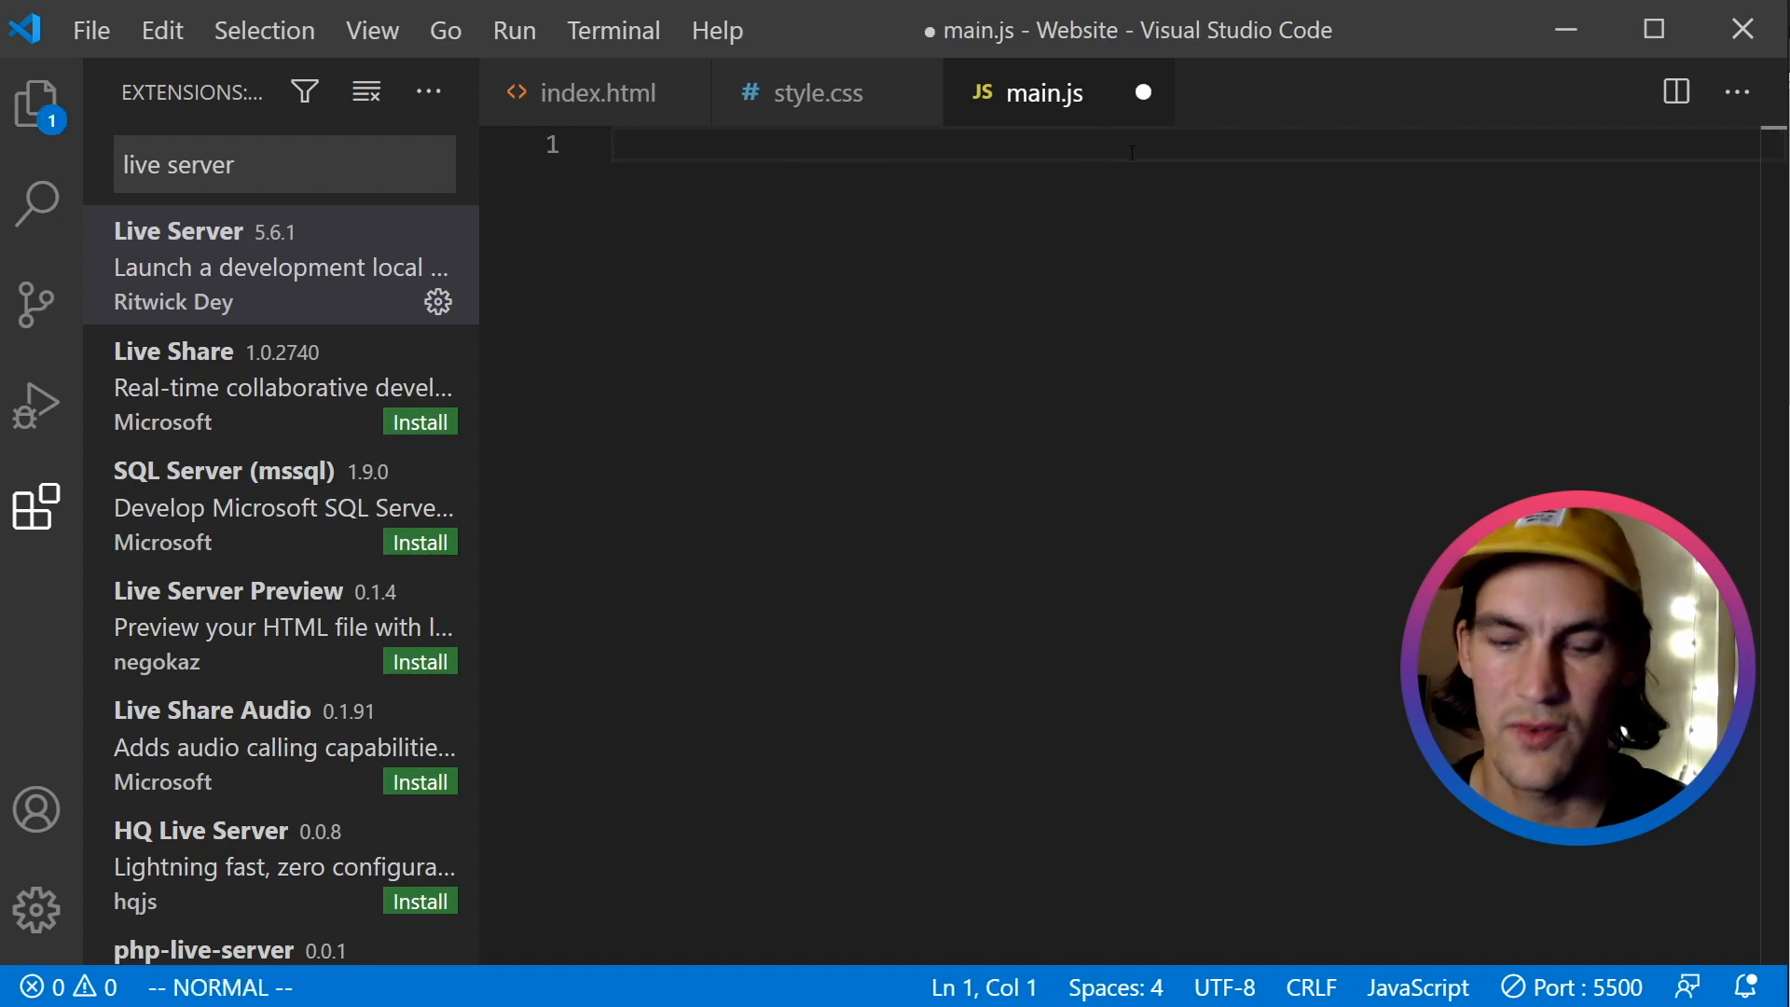
Declare const incrementButton = document.querySelector("button") in main.js and save.
key(i)
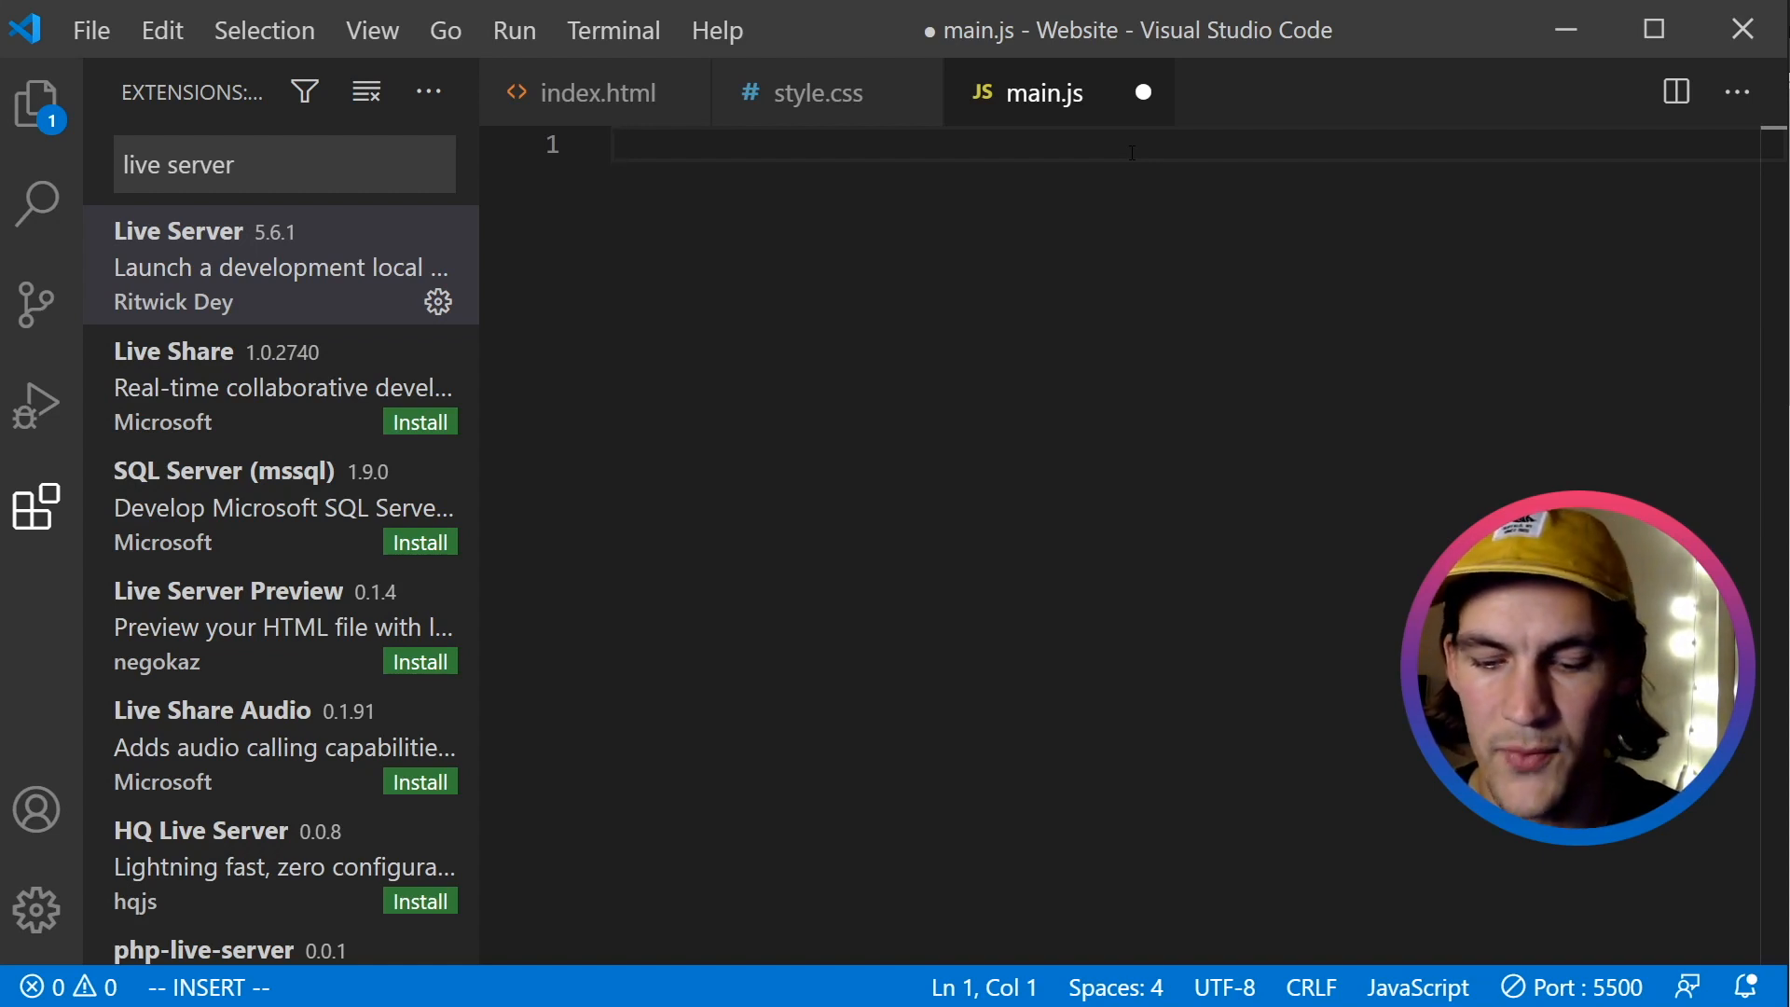
text(const incre)
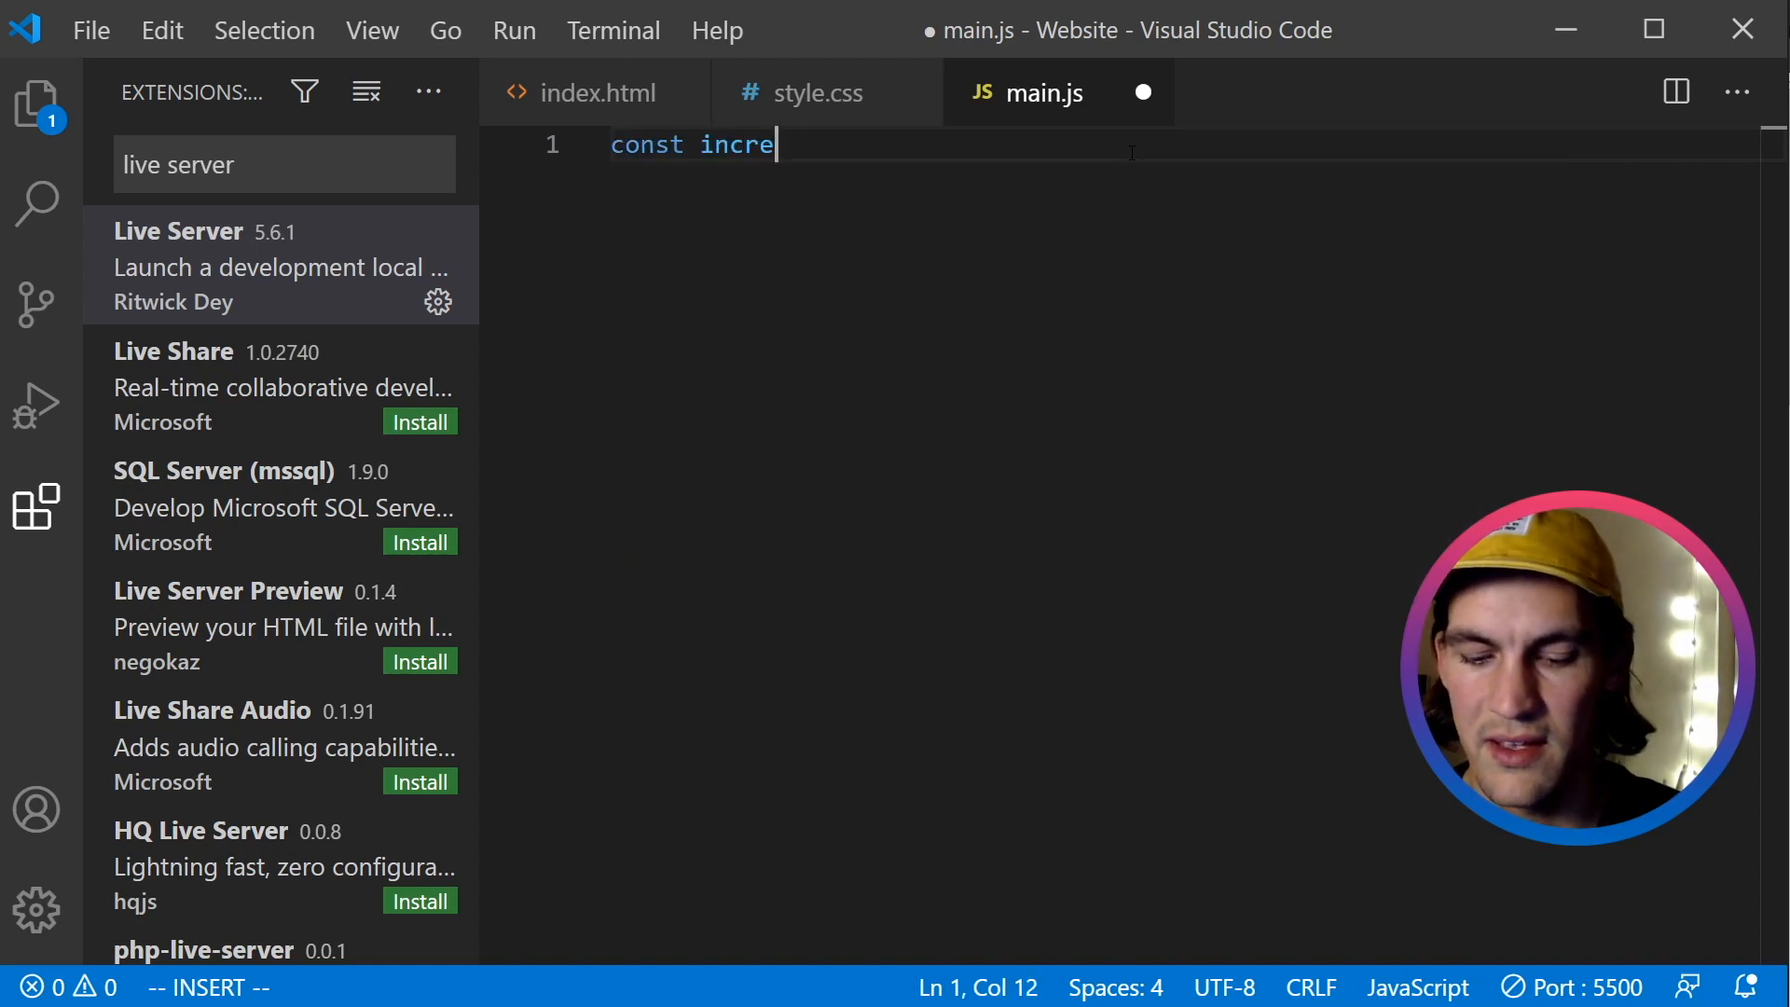
text(mentButton)
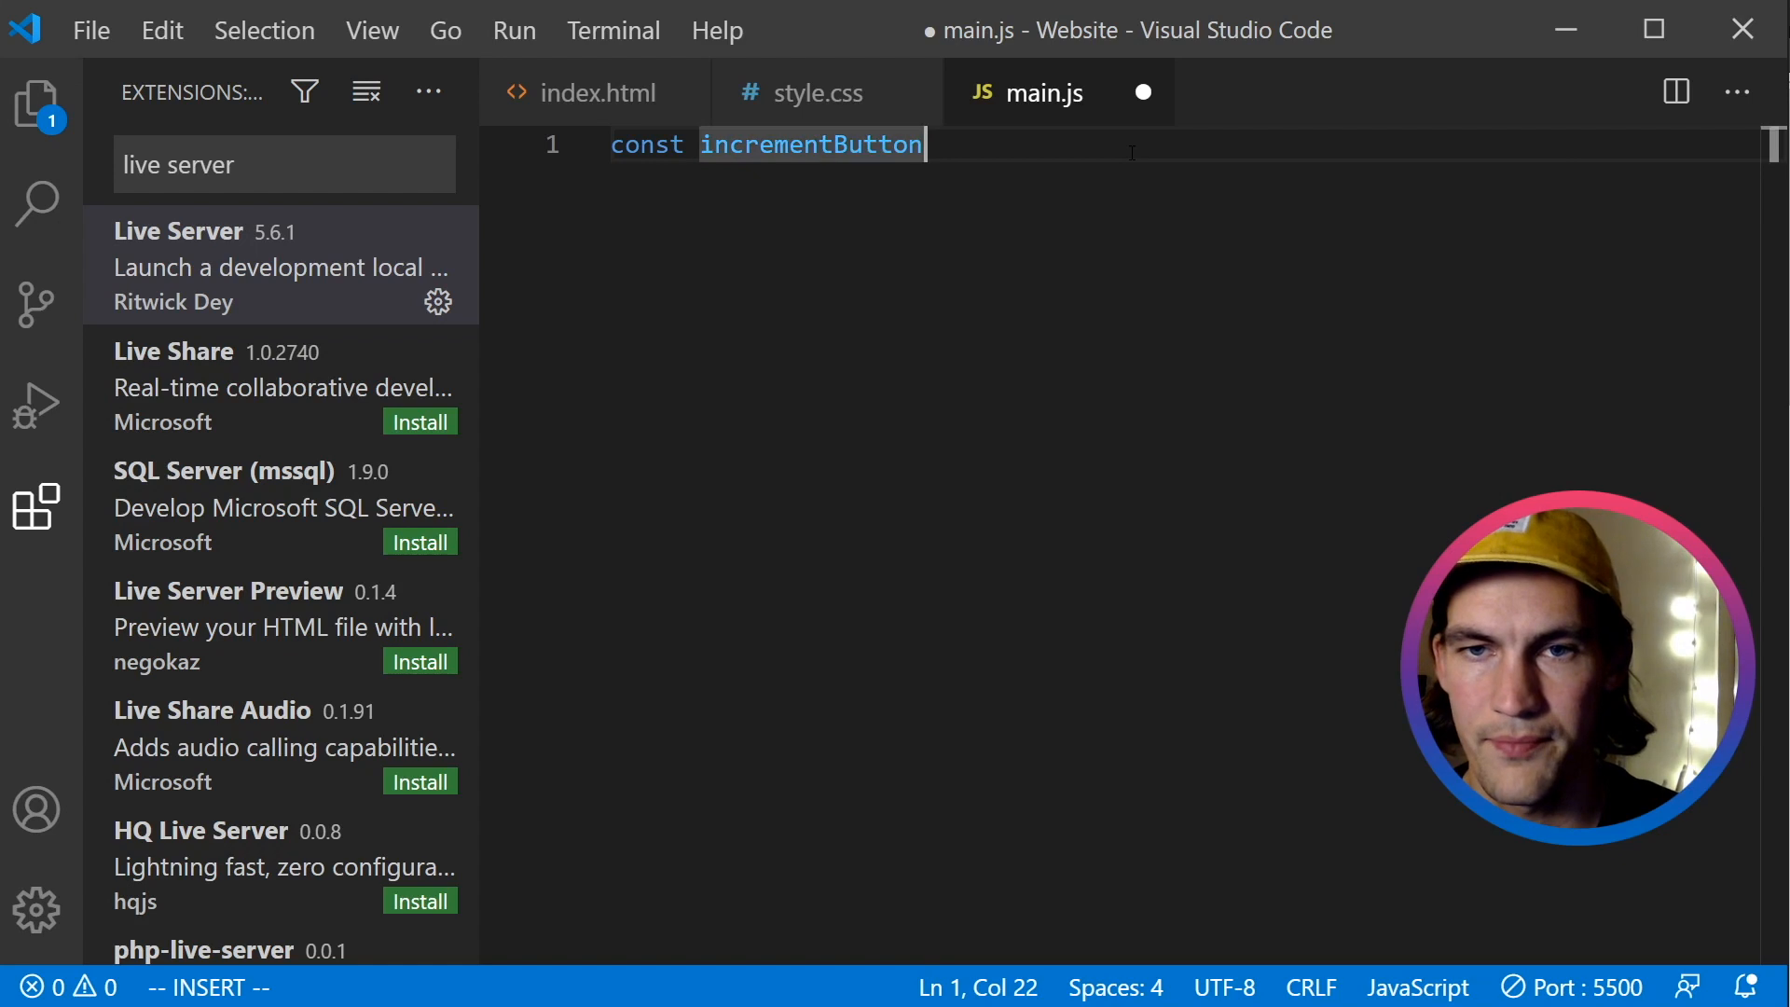
text(= d)
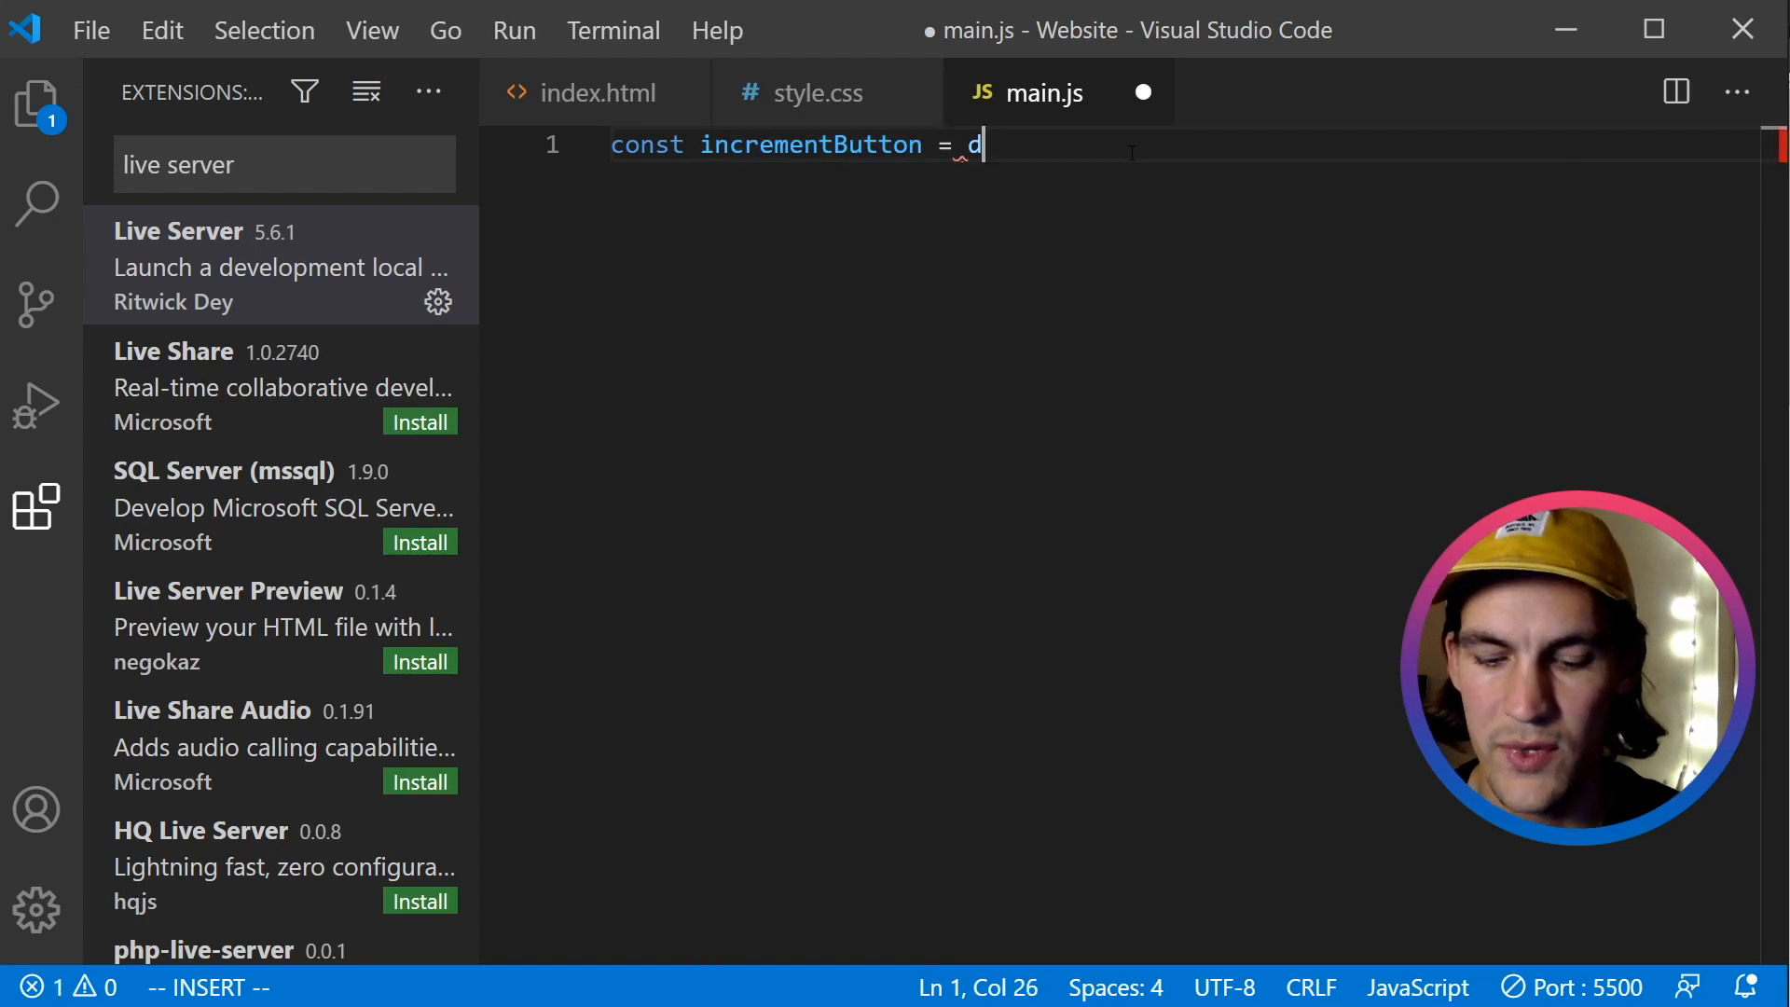
text(ocument.qu)
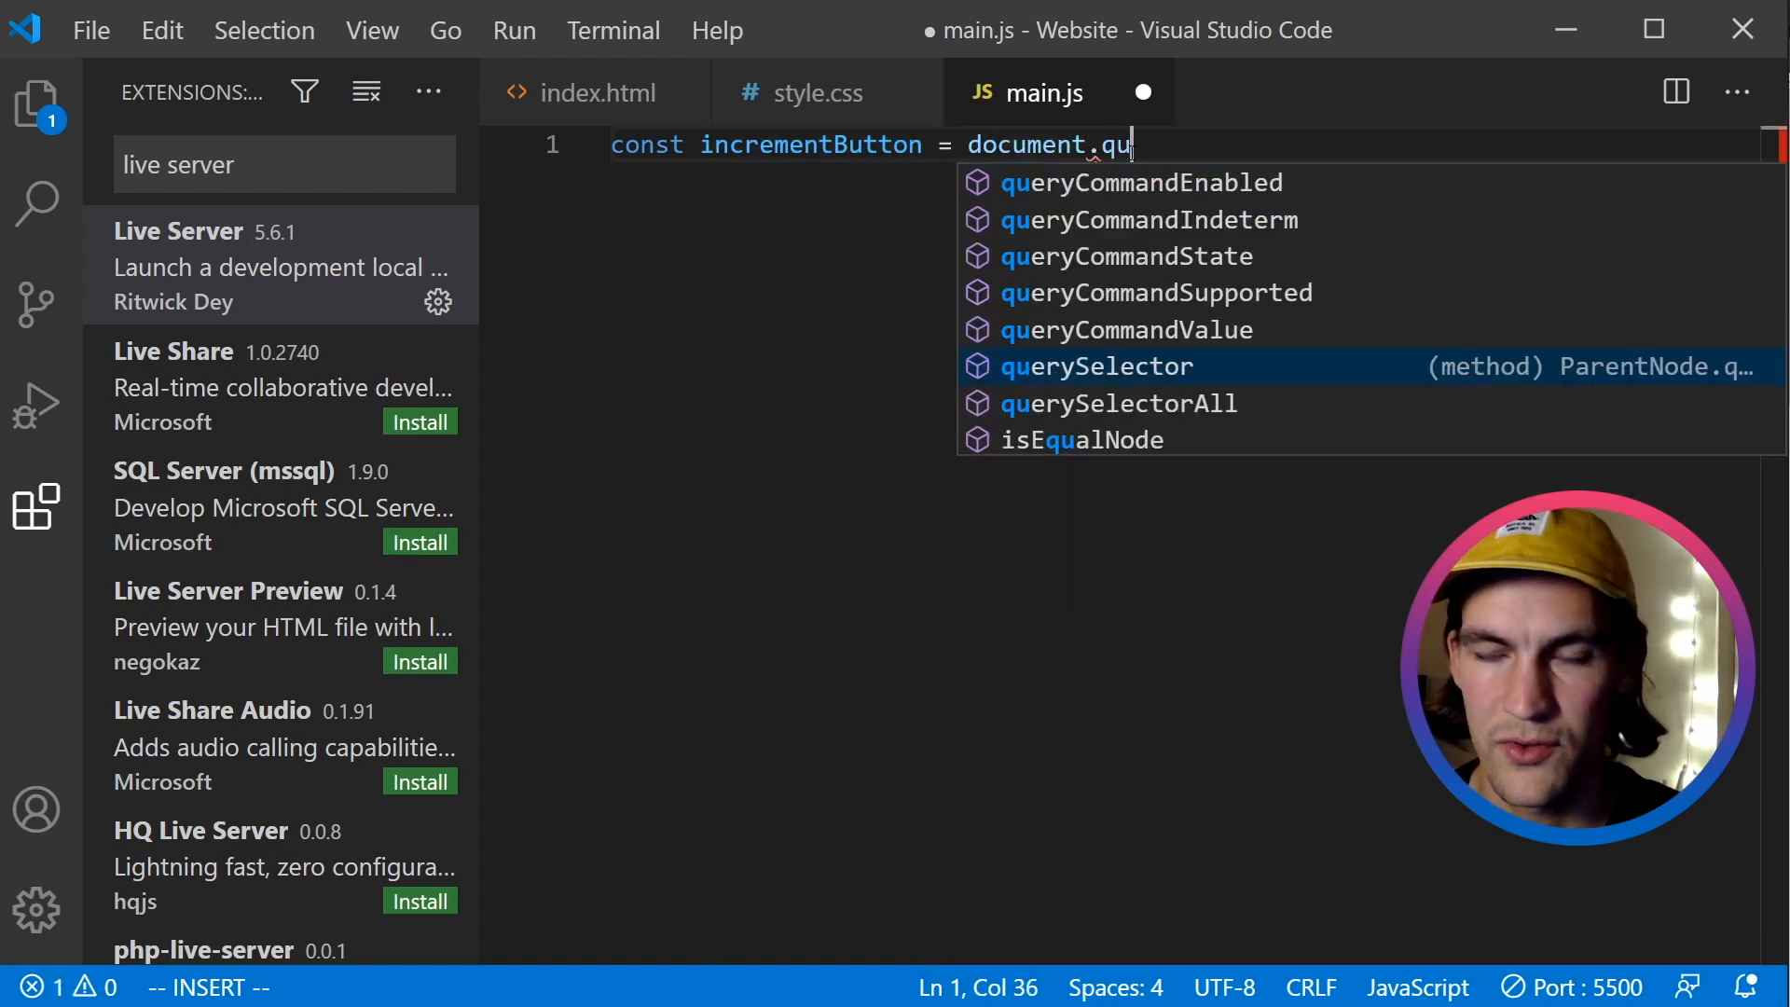
key(Tab)
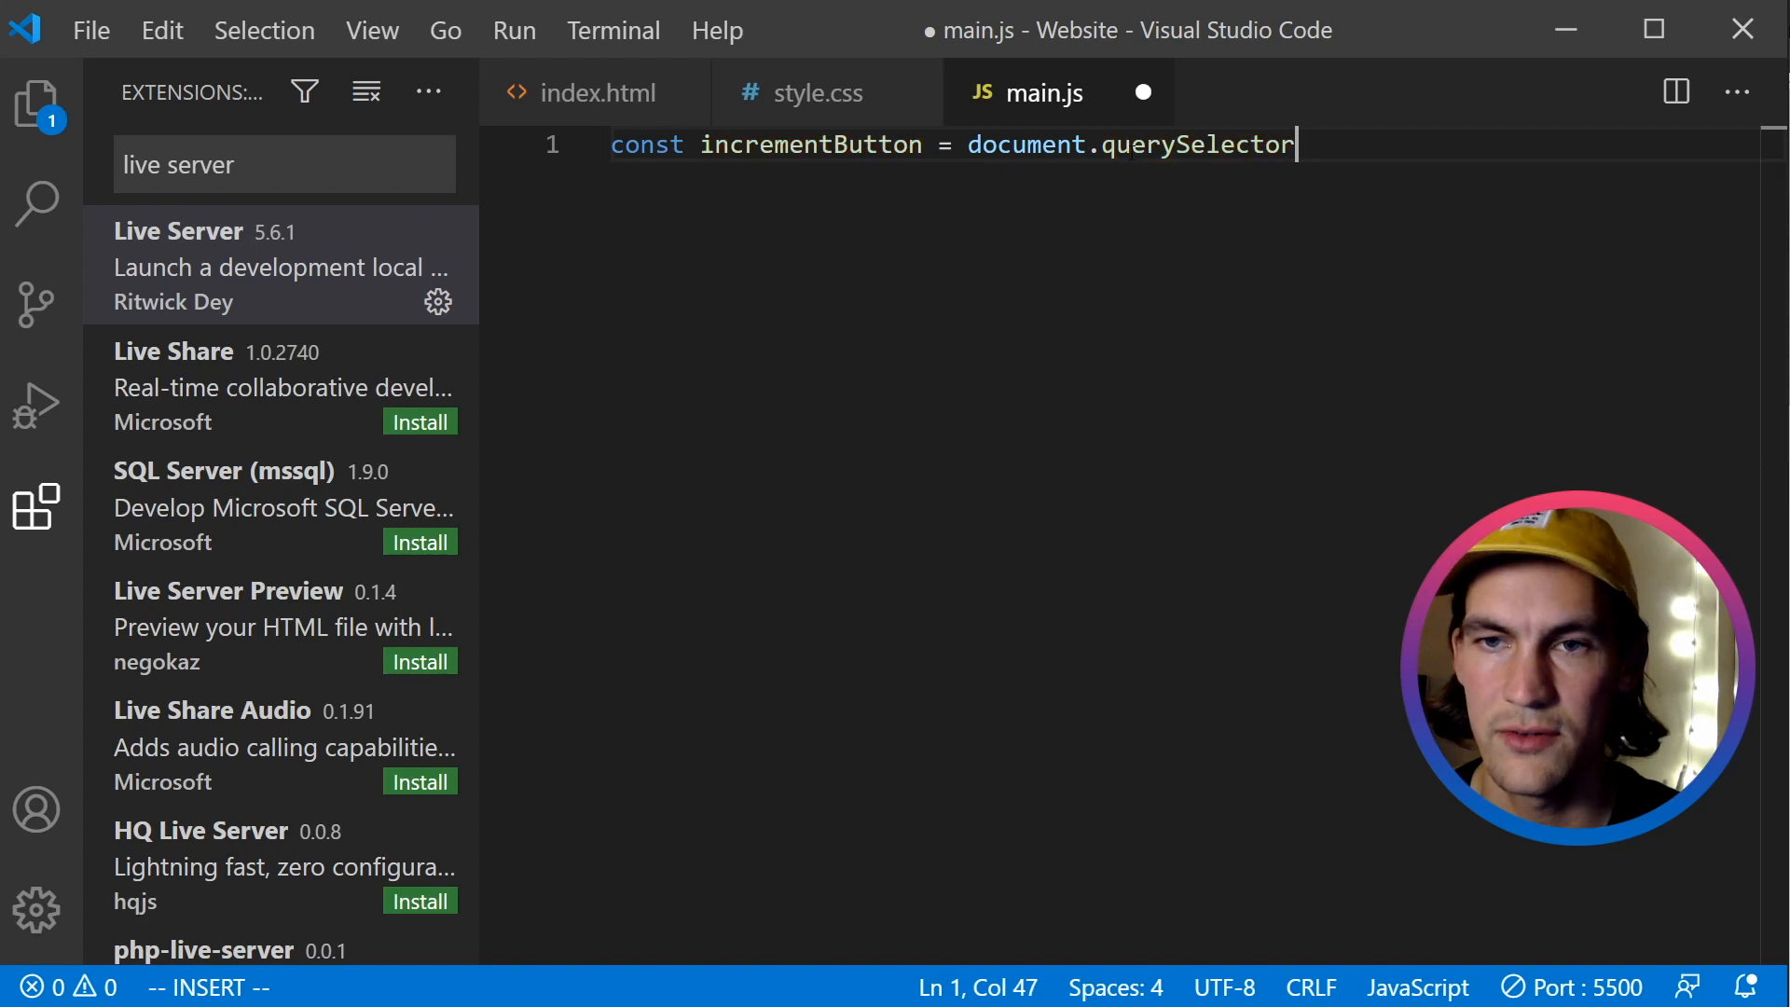
text((")
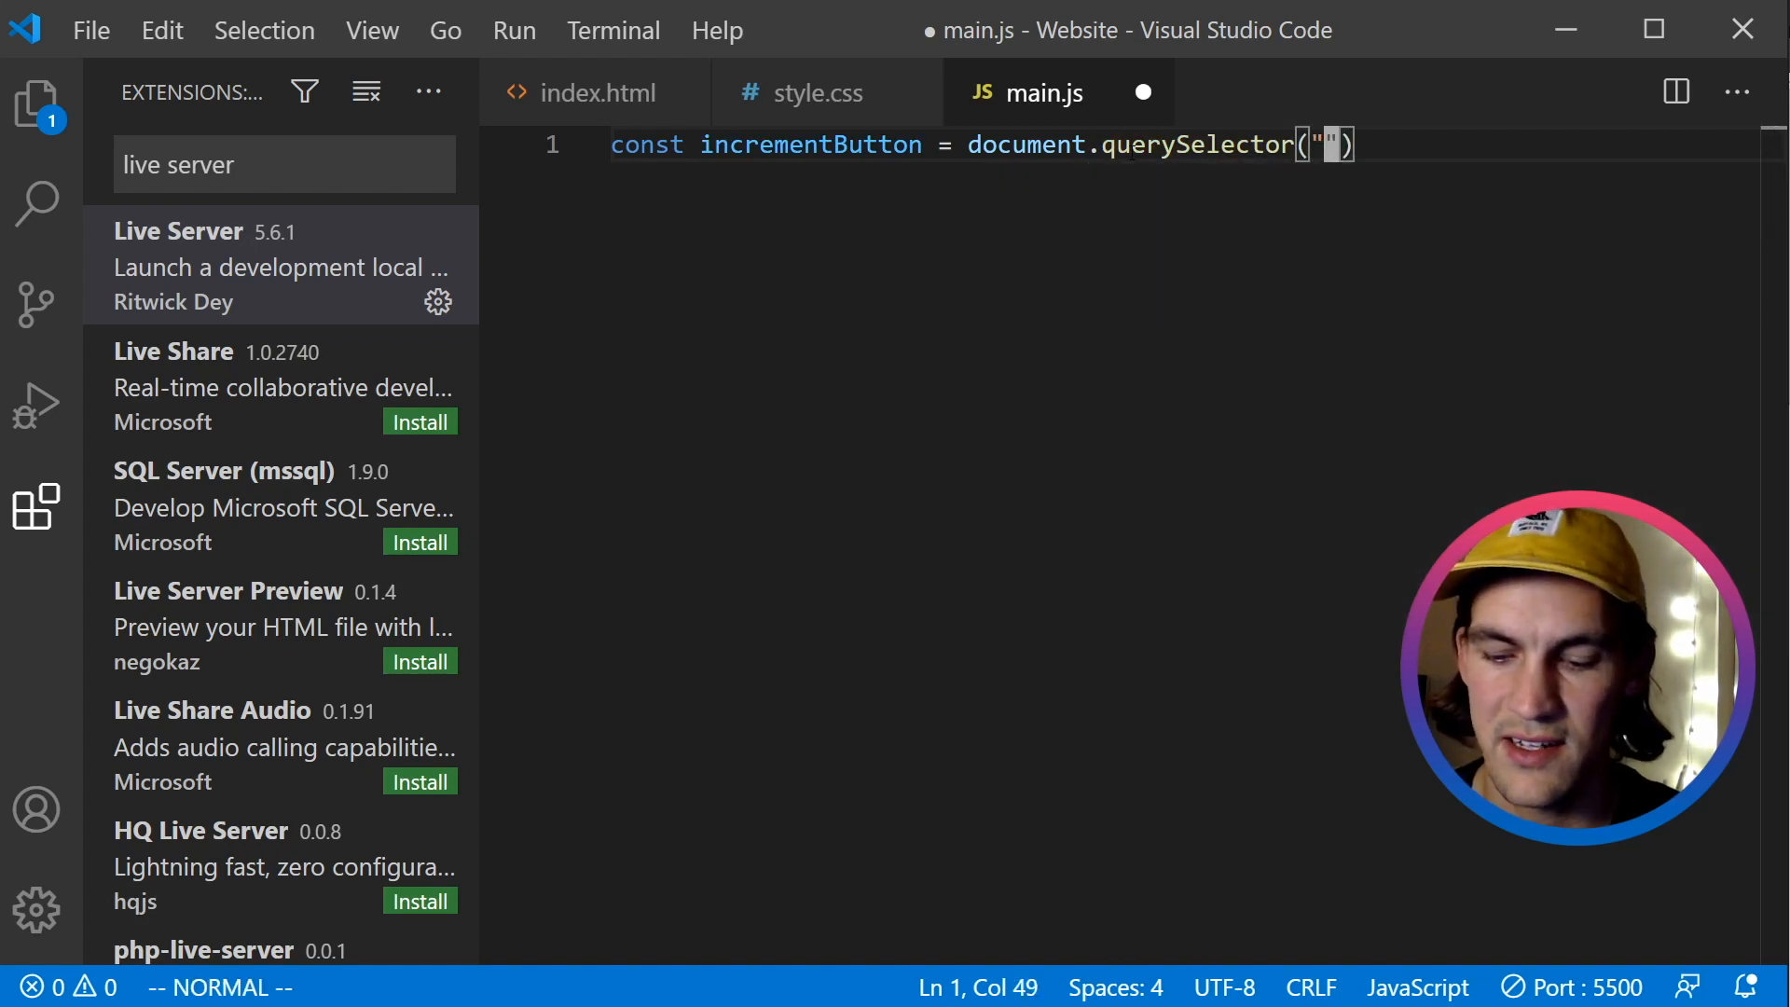
text(button)
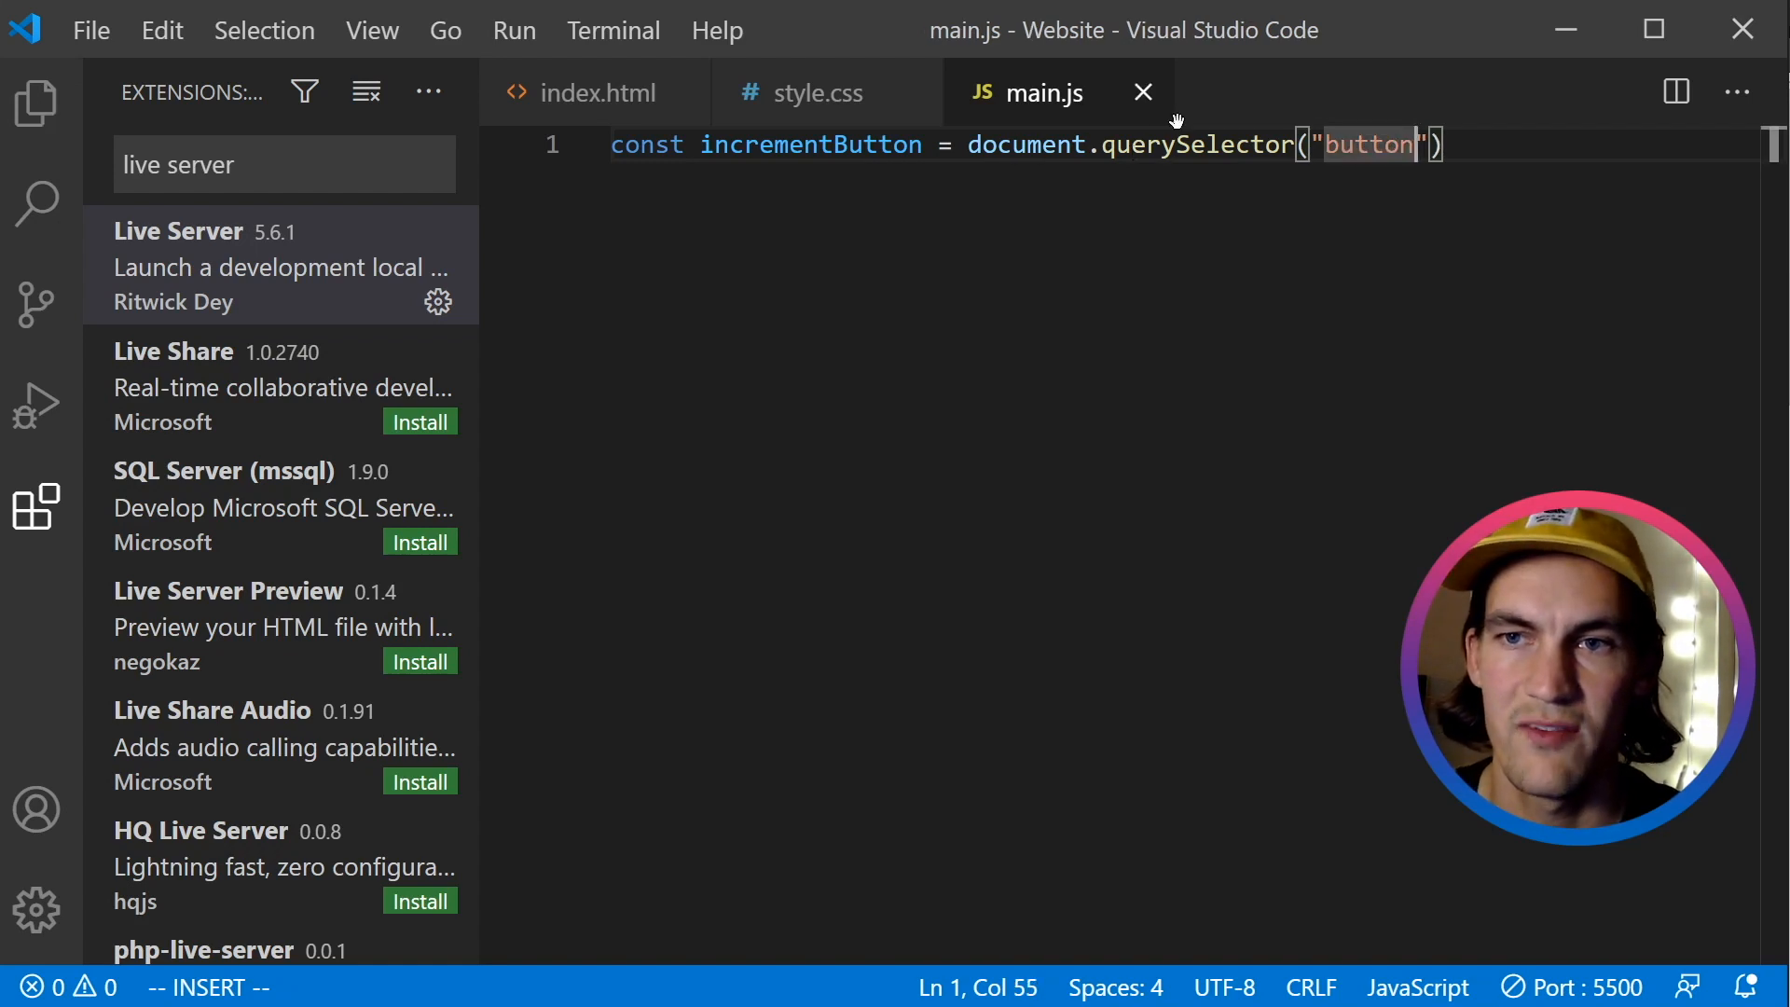
click(594, 93)
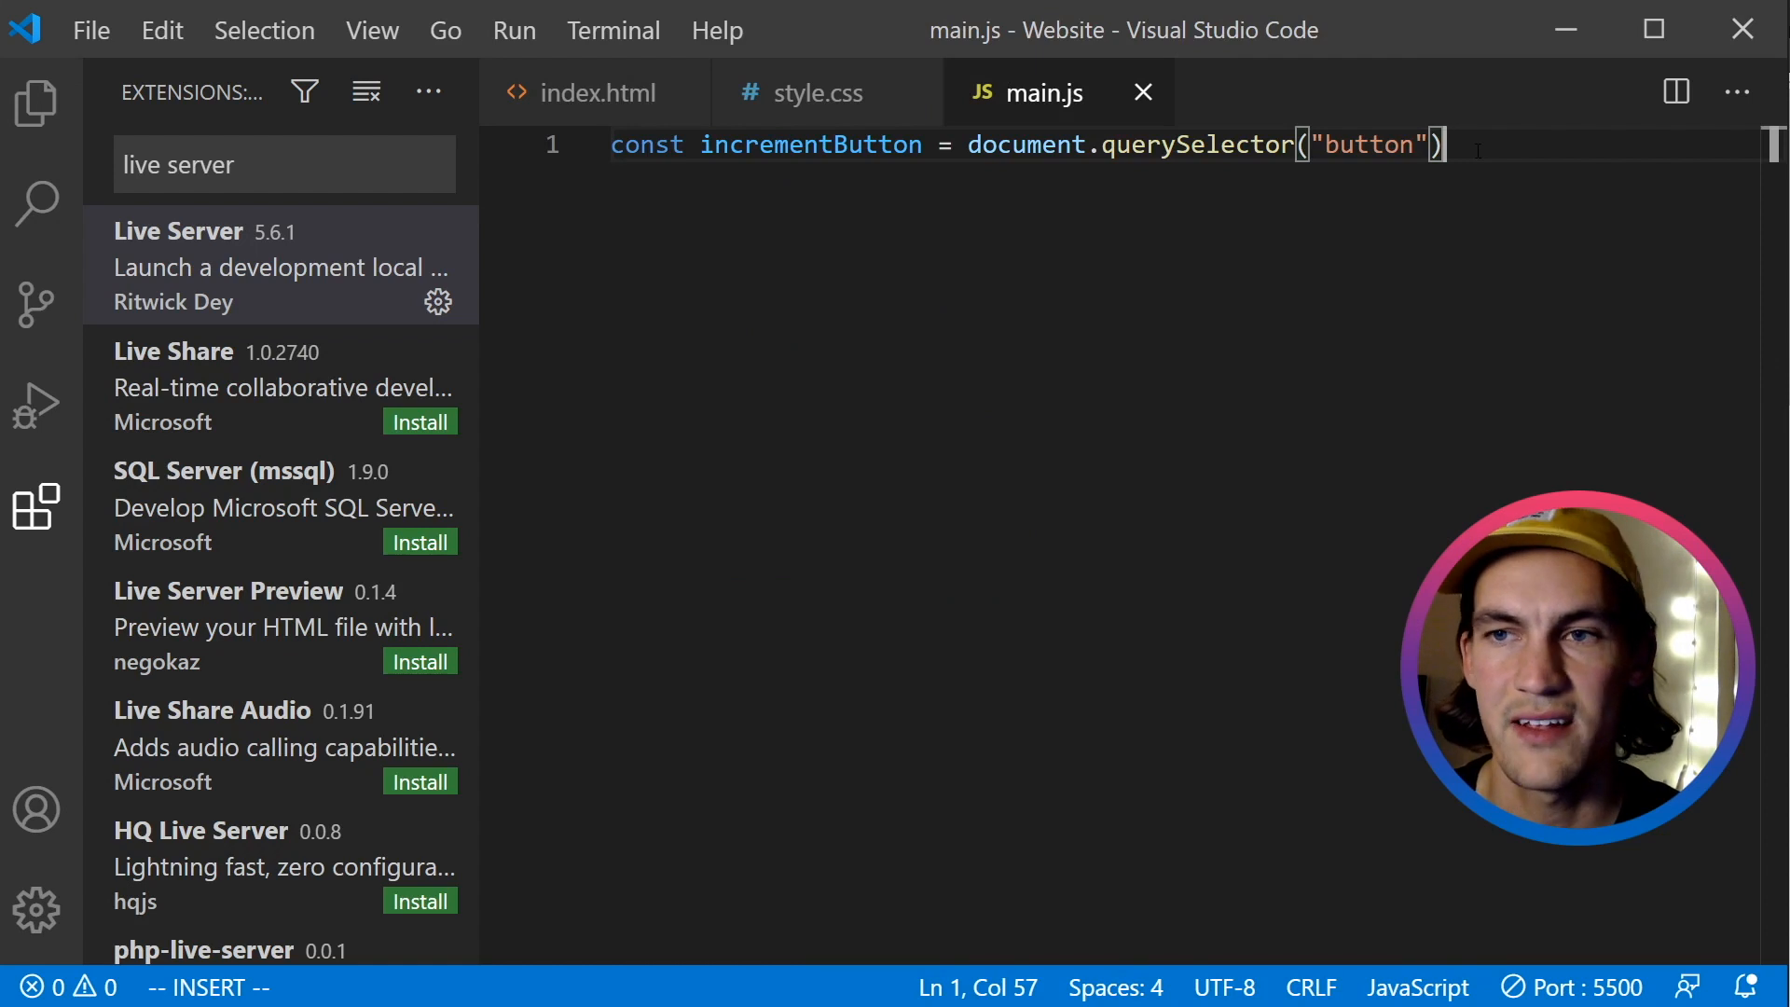
Add a debugger statement on the next line of main.js.
key(Enter)
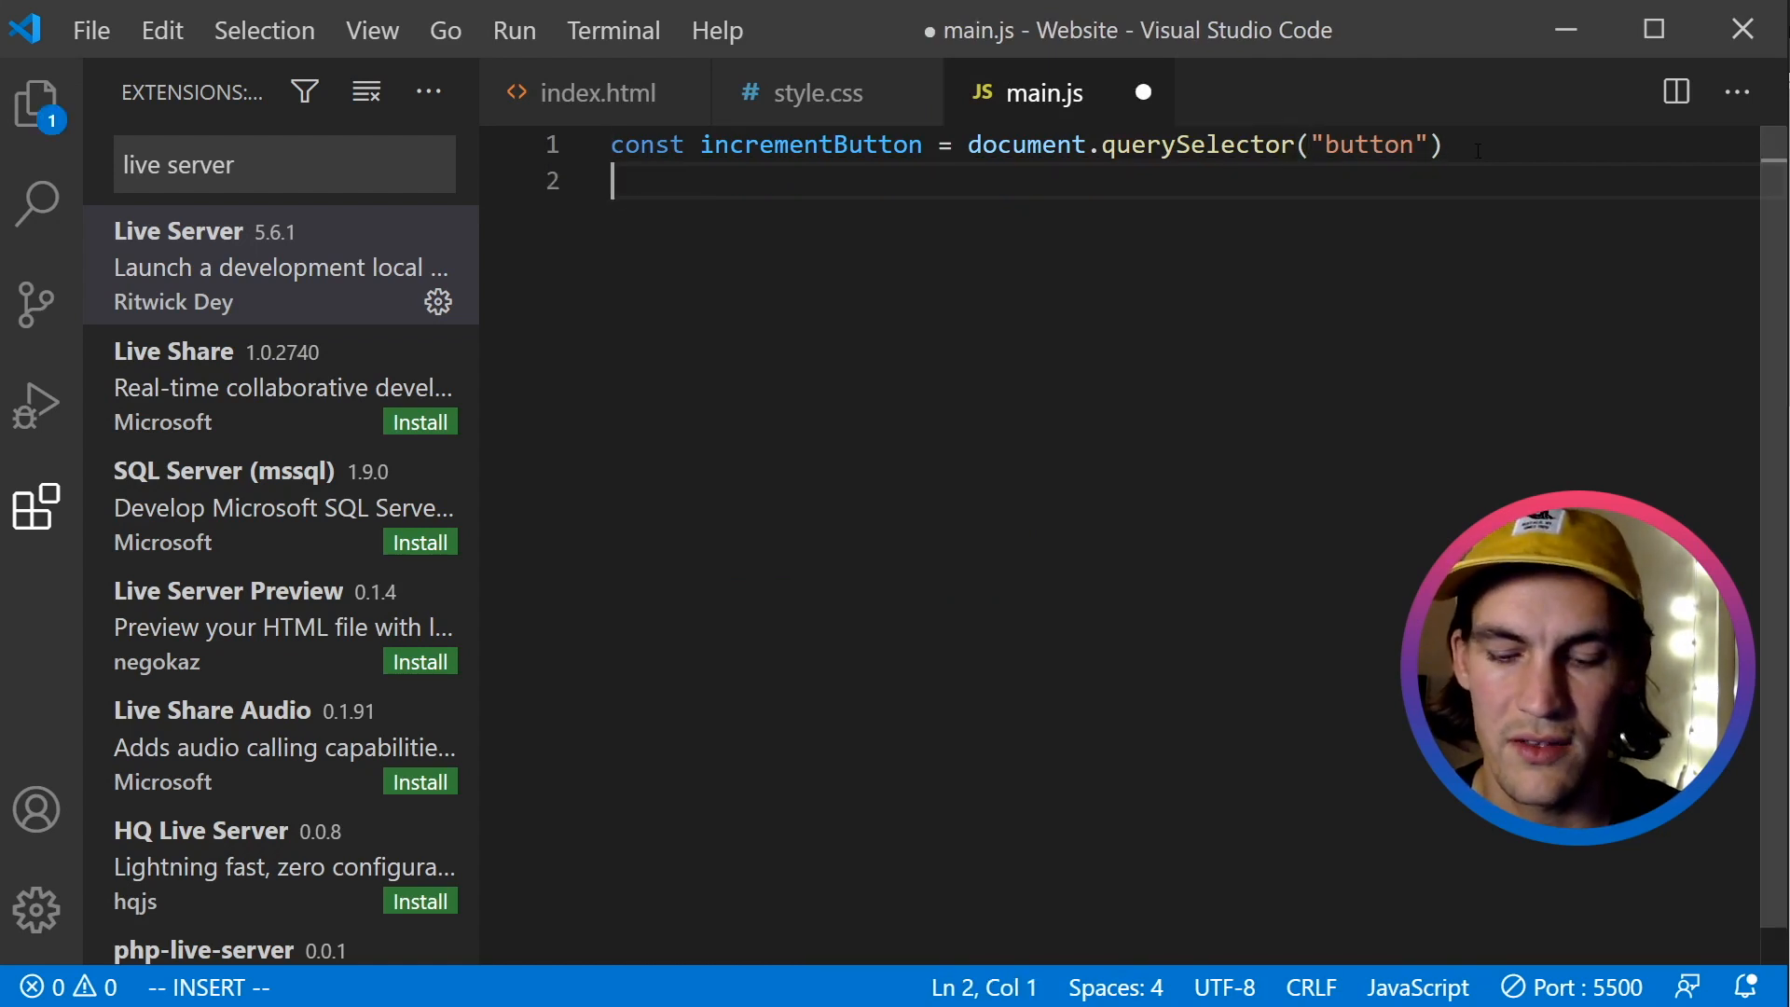
text(de)
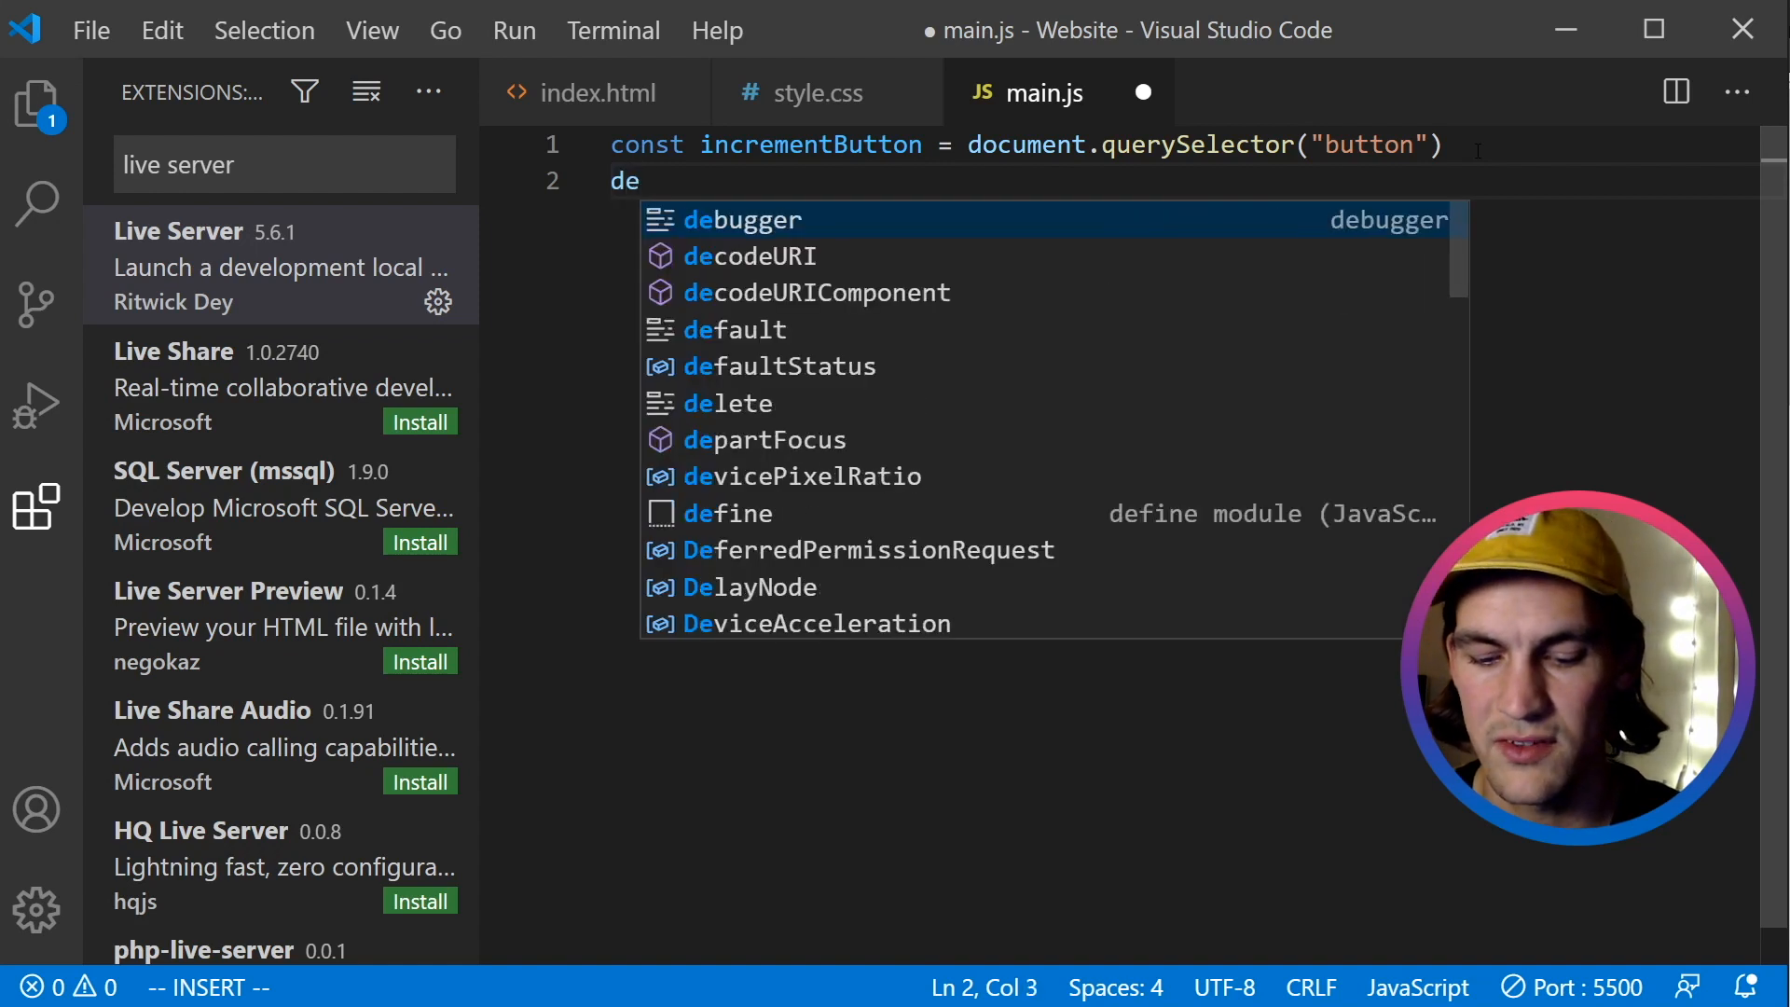
key(Tab)
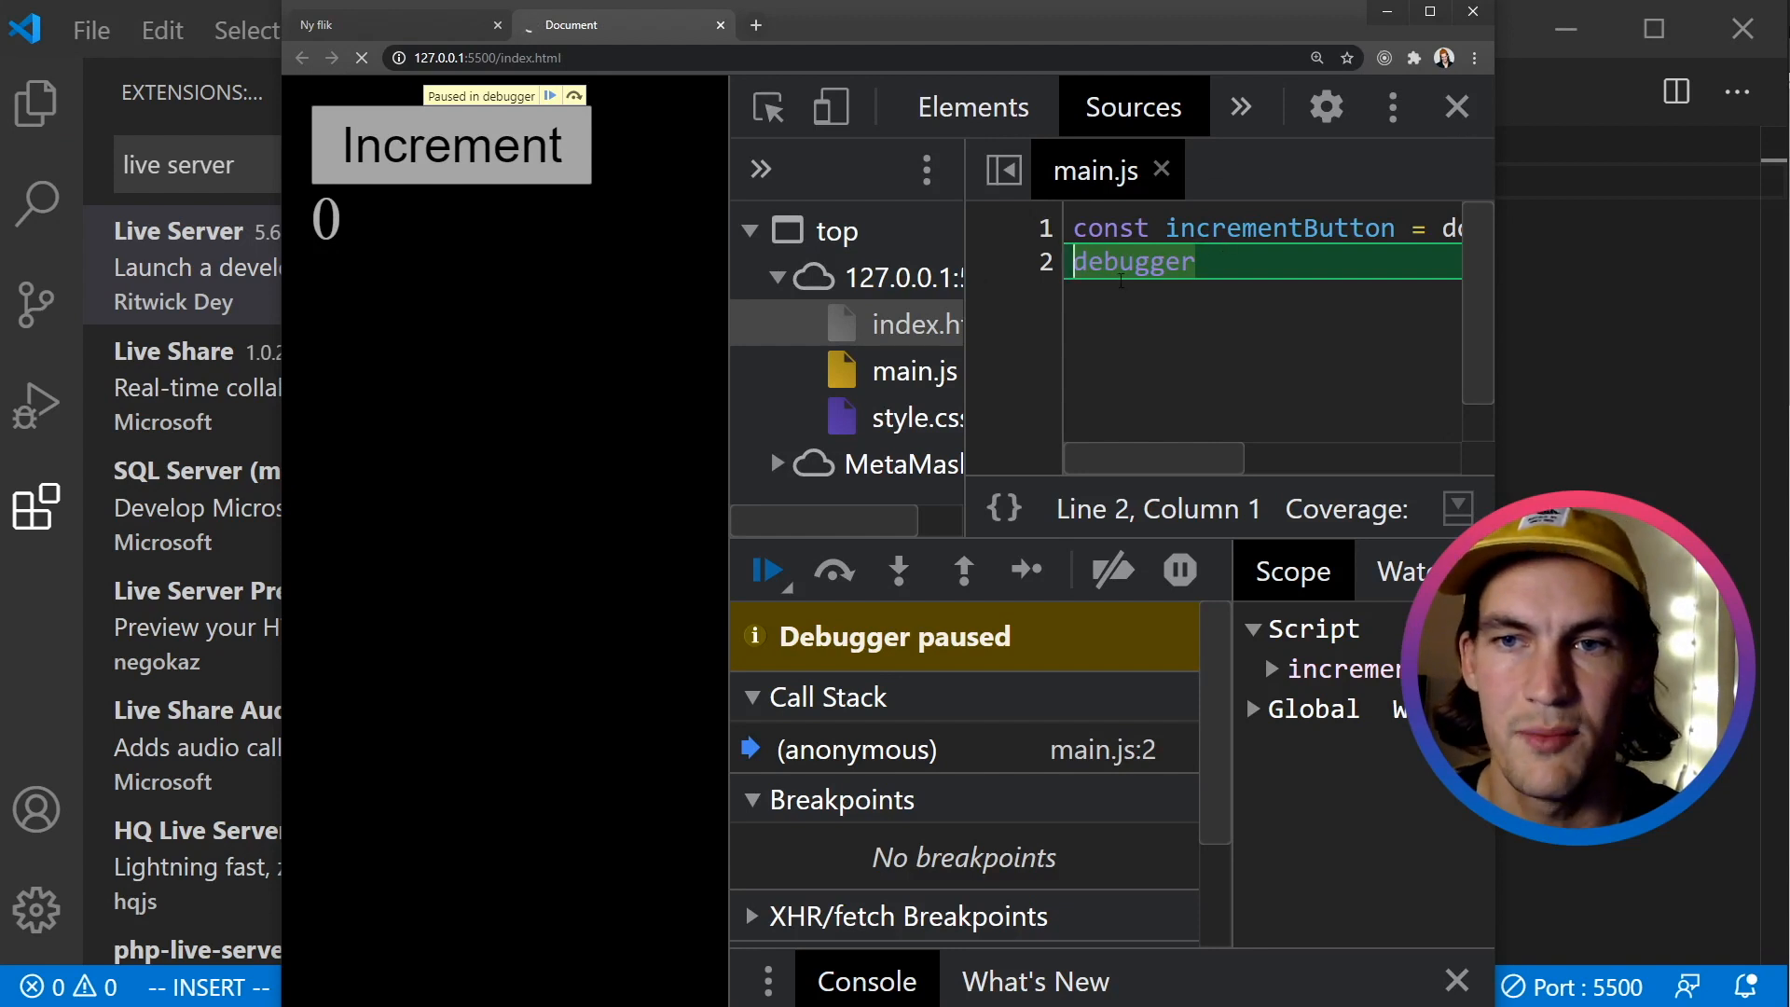
mouse_move(1278, 228)
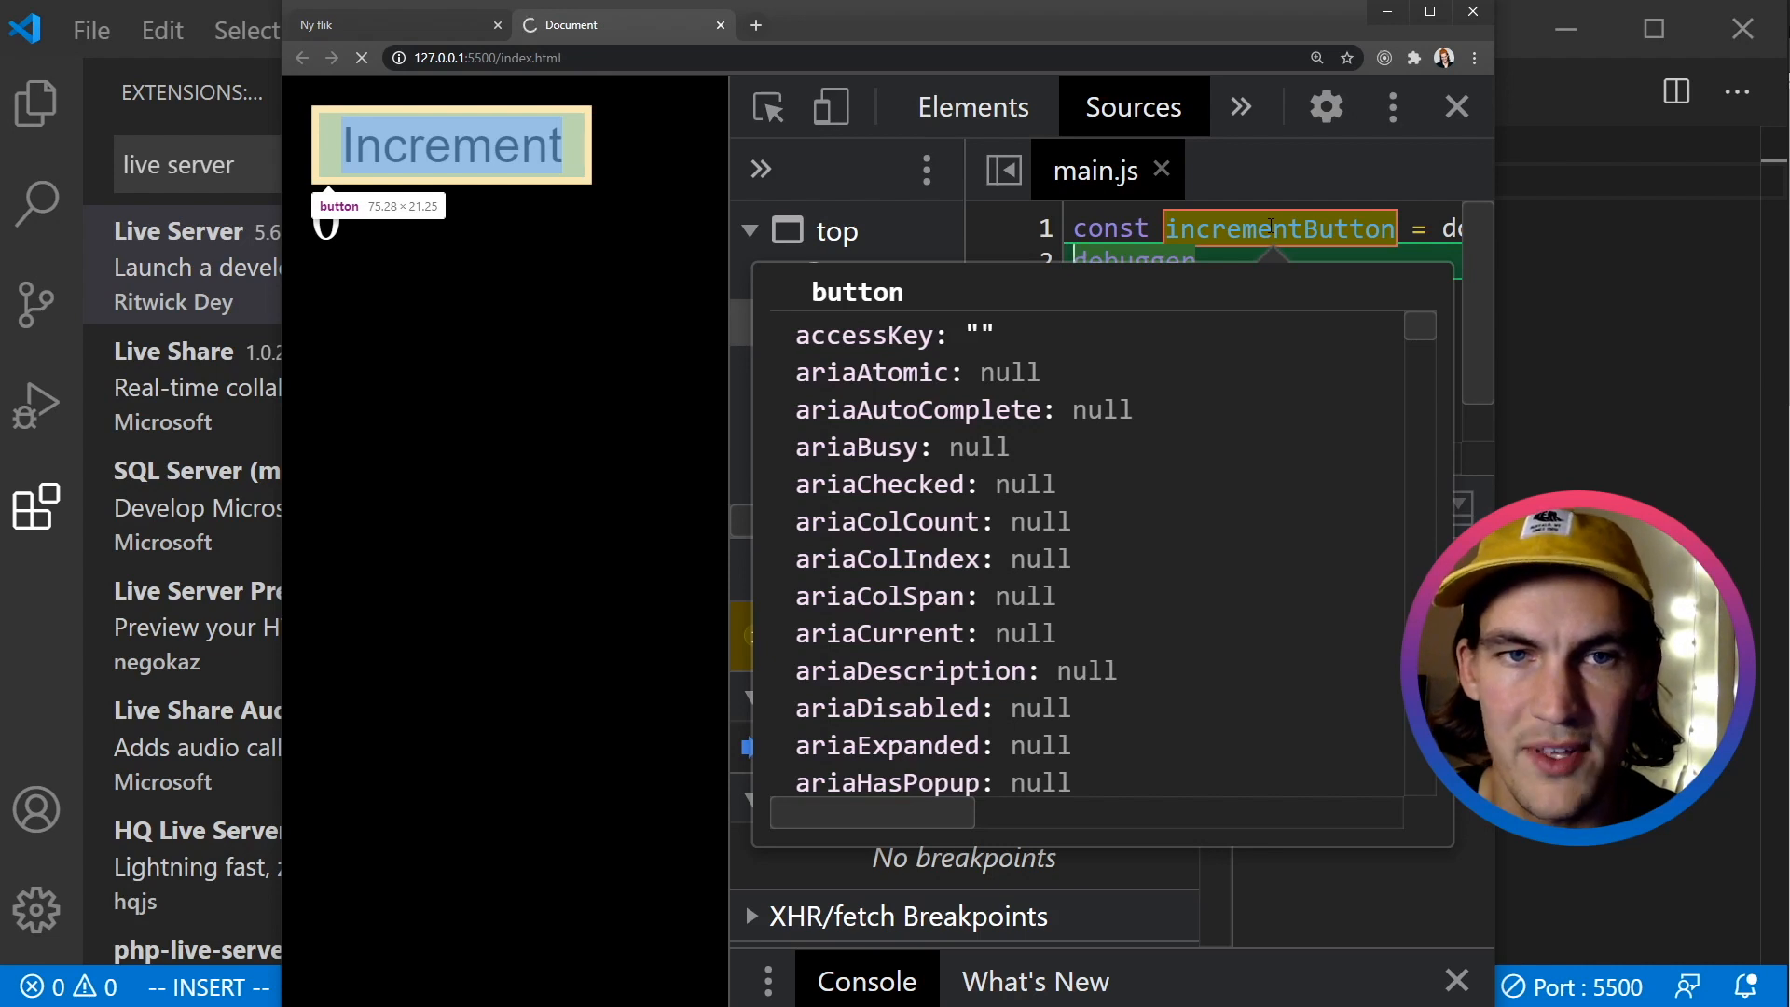
Inspect incrementButton at the paused line to confirm it's the Increment button, then resume.
click(449, 146)
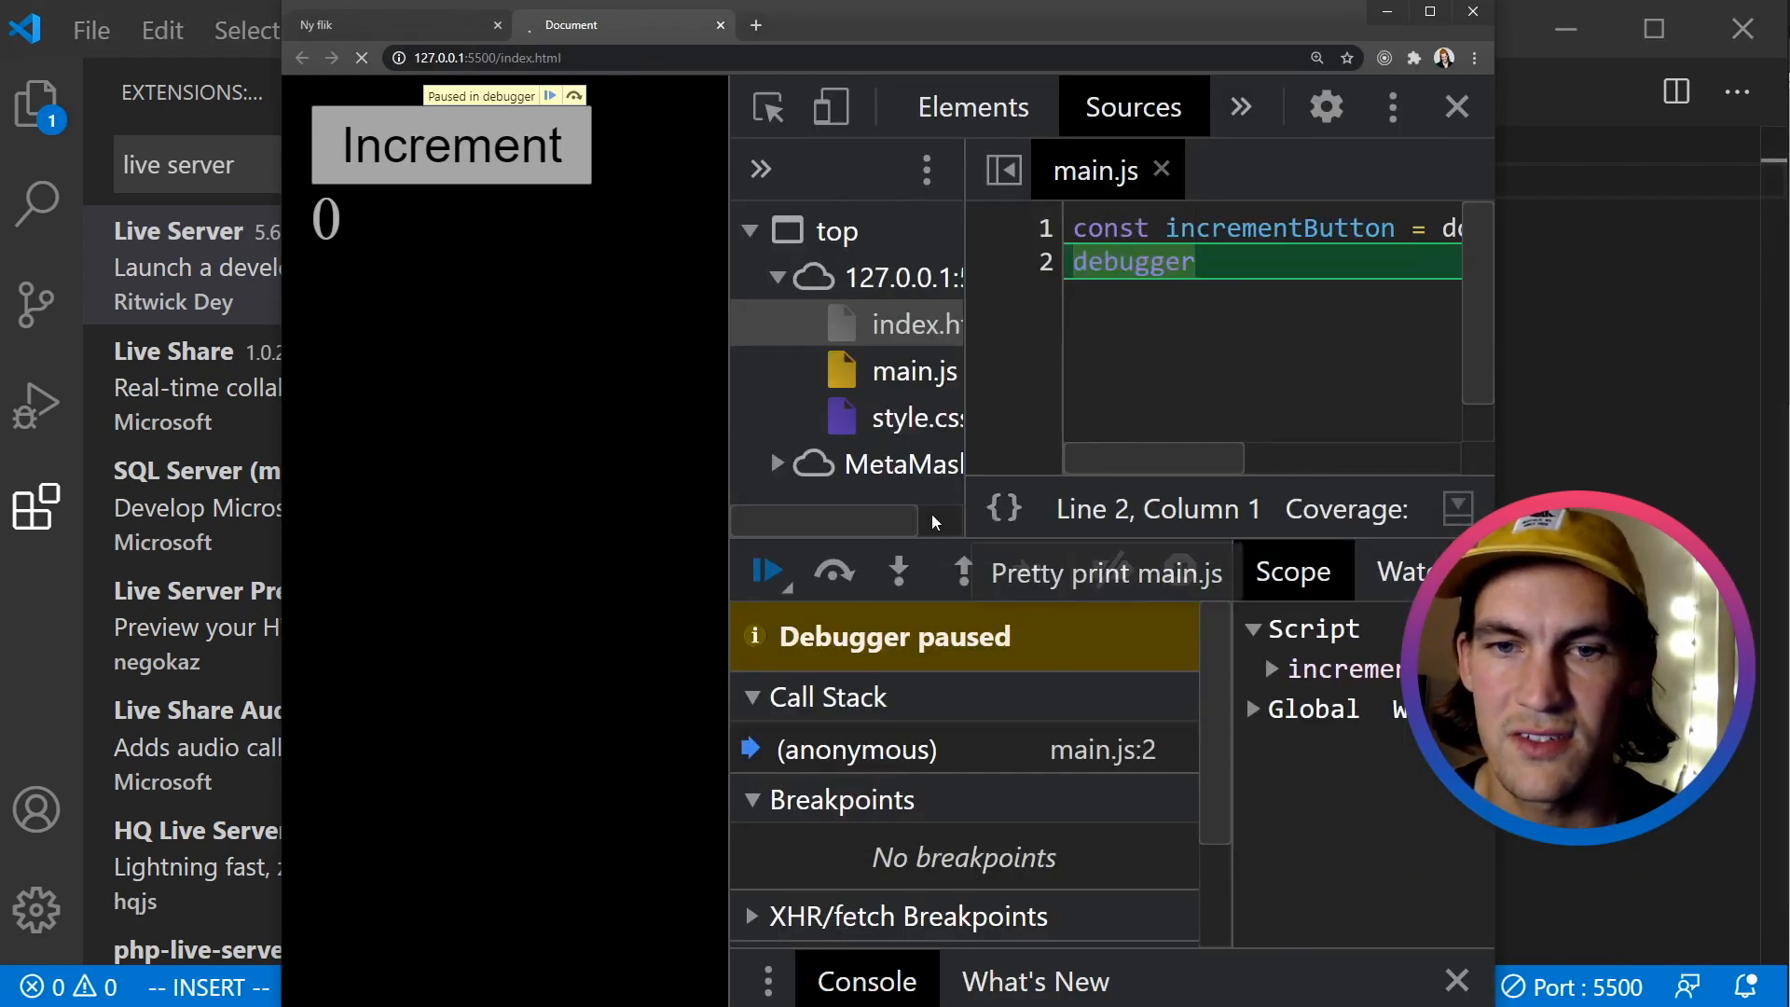
mouse_move(769, 572)
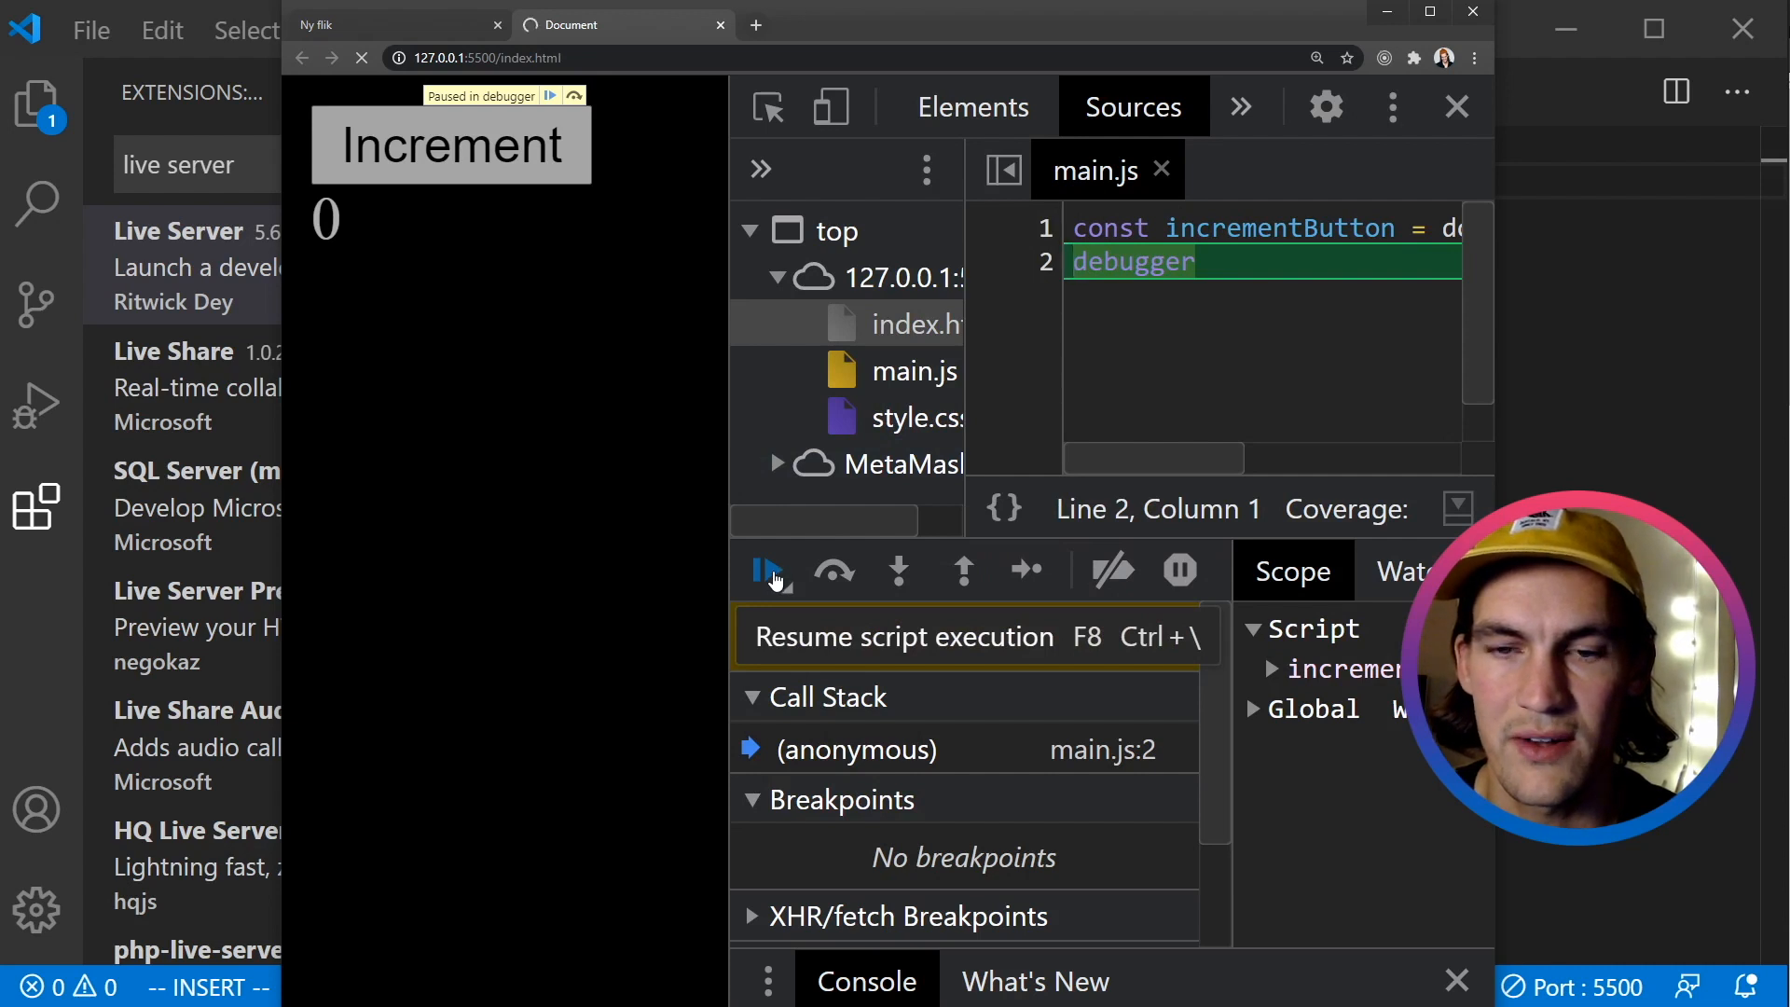
click(767, 570)
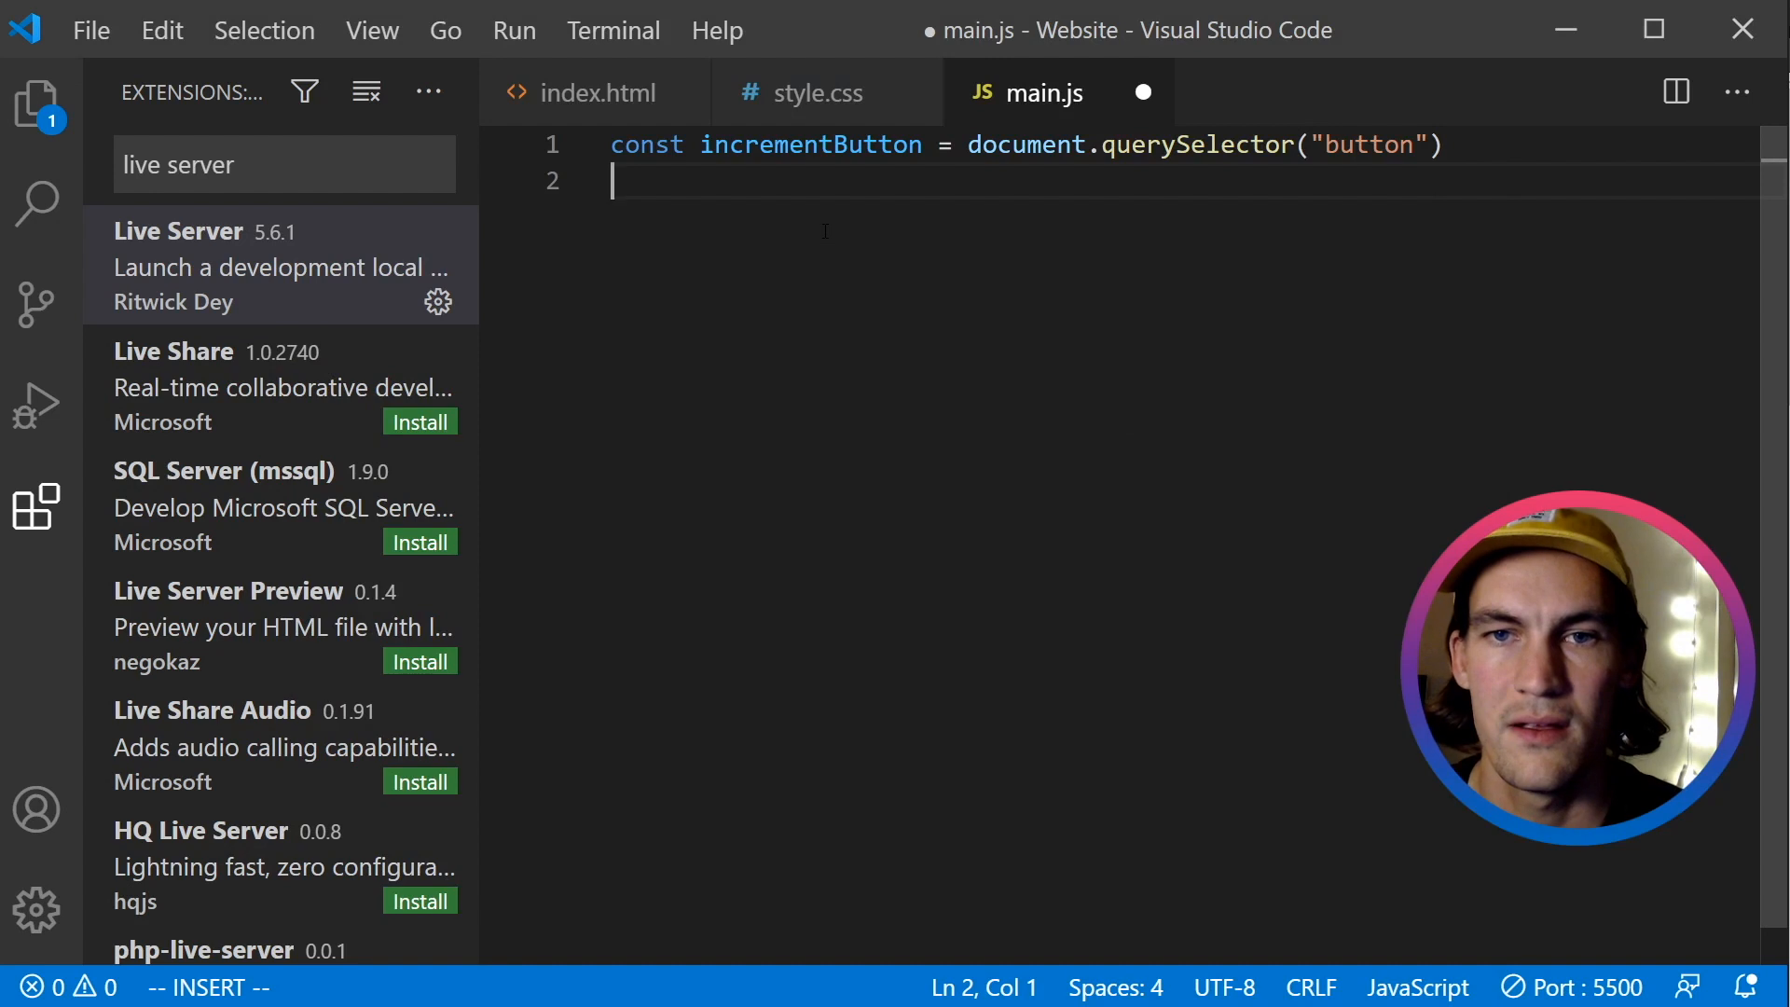
Declare const countDisplay = document.querySelector("#countDisplay") in main.js.
text(const cou)
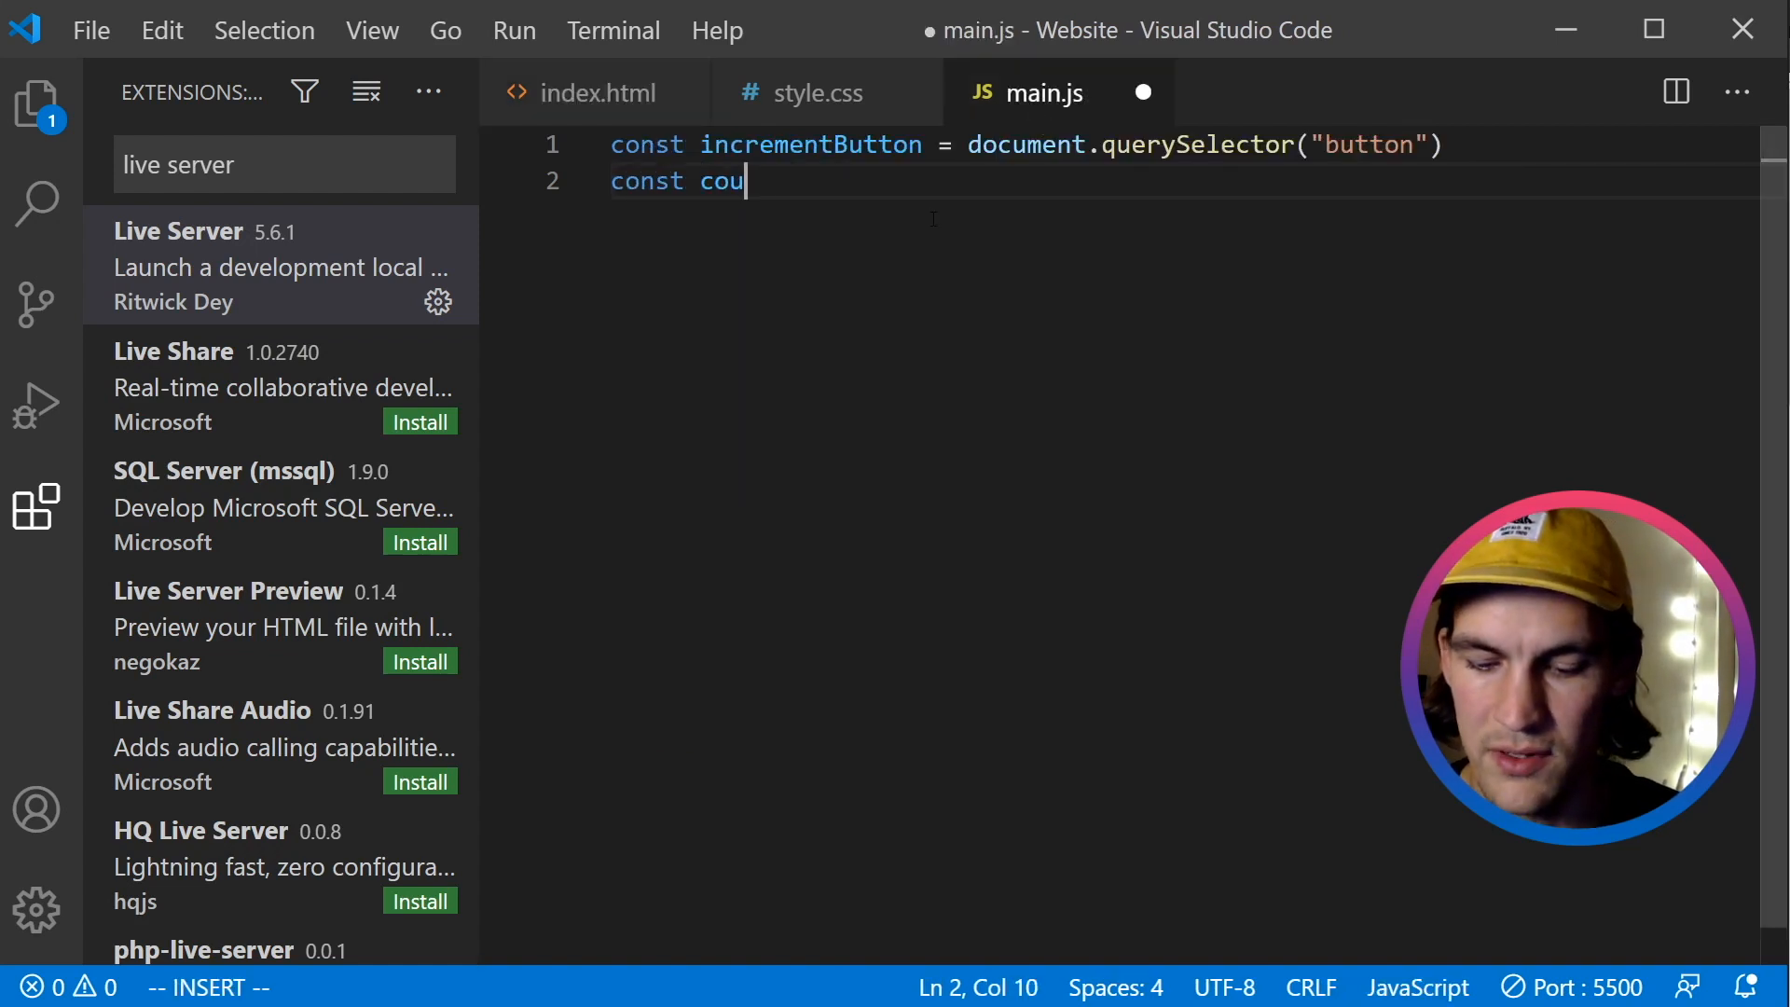
text(ntDisplay =)
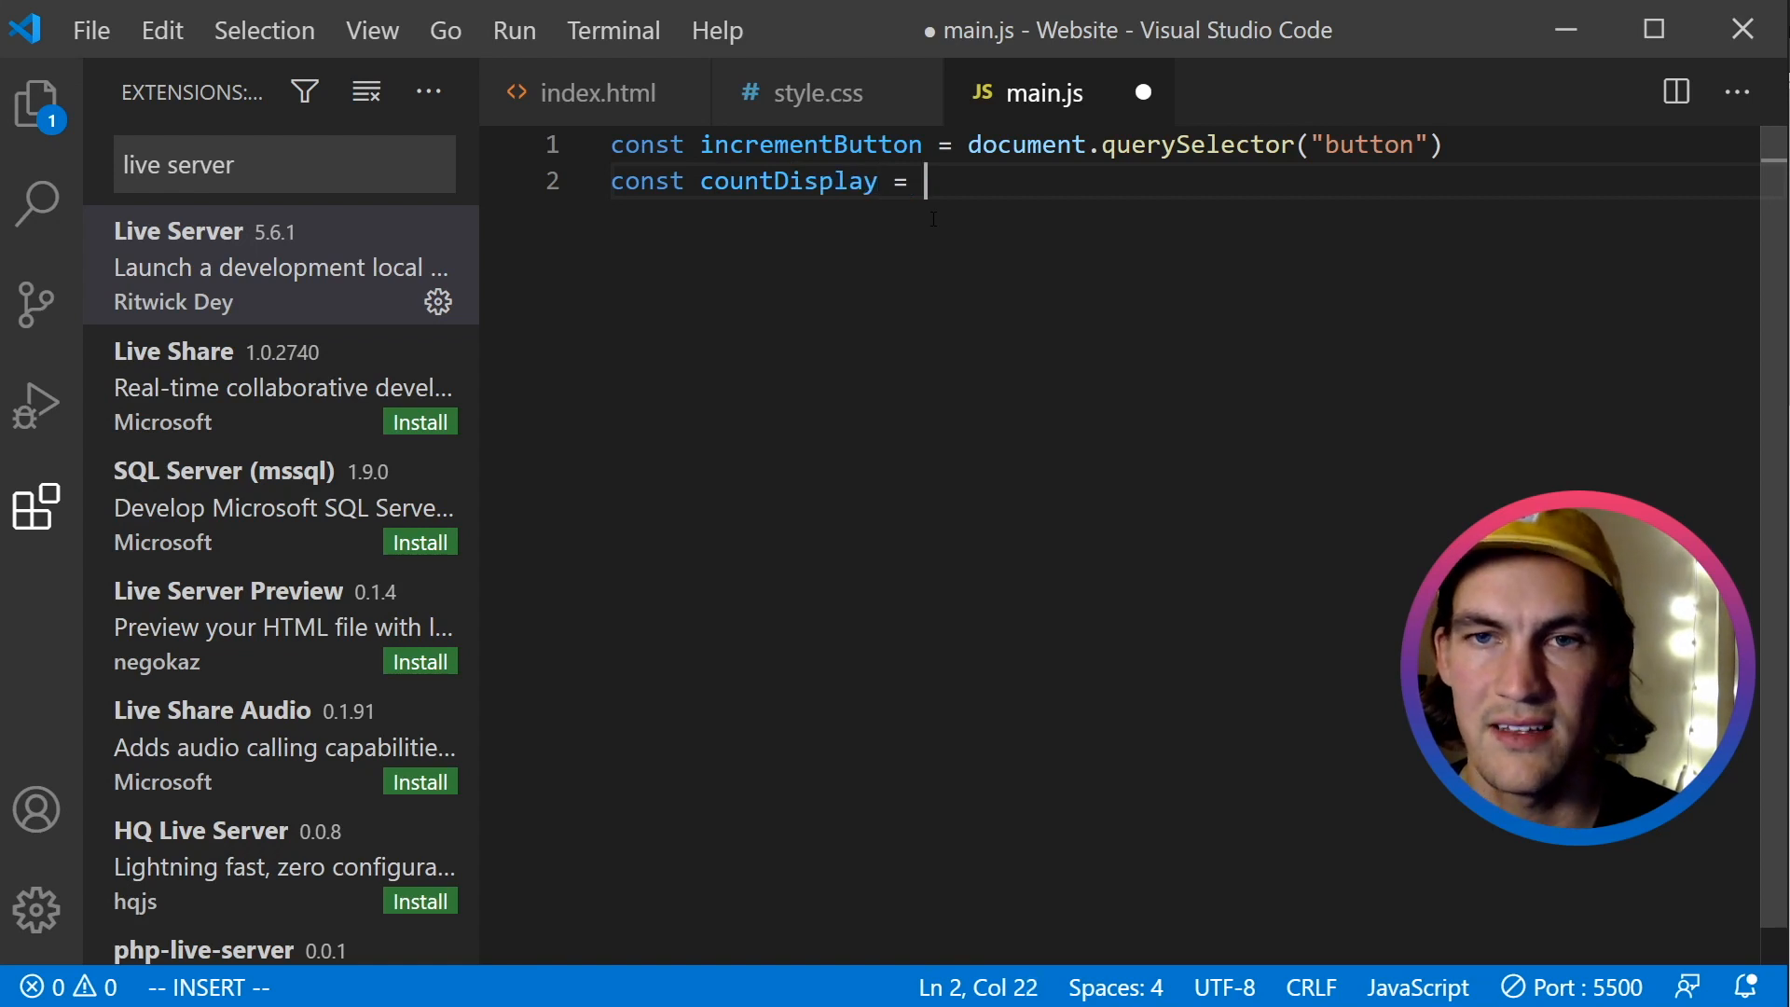
text(document)
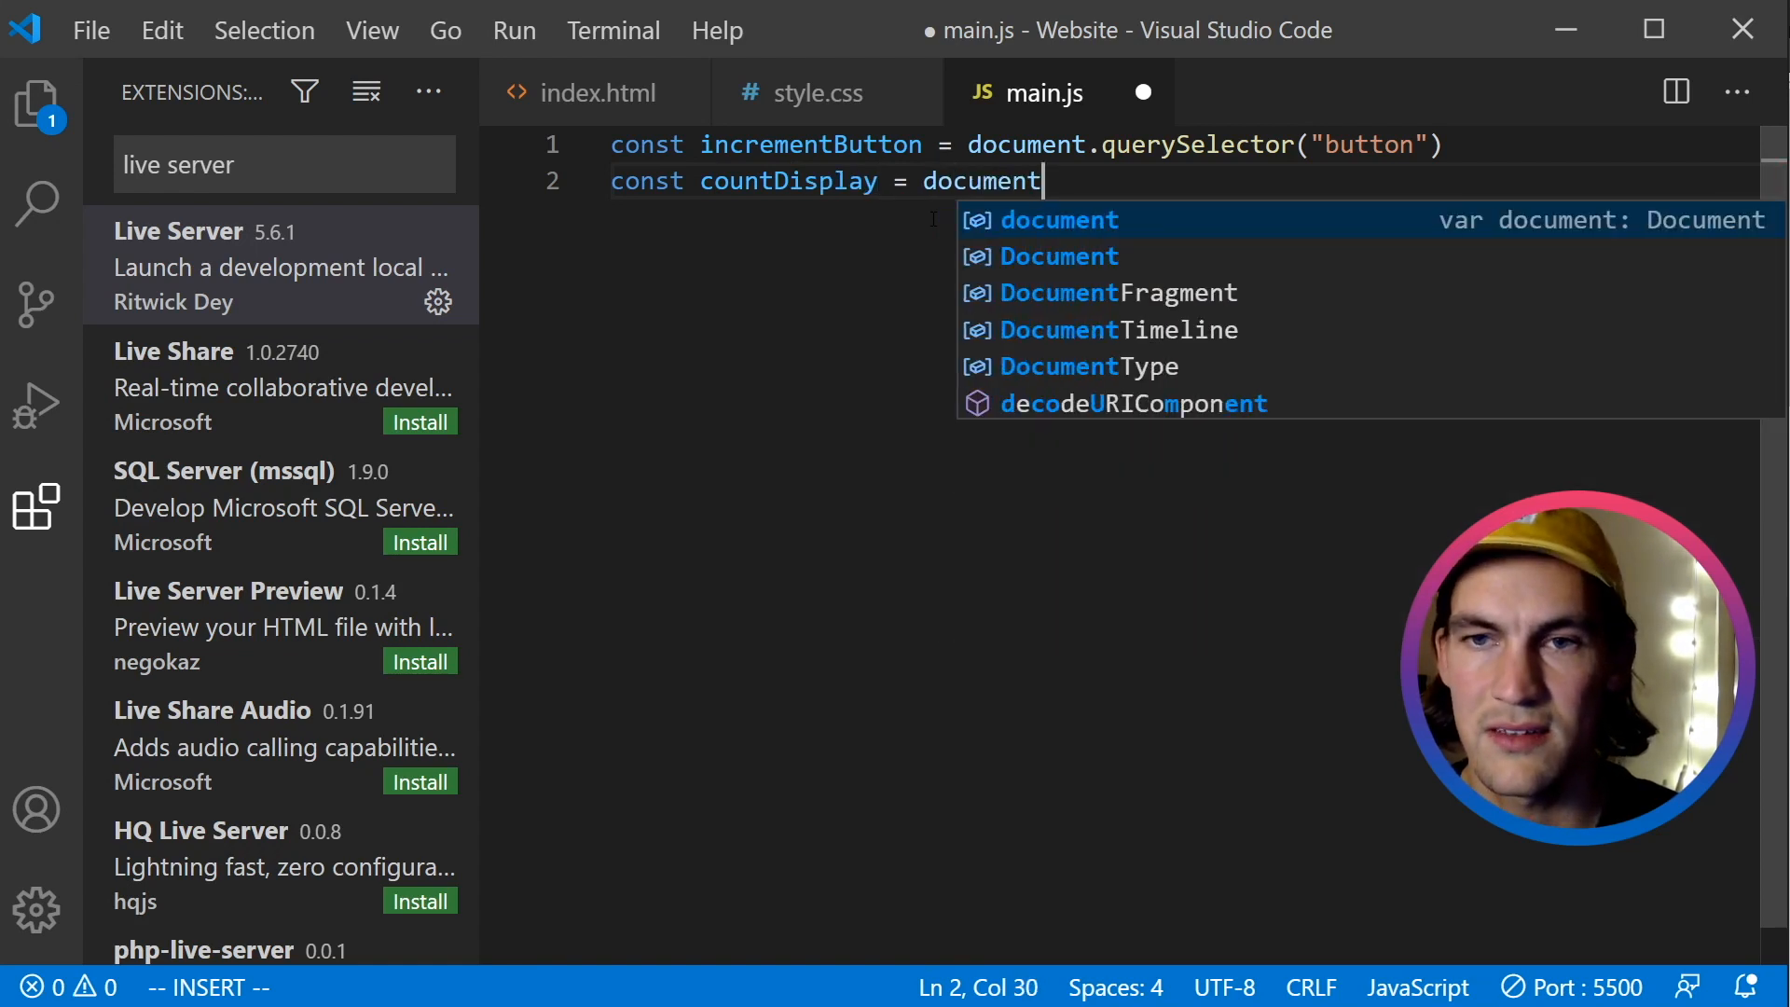
text(.quer)
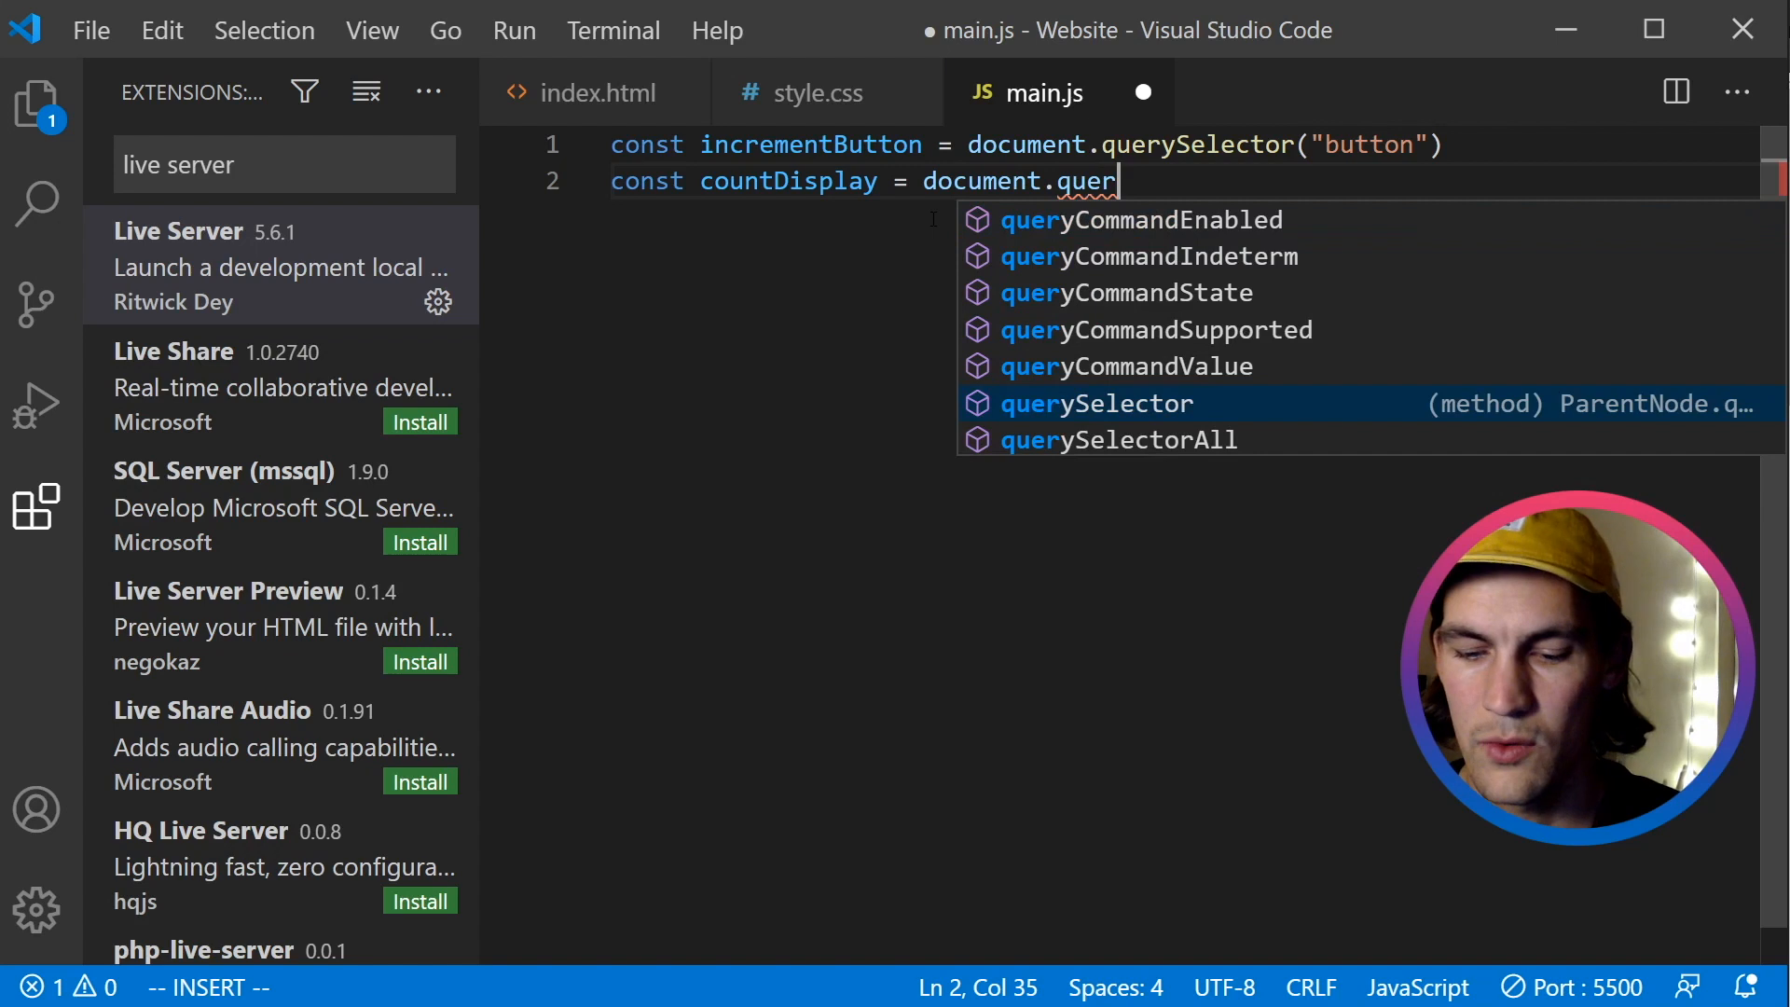
key(Tab)
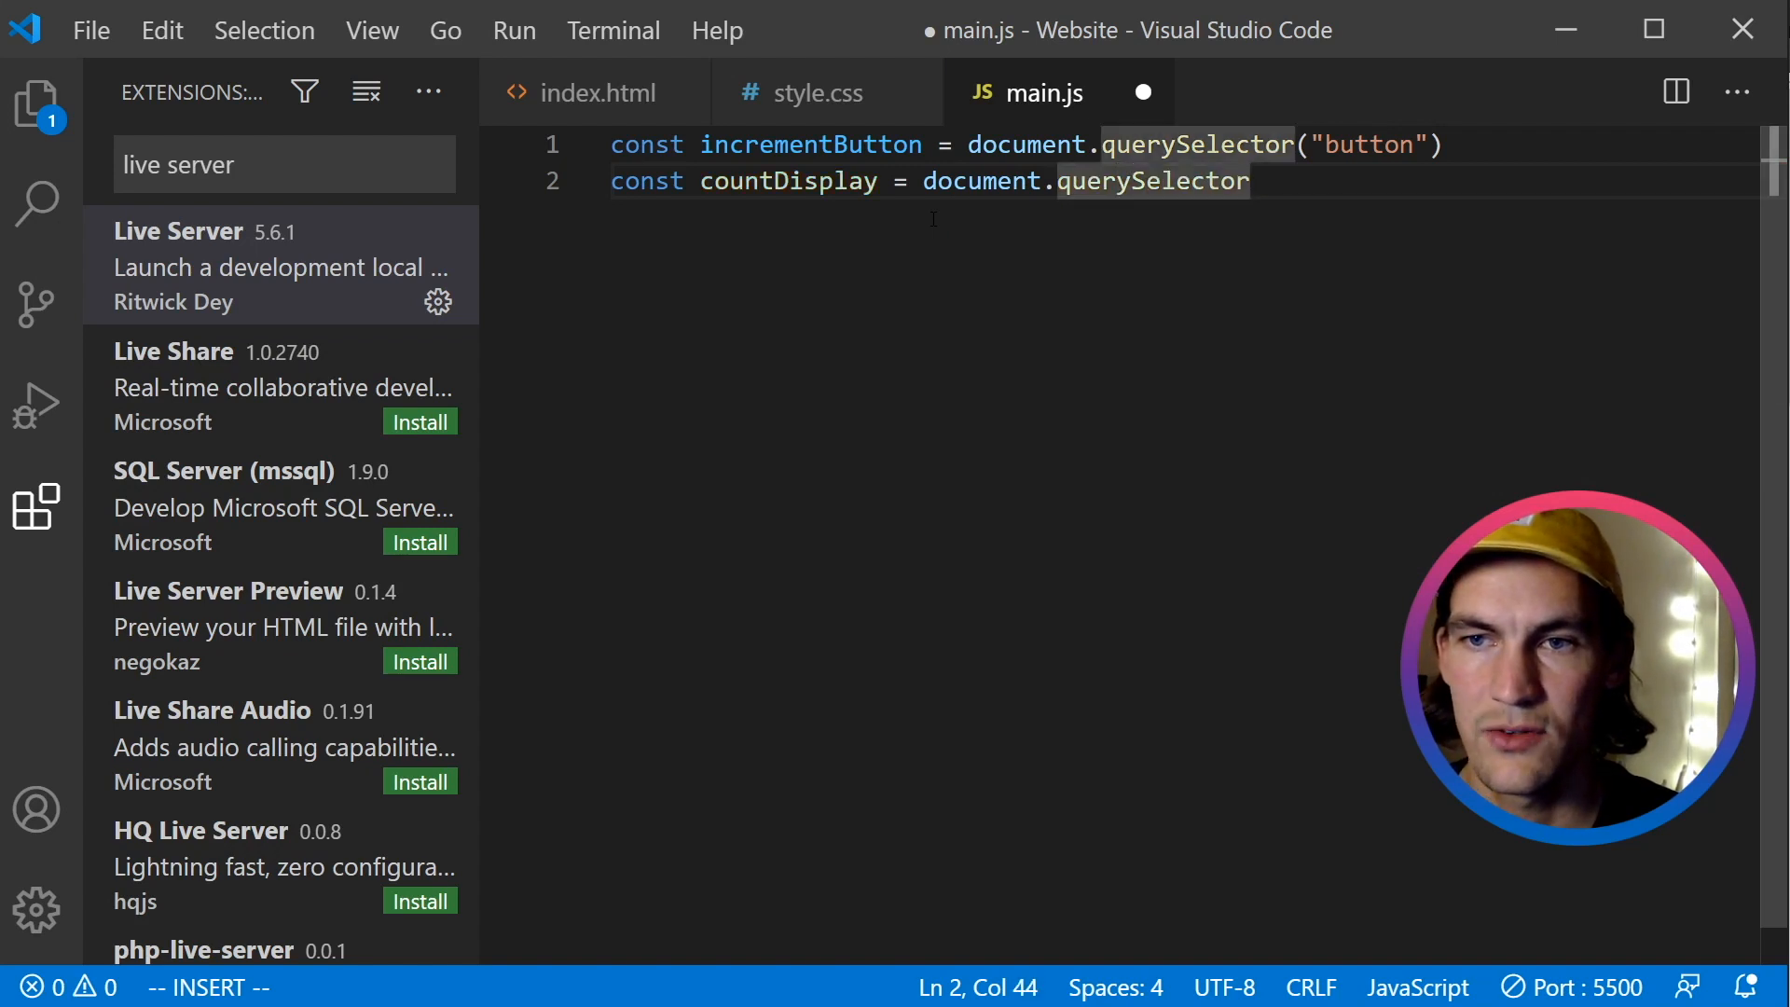
text((""))
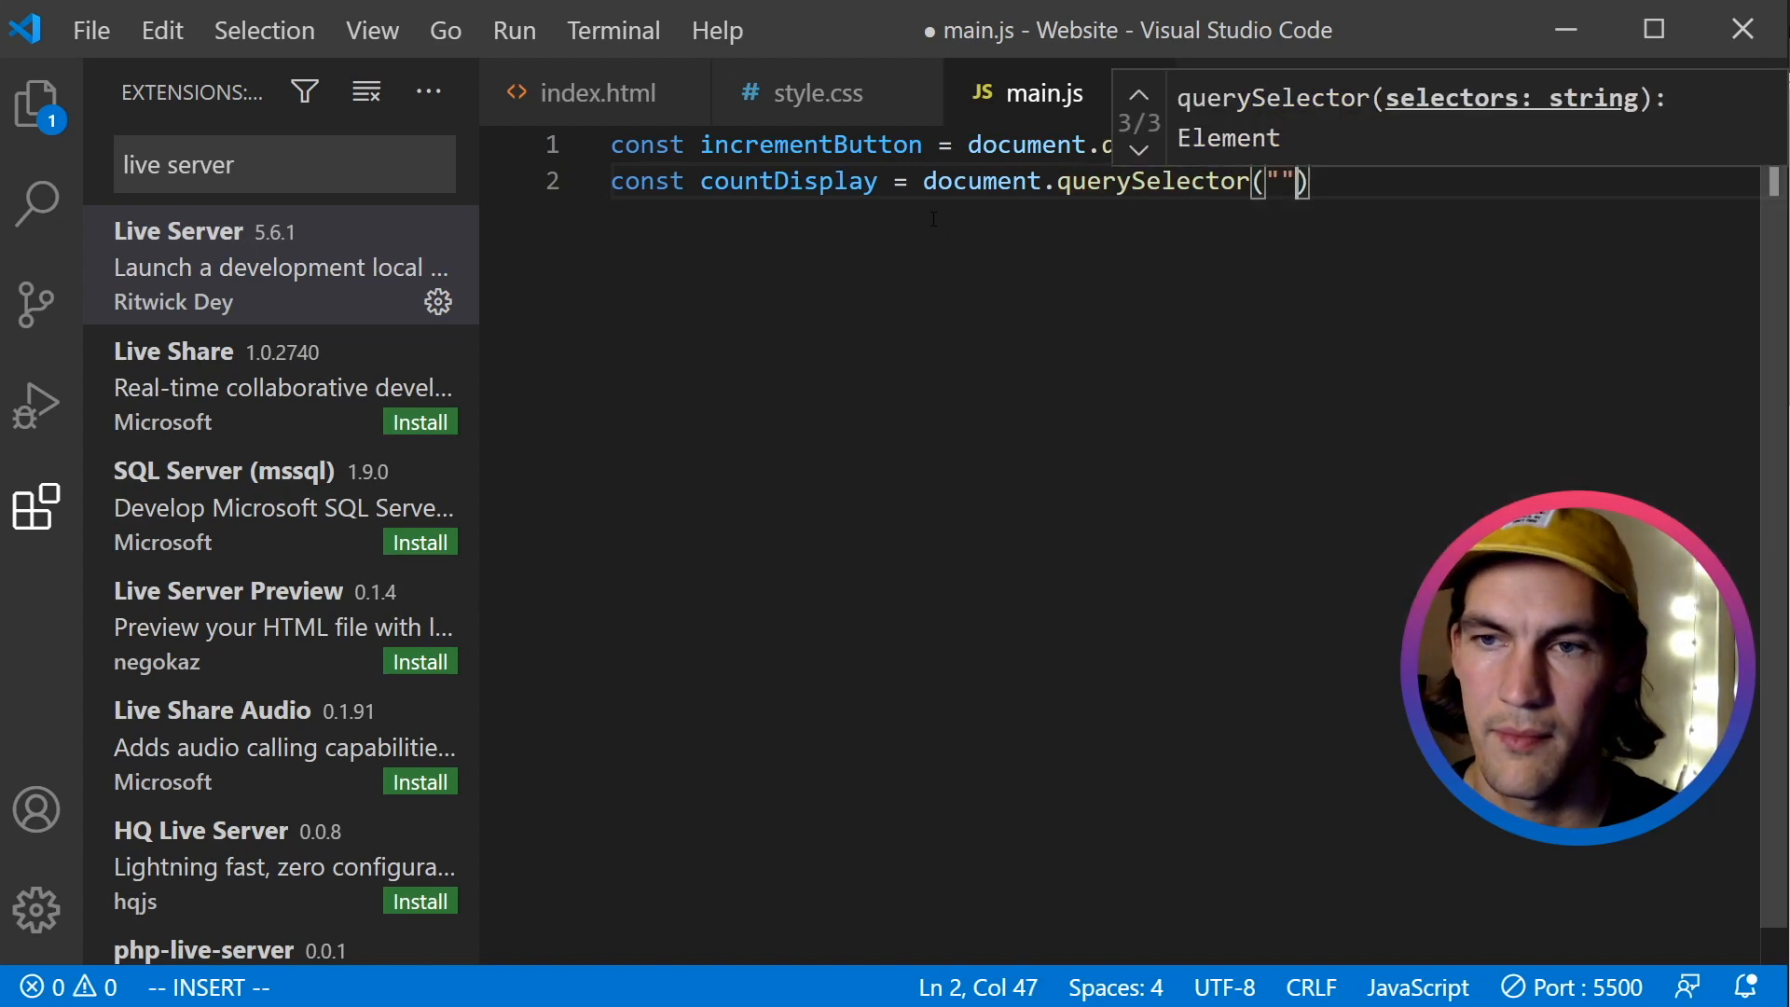
key(Backspace)
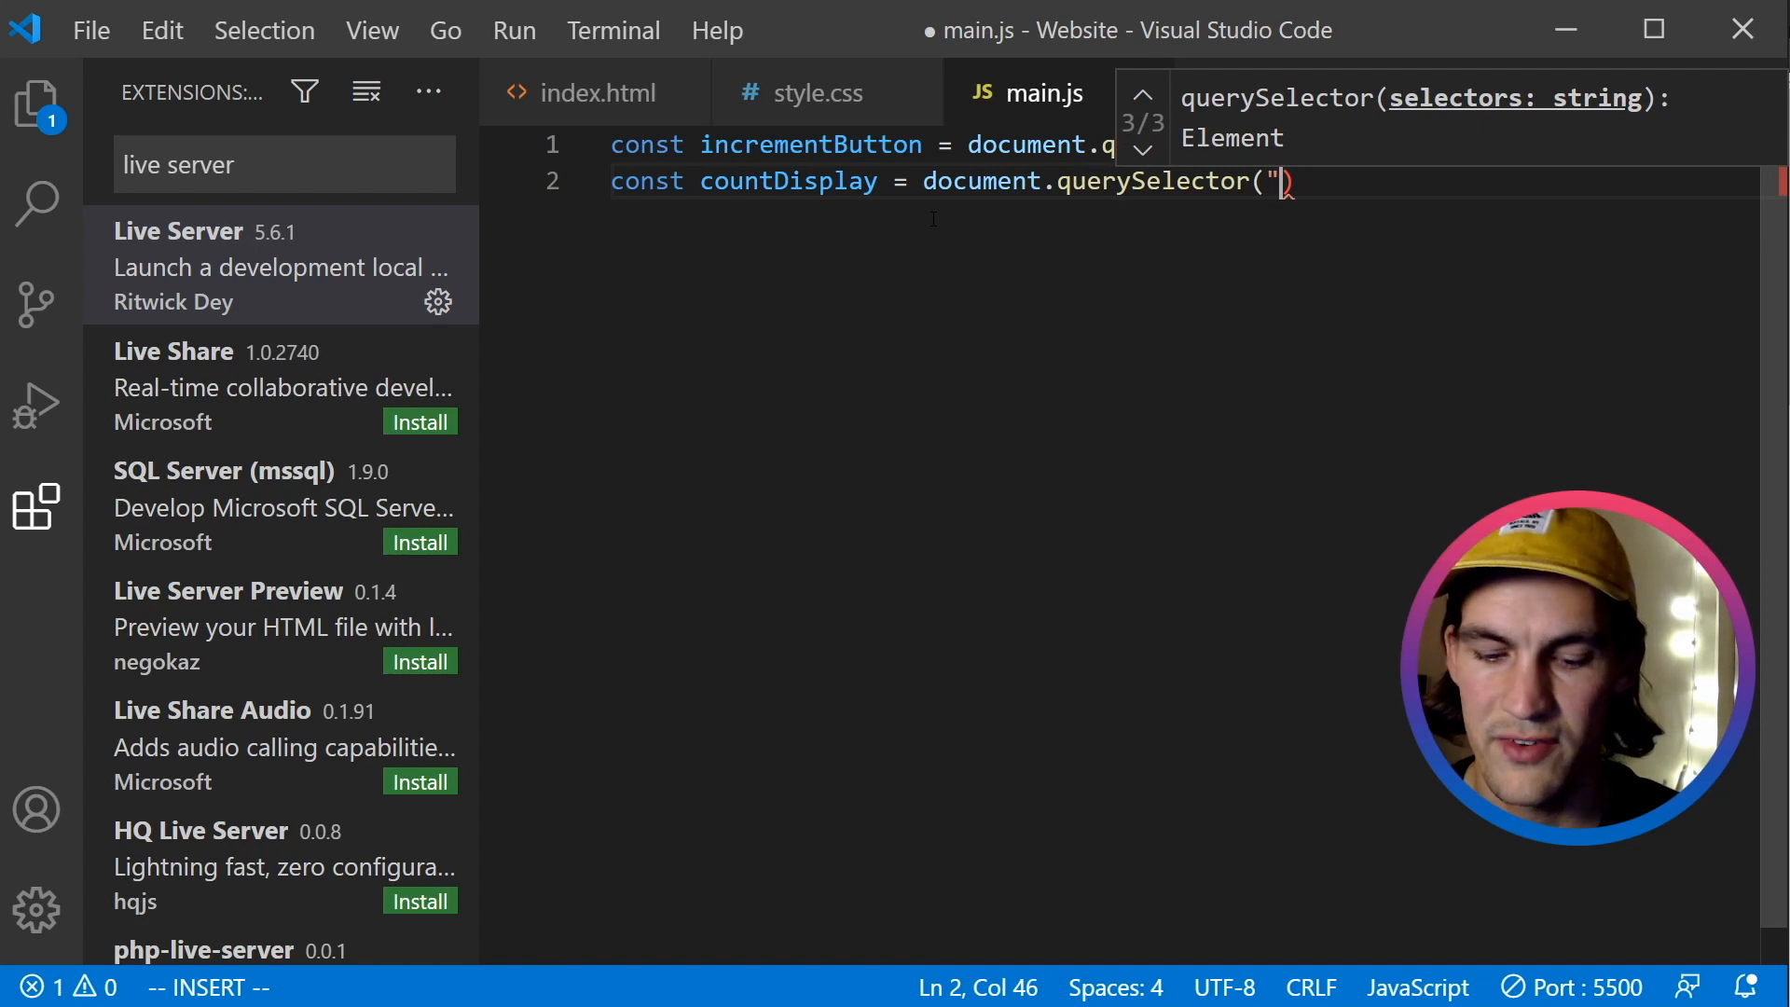
text(#count)
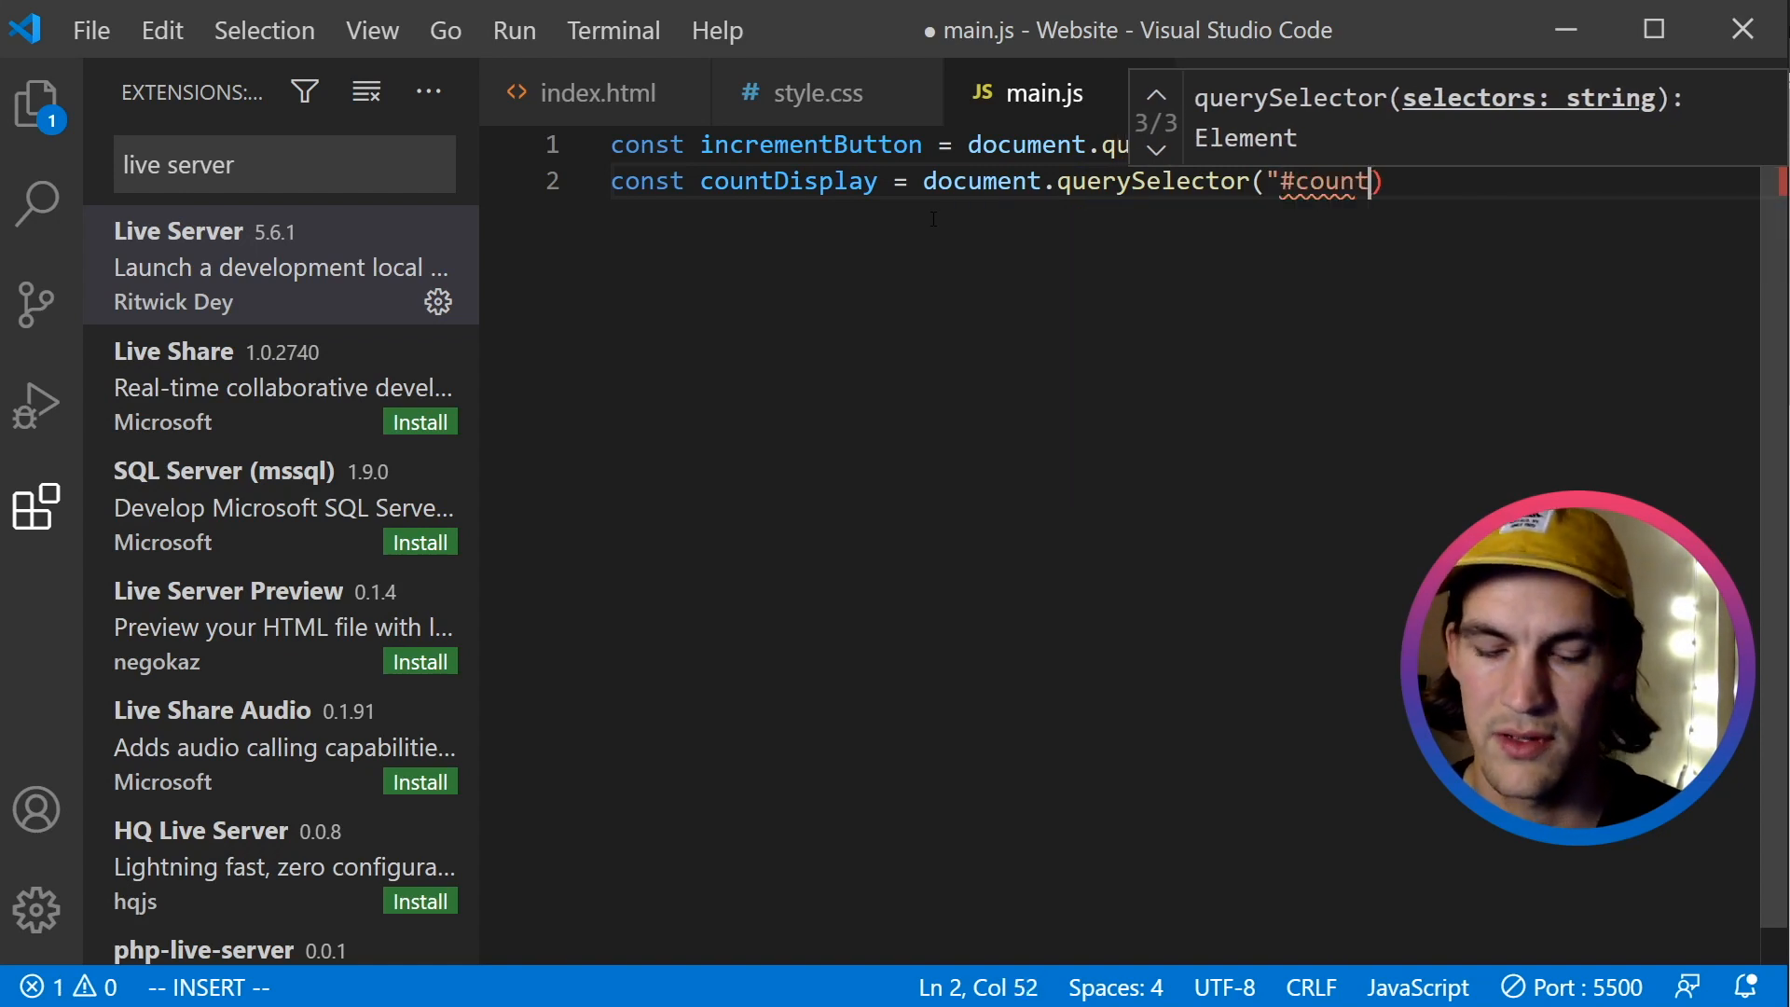
text(Display)
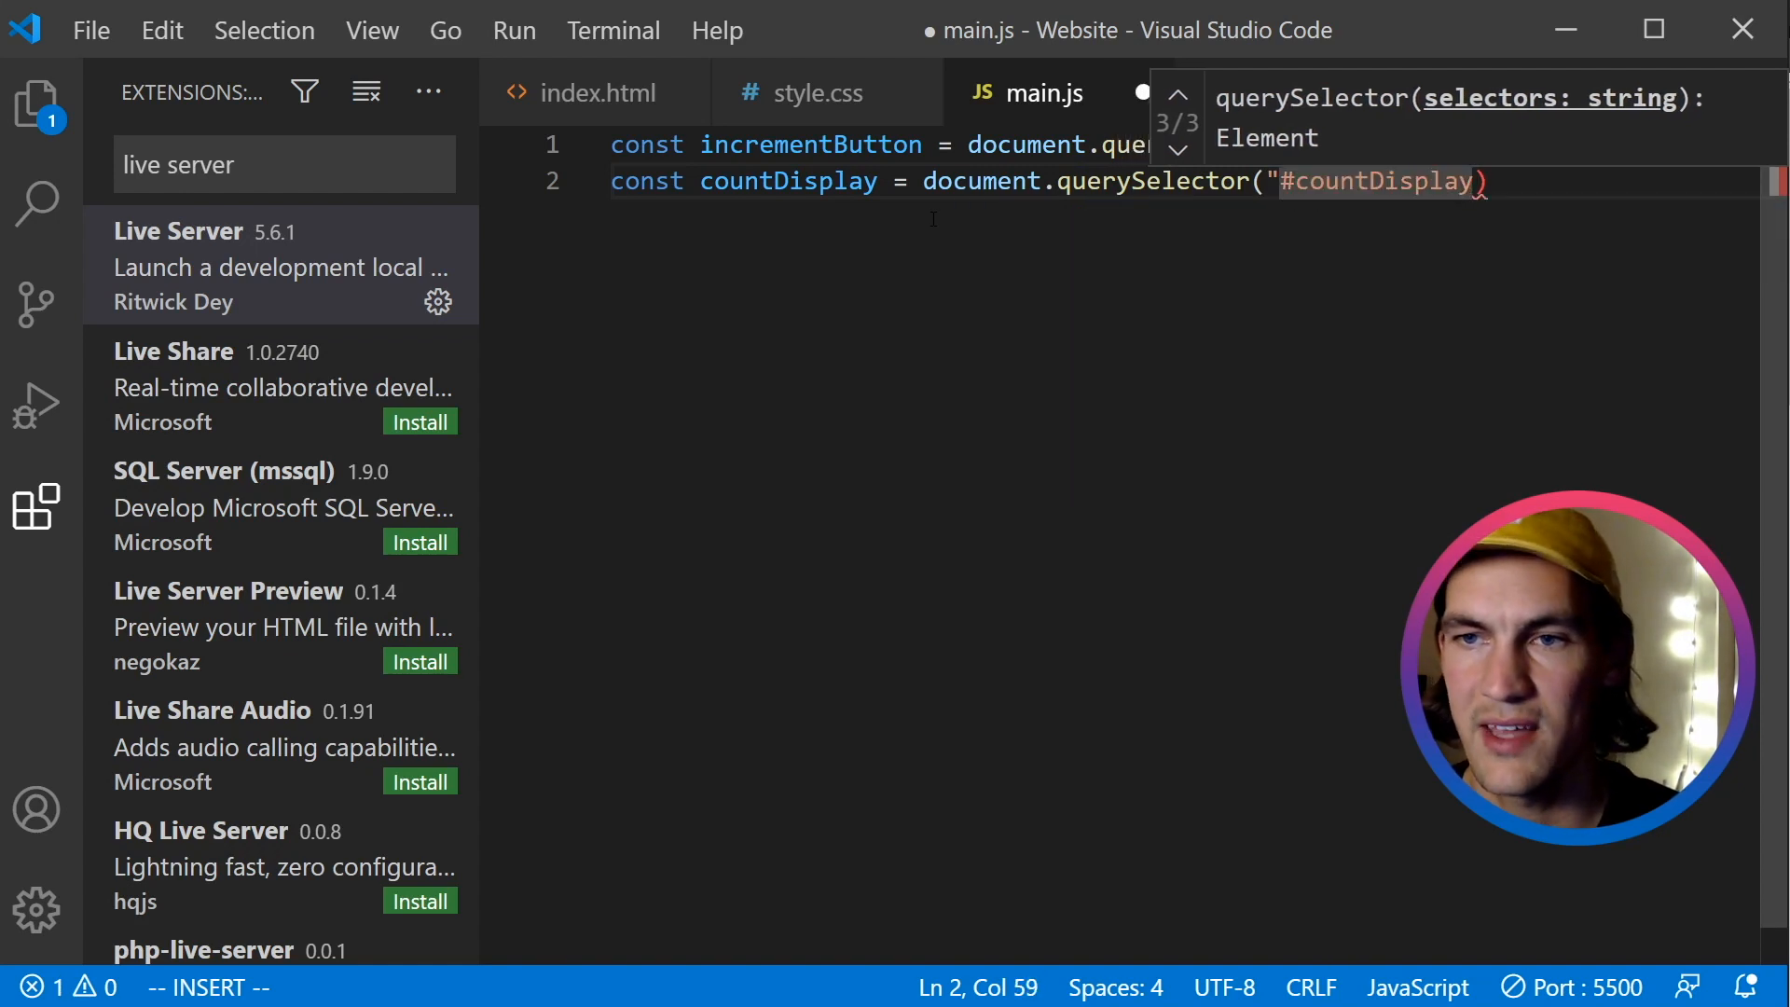
text(")
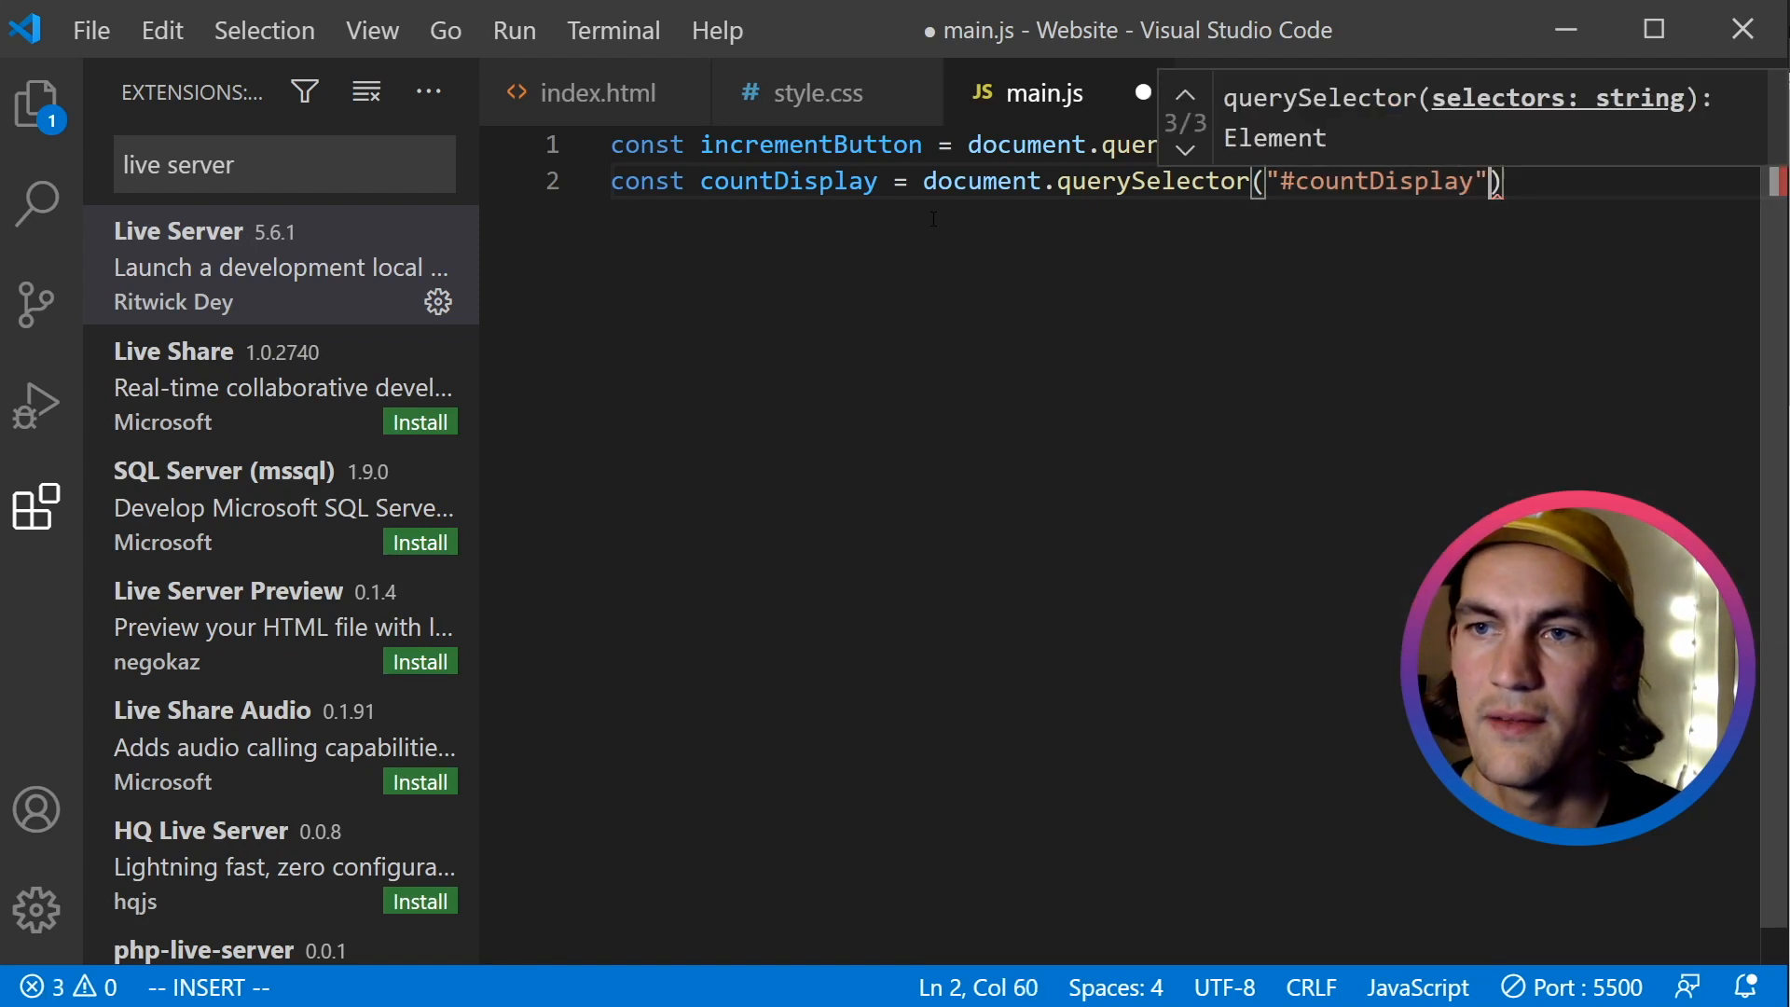
Add console.log(countDisplay) below the declarations.
text(deb)
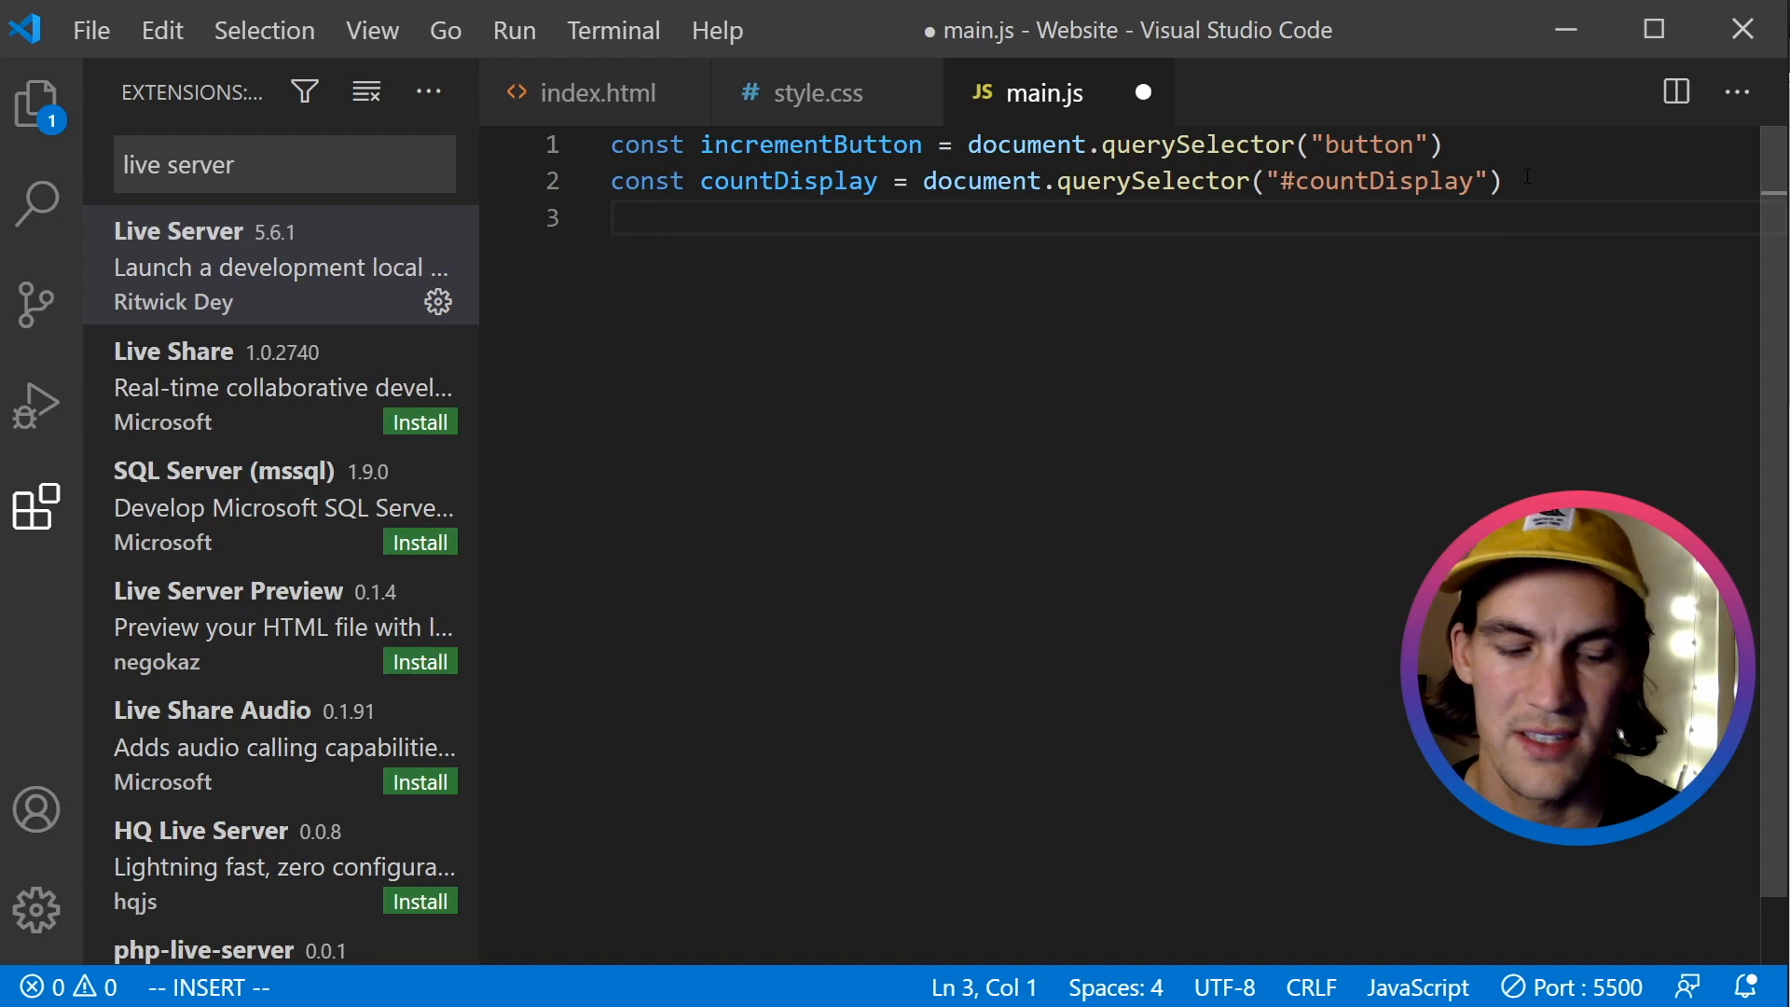
text(console.log()
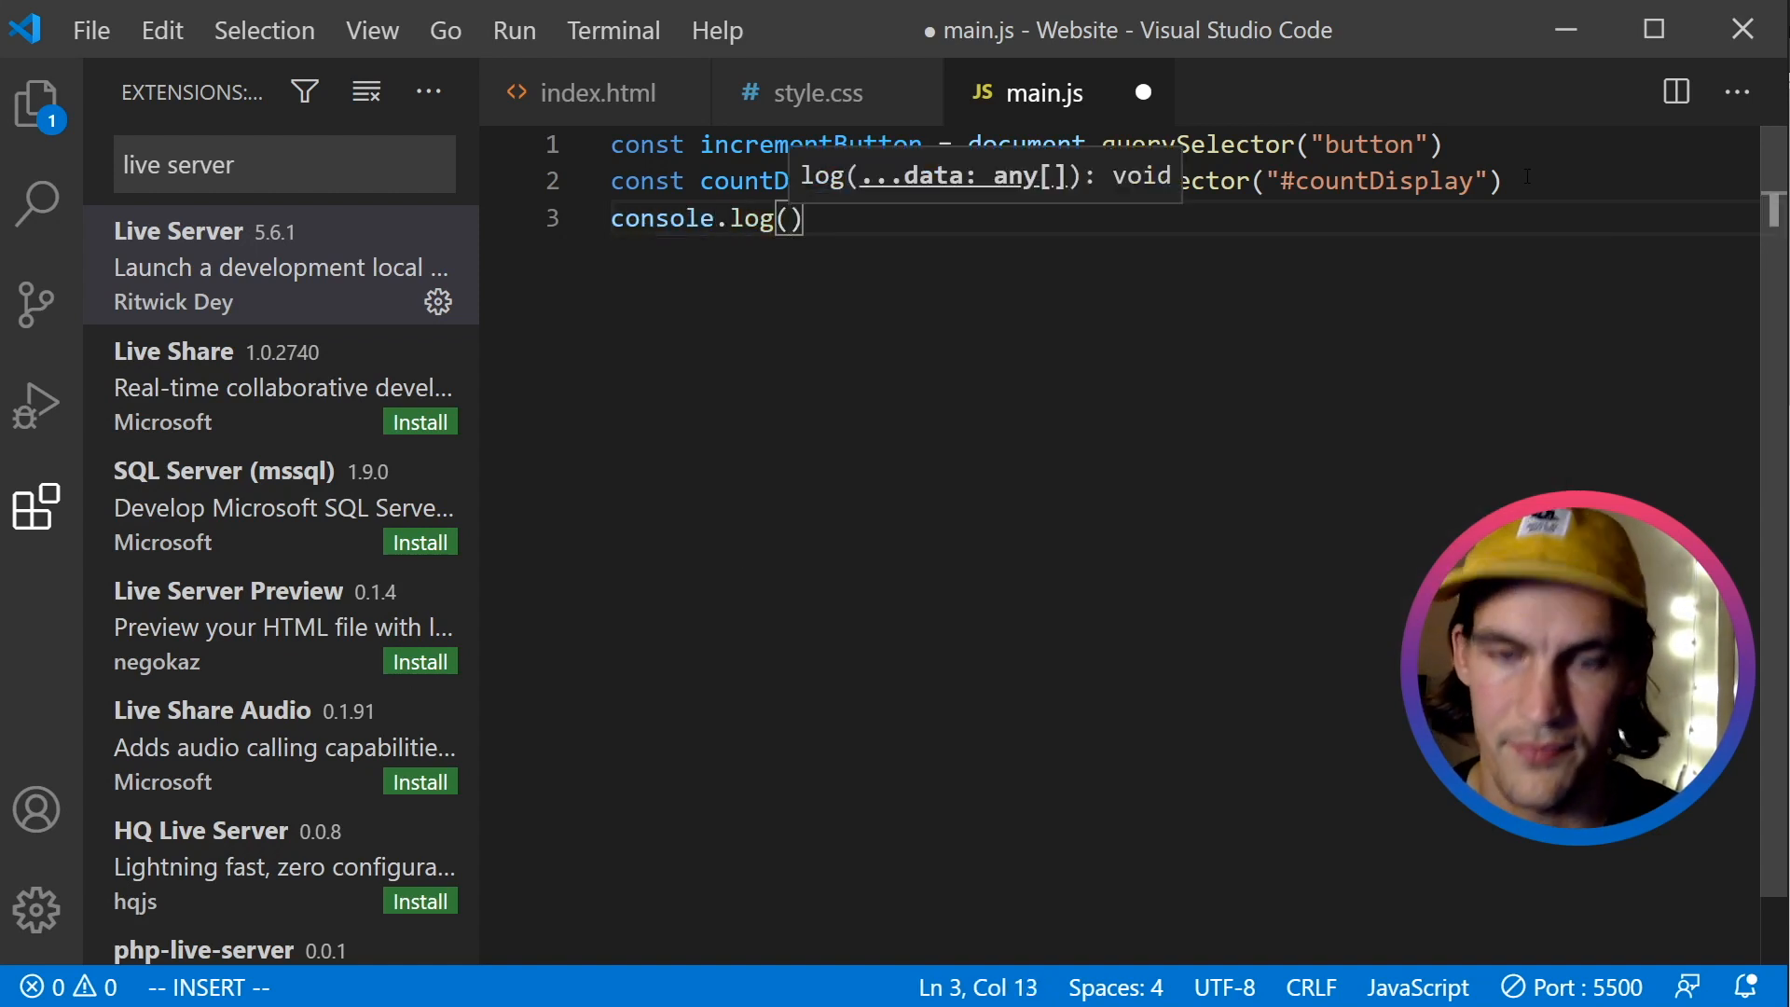
text(countDisplay)
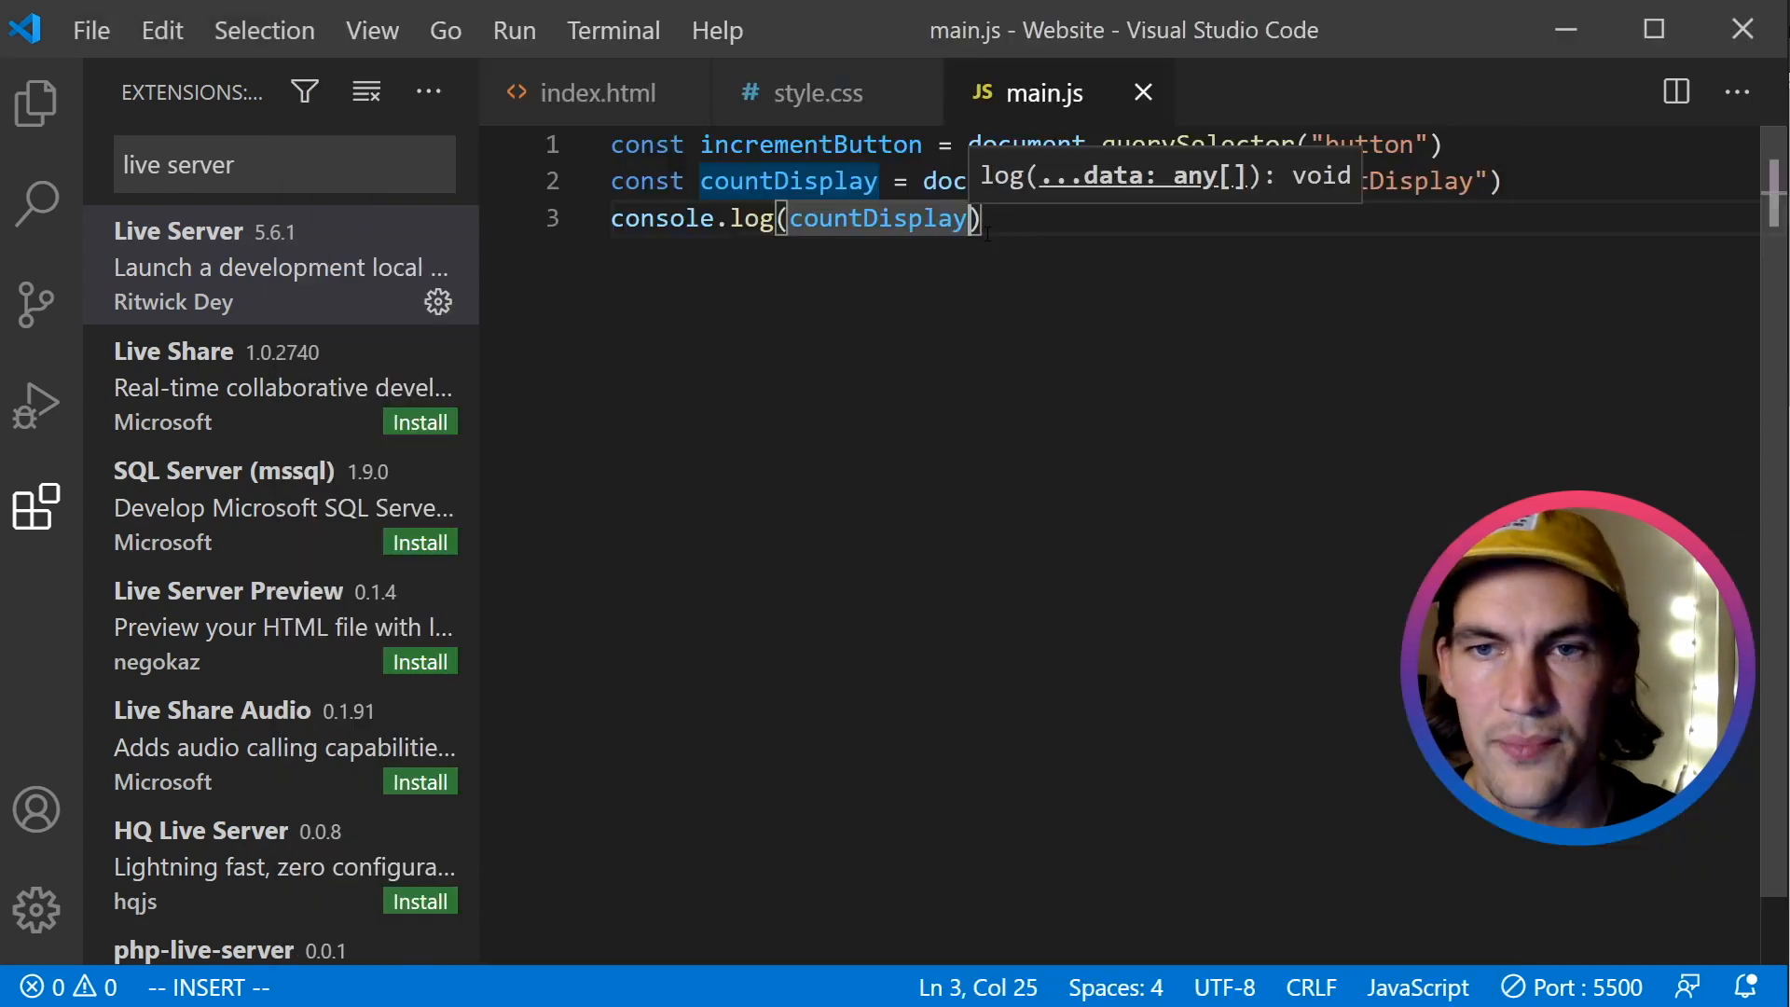
key(Enter)
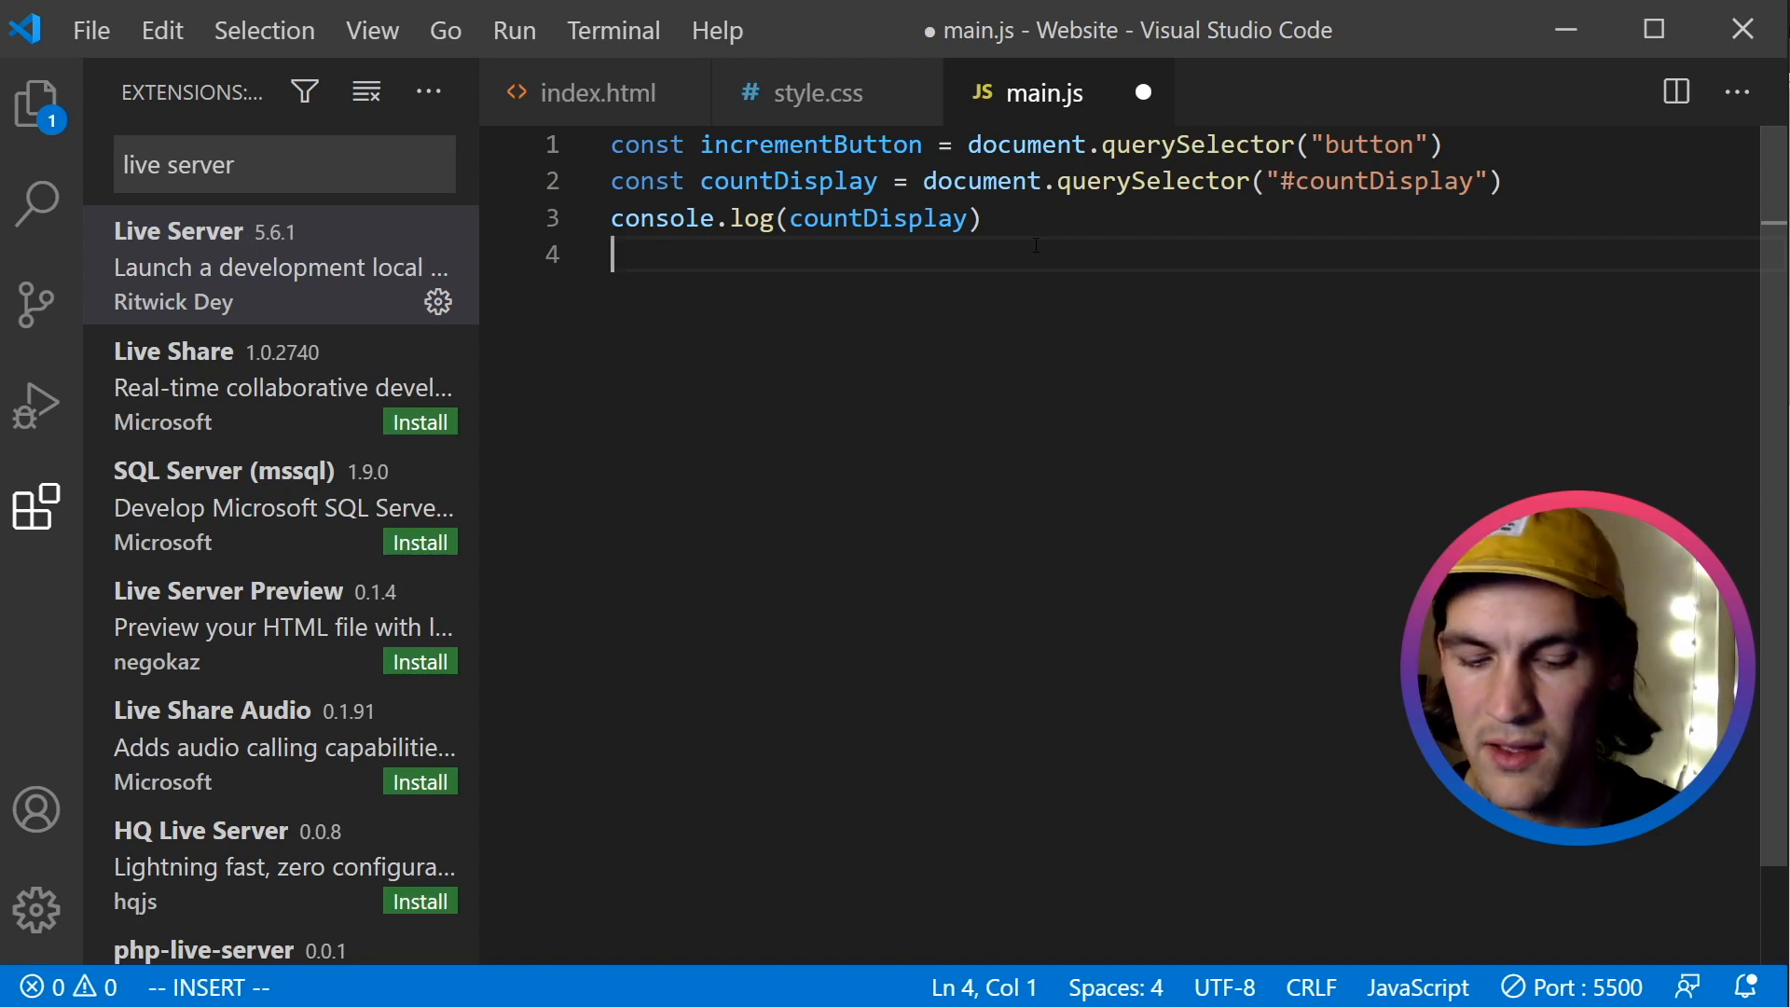
Add incrementButton.addEventListener("click", () => console.log("click")) and test with Increment in Chrome.
text(incrementButton)
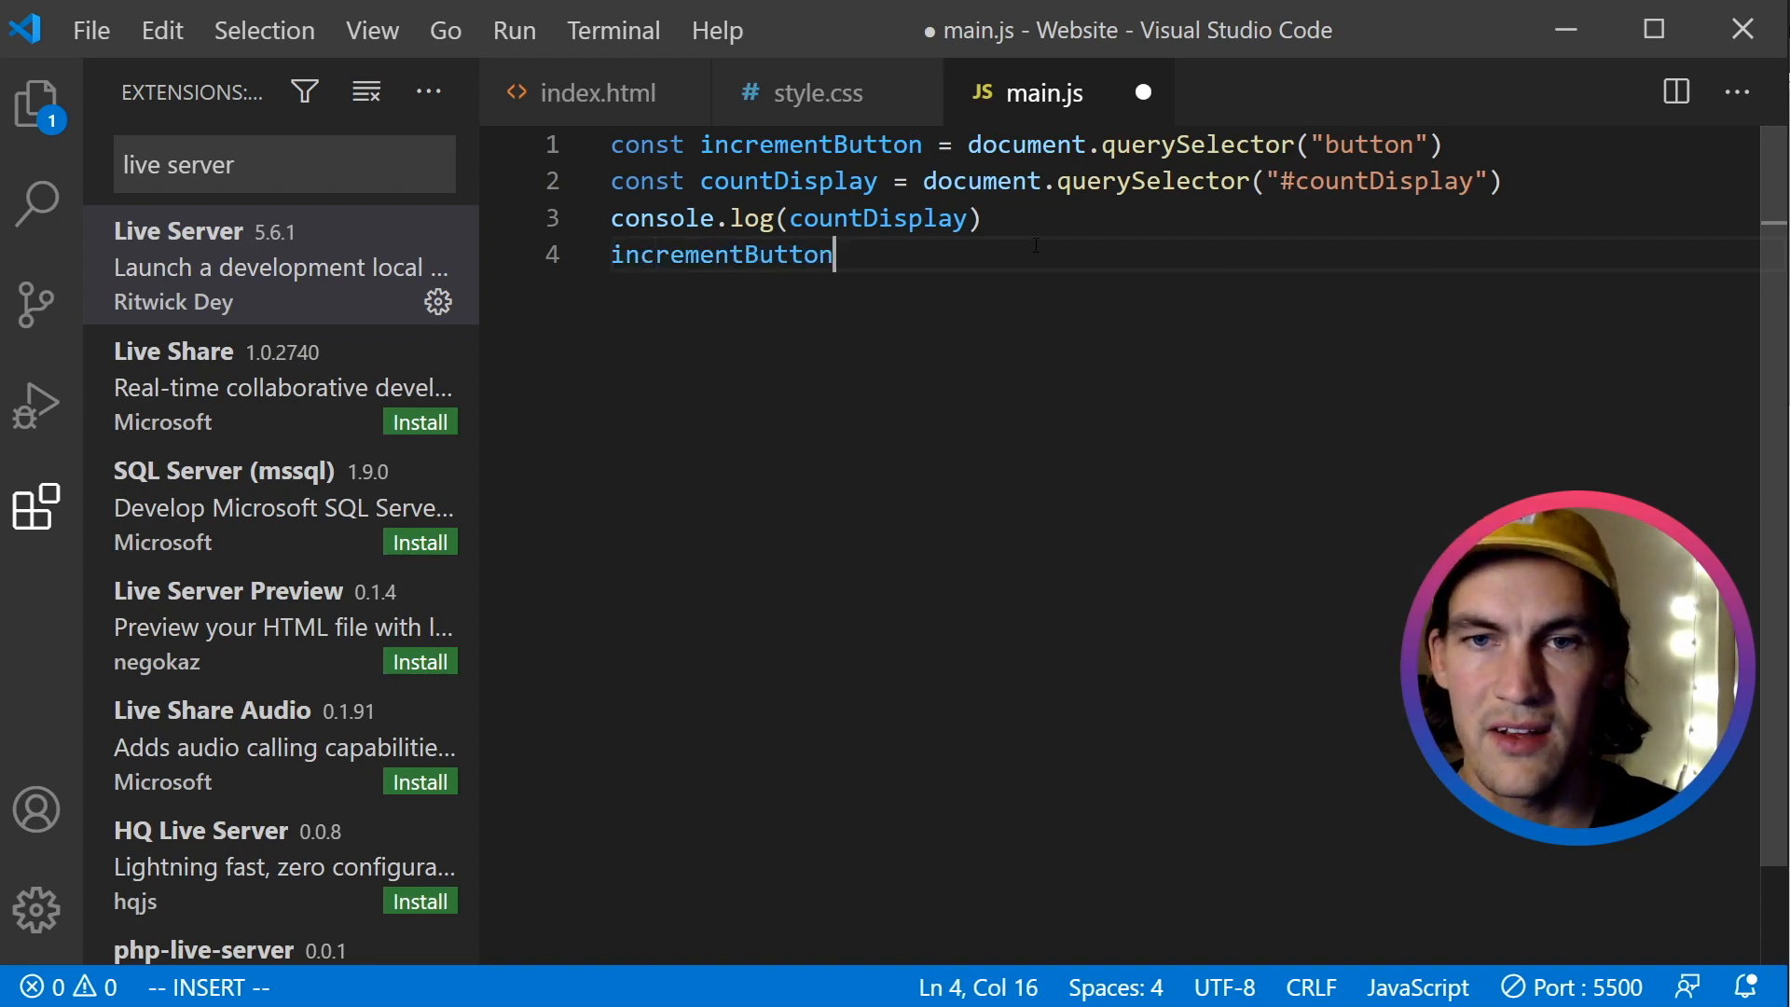
text(.addEventListener()
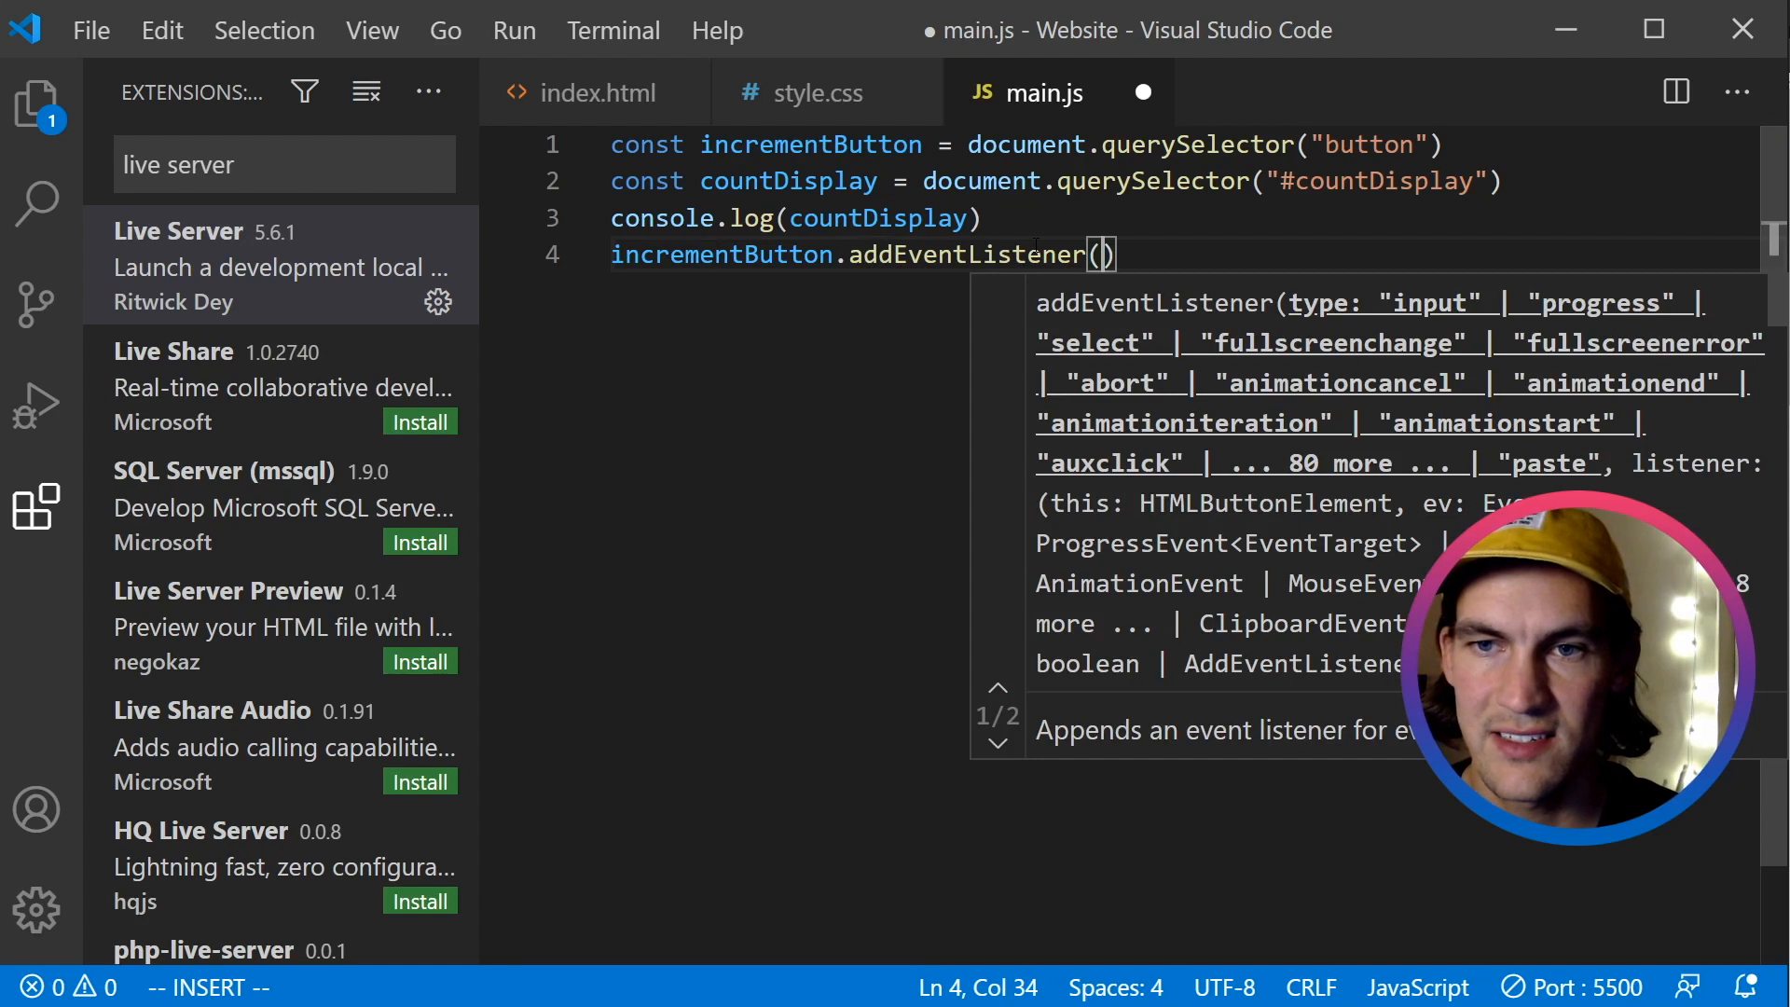
text("c)
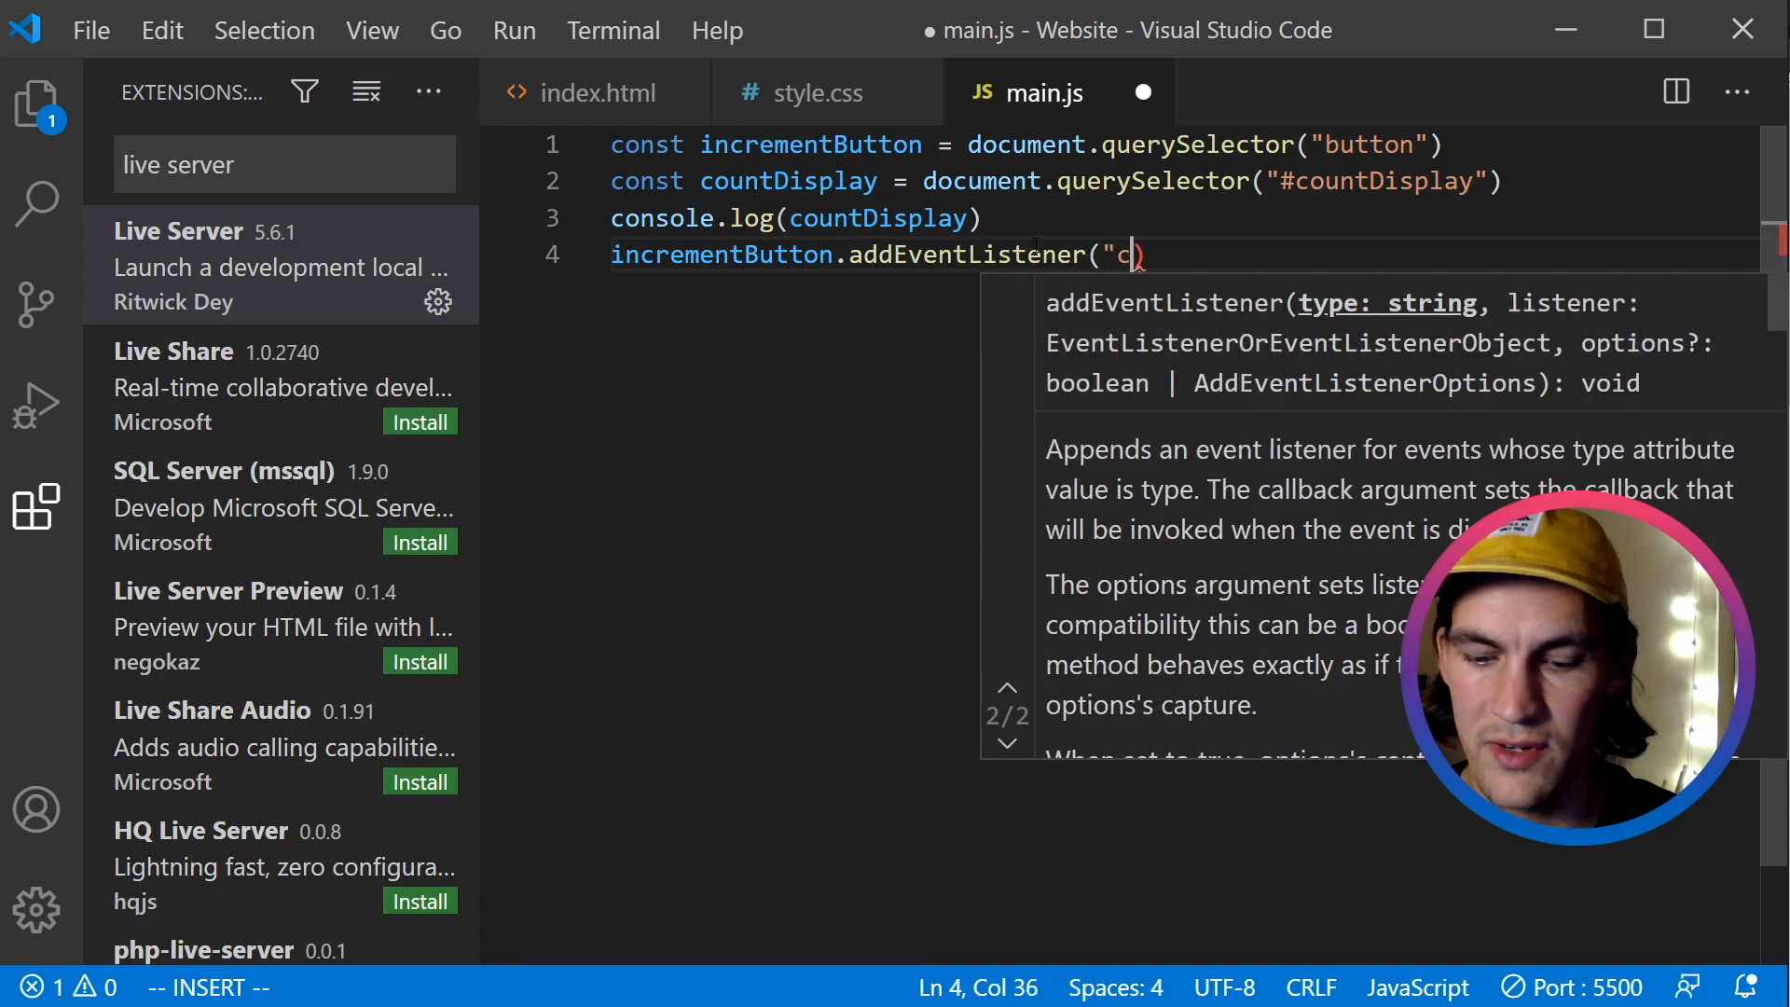
text(lick)
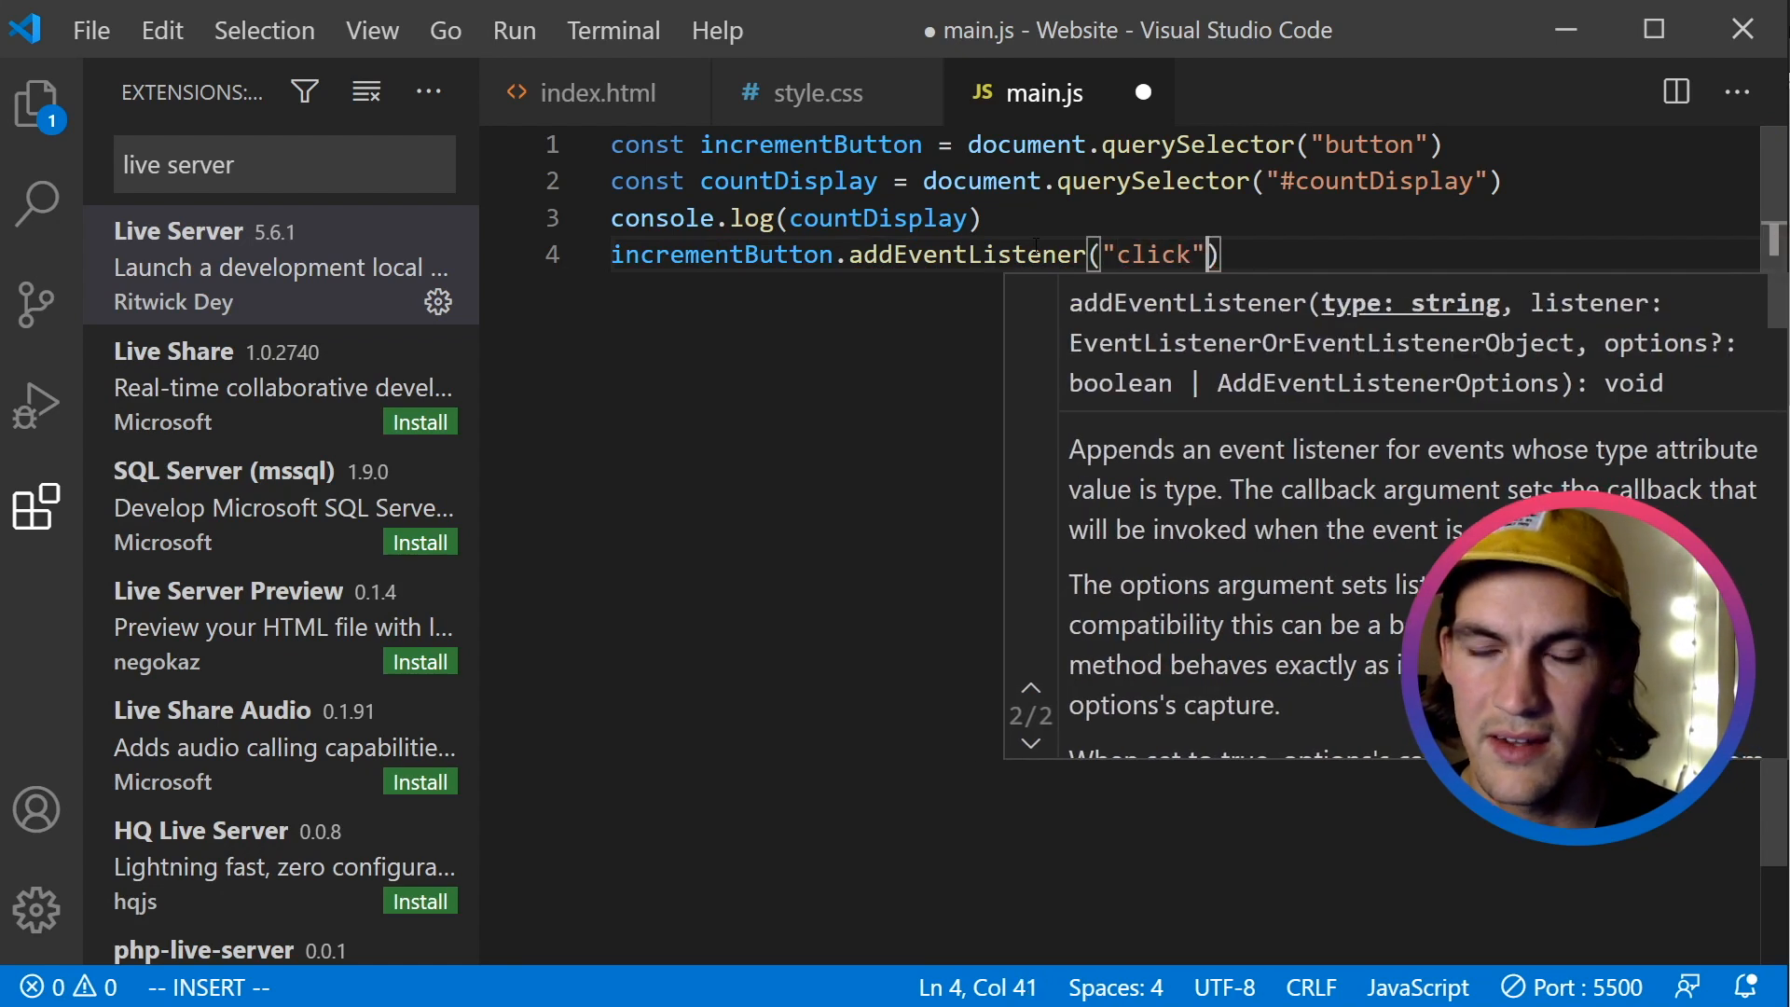
text(, ())
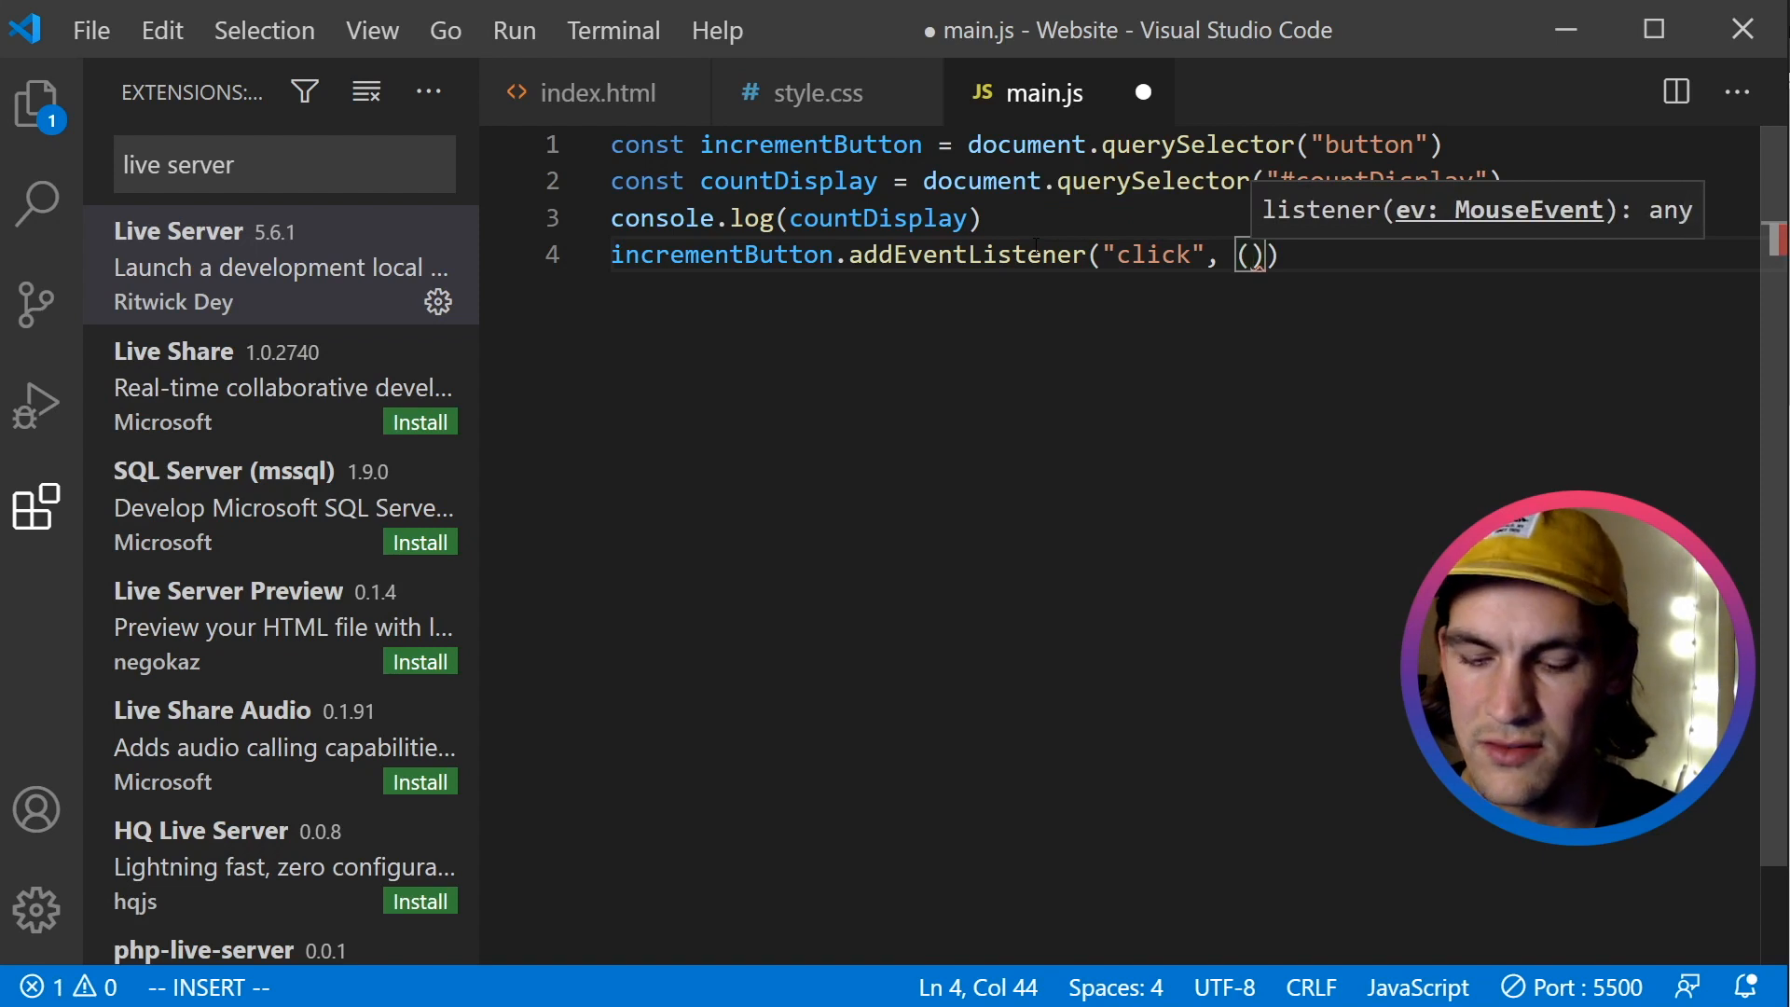
key(Escape)
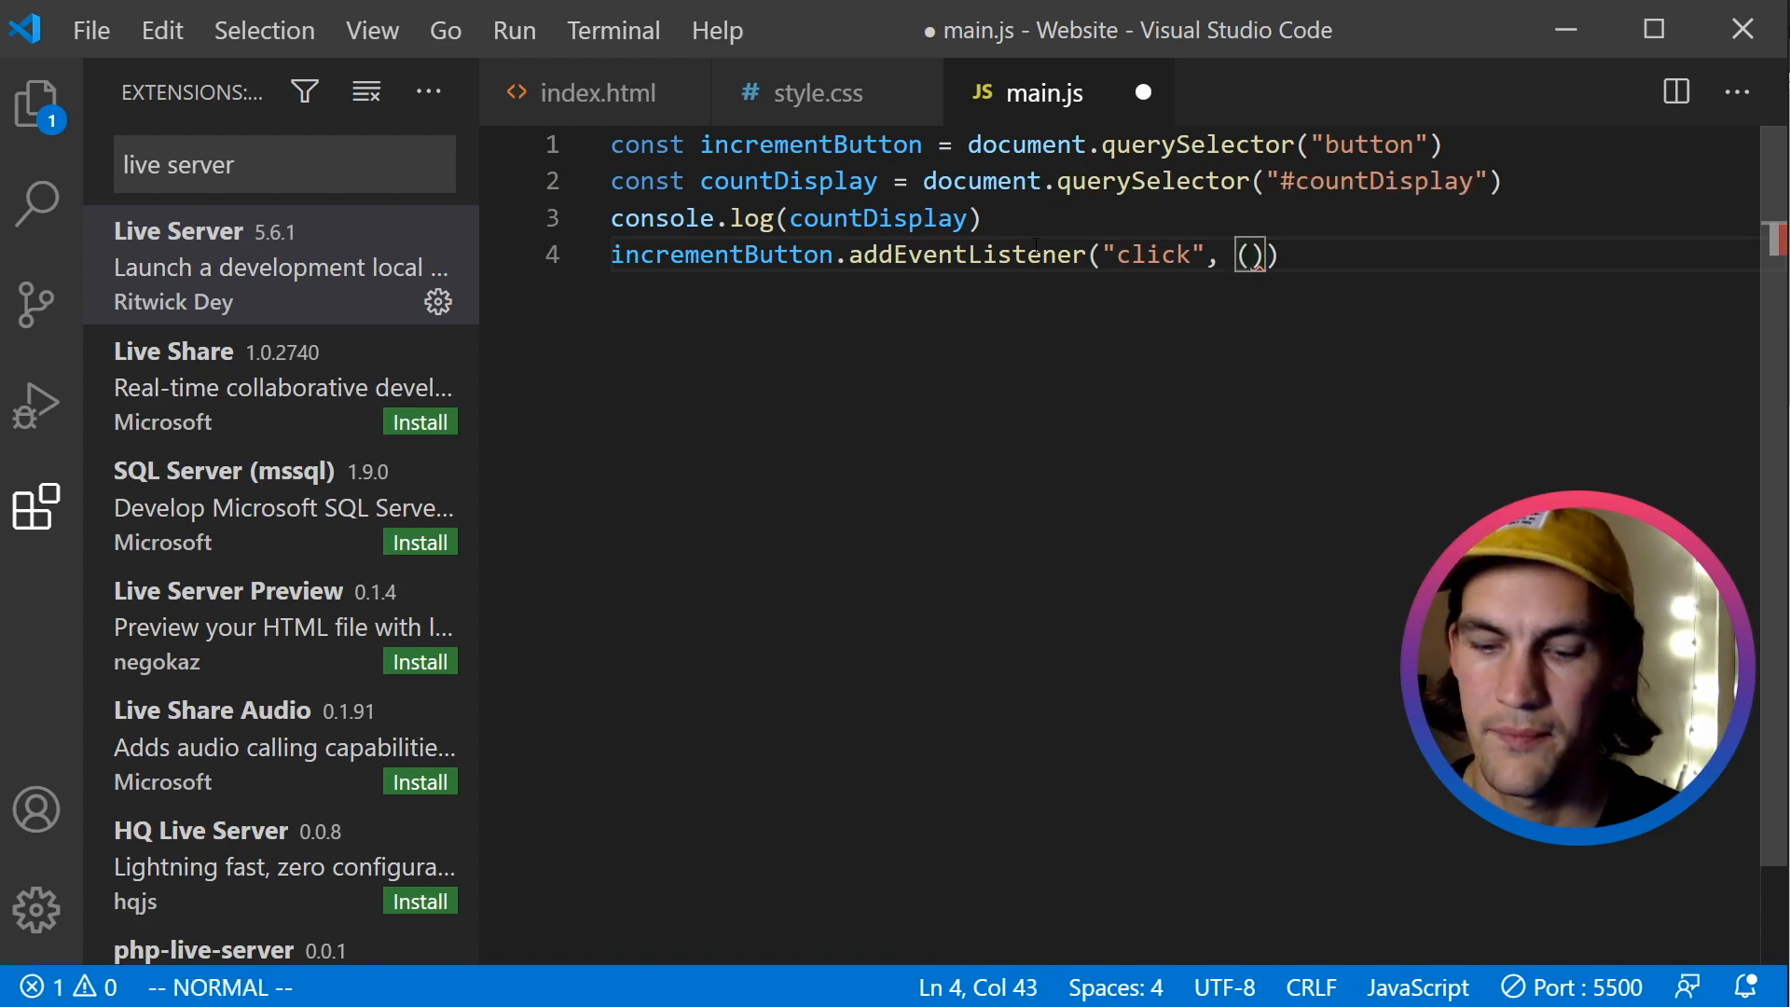
text(=> {)
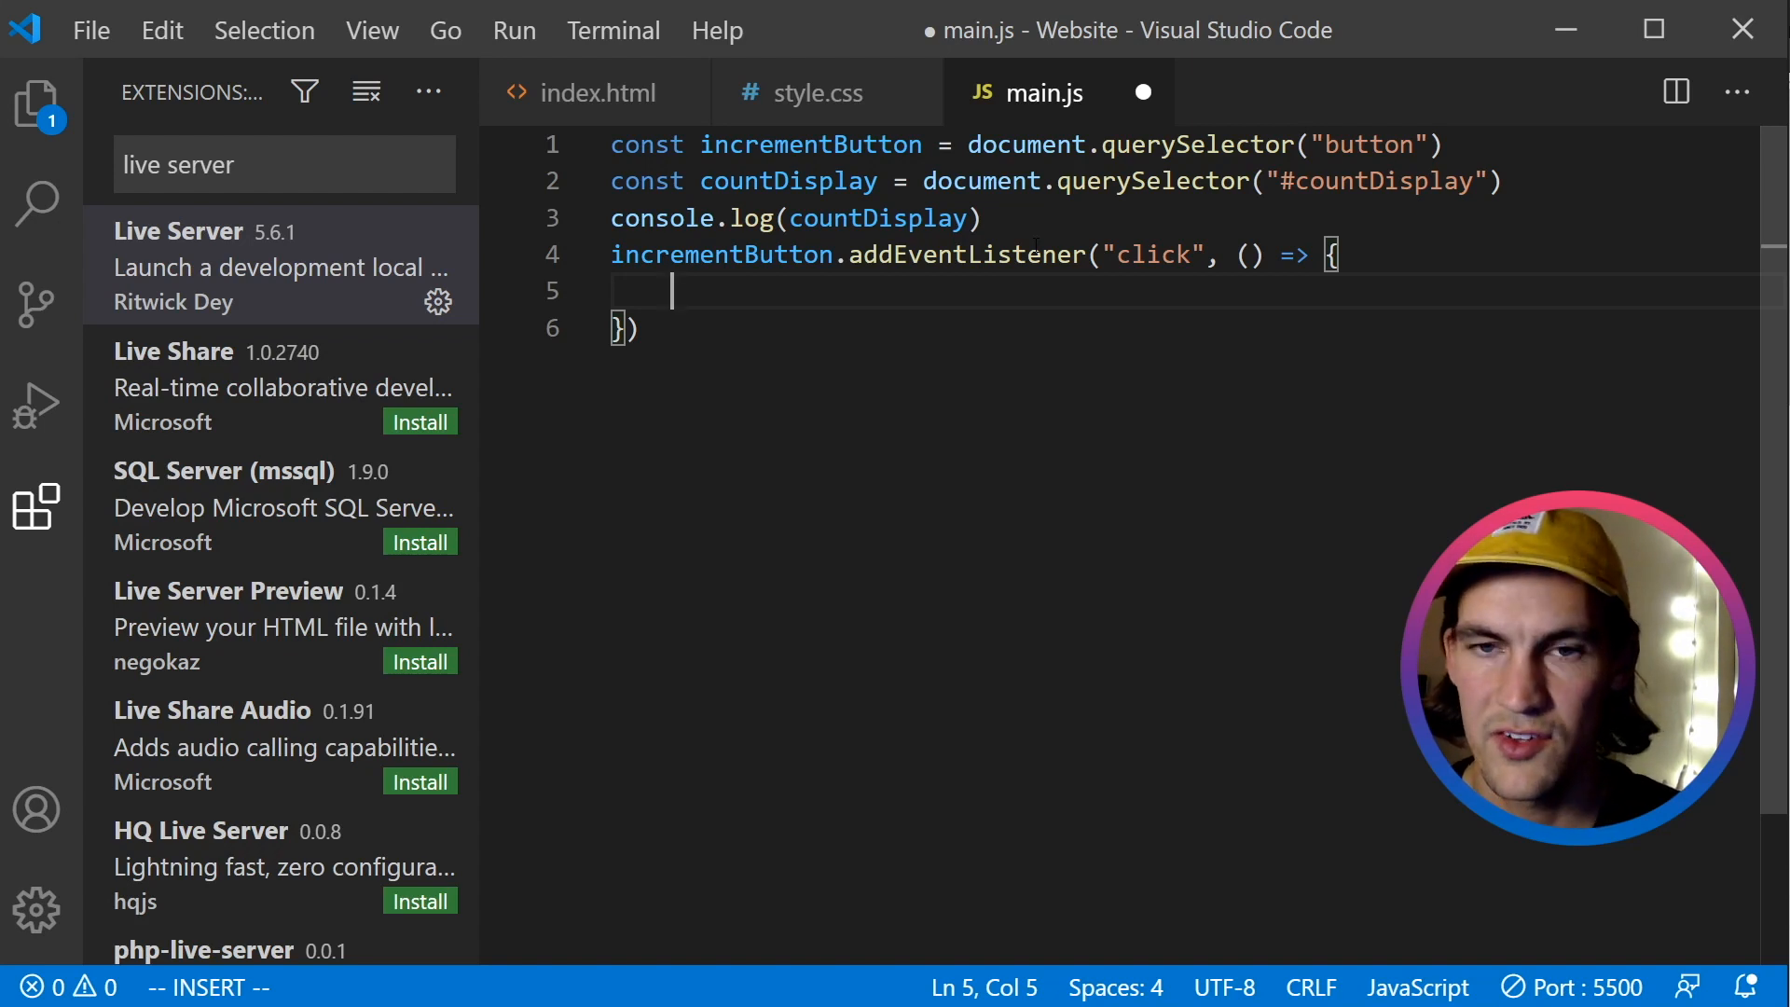
text(console.lgo)
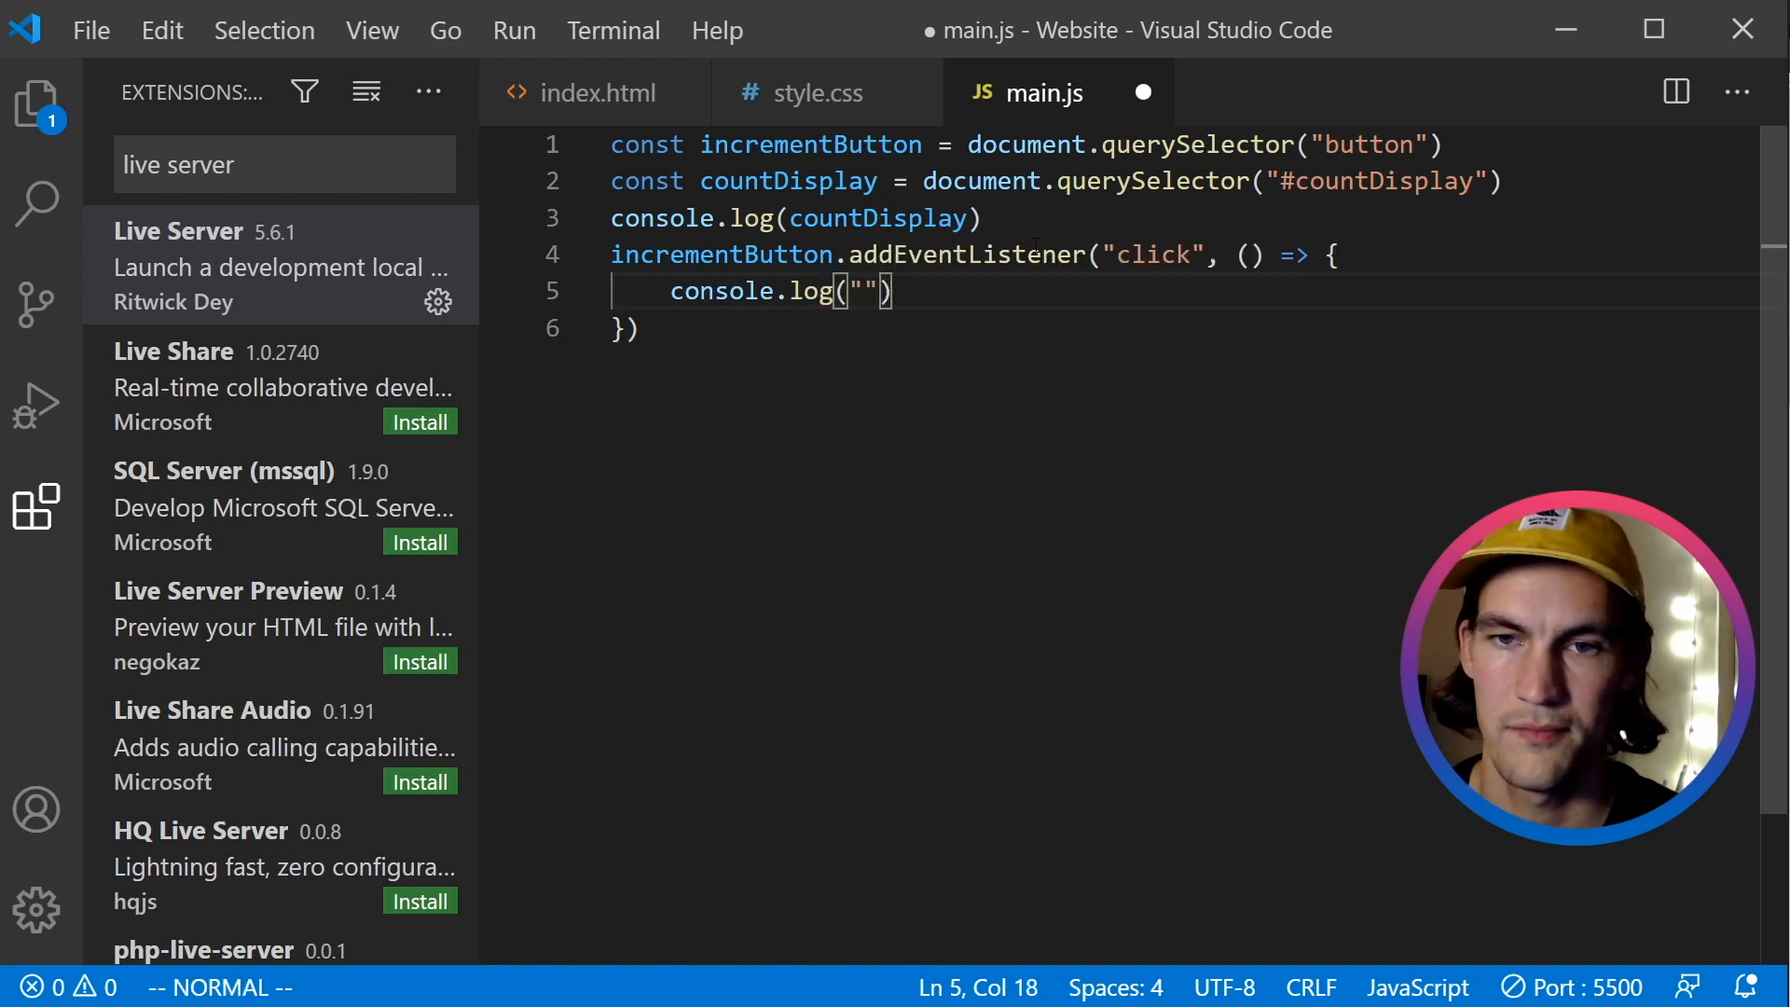
text(click)
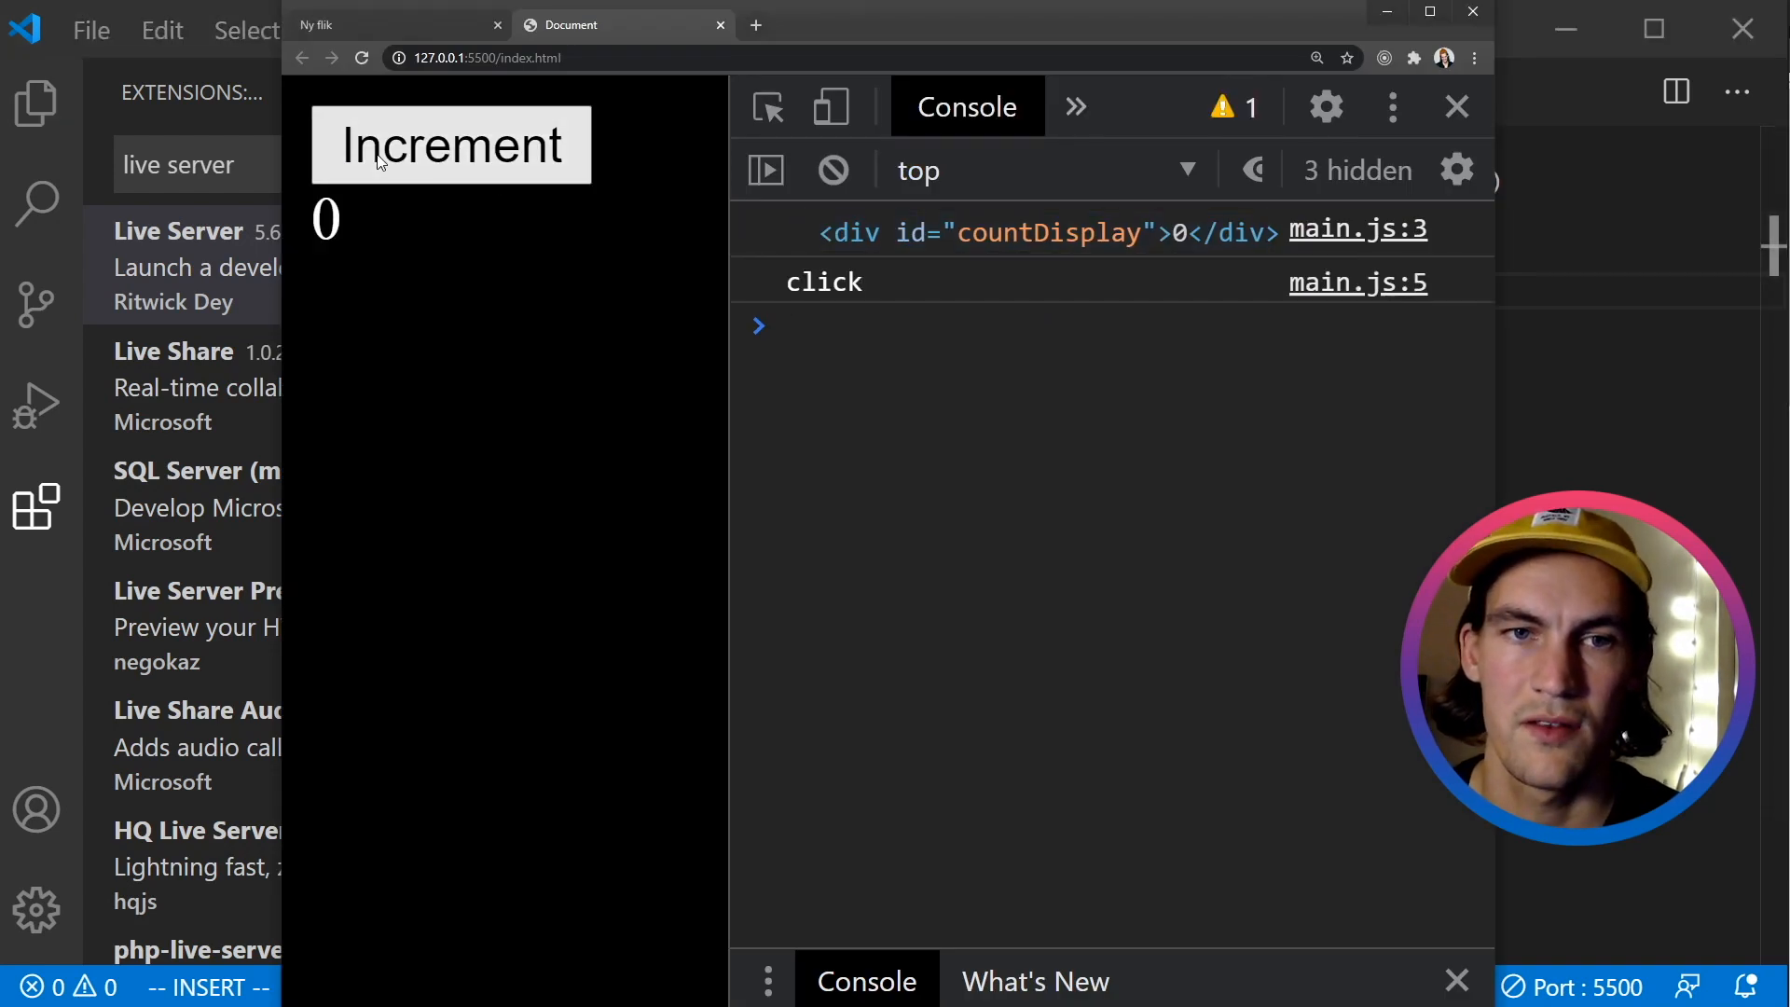
click(452, 145)
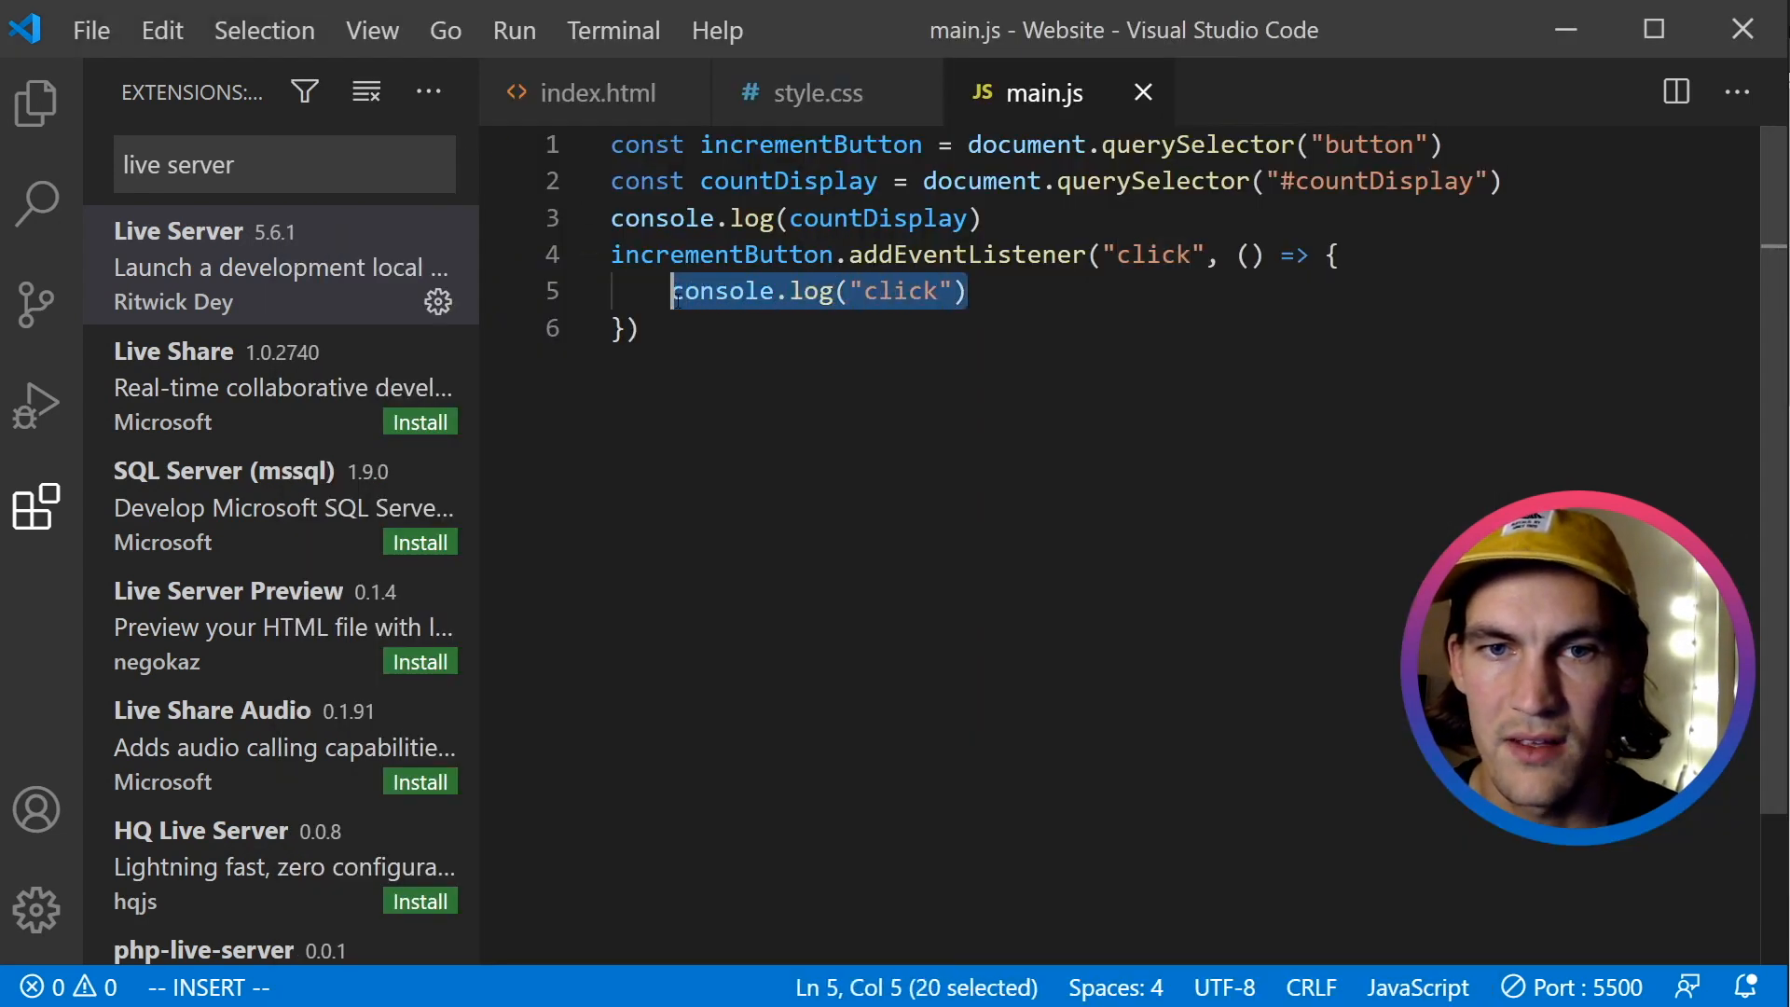
Replace the click log with const count = parseInt(countDisplay.innerHTML).
key(Delete)
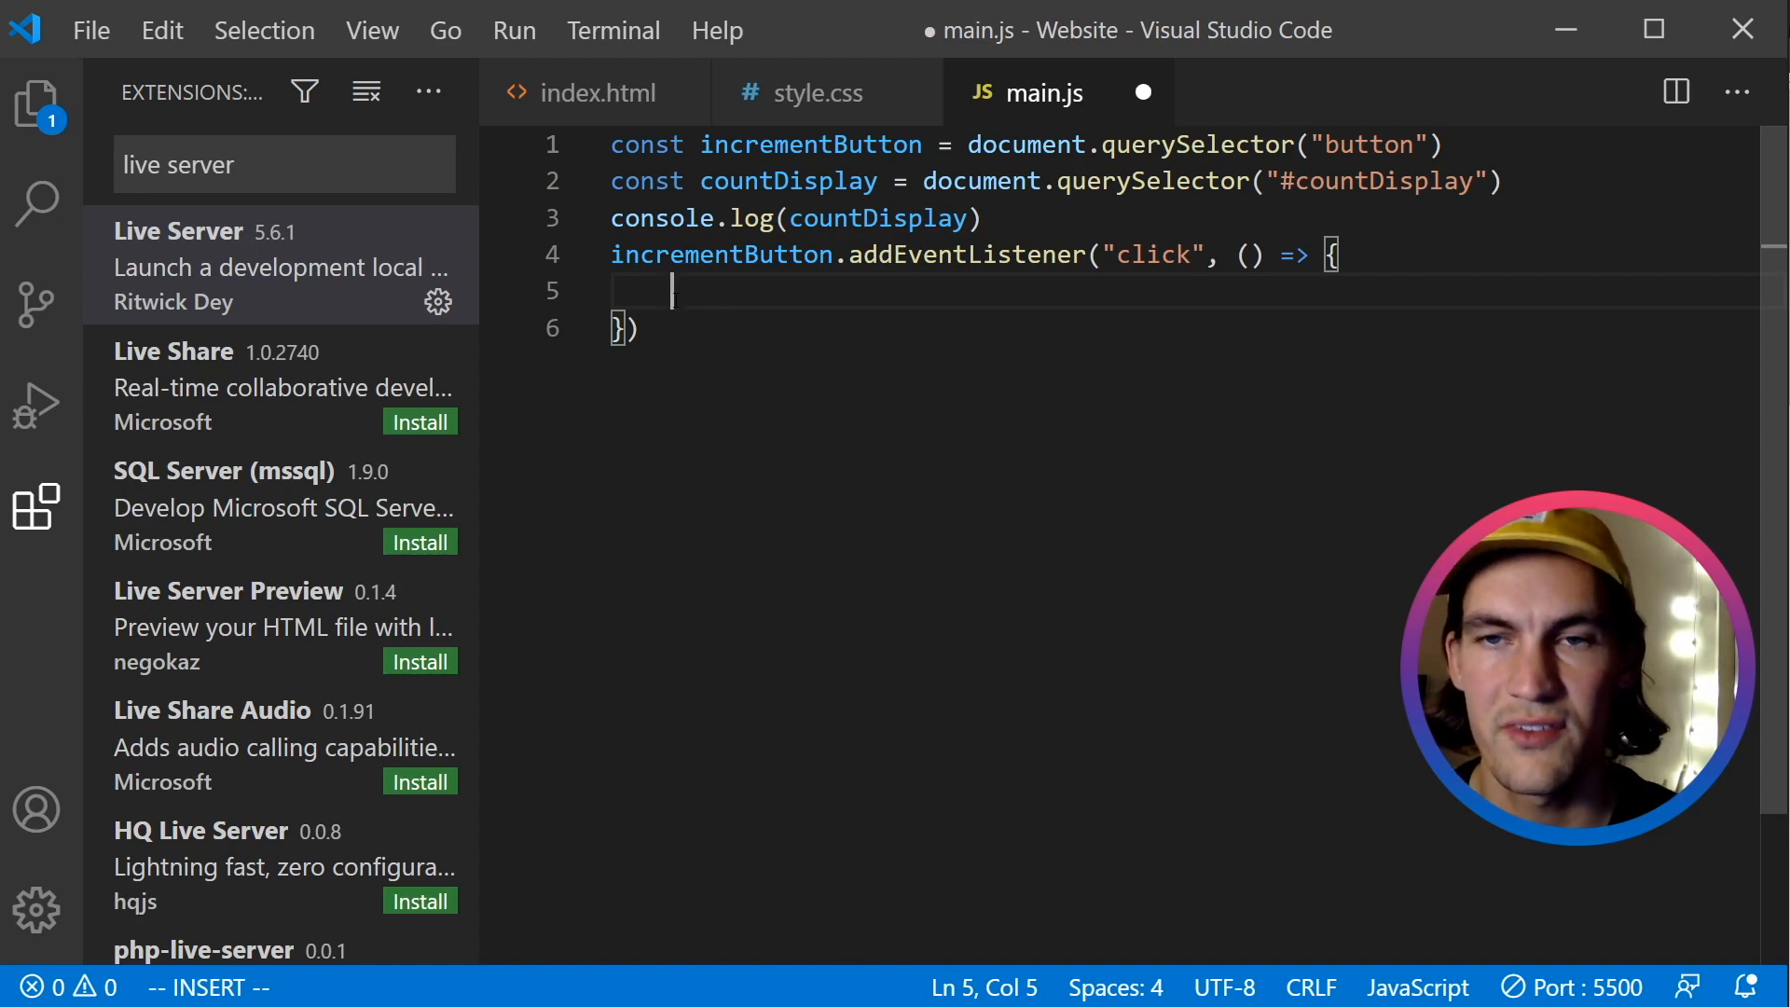
text(const count =)
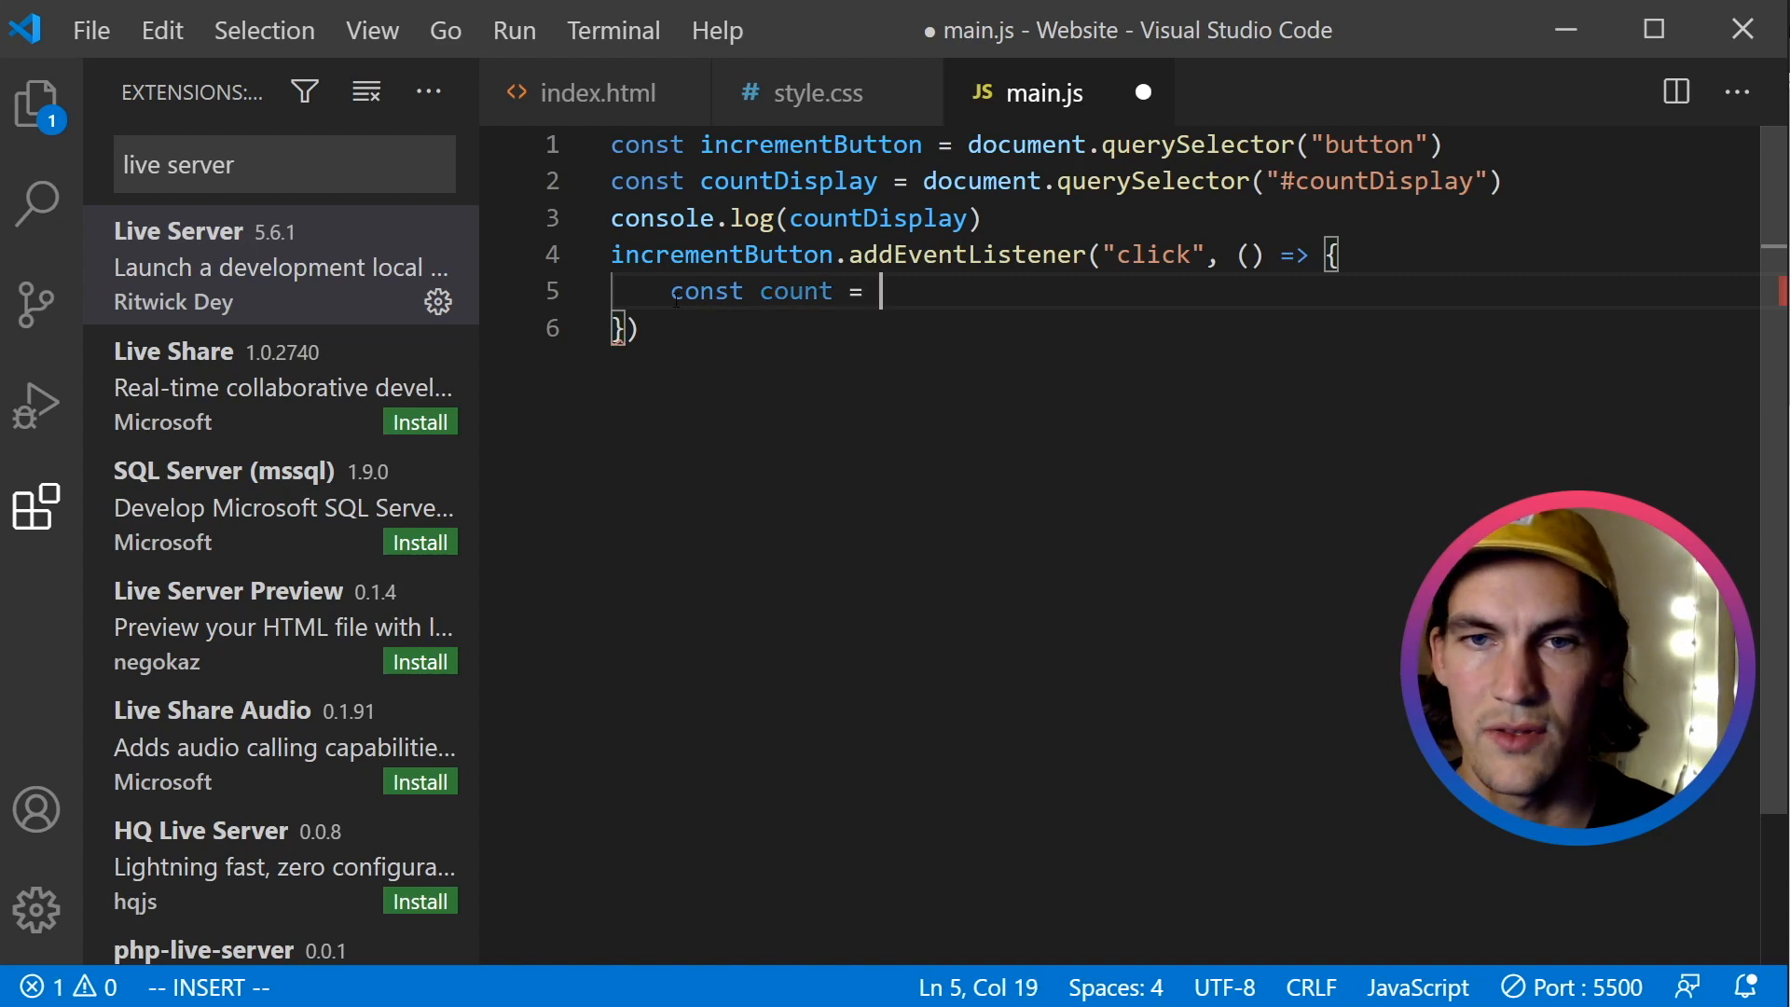
text(countDisplay)
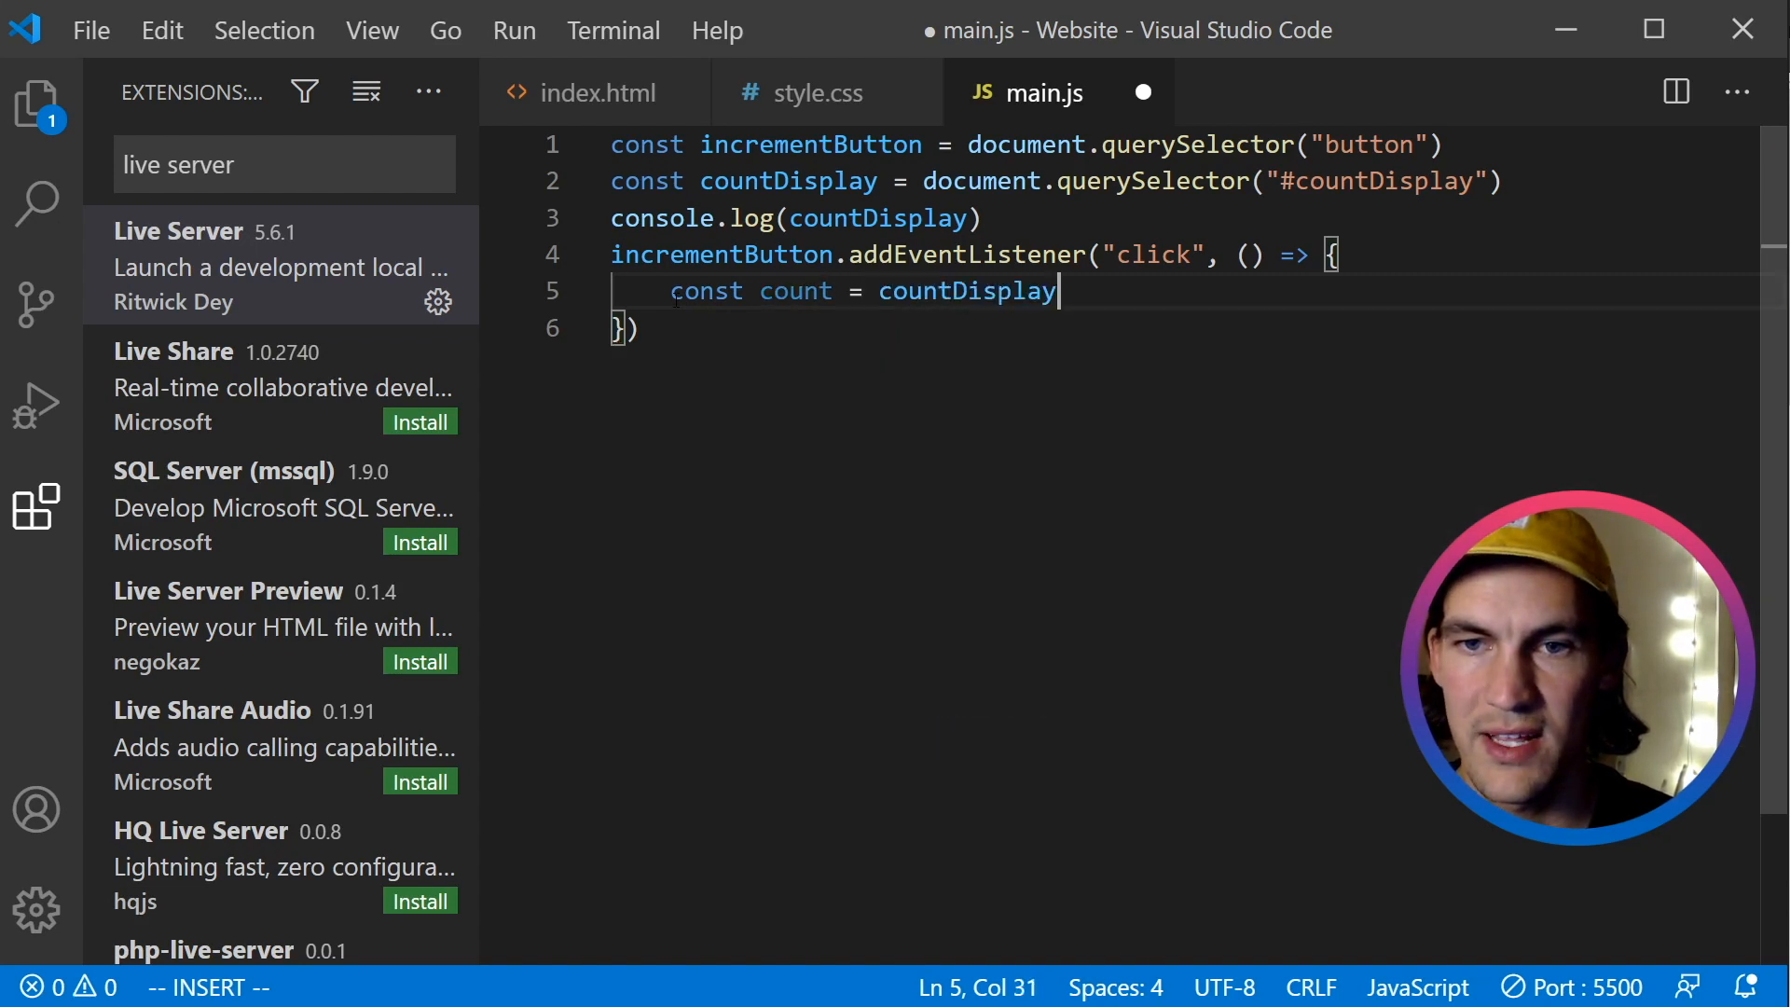
text(.innerHTML)
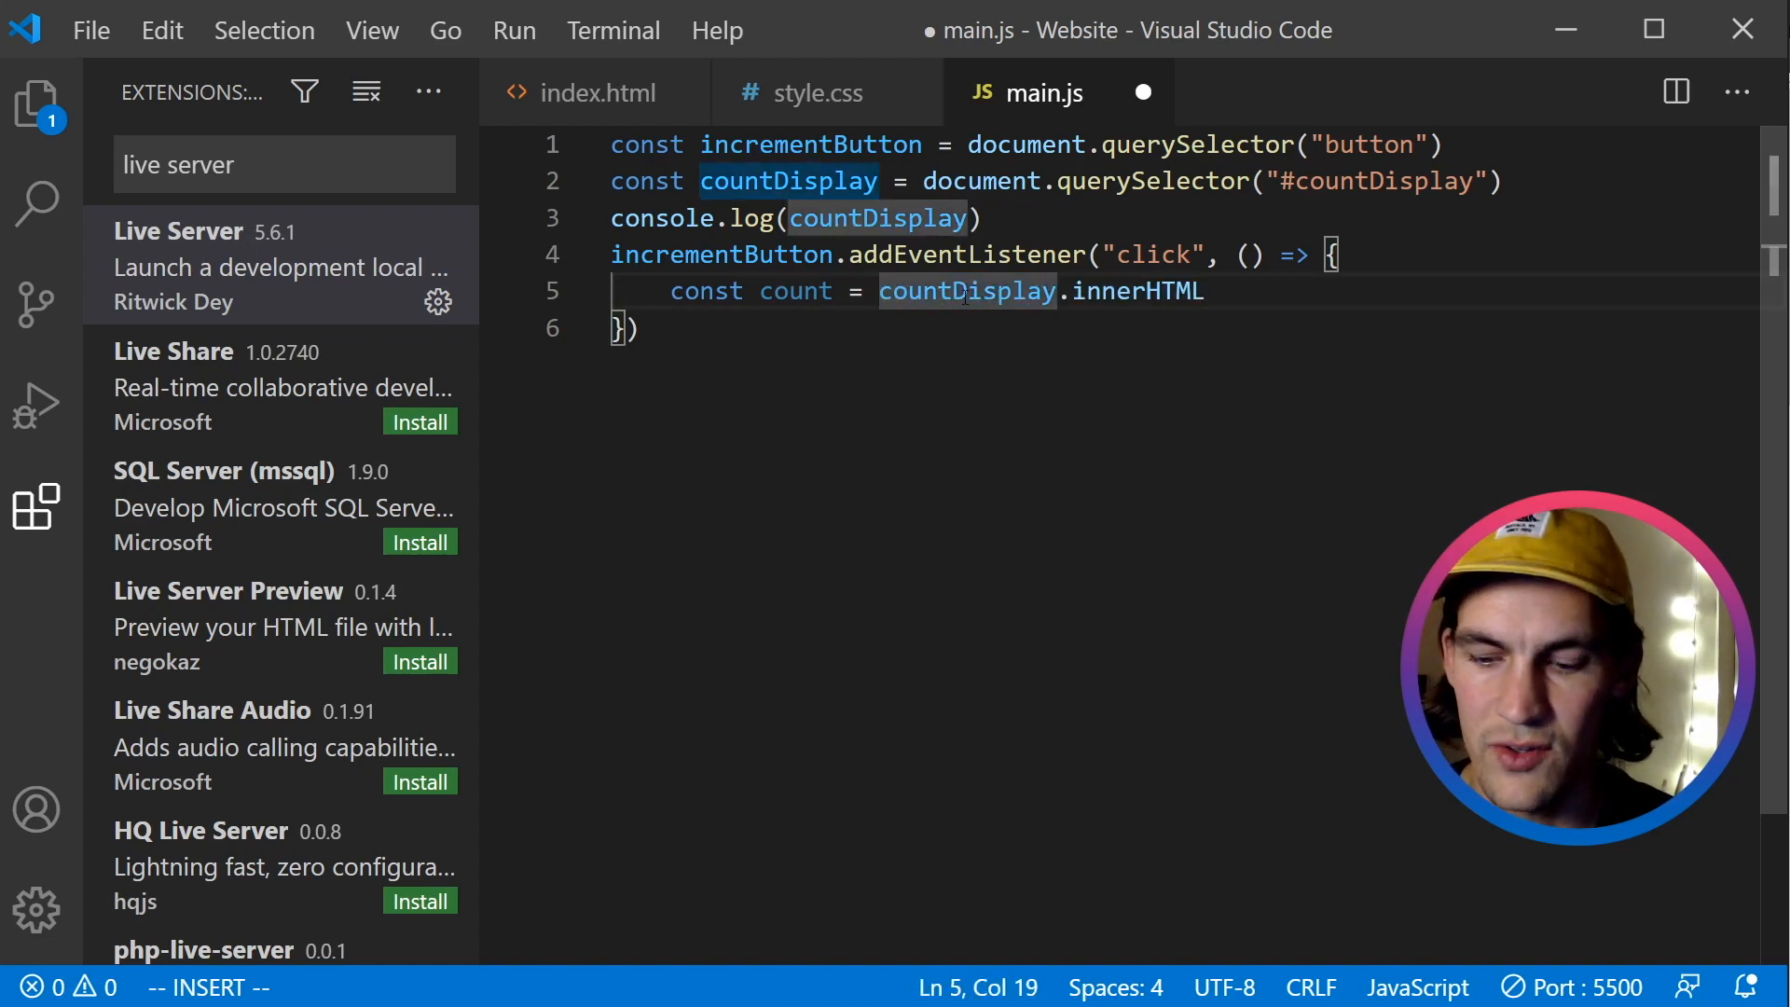
text(parseInt*)
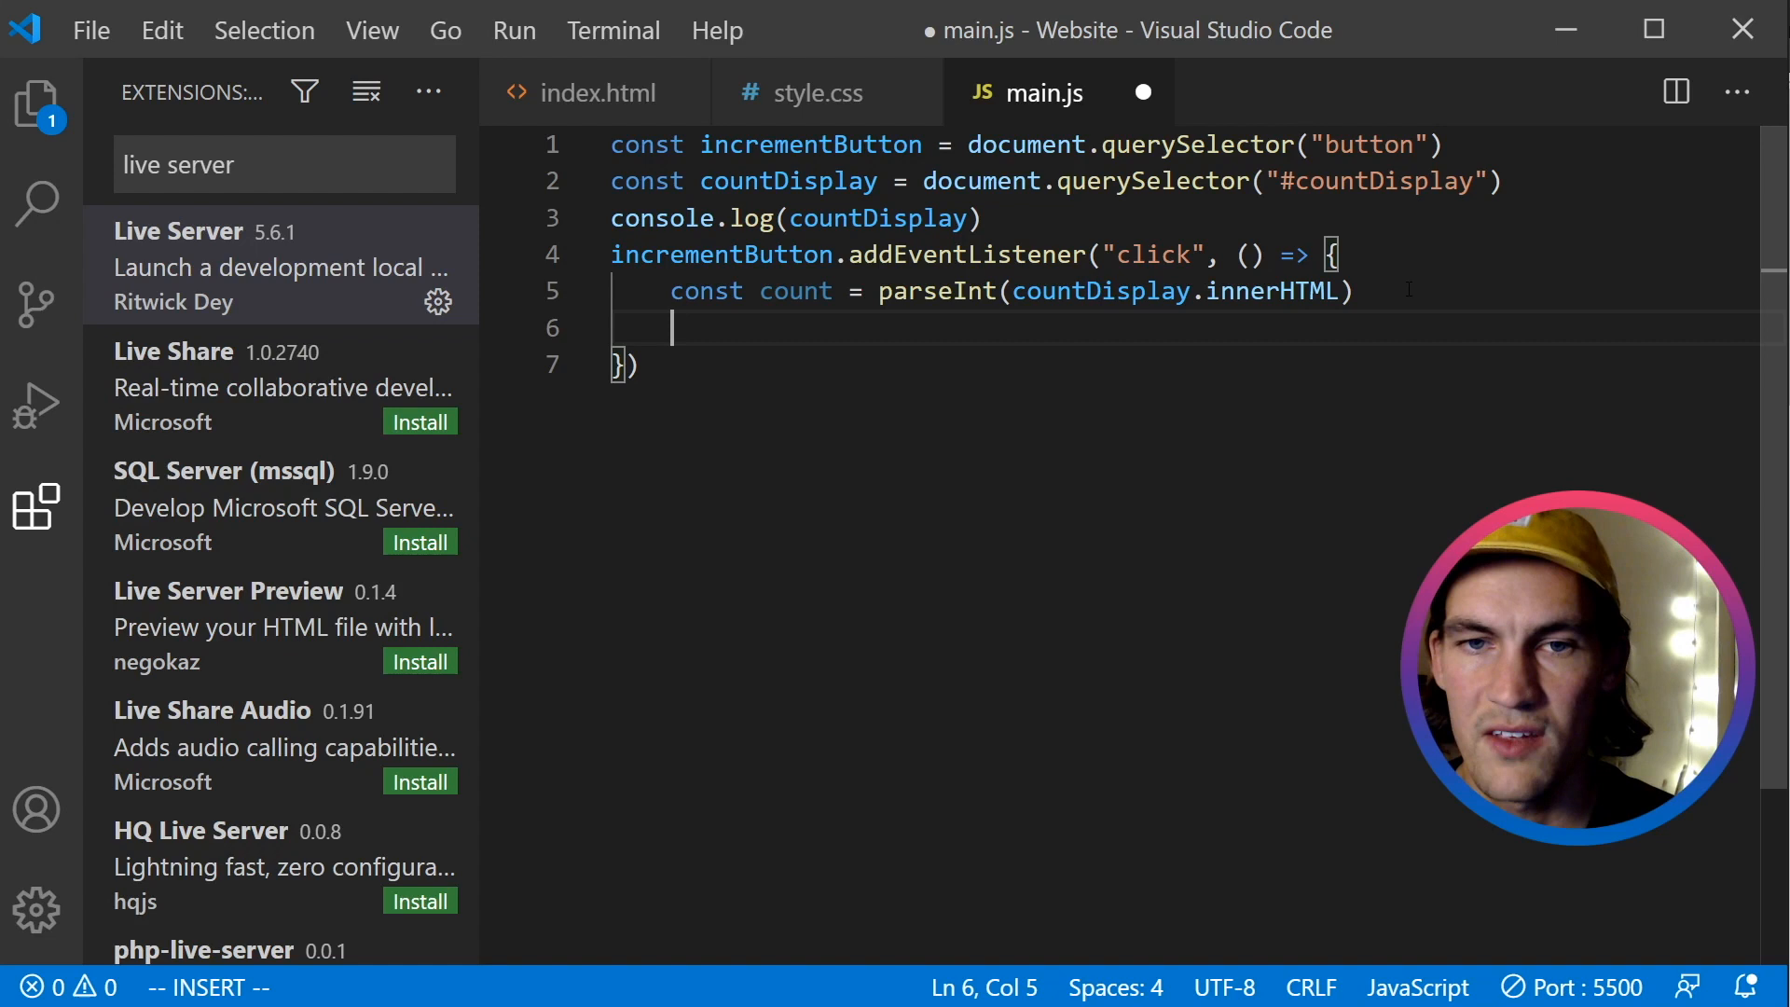
Set countDisplay.innerHTML = count + 1 and press Increment repeatedly to watch it climb.
text(coun)
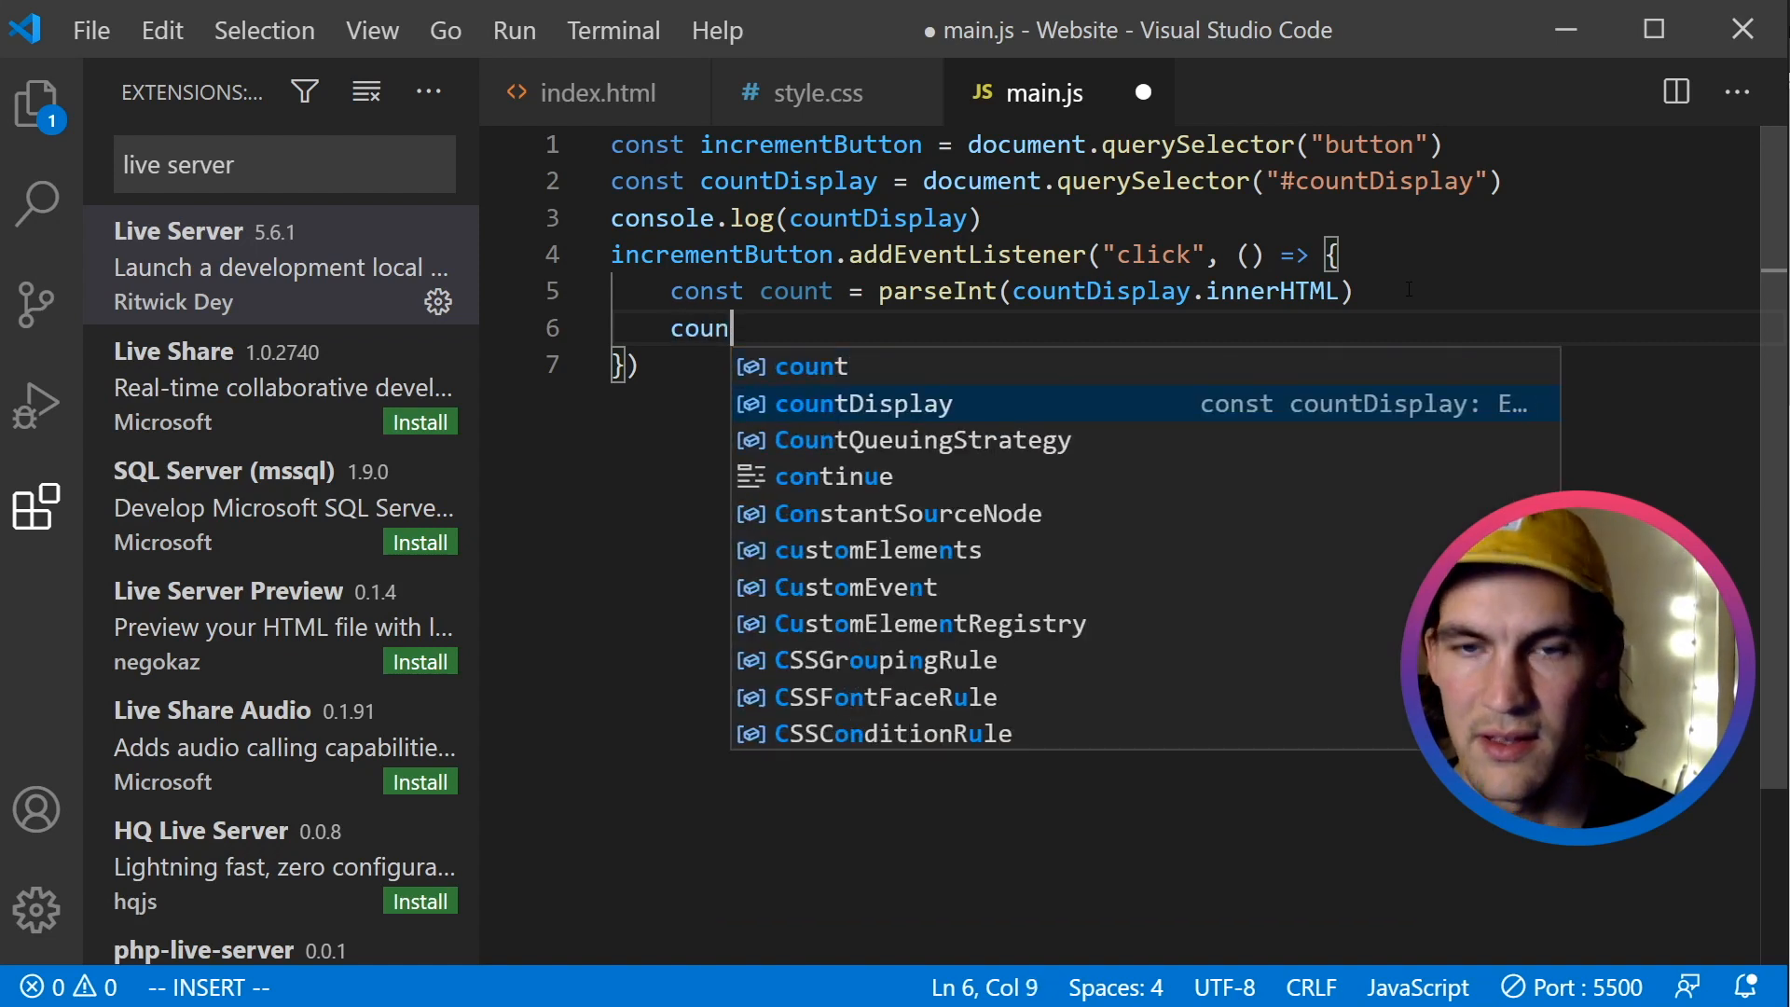
text(t)
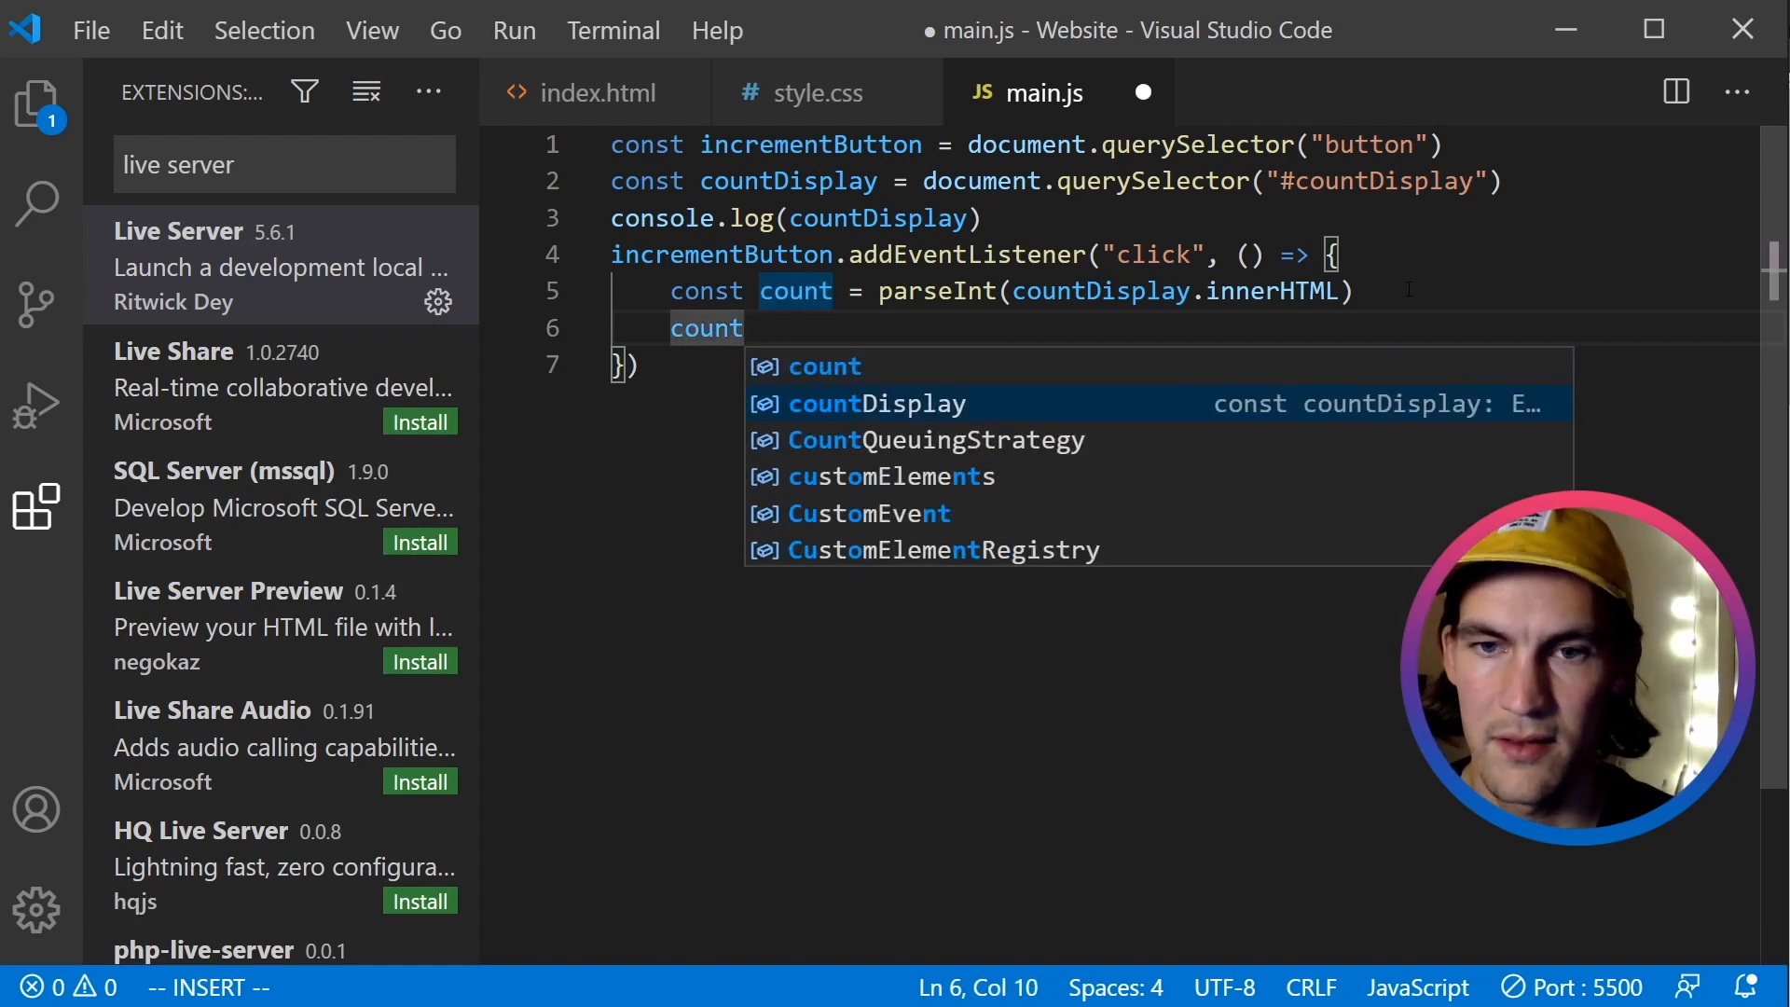
text(Display.innerHTML)
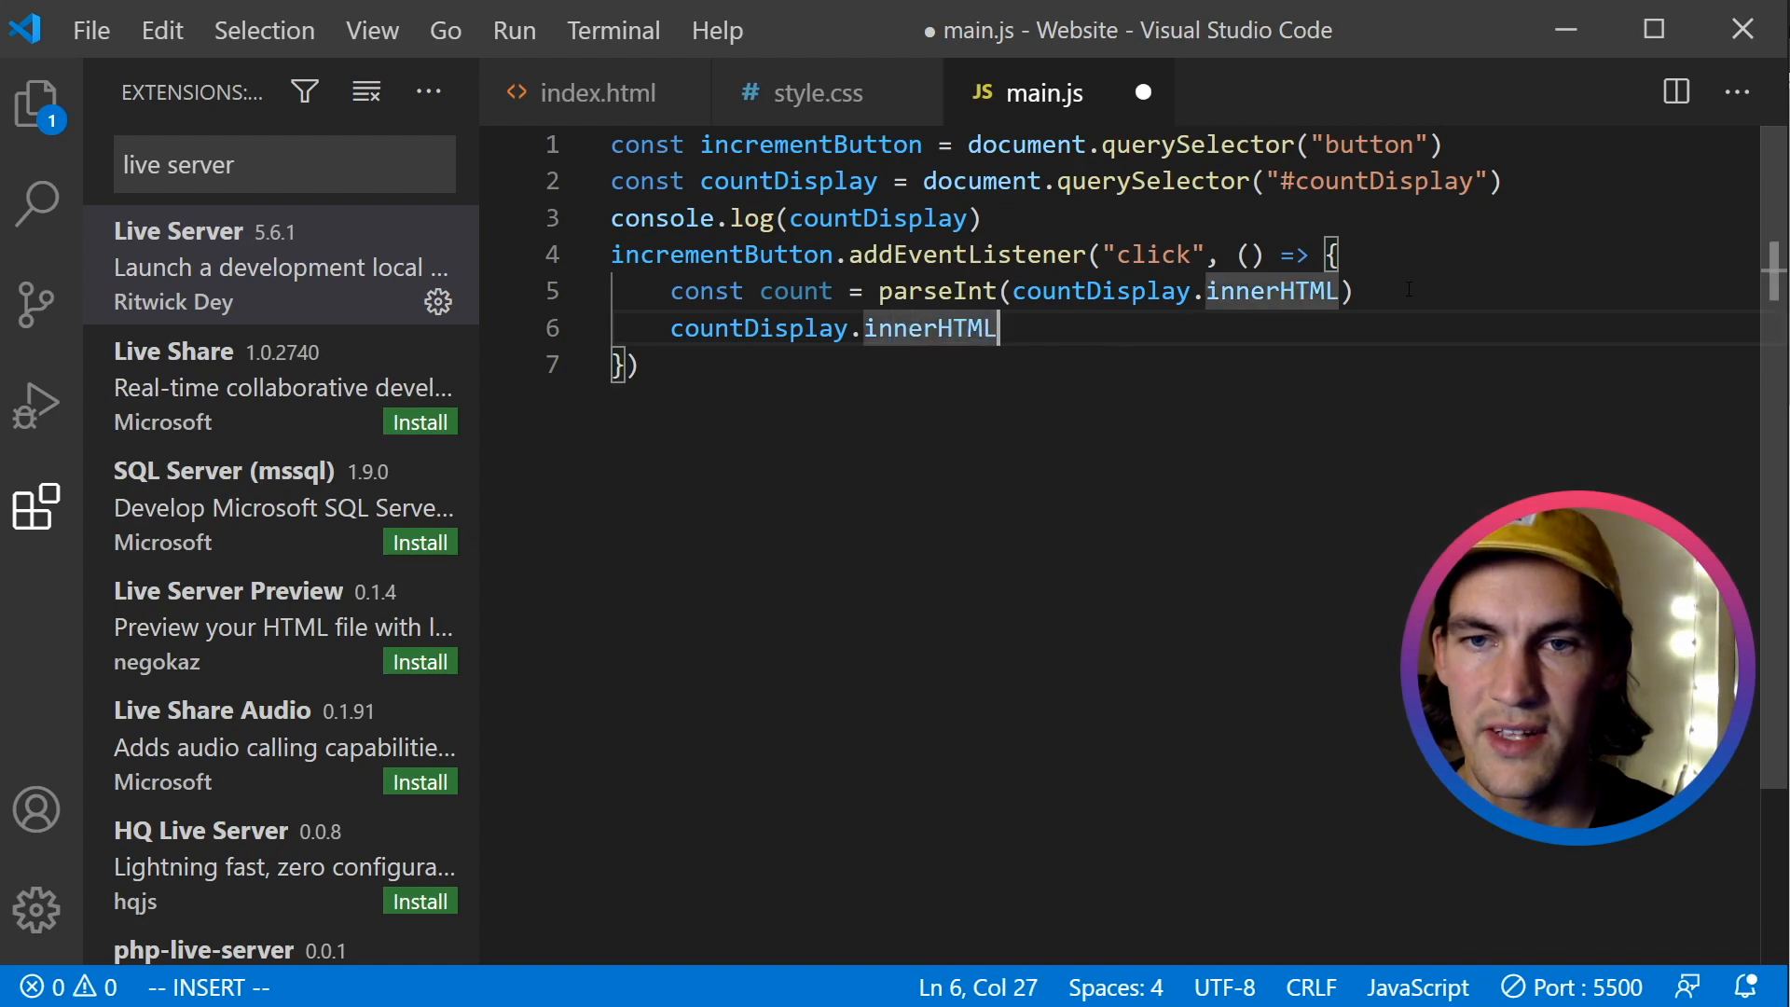
text(= count + 1)
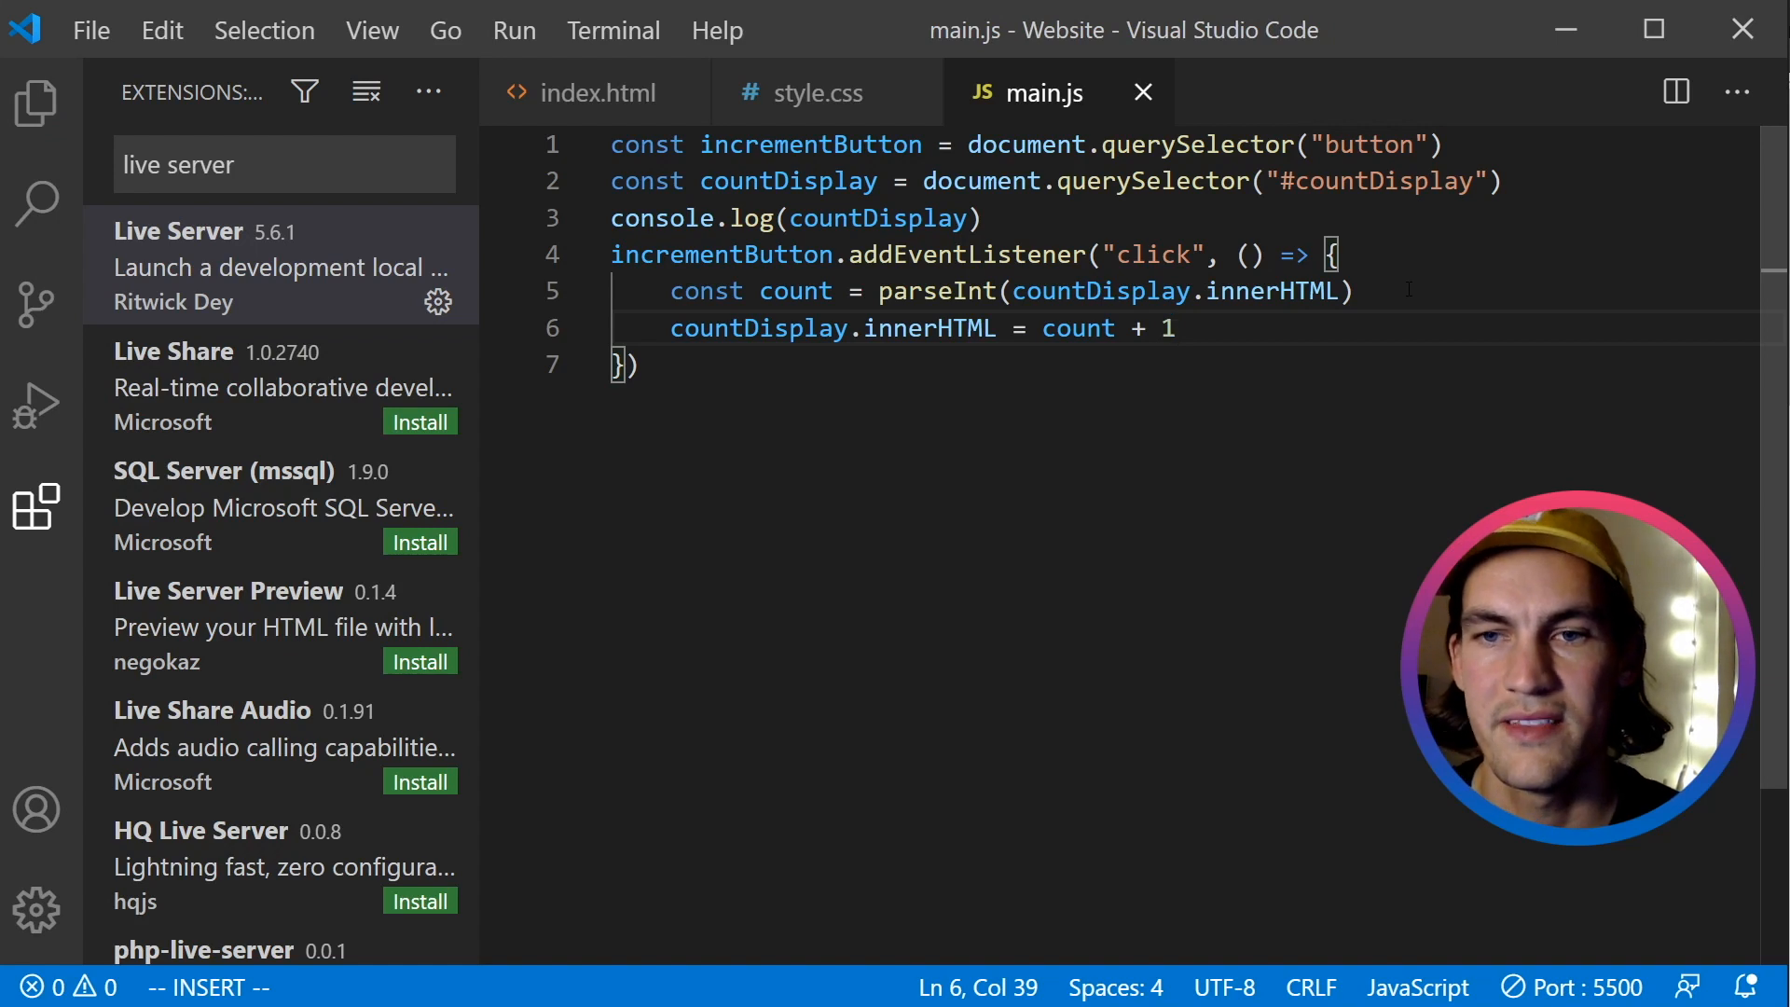
mouse_move(910, 373)
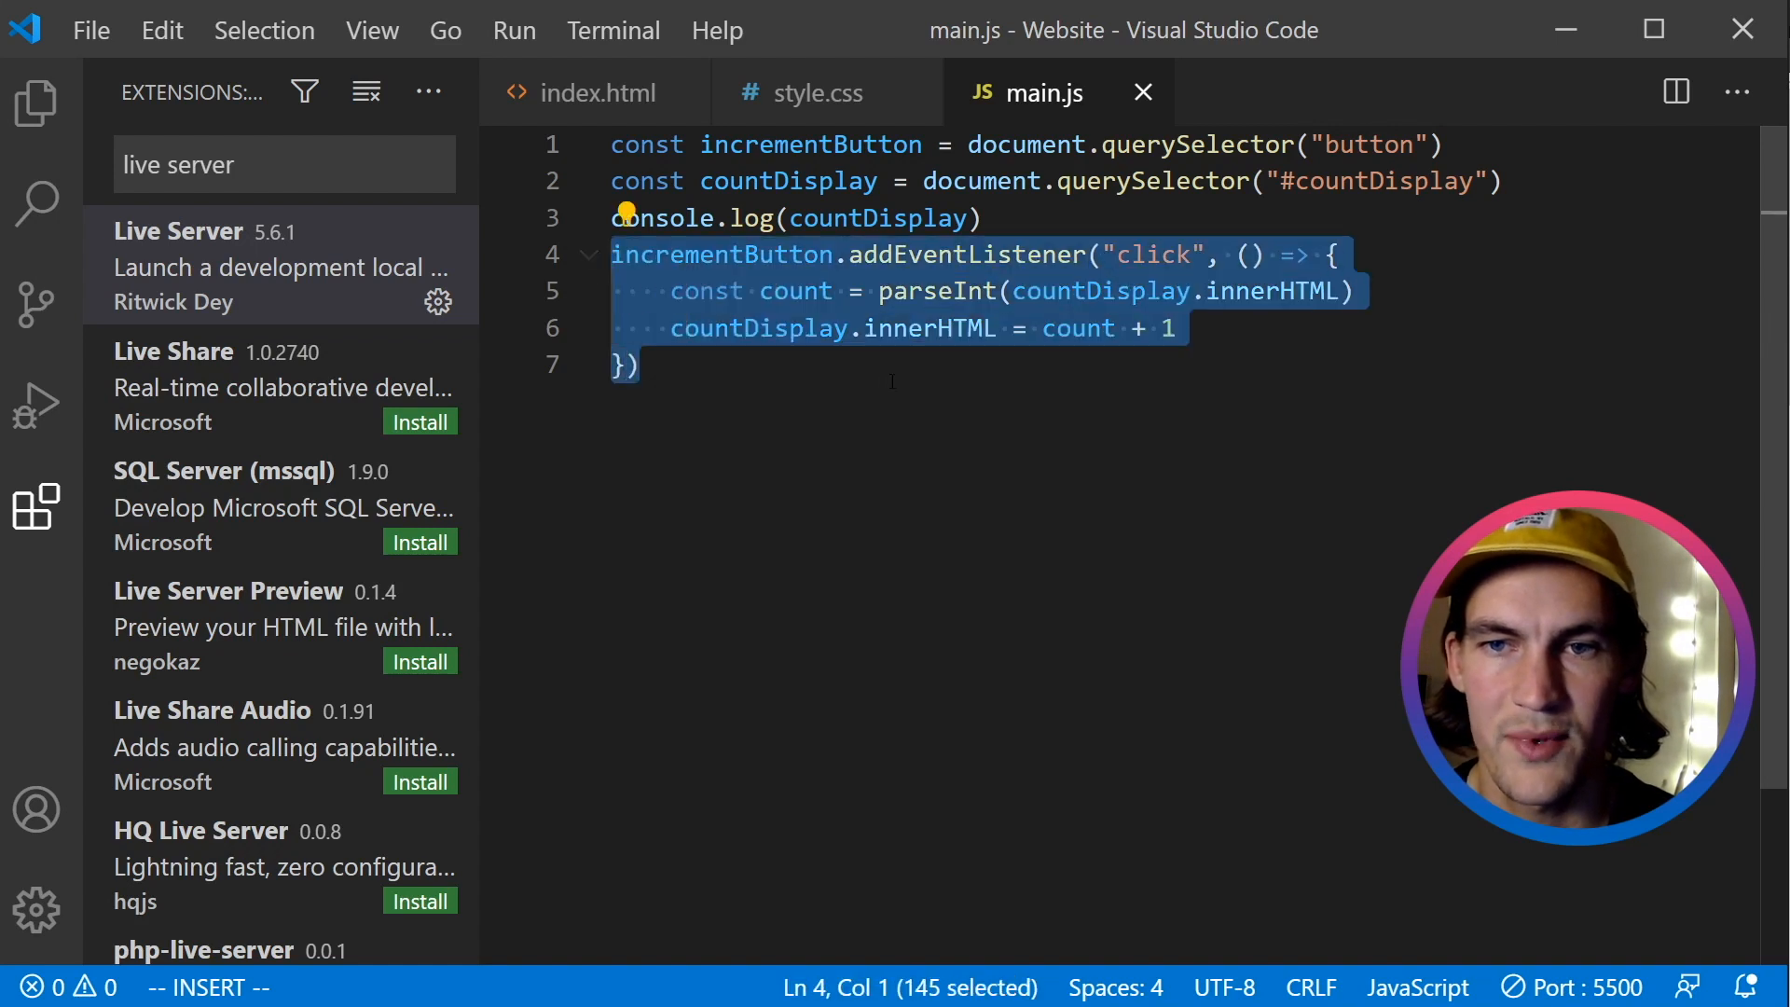
click(449, 145)
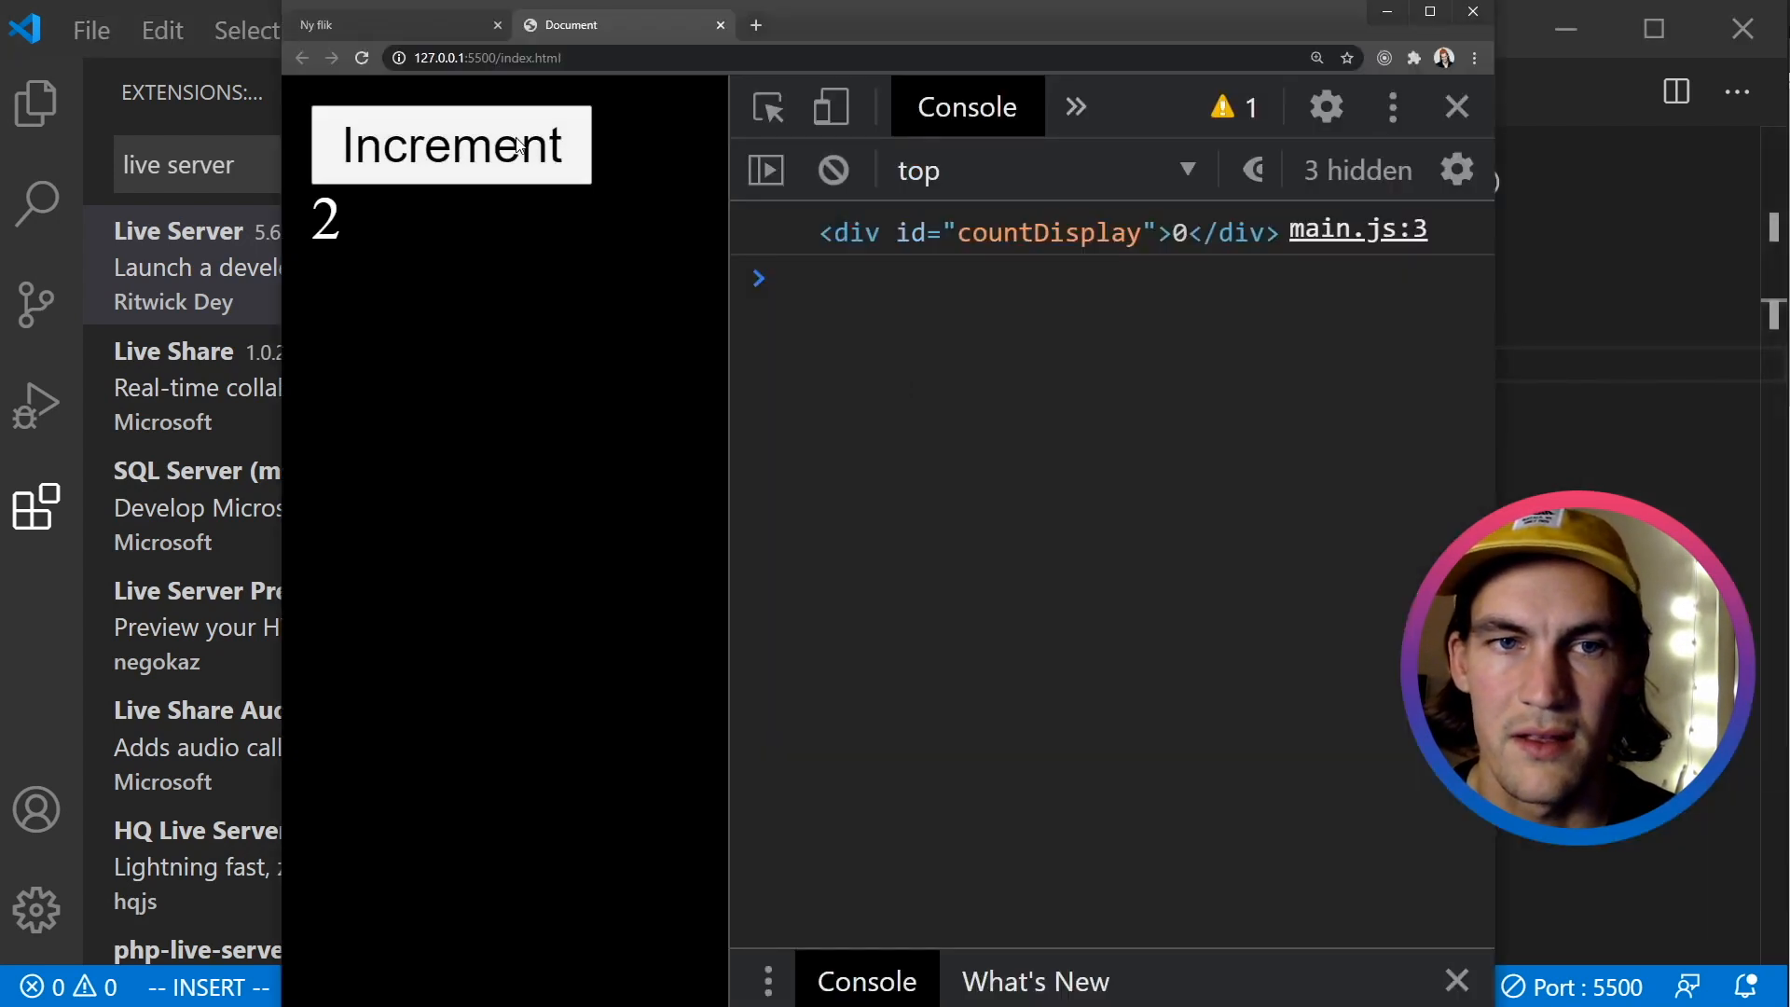
click(450, 144)
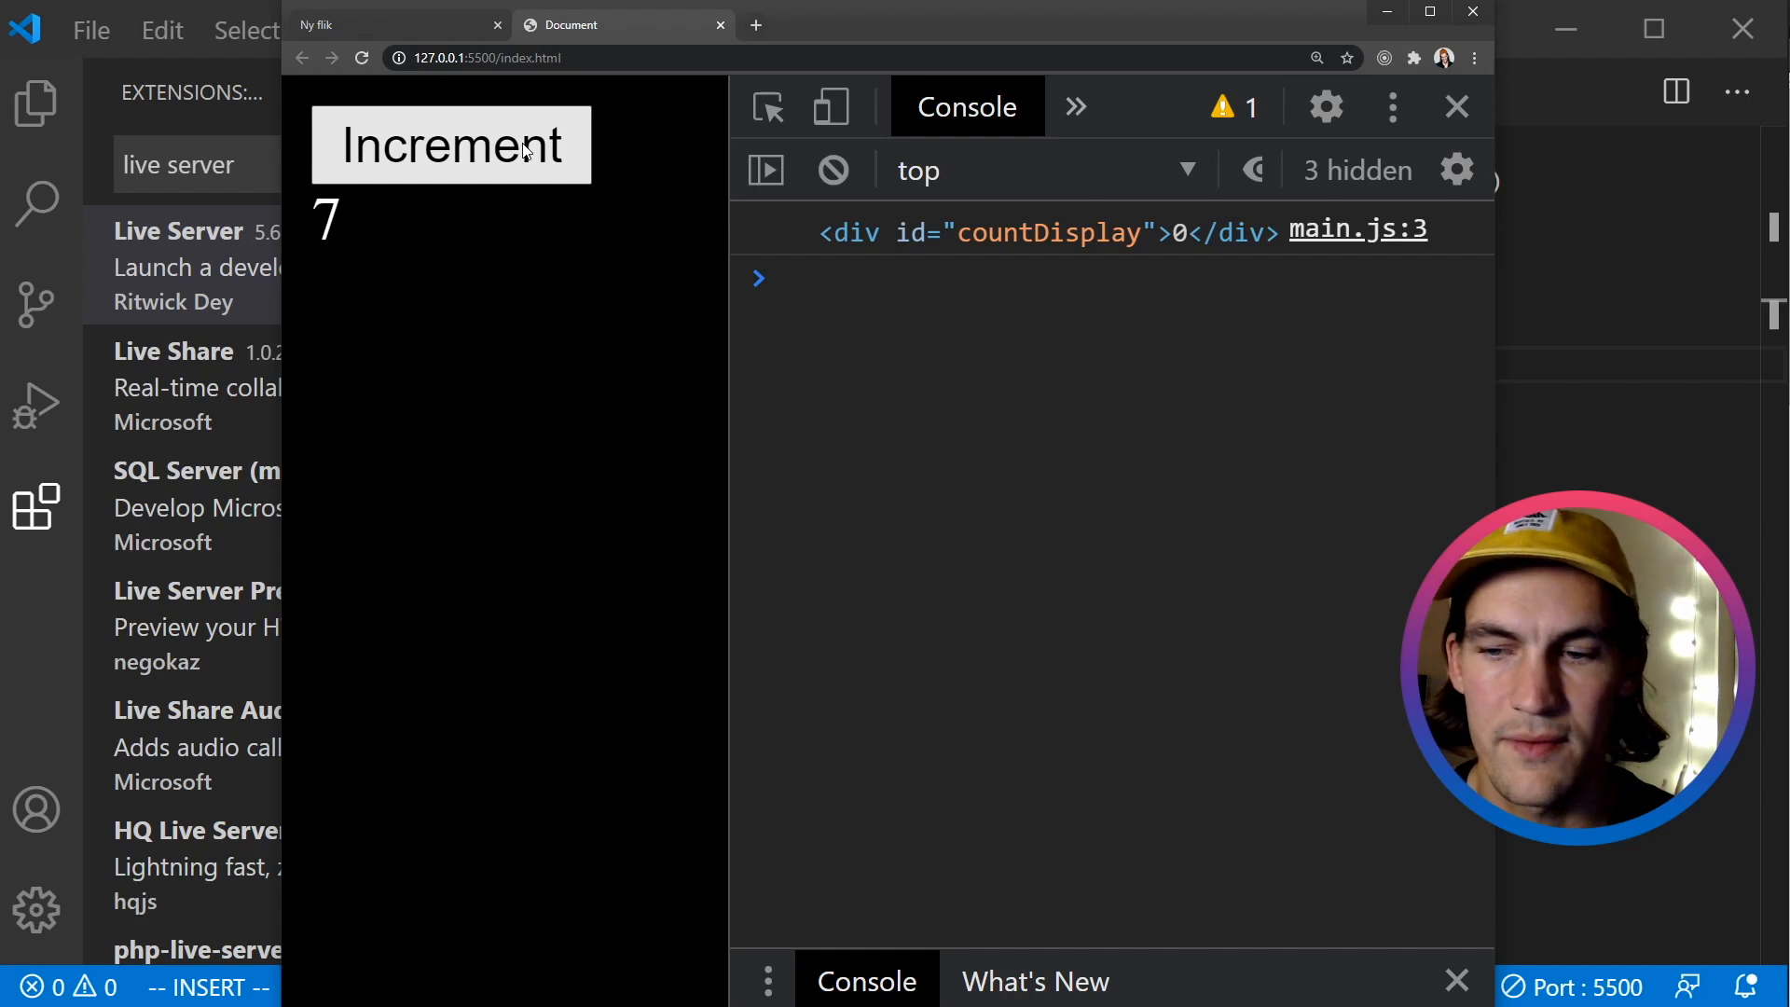